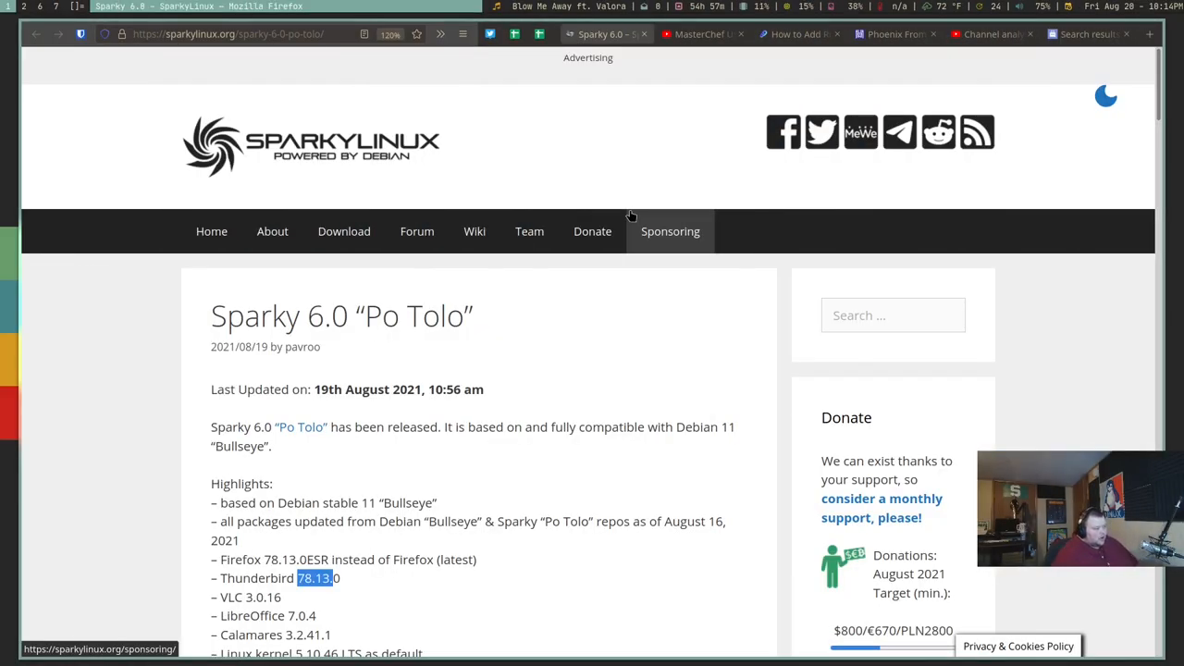
{"action": "mouse_move", "coordinate": [496, 318]}
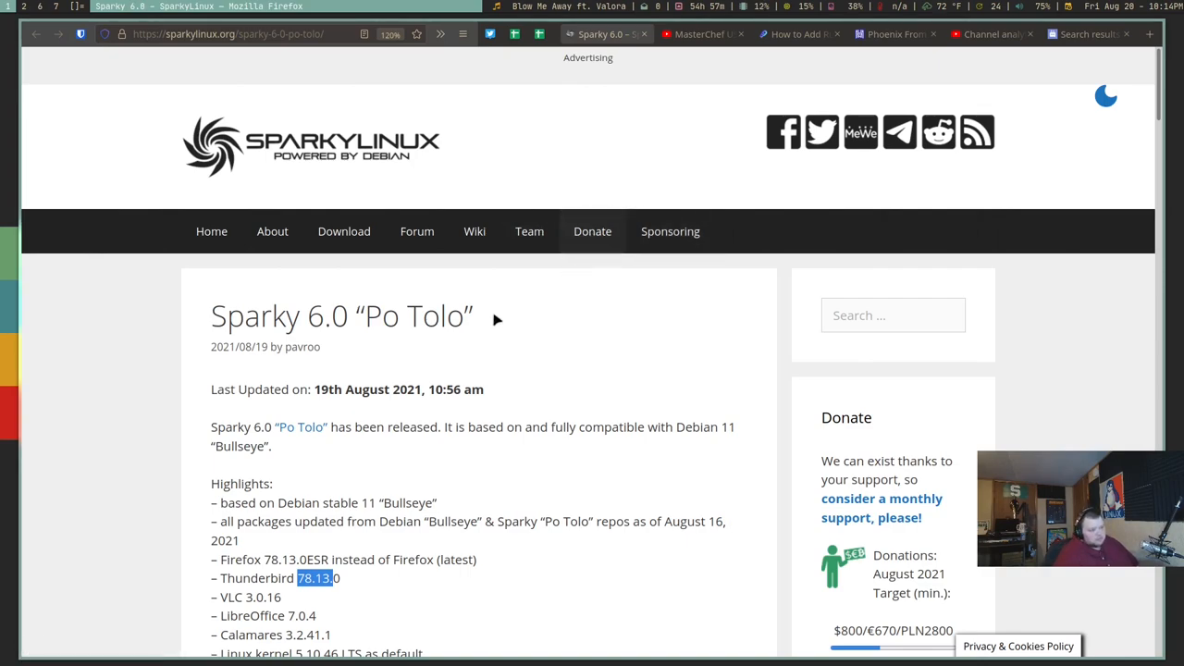
{"action": "mouse_move", "coordinate": [387, 388]}
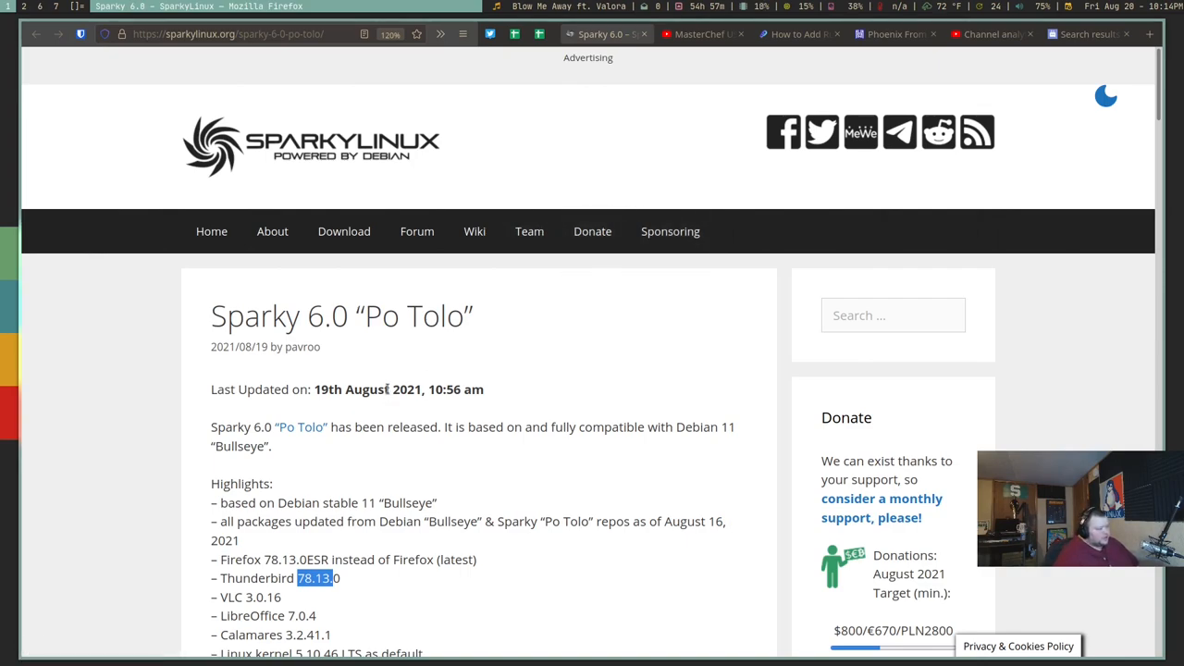
{"action": "mouse_move", "coordinate": [383, 467]}
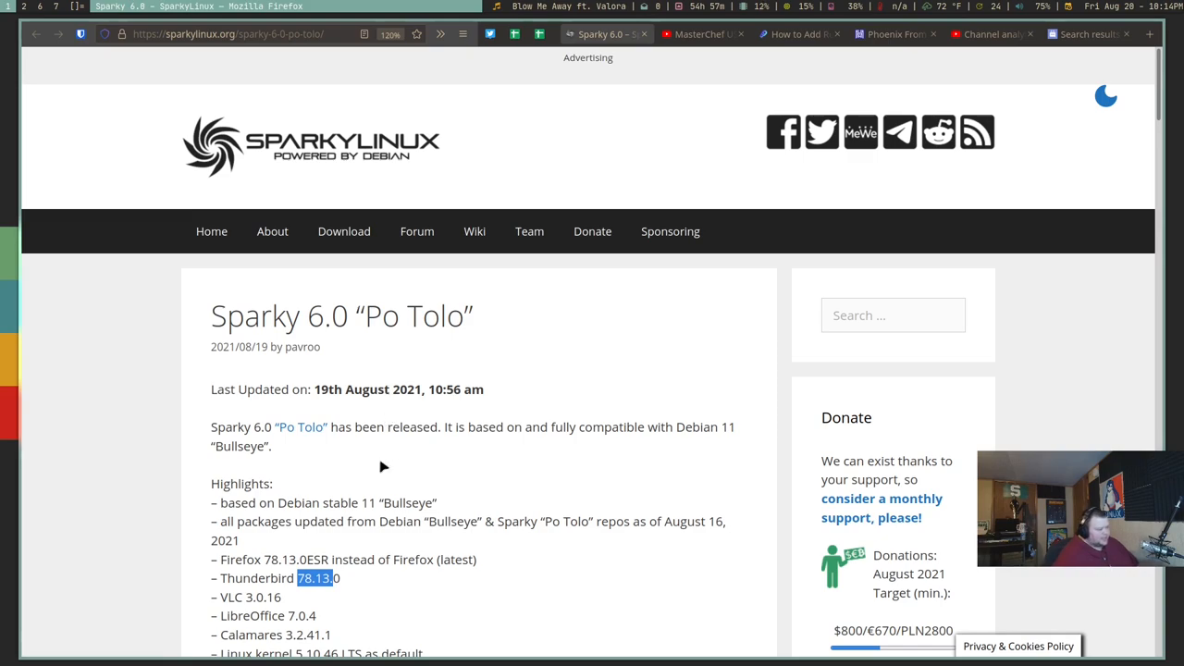
{"action": "mouse_move", "coordinate": [485, 474]}
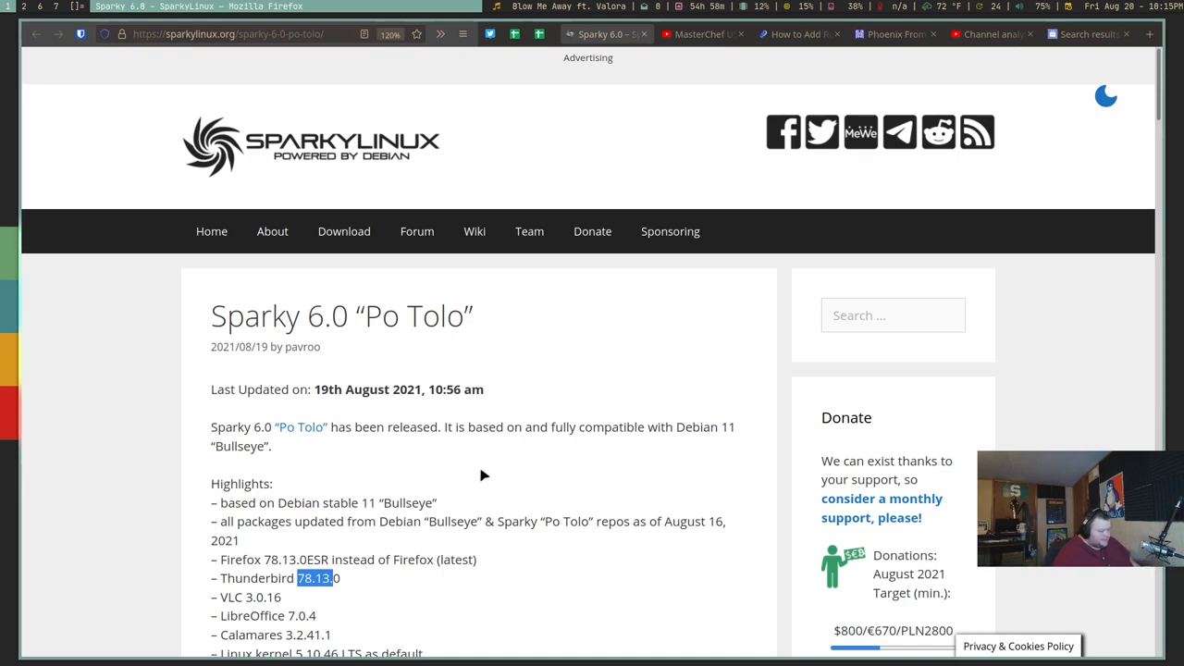
{"action": "mouse_move", "coordinate": [337, 481]}
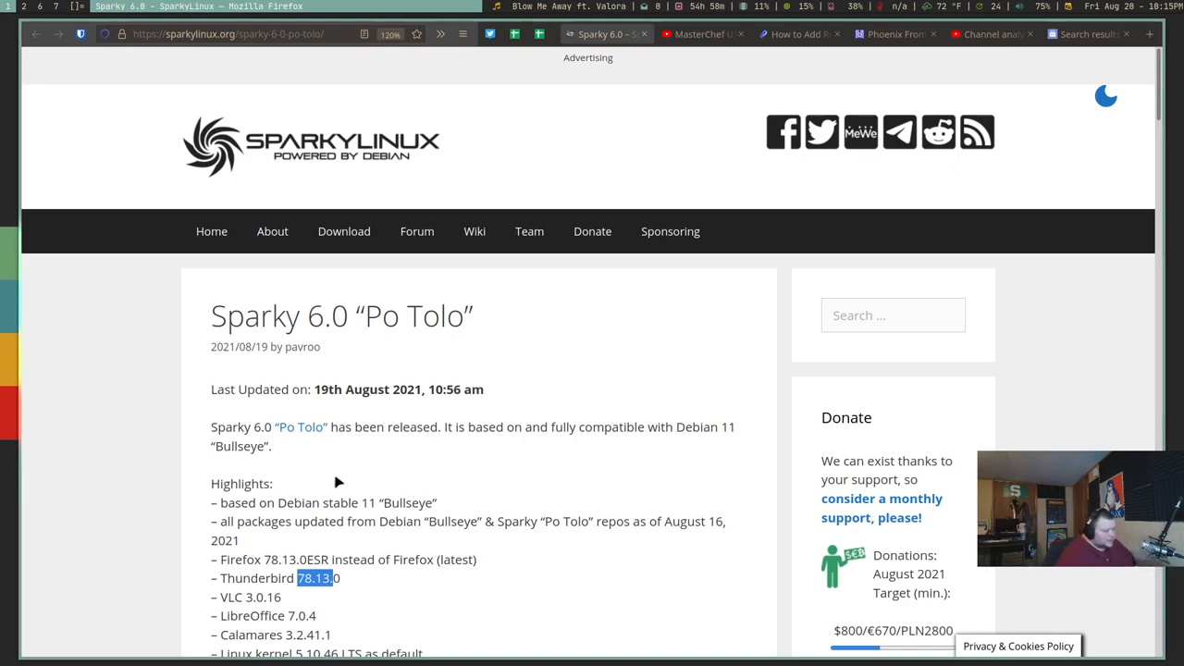
Scroll the Sparky 6.0 "Po Tolo" announcement down to its Highlights package list
{"action": "scroll", "scroll_direction": "down", "scroll_amount": 3}
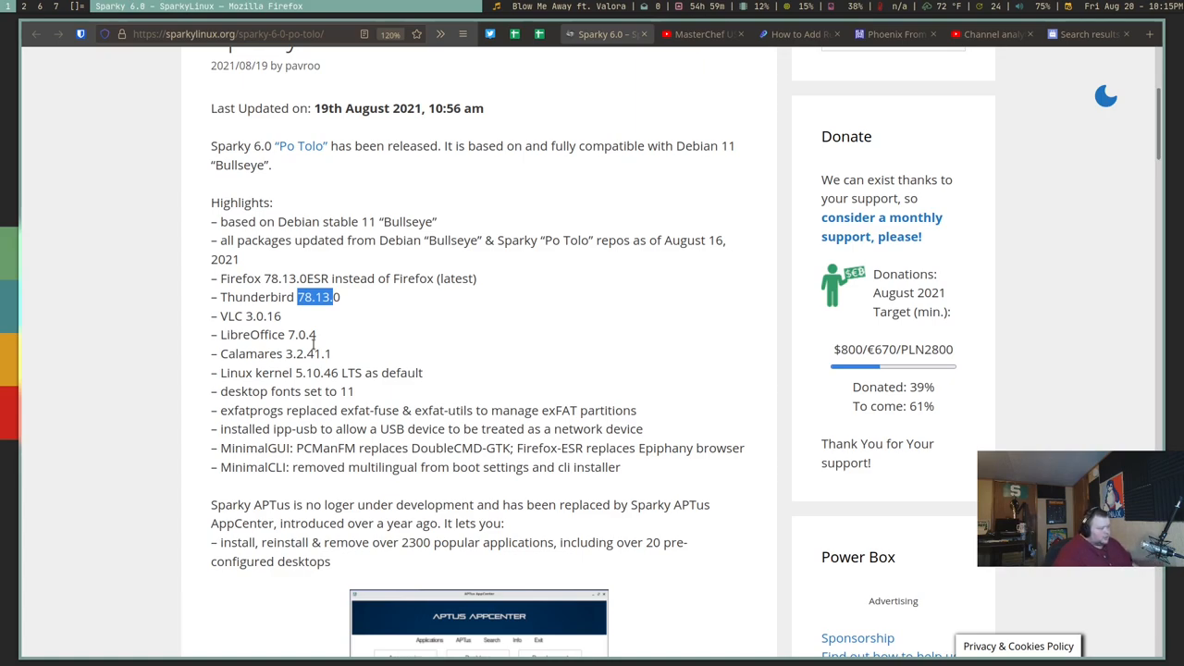
Scroll past the APTus AppCenter and RiseupVPN screenshots to the Sparky Welcome and wallpaper notes
{"action": "scroll", "scroll_direction": "down", "scroll_amount": 3}
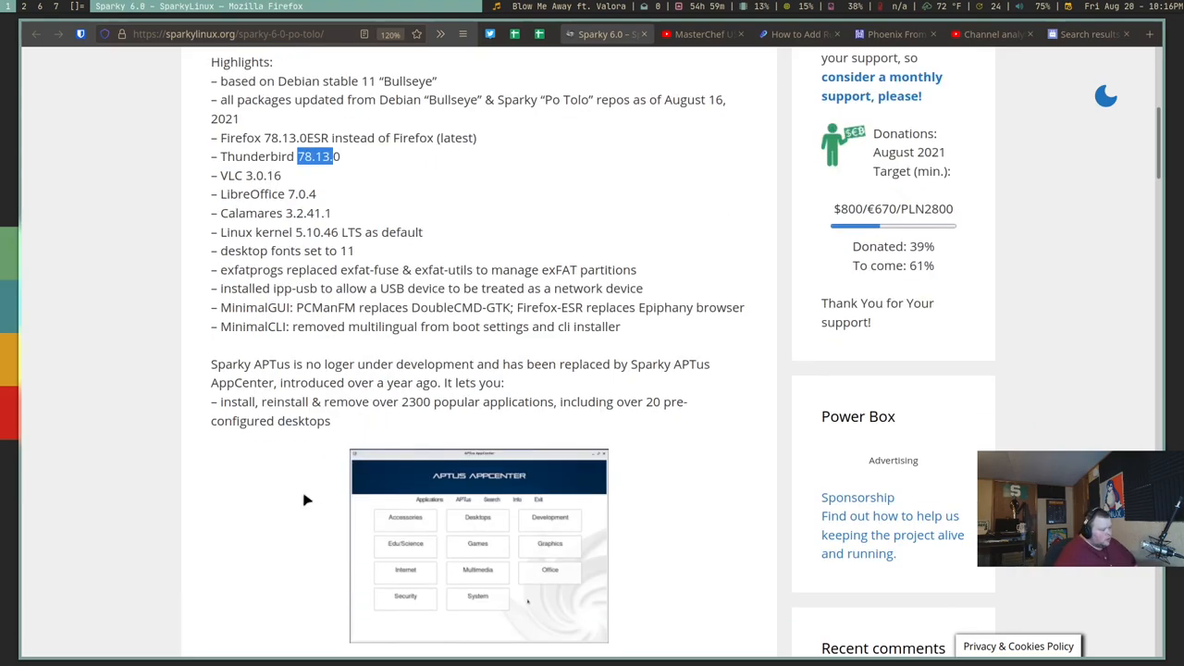
{"action": "mouse_move", "coordinate": [367, 483]}
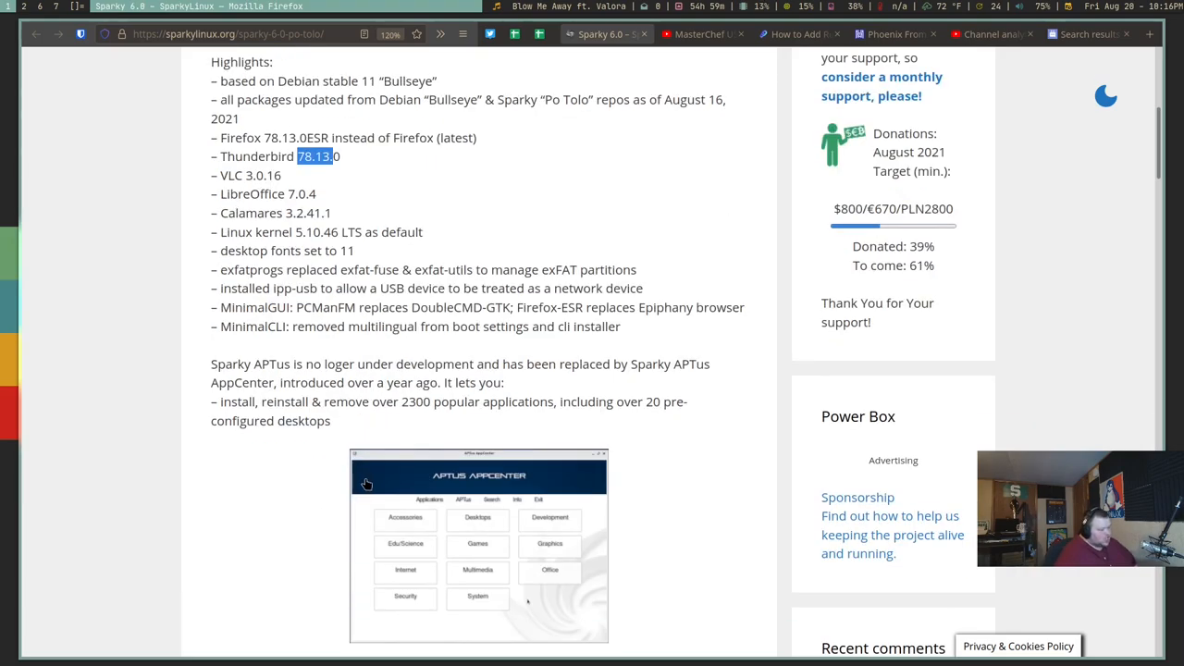
{"action": "mouse_move", "coordinate": [274, 407]}
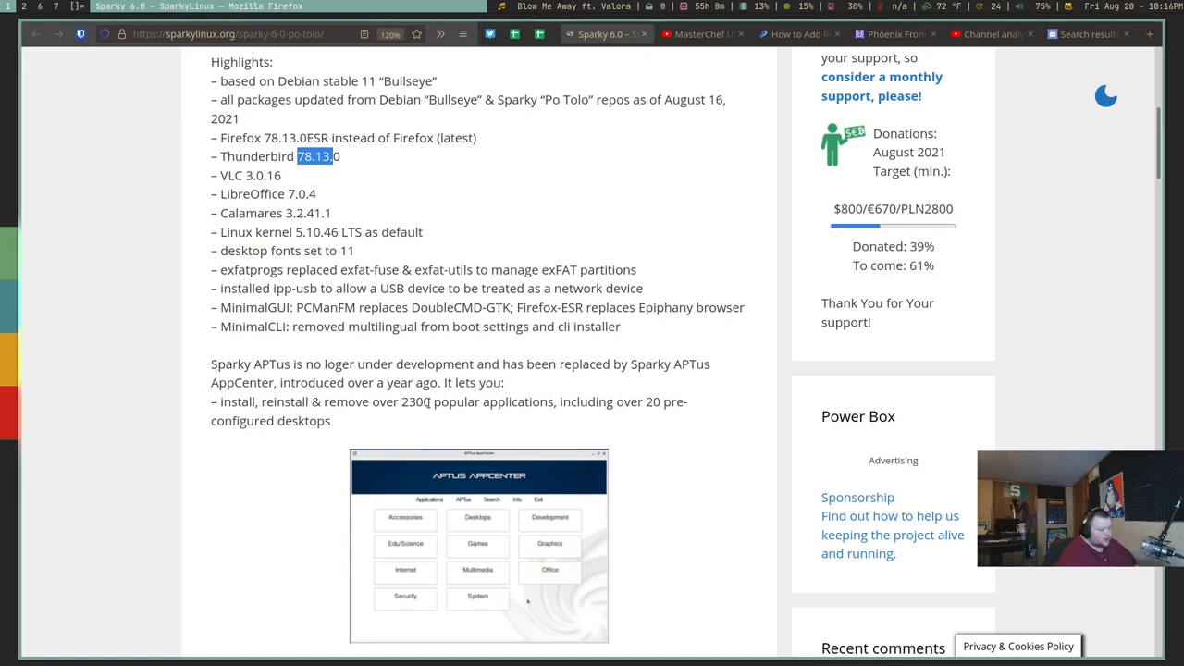
{"action": "mouse_move", "coordinate": [455, 418]}
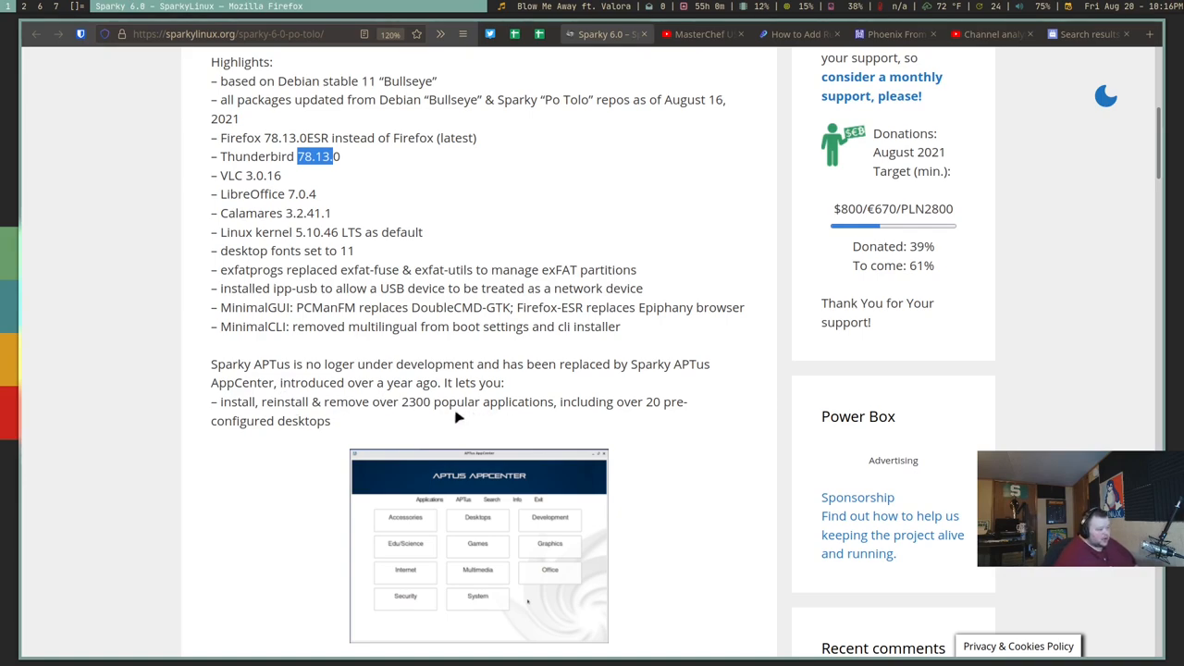
{"action": "scroll", "scroll_direction": "down", "scroll_amount": 3}
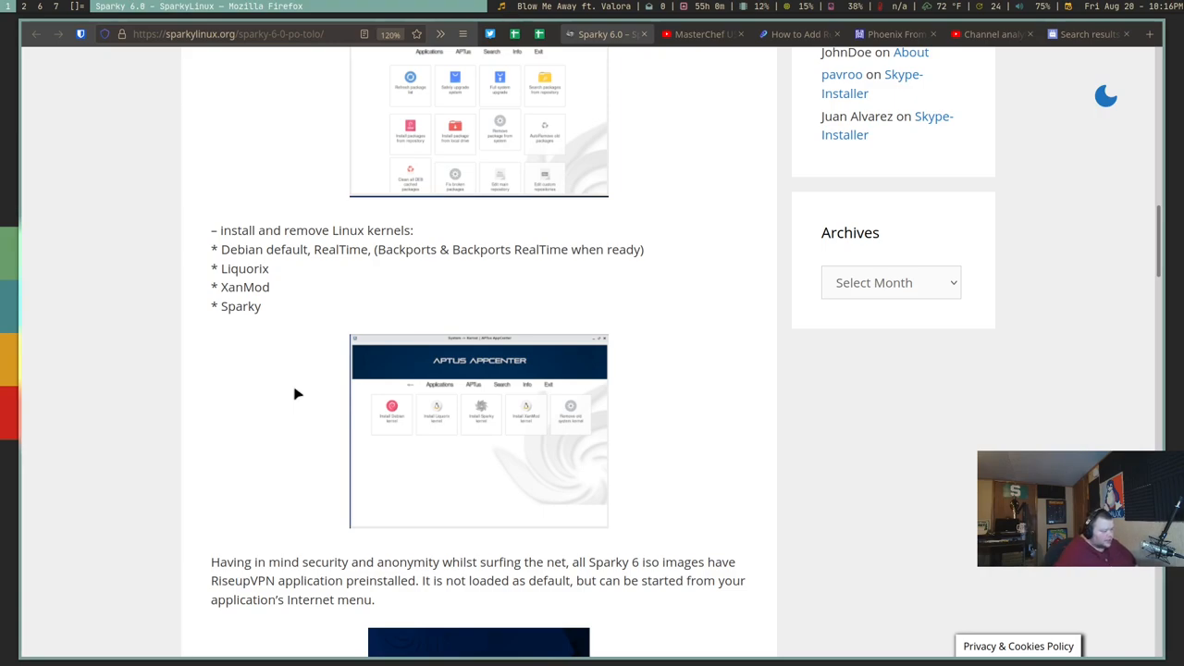
{"action": "scroll", "scroll_direction": "down", "scroll_amount": 3}
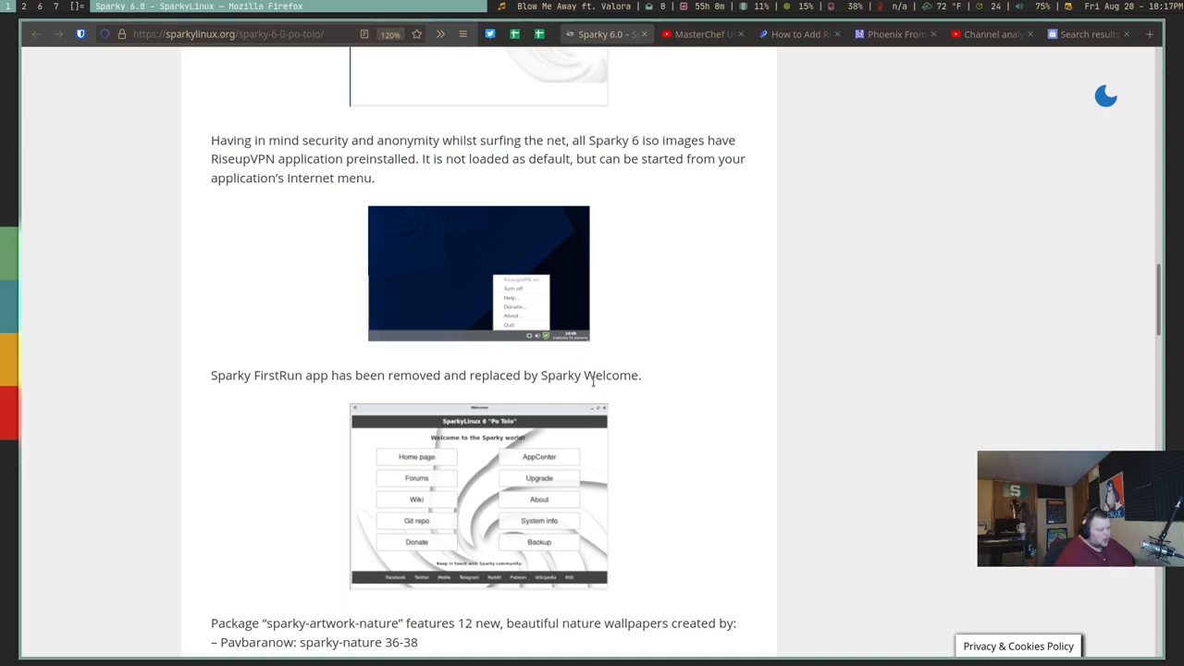
{"action": "scroll", "scroll_direction": "up", "scroll_amount": 3}
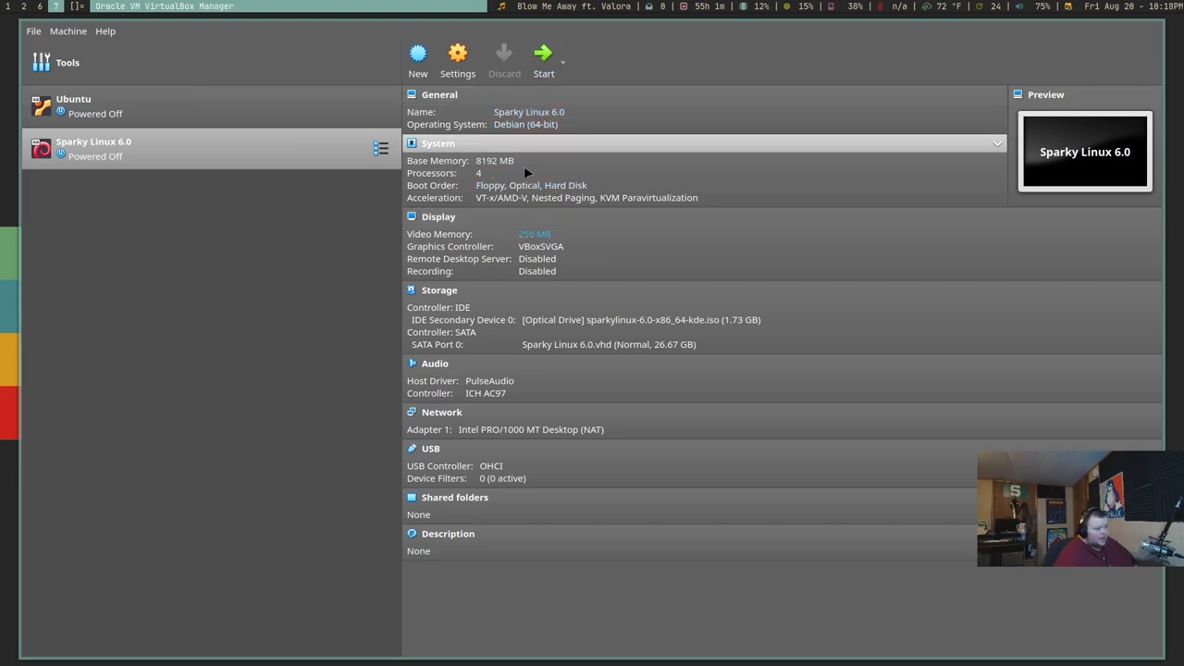
{"action": "mouse_move", "coordinate": [485, 173]}
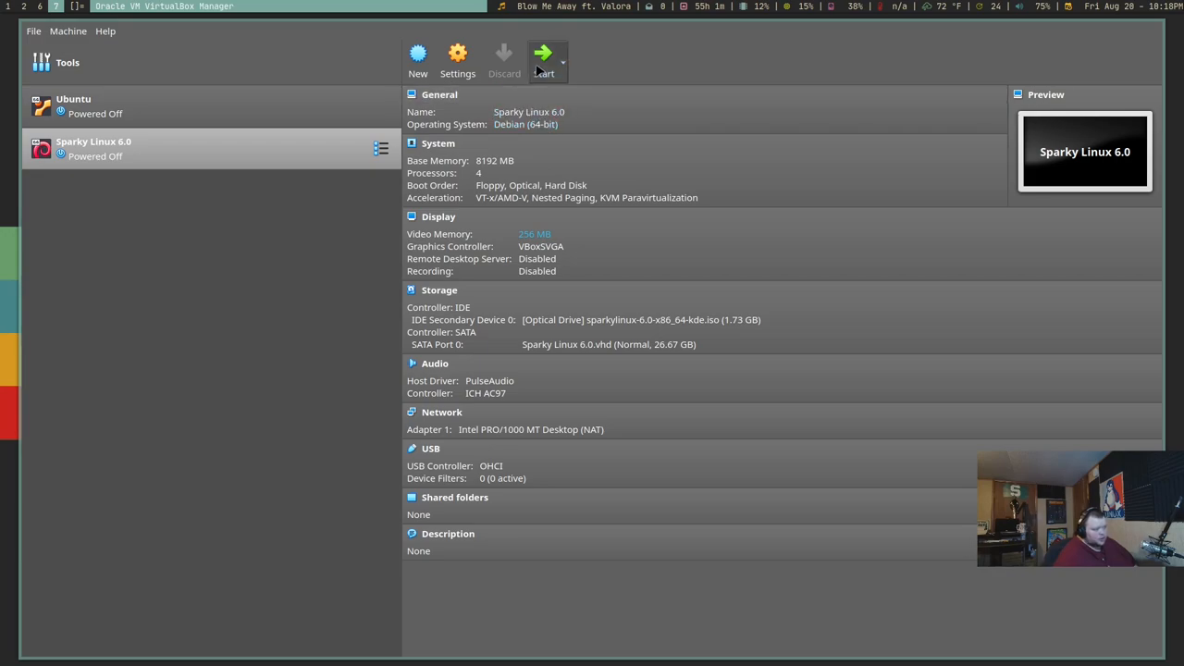
Start the Sparky Linux 6.0 VM from the VirtualBox toolbar
{"action": "left_click", "coordinate": [544, 55]}
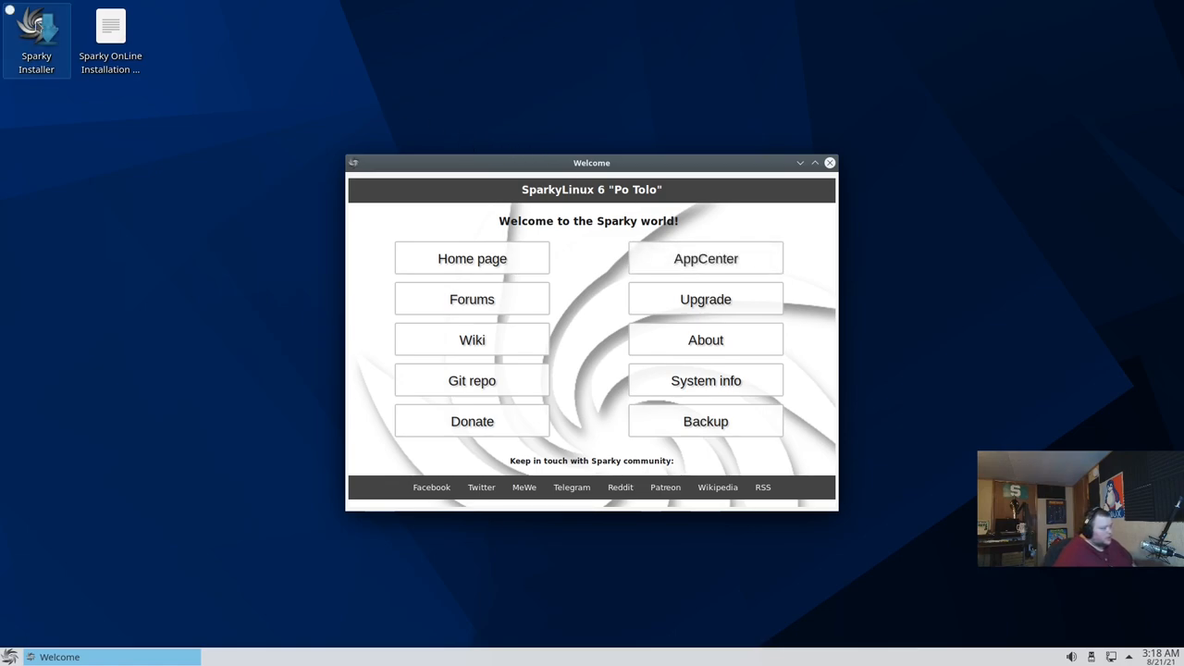
Launch Sparky Installer and accept the American English, Detroit timezone and US keyboard defaults
{"action": "double_click", "coordinate": [37, 41]}
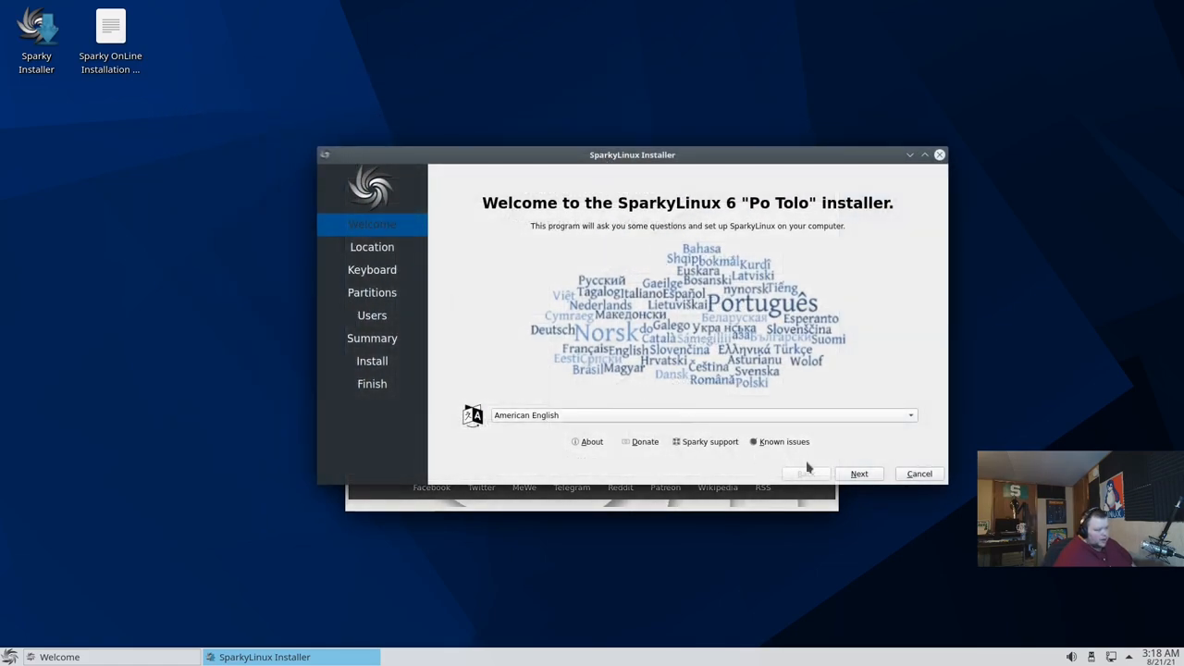
{"action": "left_click", "coordinate": [859, 474]}
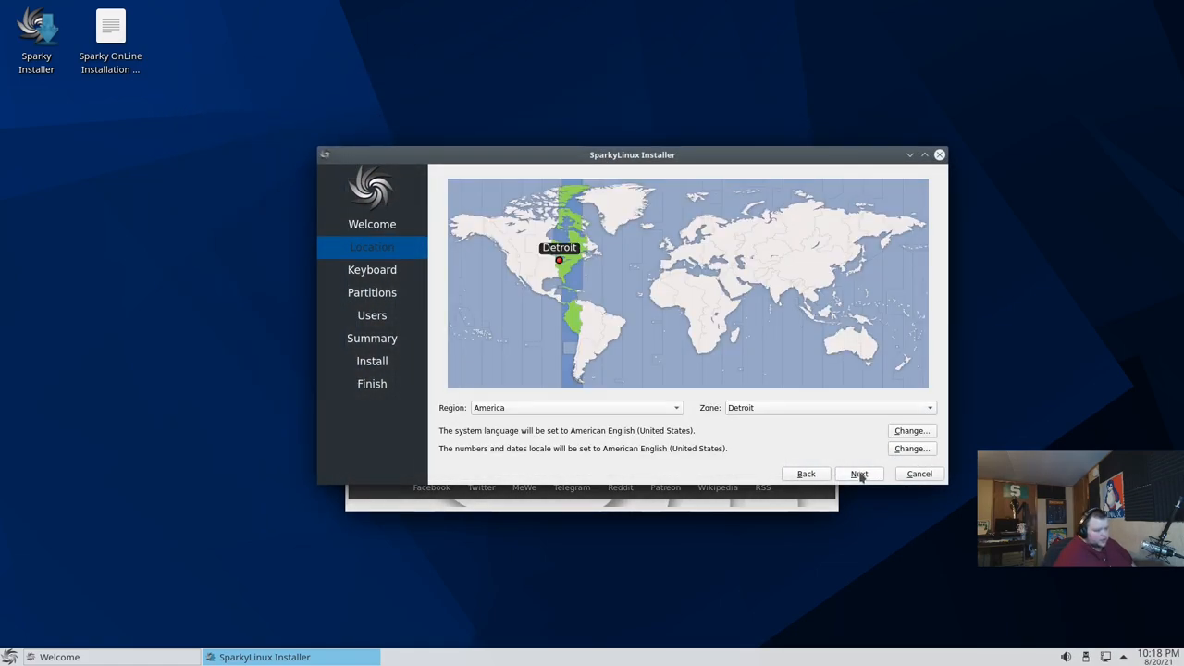
{"action": "left_click", "coordinate": [859, 474]}
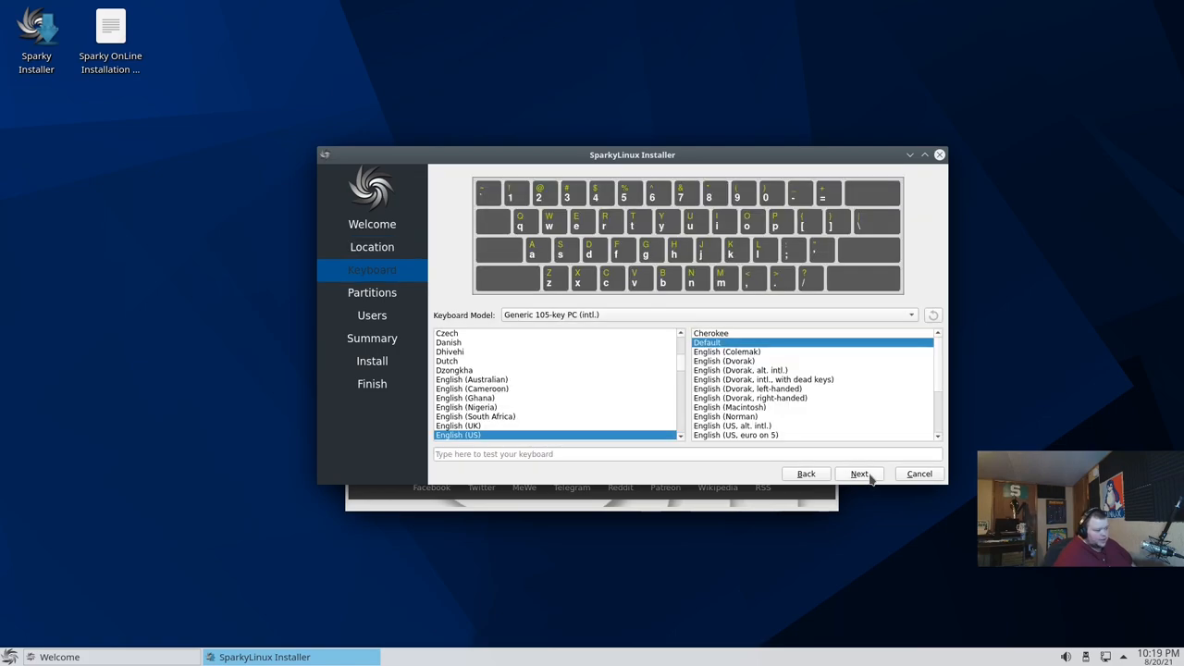
{"action": "mouse_move", "coordinate": [740, 400]}
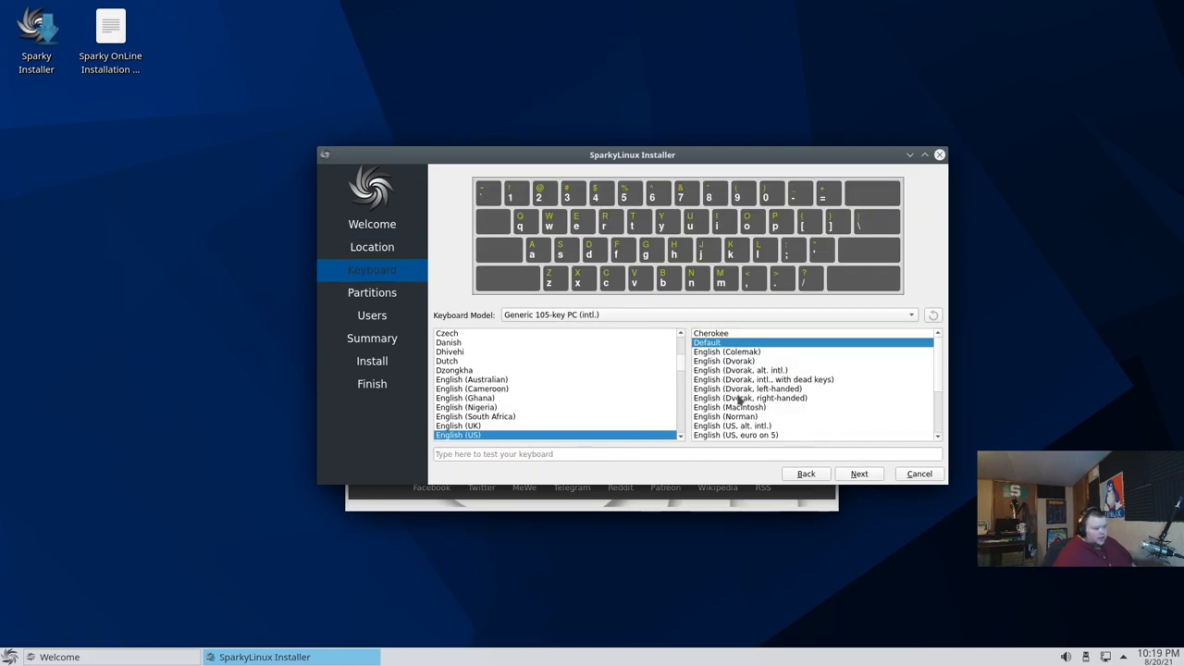
{"action": "left_click", "coordinate": [859, 474]}
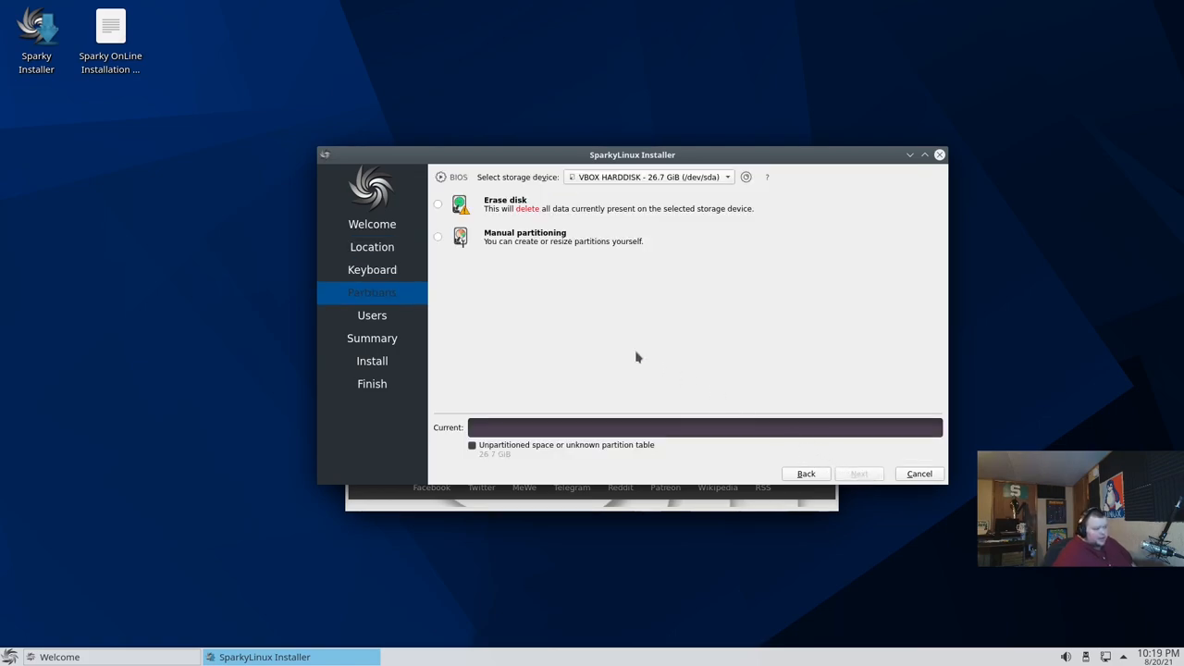
Choose Erase disk partitioning with Swap to file
{"action": "left_click", "coordinate": [436, 203]}
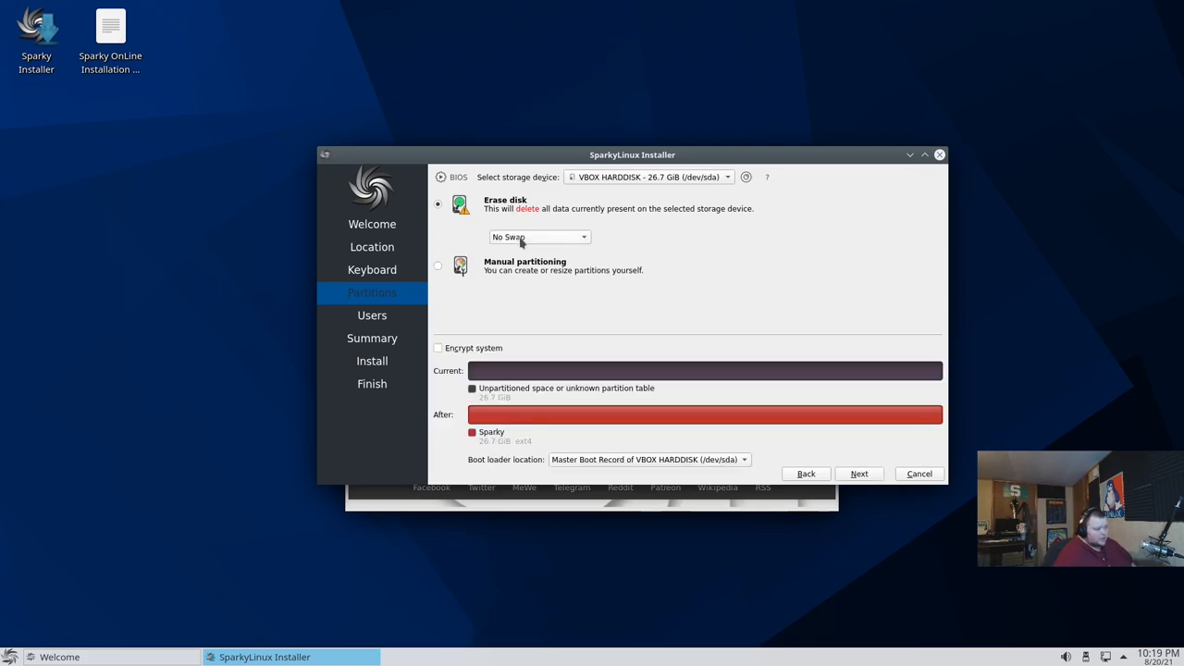
{"action": "left_click", "coordinate": [541, 237]}
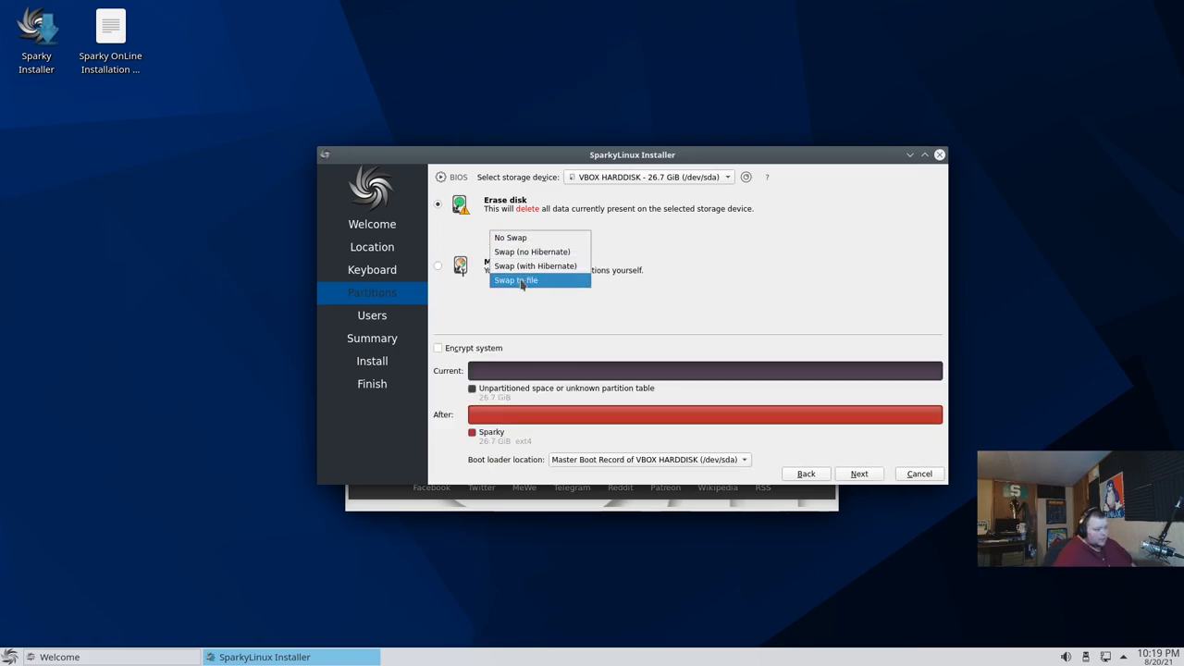
{"action": "left_click", "coordinate": [515, 282]}
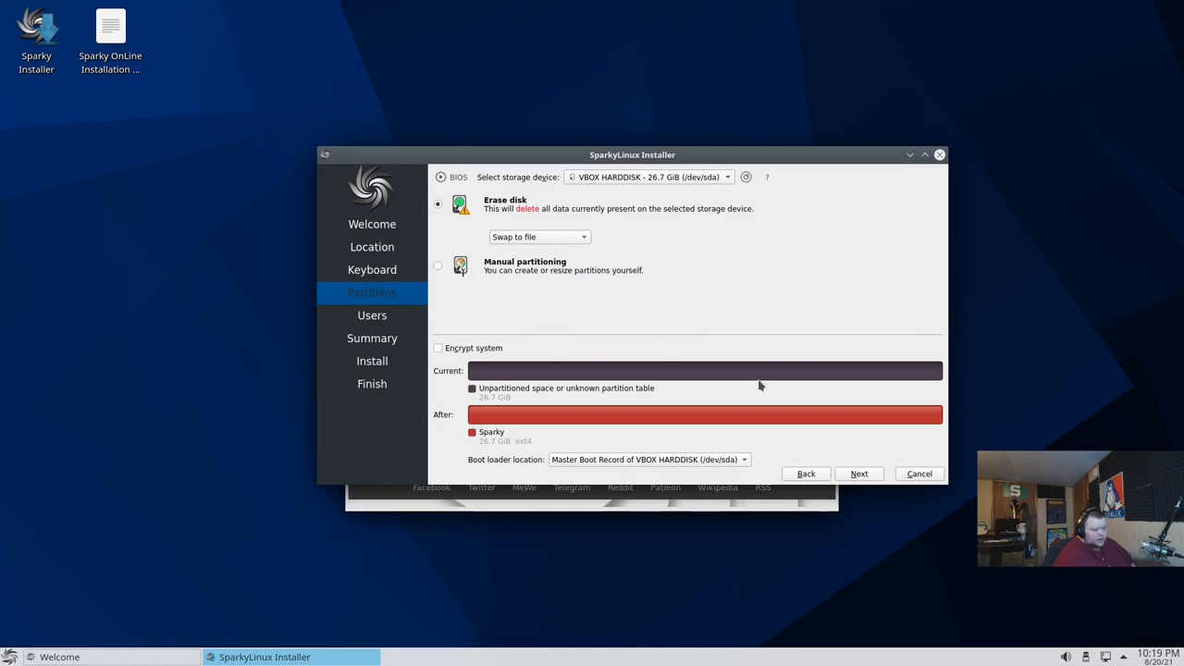
{"action": "mouse_move", "coordinate": [859, 474]}
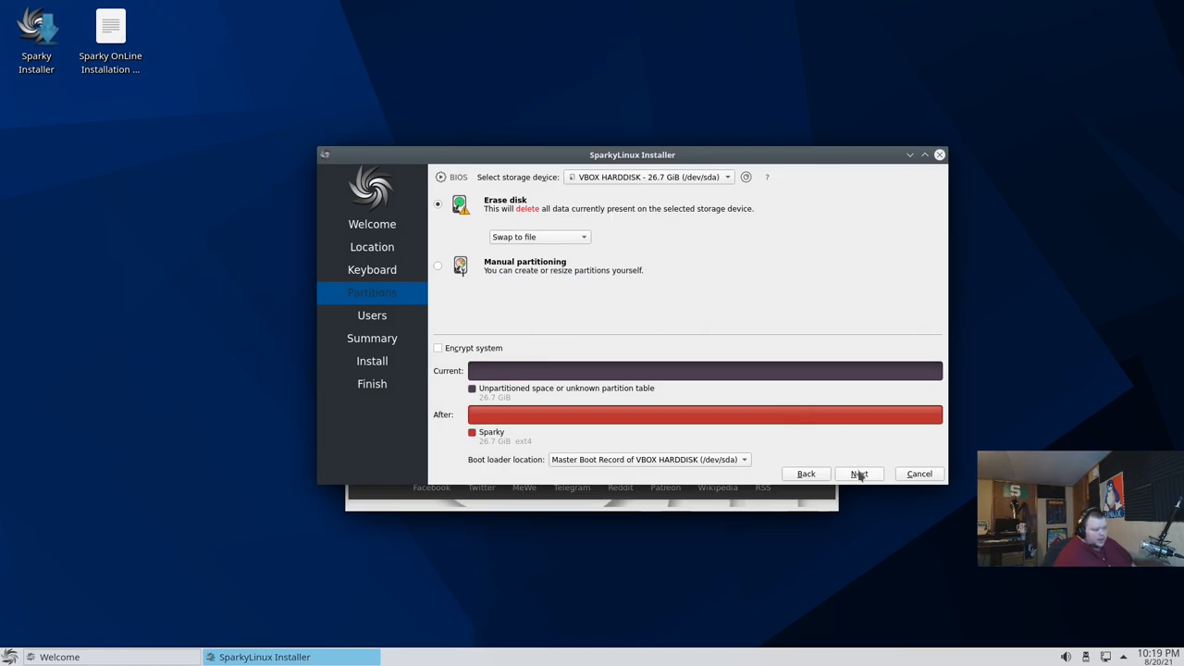
Enter user matt, computer name sparkyos and a matching password, leaving automatic login off
{"action": "left_click", "coordinate": [859, 473]}
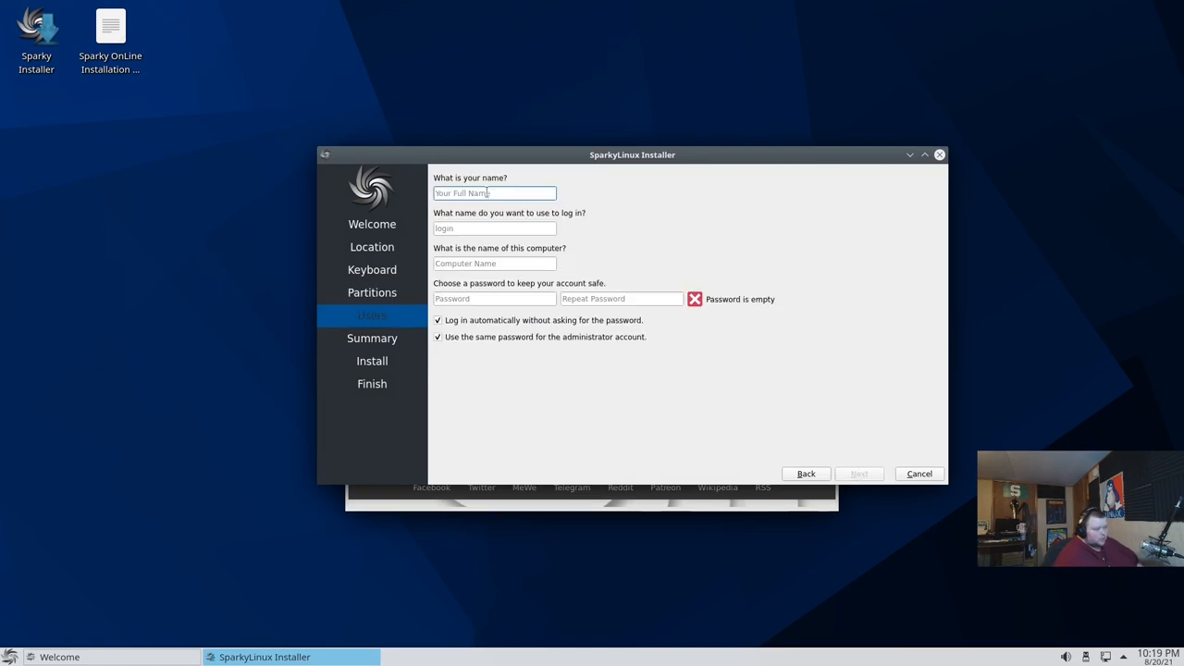
{"action": "type", "text": "matt"}
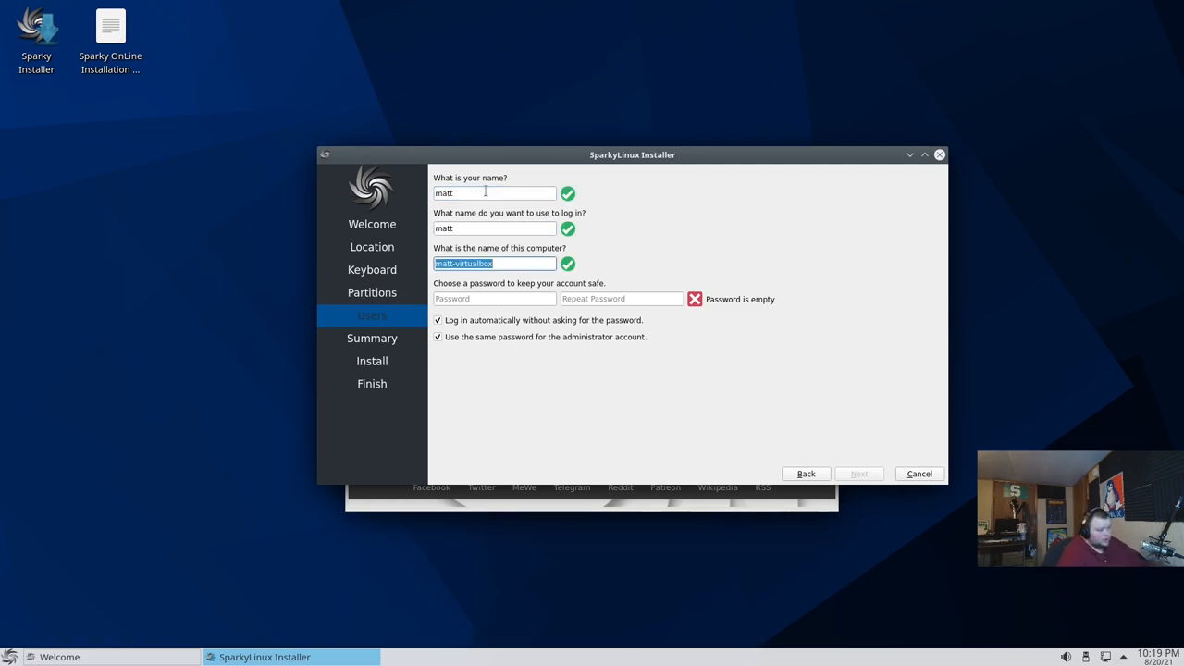
{"action": "type", "text": "sparky"}
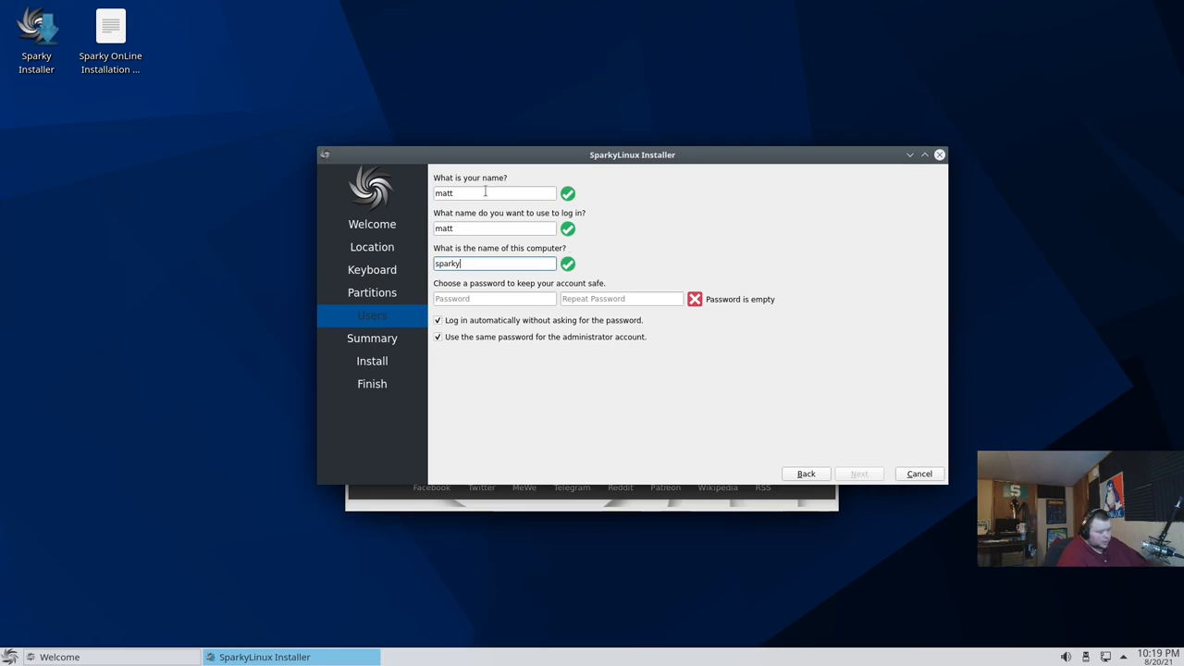
{"action": "type", "text": "os"}
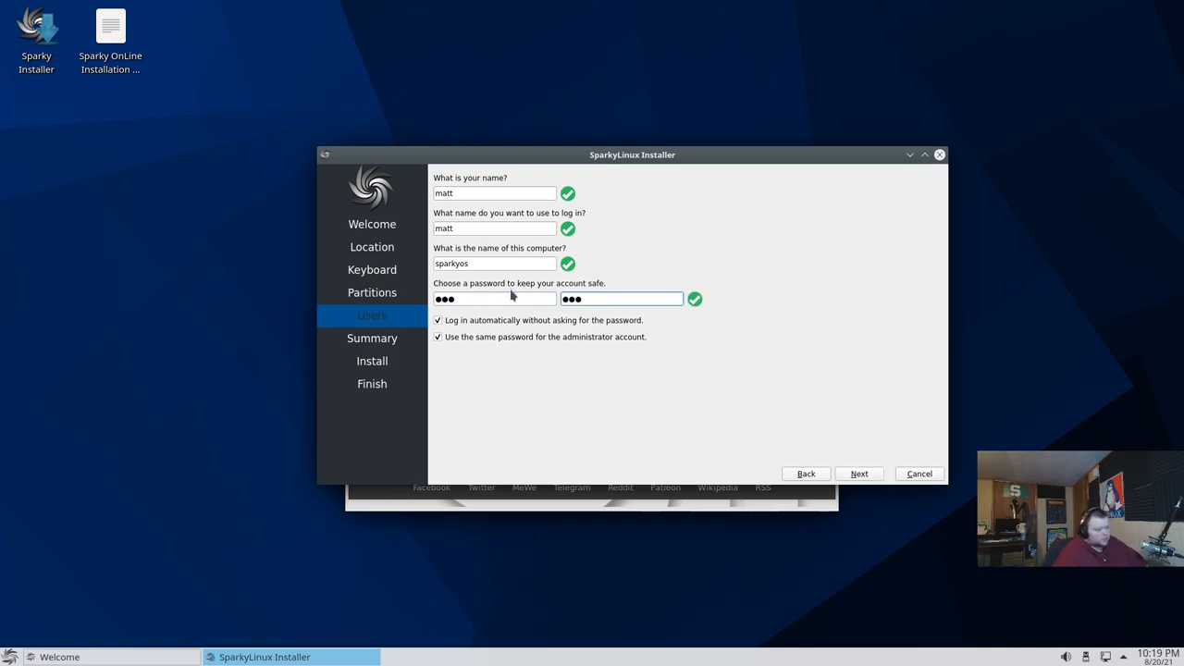
{"action": "mouse_move", "coordinate": [492, 330]}
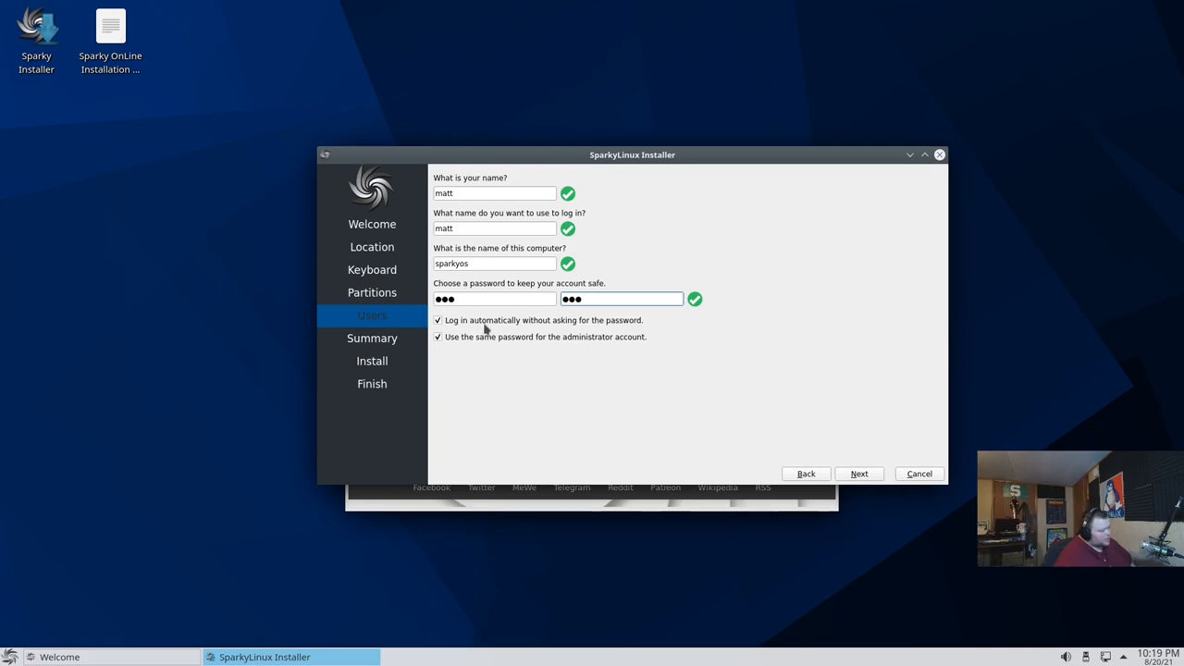
{"action": "left_click", "coordinate": [437, 320]}
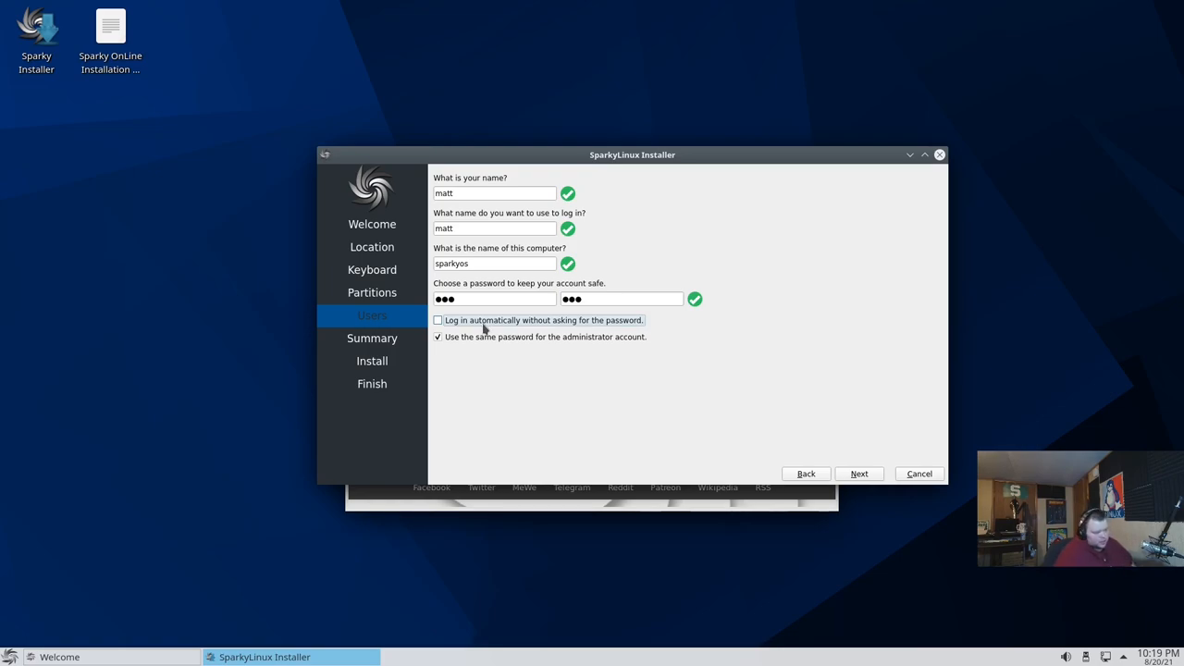
{"action": "mouse_move", "coordinate": [821, 461]}
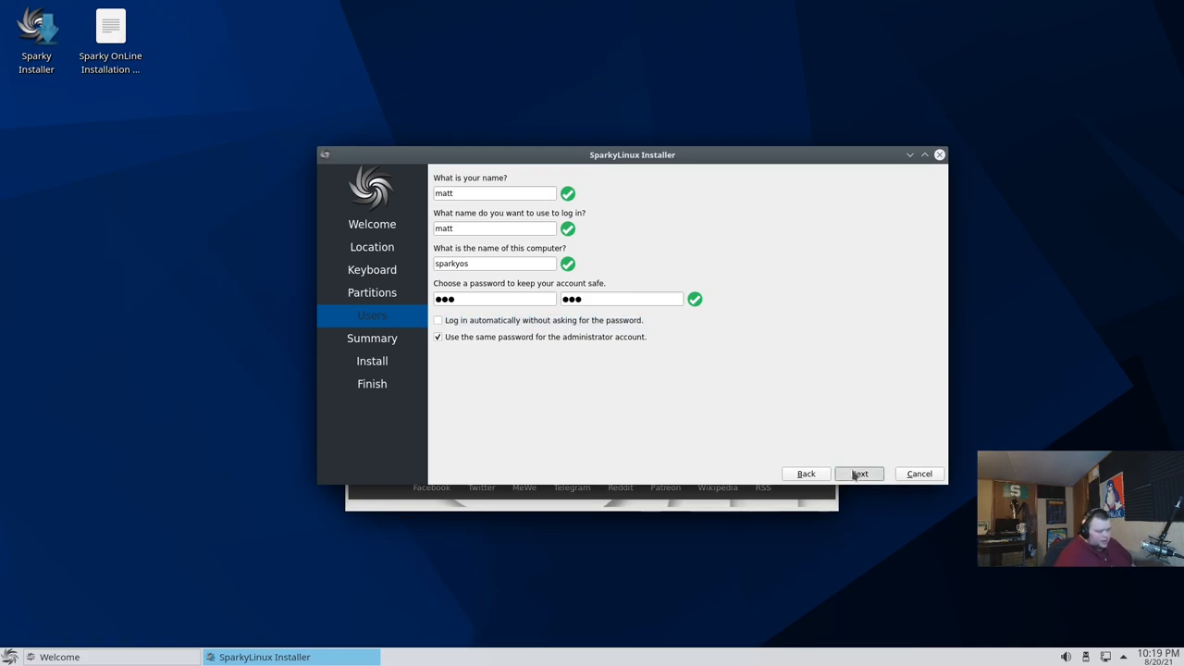
Move past the account settings so Calamares begins installing SparkyLinux
{"action": "left_click", "coordinate": [859, 474]}
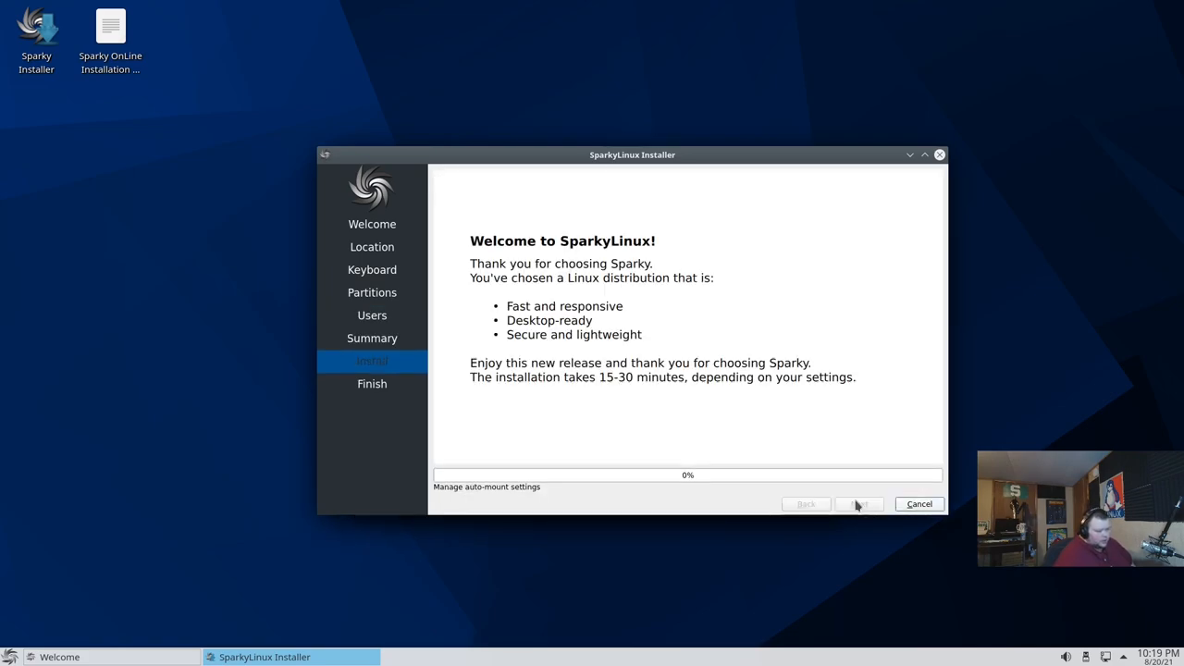
{"action": "mouse_move", "coordinate": [842, 448]}
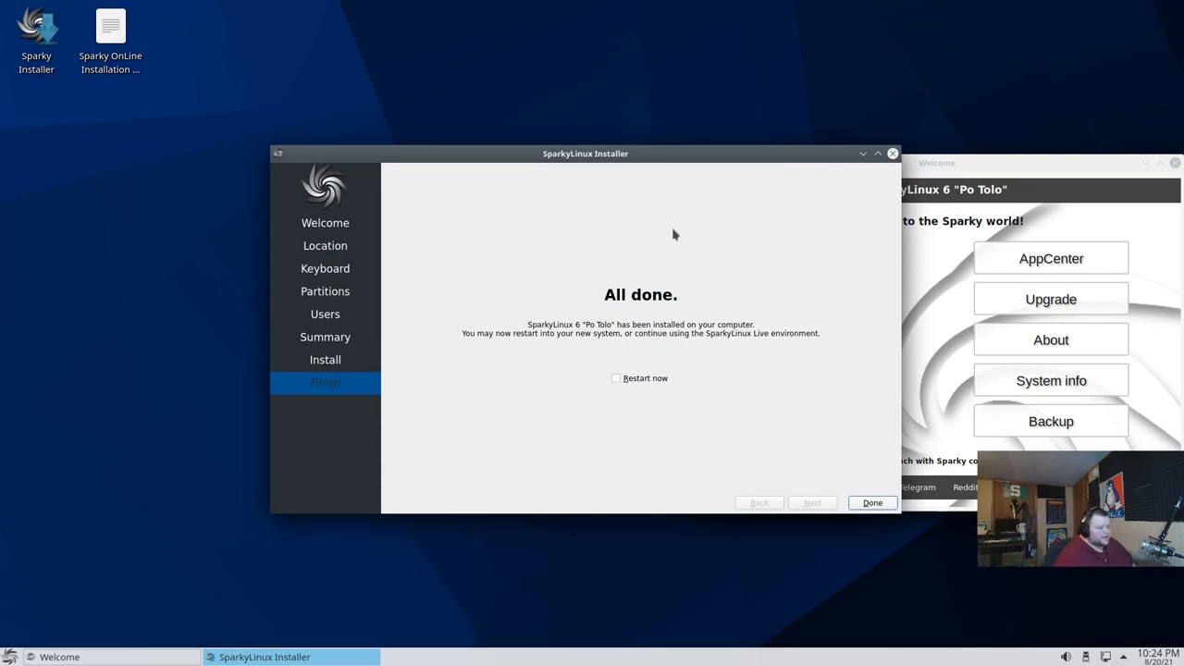
{"action": "mouse_move", "coordinate": [859, 214]}
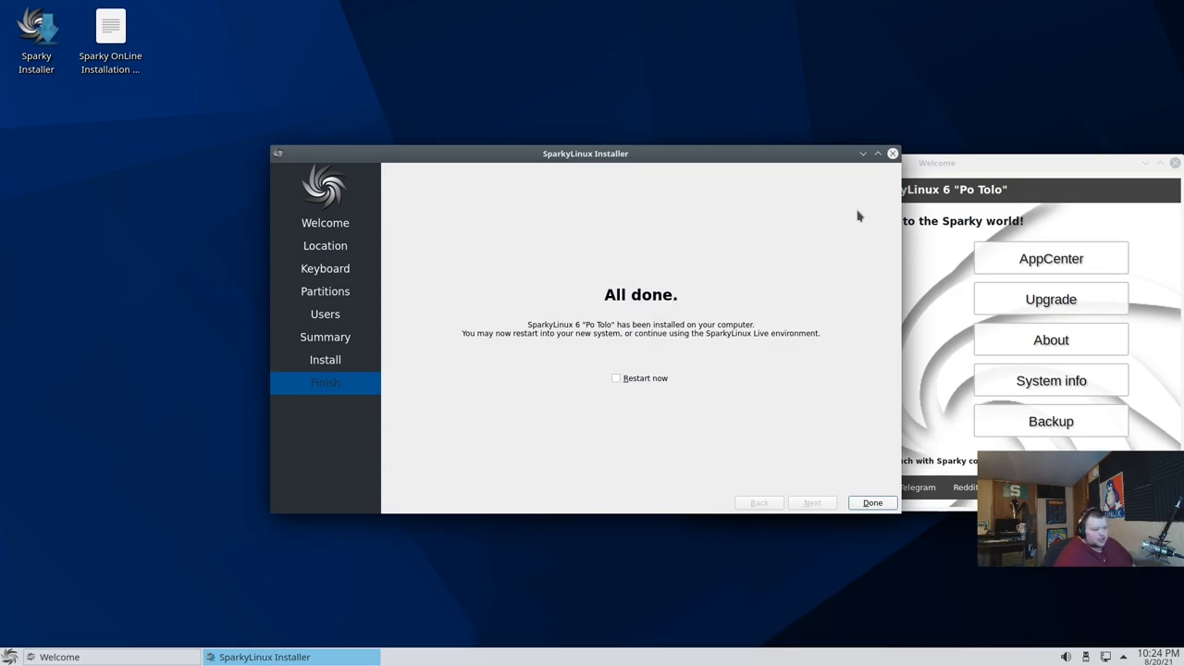
{"action": "mouse_move", "coordinate": [626, 382]}
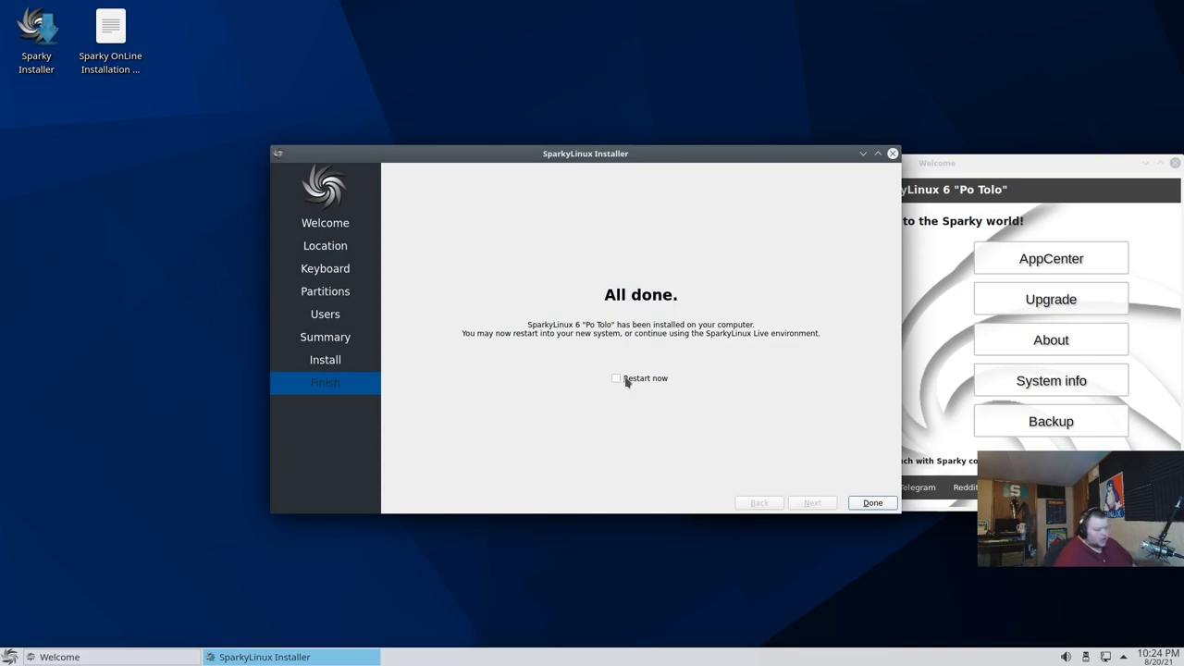
{"action": "mouse_move", "coordinate": [617, 377]}
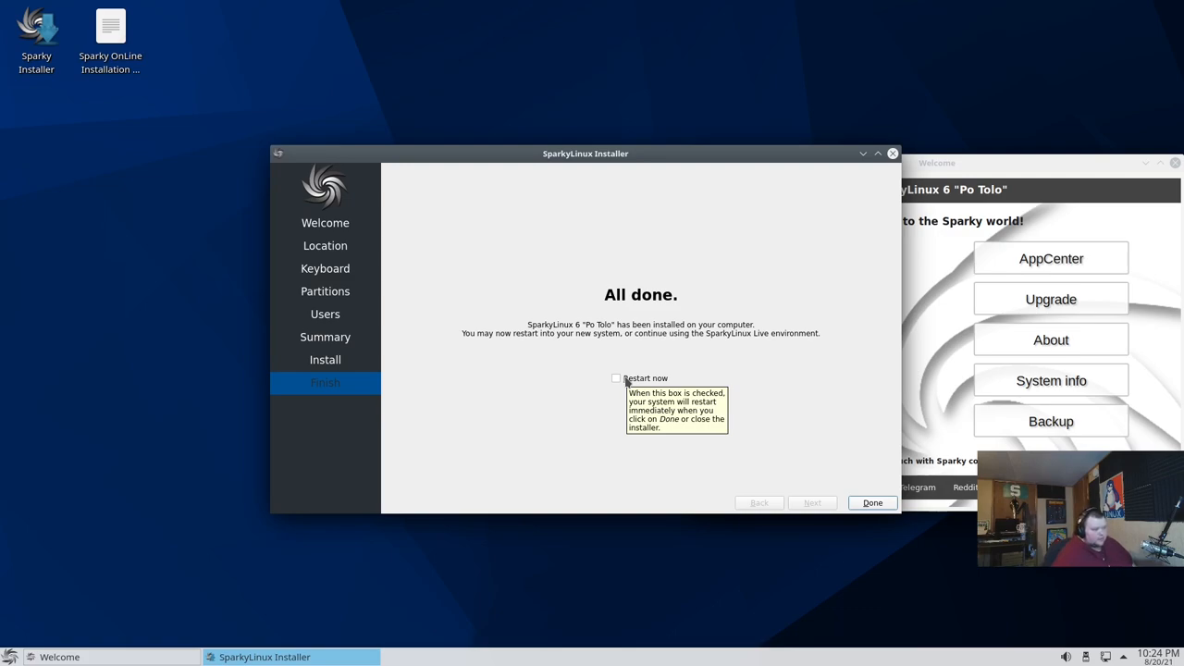
{"action": "mouse_move", "coordinate": [892, 154]}
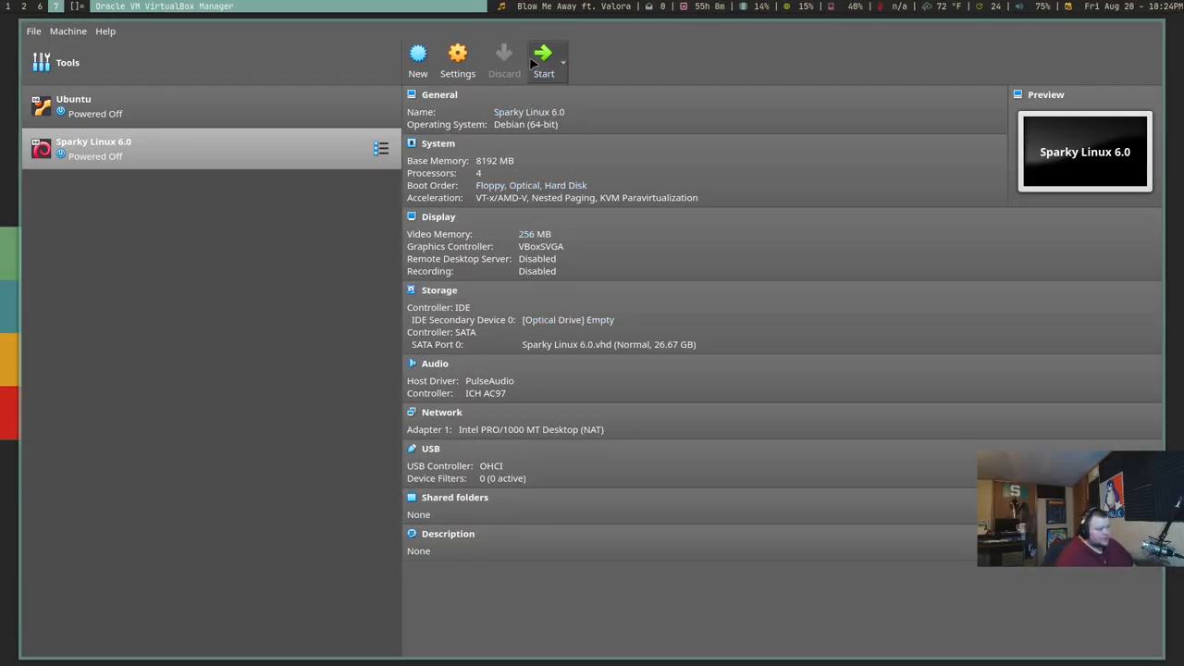
Start the Sparky Linux 6.0 VM to boot the installed system to its login screen
{"action": "left_click", "coordinate": [544, 52]}
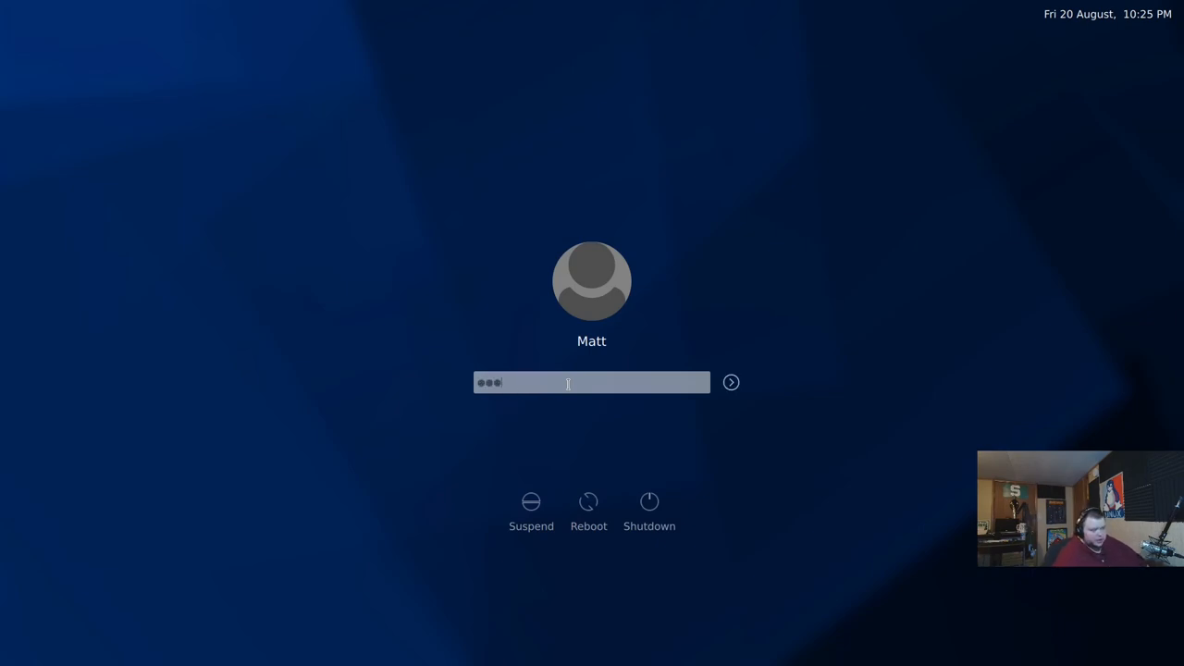
Submit the password on the login screen to reach the SparkyLinux 6 desktop
{"action": "left_click", "coordinate": [730, 381]}
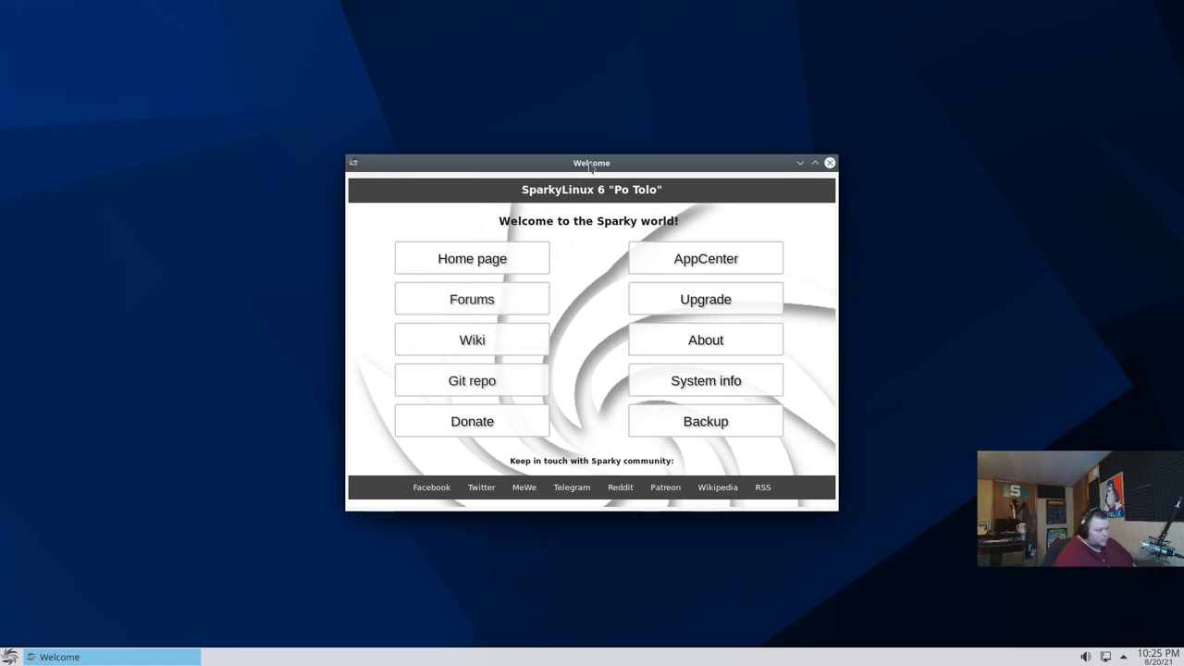
{"action": "left_click_drag", "start_coordinate": [592, 163], "coordinate": [573, 133]}
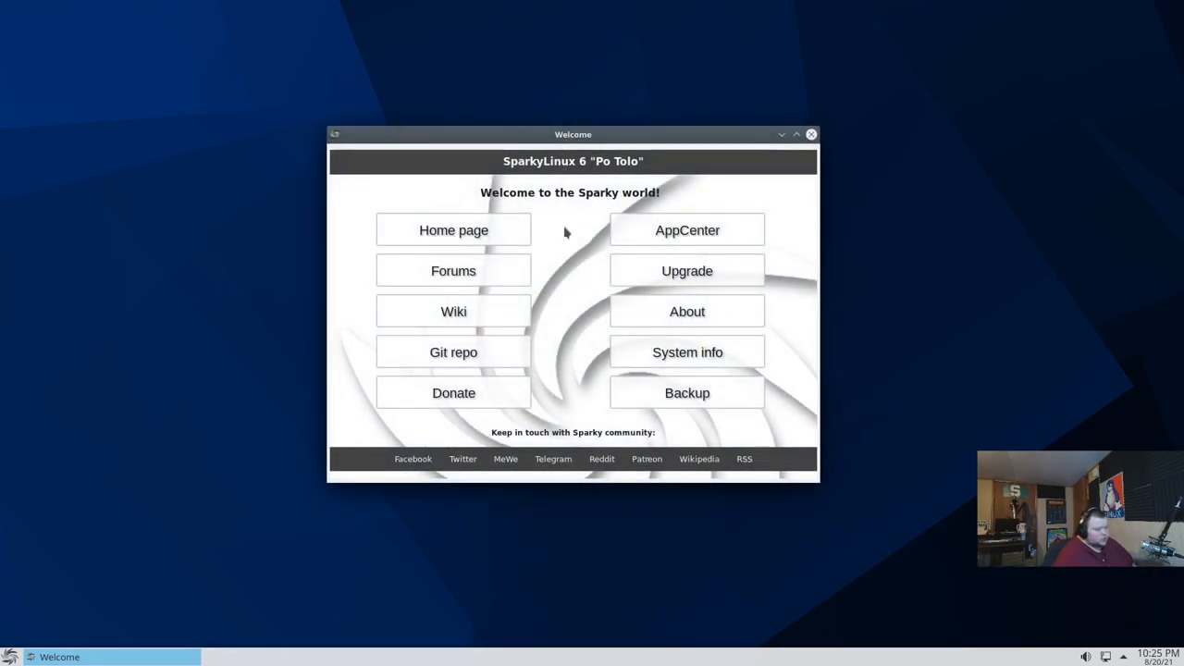
{"action": "mouse_move", "coordinate": [511, 270]}
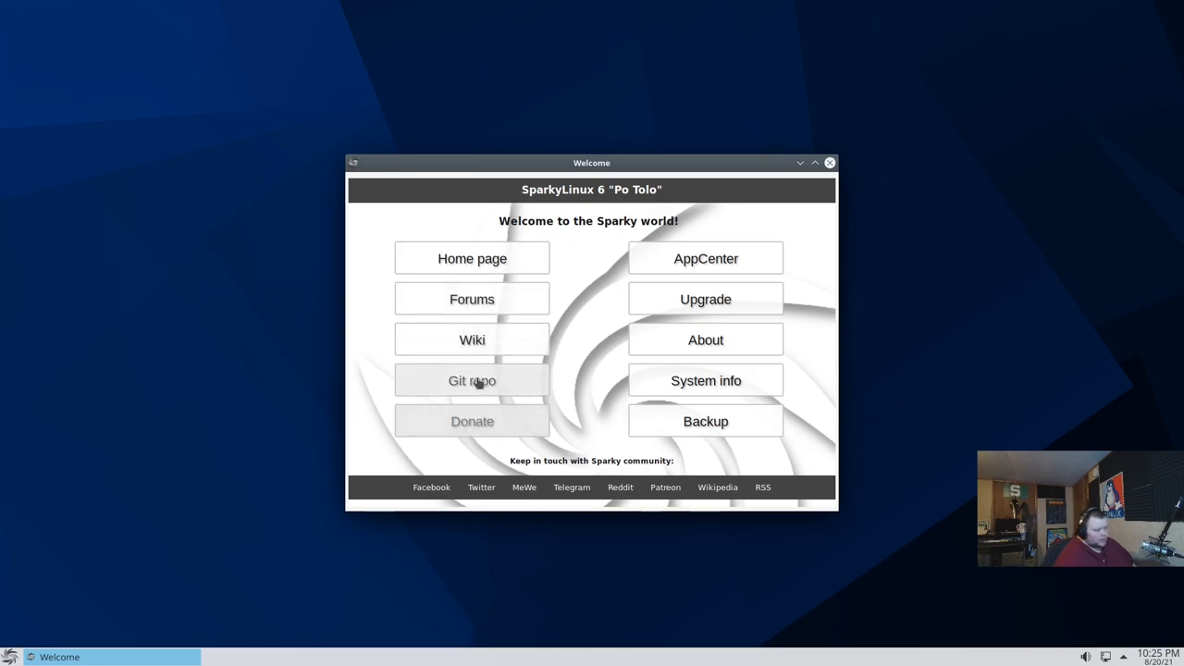
{"action": "mouse_move", "coordinate": [507, 426]}
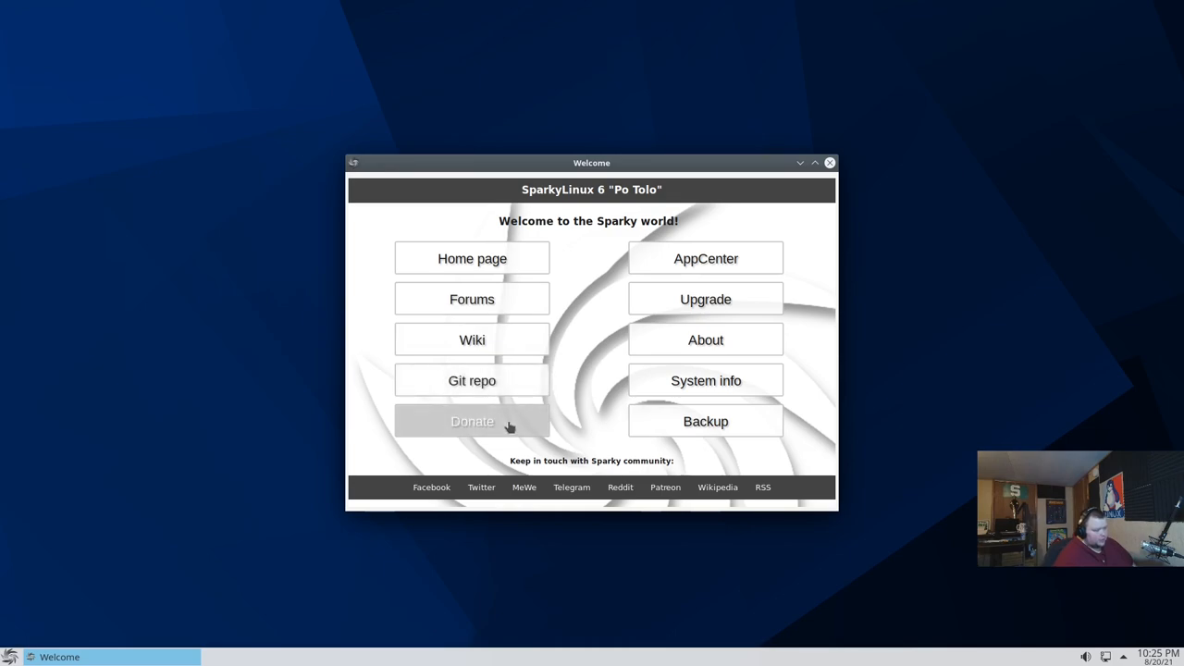
{"action": "mouse_move", "coordinate": [706, 300]}
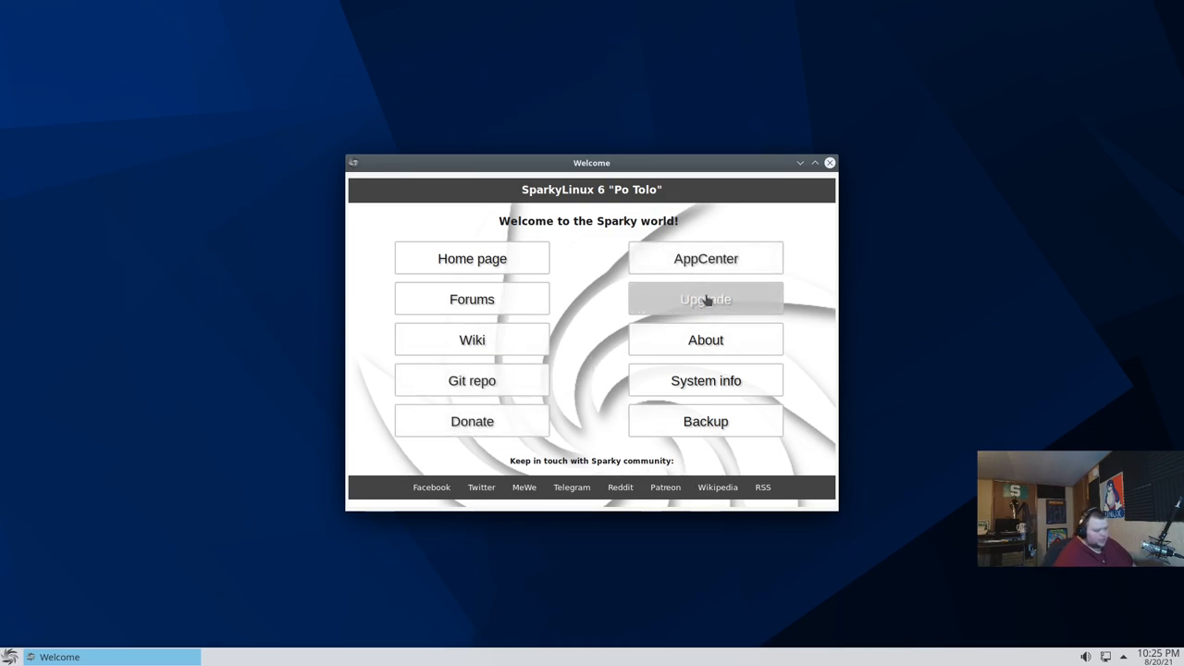
Launch Sparky System Upgrade from Welcome, authenticate and confirm upgrading now
{"action": "left_click", "coordinate": [705, 299]}
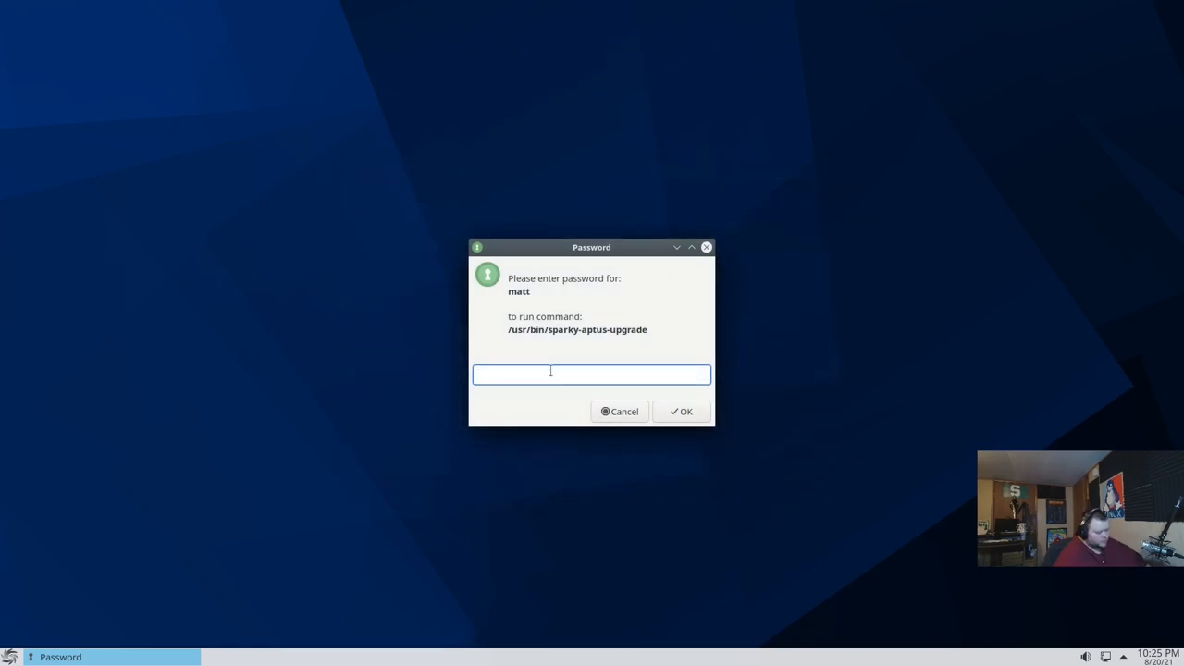
{"action": "left_click", "coordinate": [681, 411]}
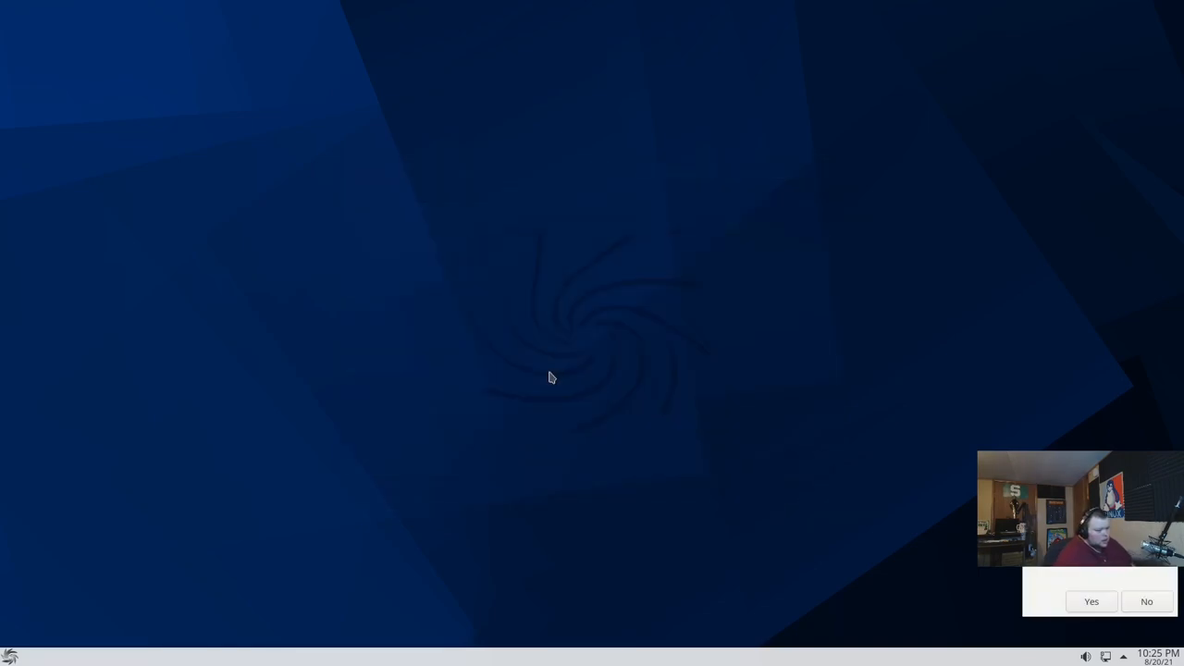
{"action": "left_click", "coordinate": [1092, 602]}
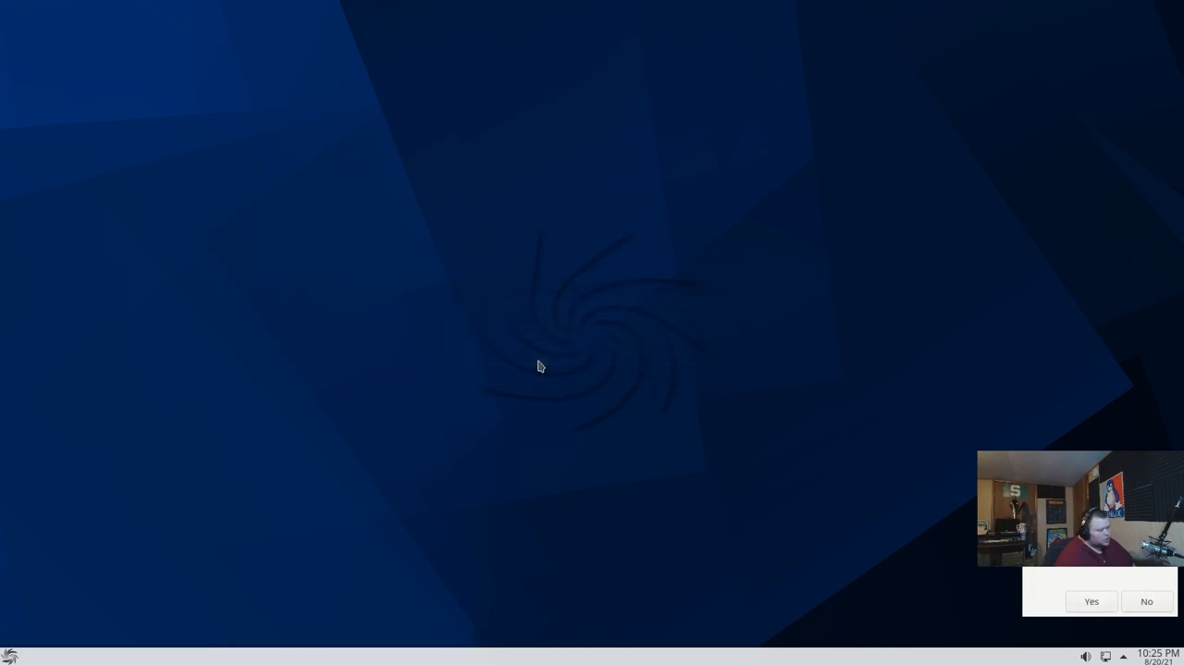
{"action": "mouse_move", "coordinate": [626, 374]}
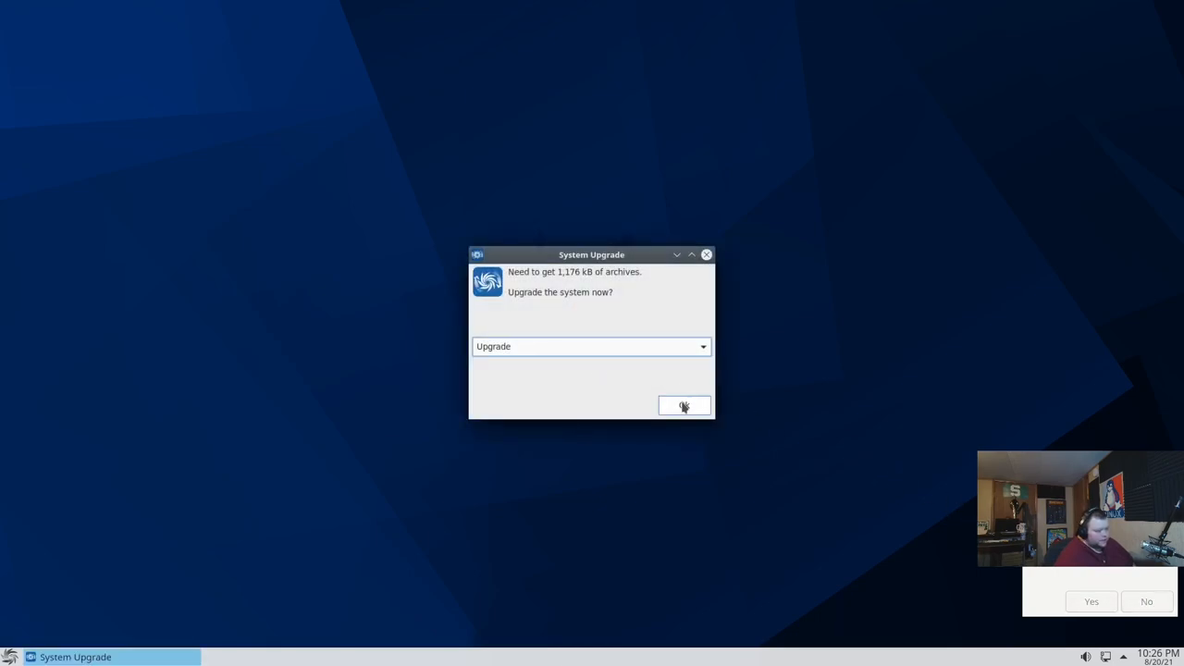
{"action": "left_click", "coordinate": [684, 407]}
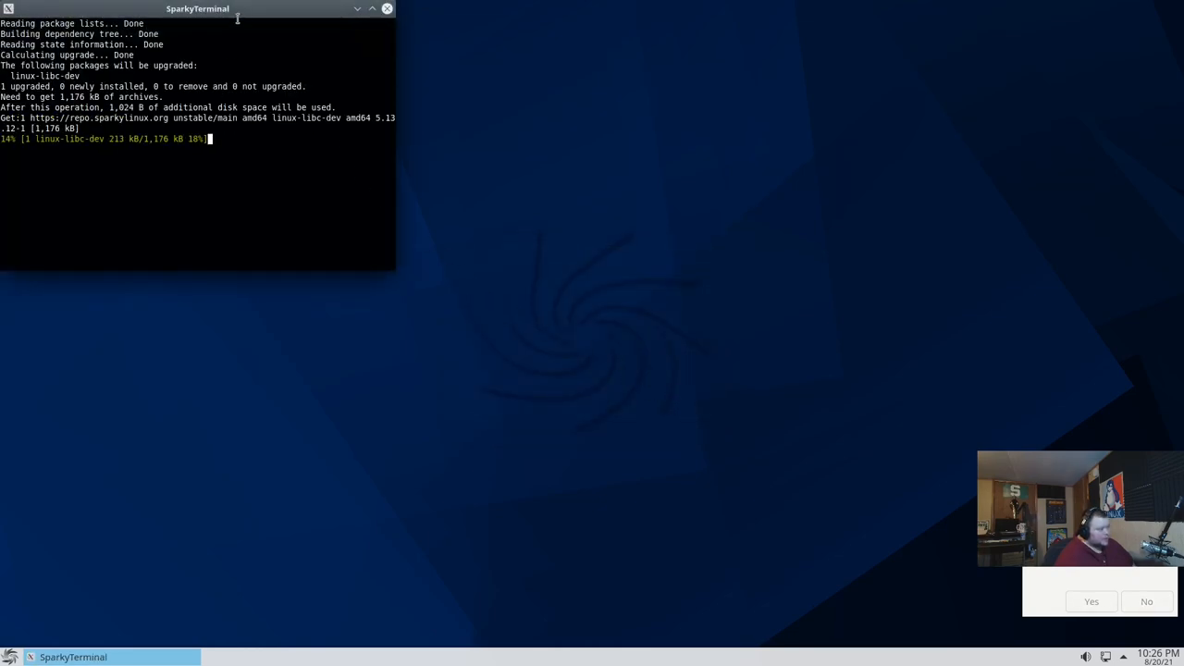
Reposition the upgrade output window and let it install the pending linux-libc-dev package
{"action": "left_click_drag", "start_coordinate": [196, 7], "coordinate": [344, 96]}
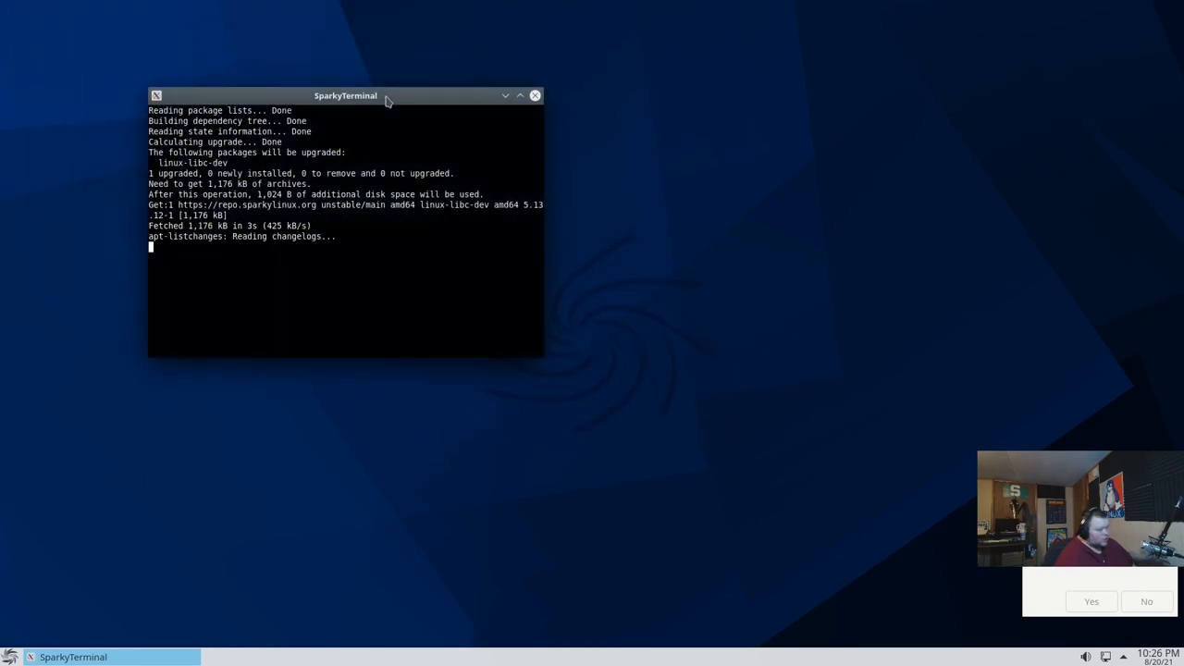
{"action": "left_click", "coordinate": [535, 96]}
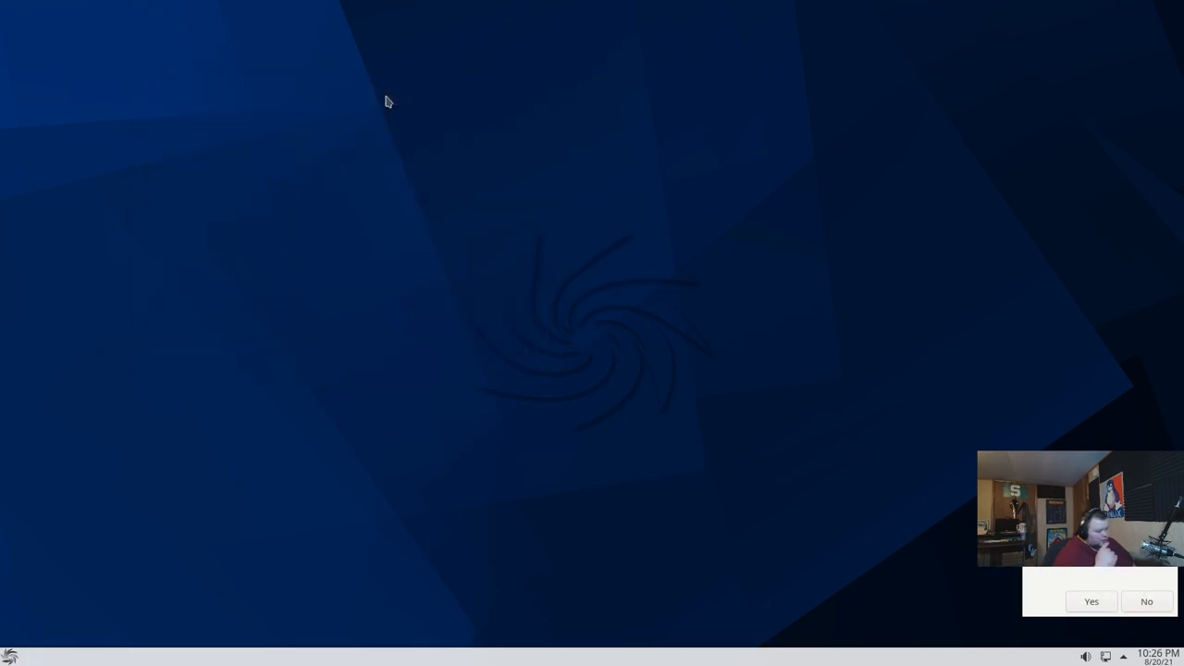
{"action": "left_click", "coordinate": [1091, 602]}
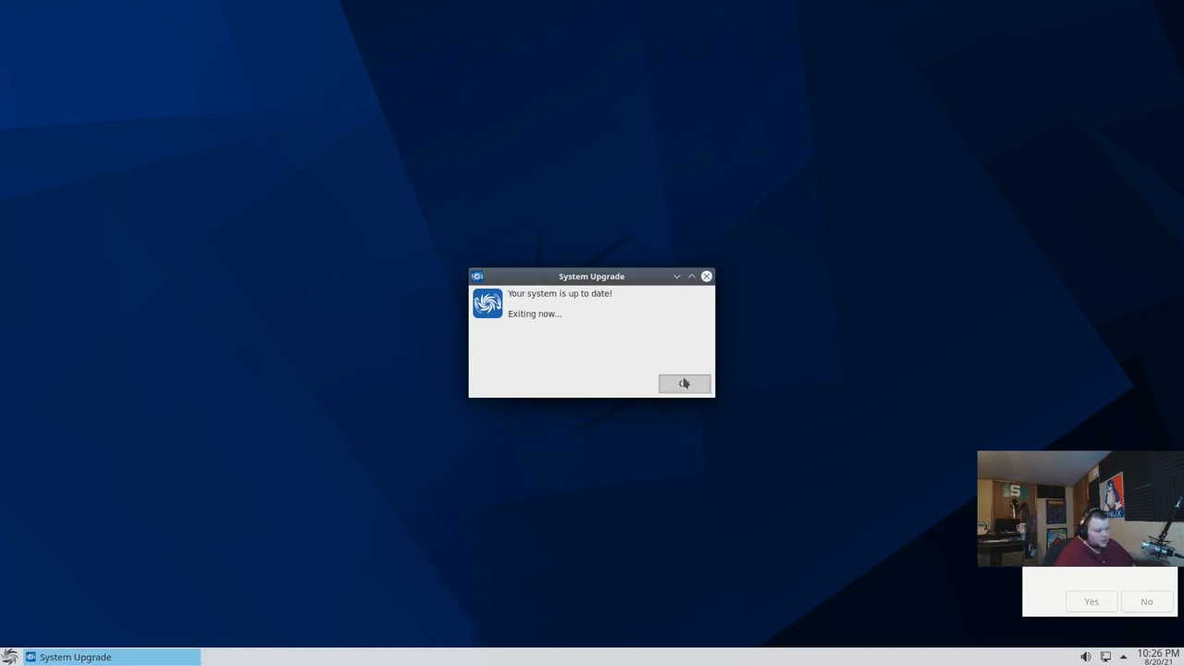
Acknowledge the up-to-date message, authenticate into APTus AppCenter Locale, then exit without picking a language
{"action": "left_click", "coordinate": [685, 384]}
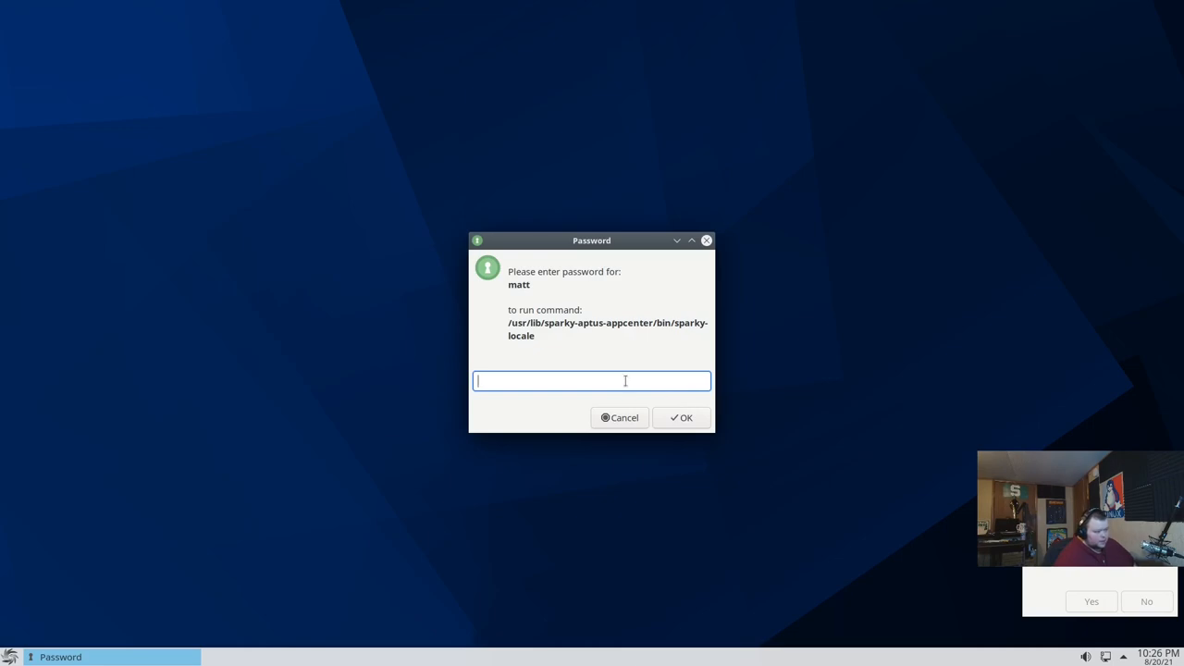
{"action": "left_click", "coordinate": [681, 419]}
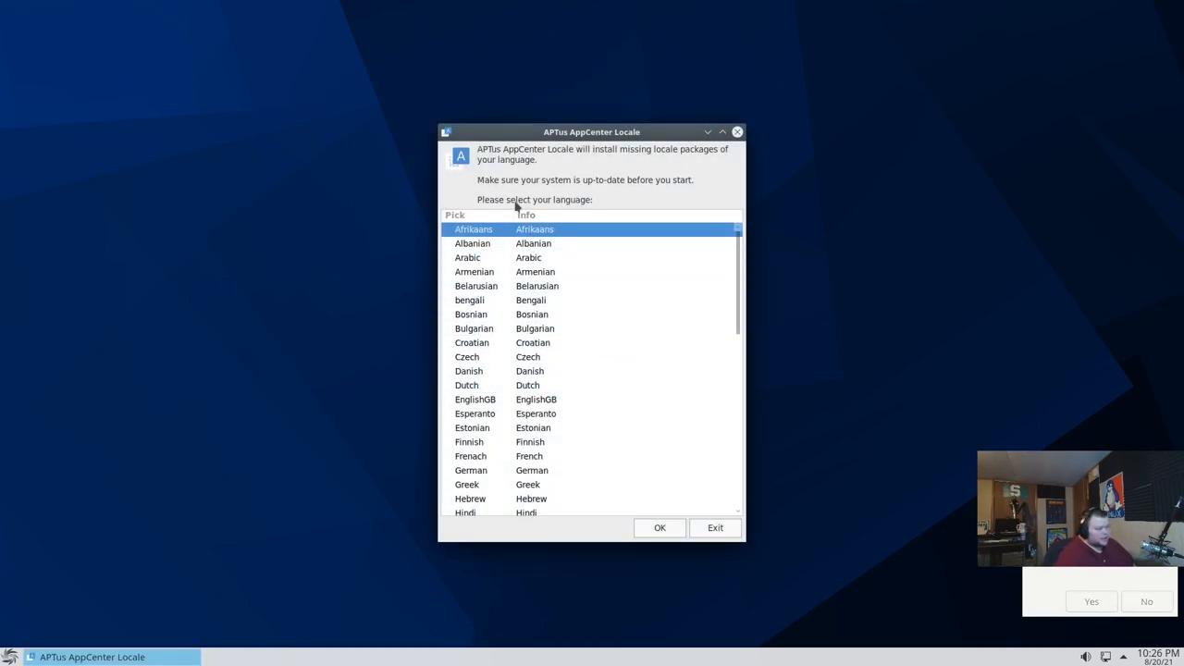
{"action": "mouse_move", "coordinate": [540, 272]}
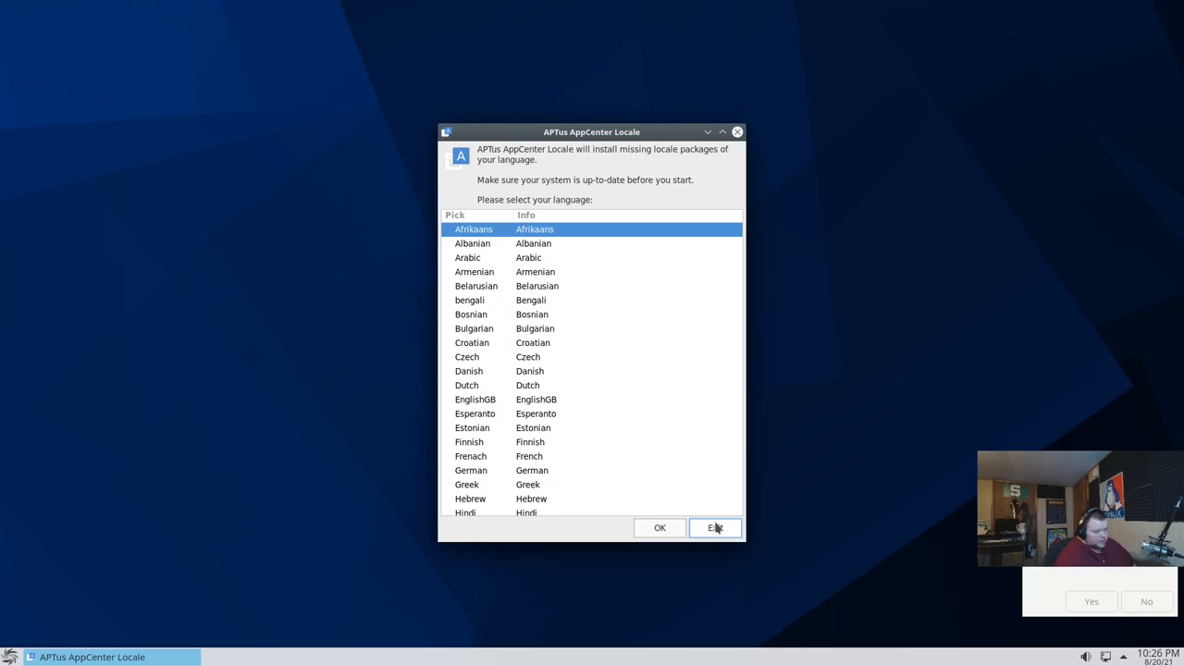
{"action": "left_click", "coordinate": [714, 527]}
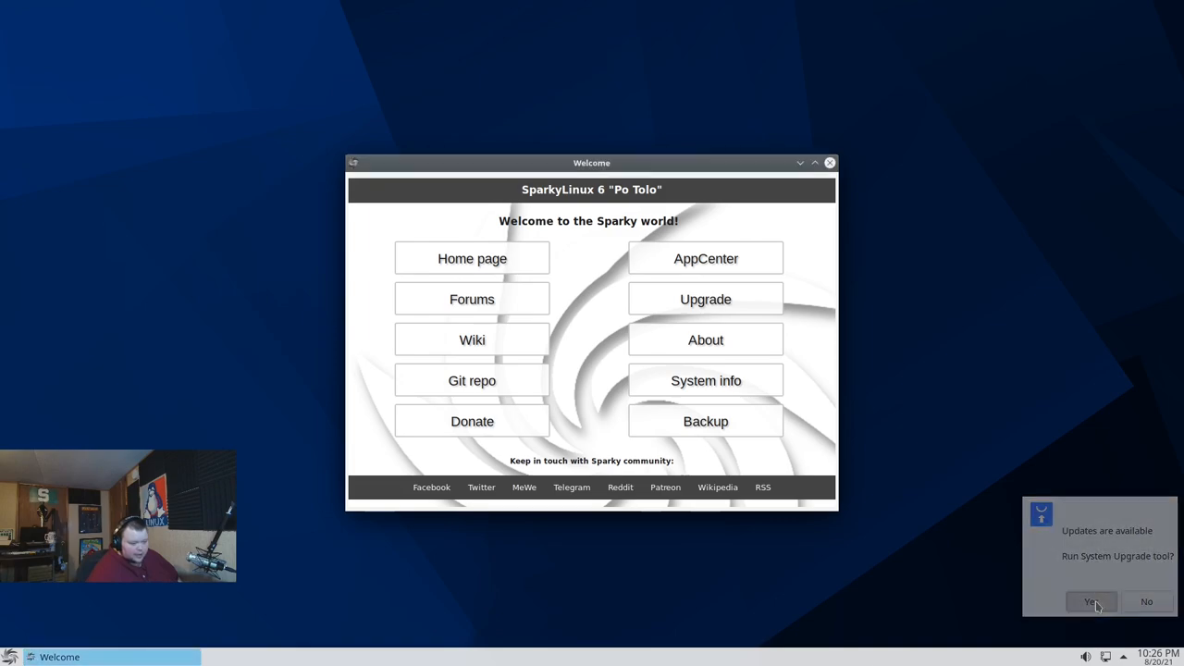
Answer Yes to the updates-available notice, then cancel the root password prompt
{"action": "left_click", "coordinate": [1092, 601]}
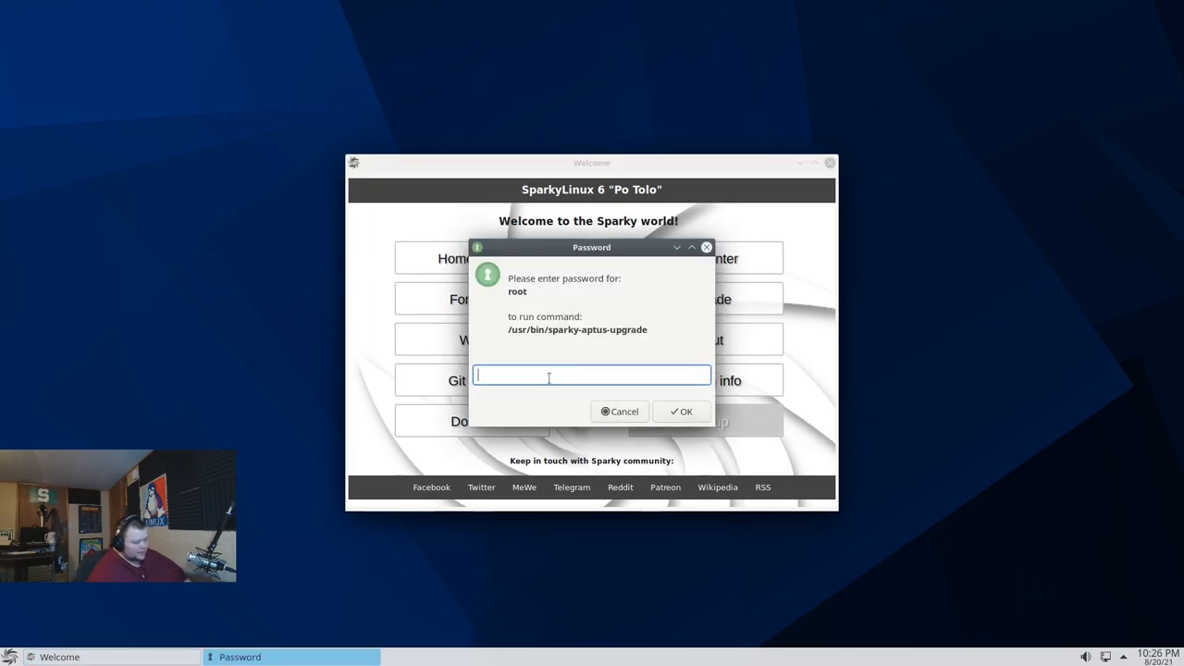
{"action": "left_click", "coordinate": [681, 411]}
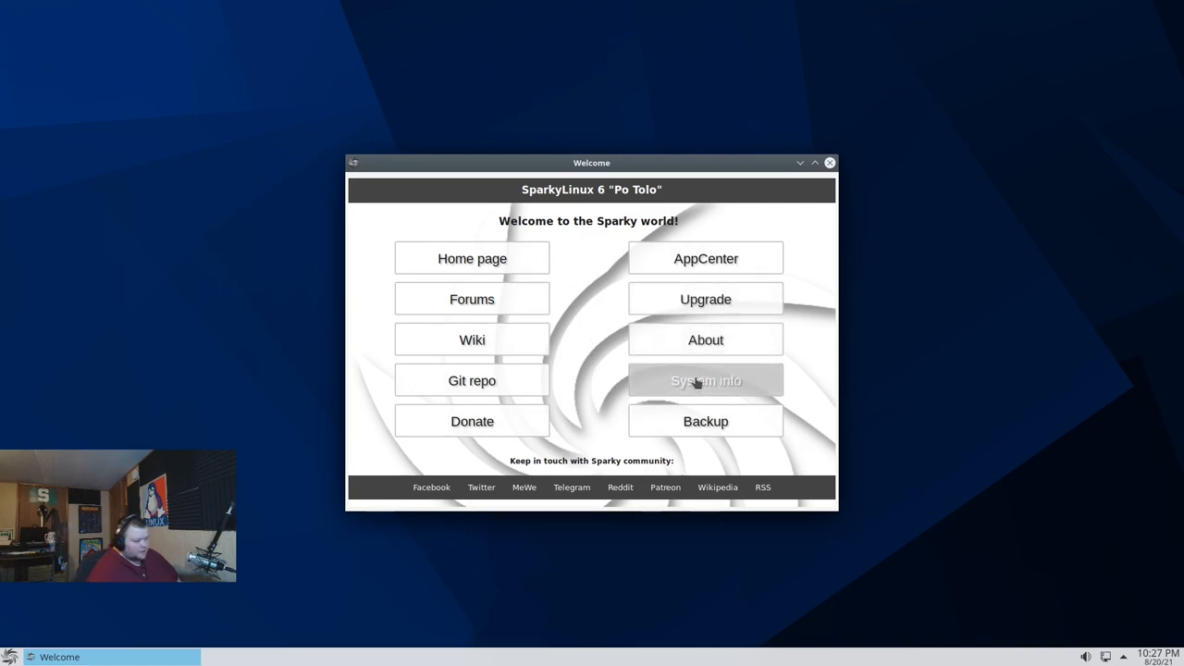
{"action": "mouse_move", "coordinate": [705, 422]}
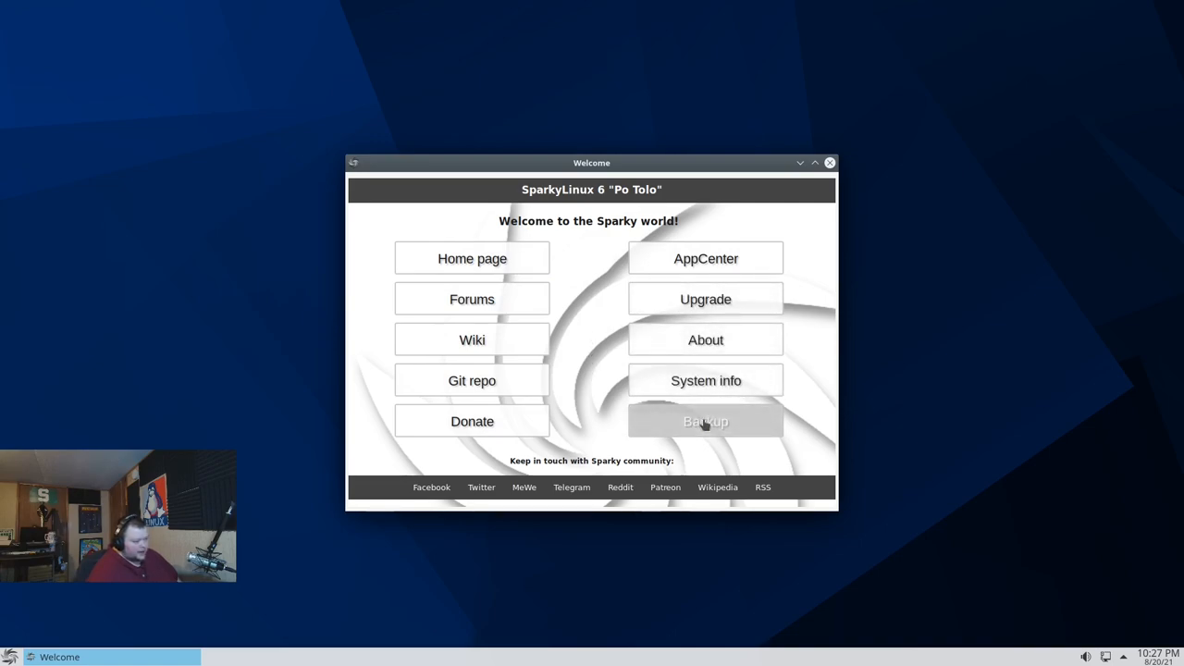
View the Sparky Wiki page on the Sparky Backup System's Core and Syst tools in Firefox
{"action": "left_click", "coordinate": [705, 422]}
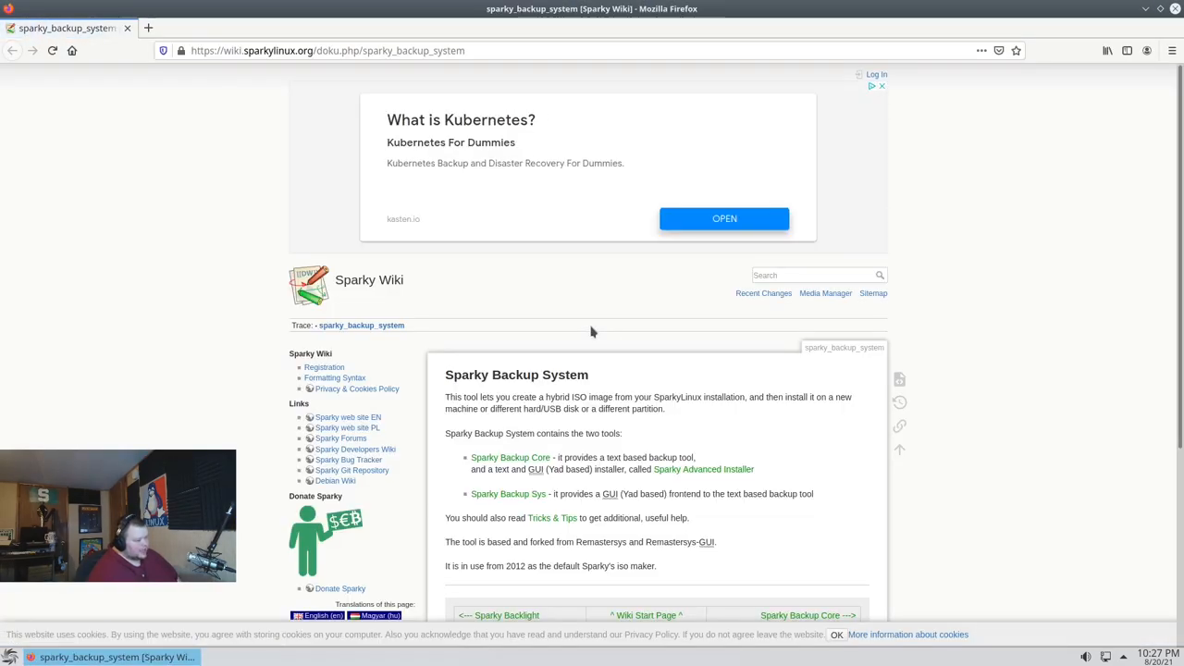
{"action": "scroll", "scroll_direction": "down", "scroll_amount": 3}
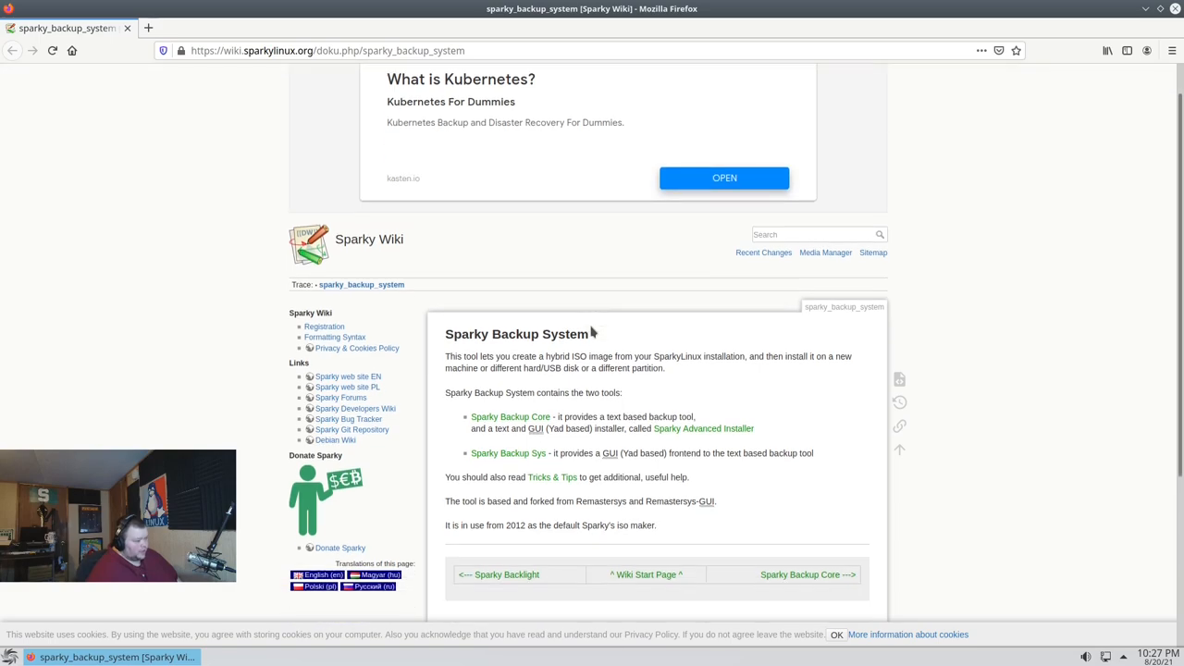
{"action": "scroll", "scroll_direction": "up", "scroll_amount": 3}
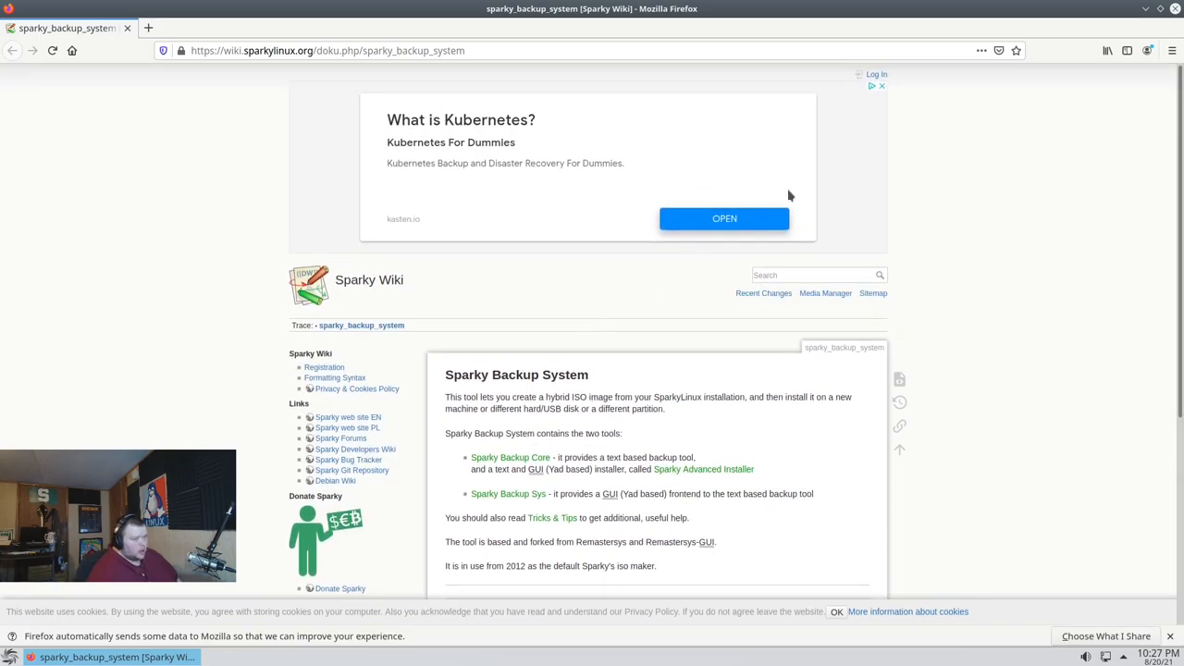
{"action": "mouse_move", "coordinate": [981, 137]}
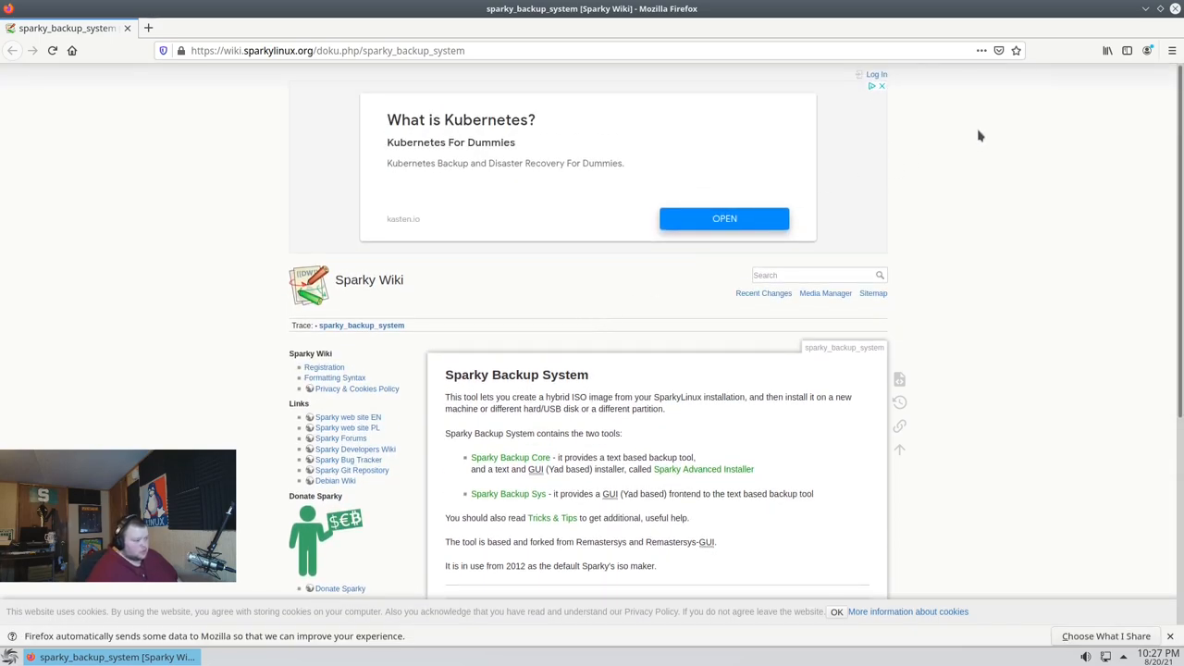
{"action": "mouse_move", "coordinate": [985, 172]}
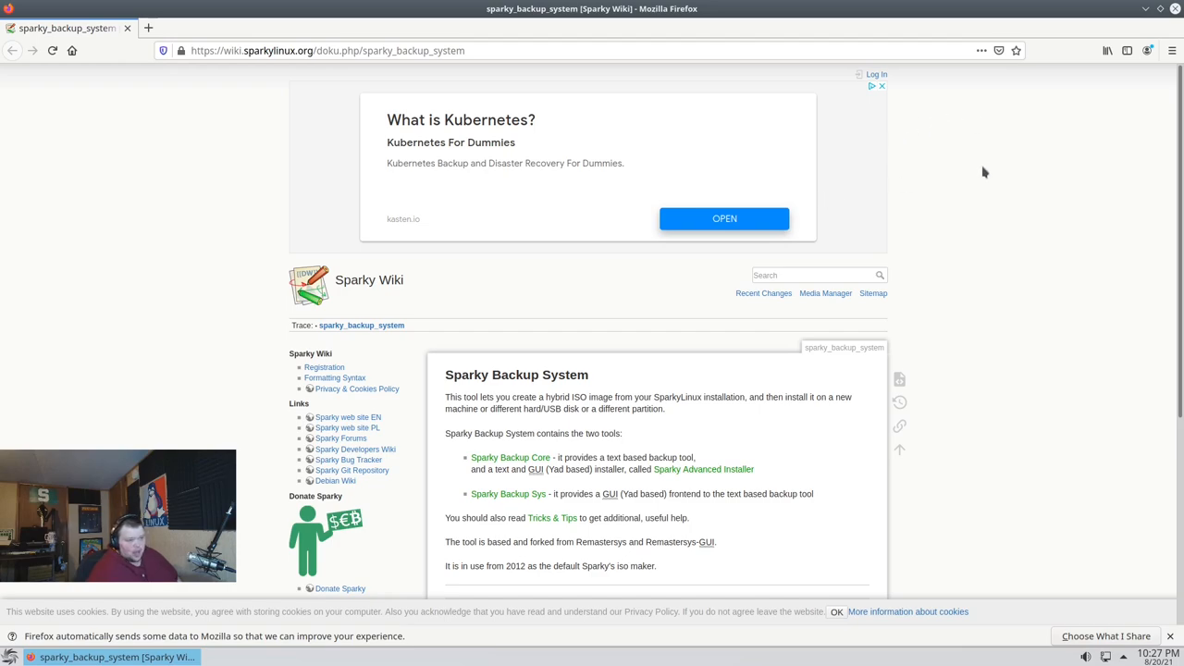
{"action": "mouse_move", "coordinate": [1088, 87]}
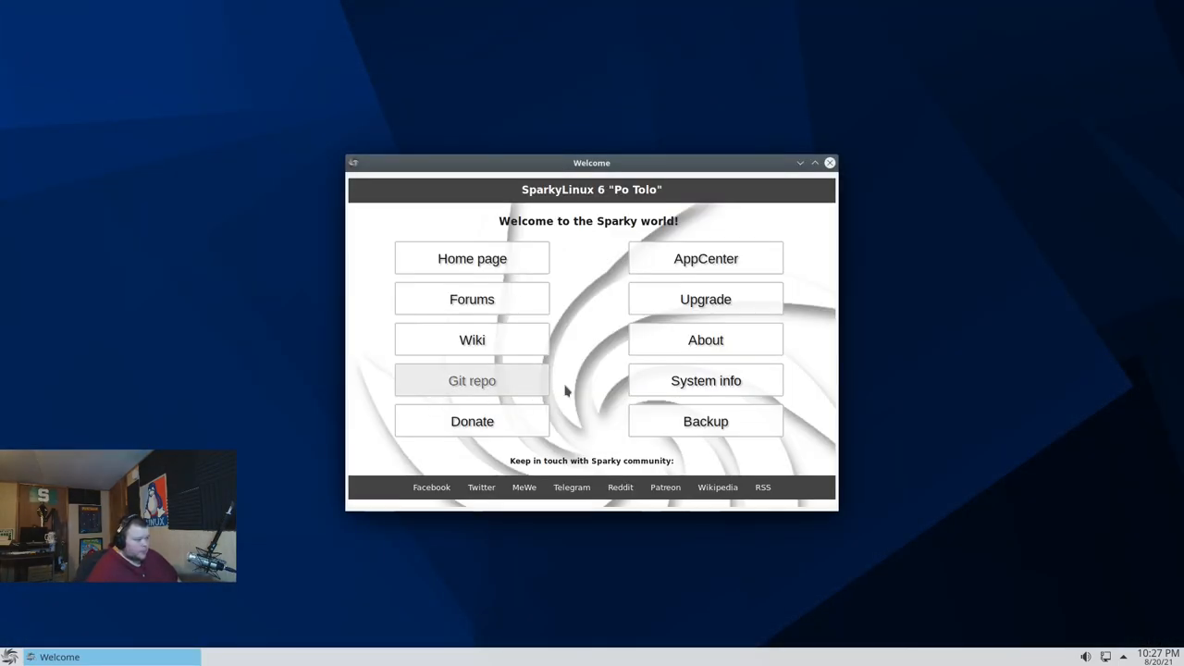
{"action": "mouse_move", "coordinate": [707, 260]}
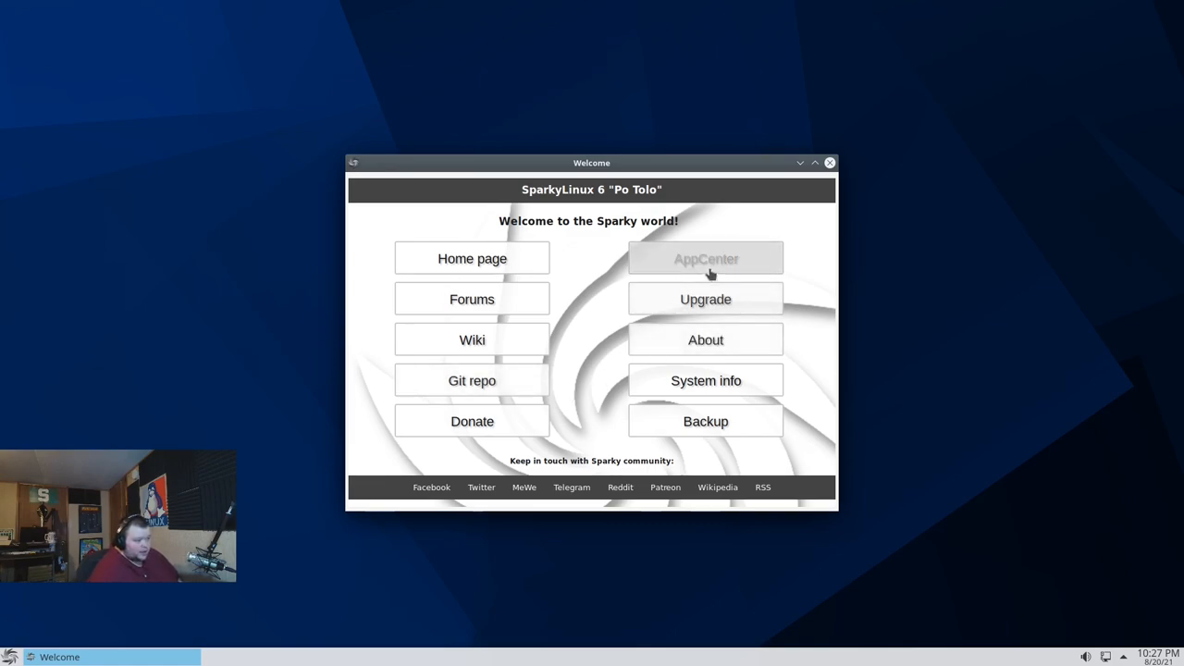
Launch APTus AppCenter from the Welcome window and authorise it with the password
{"action": "left_click", "coordinate": [705, 259]}
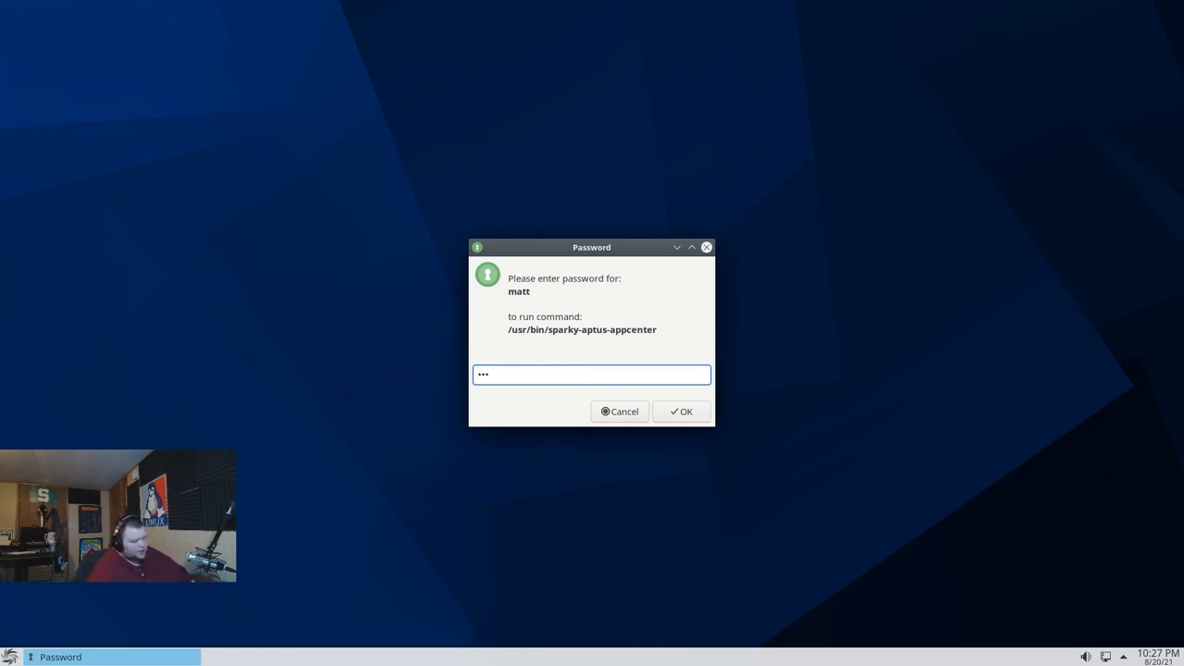
{"action": "left_click", "coordinate": [681, 411]}
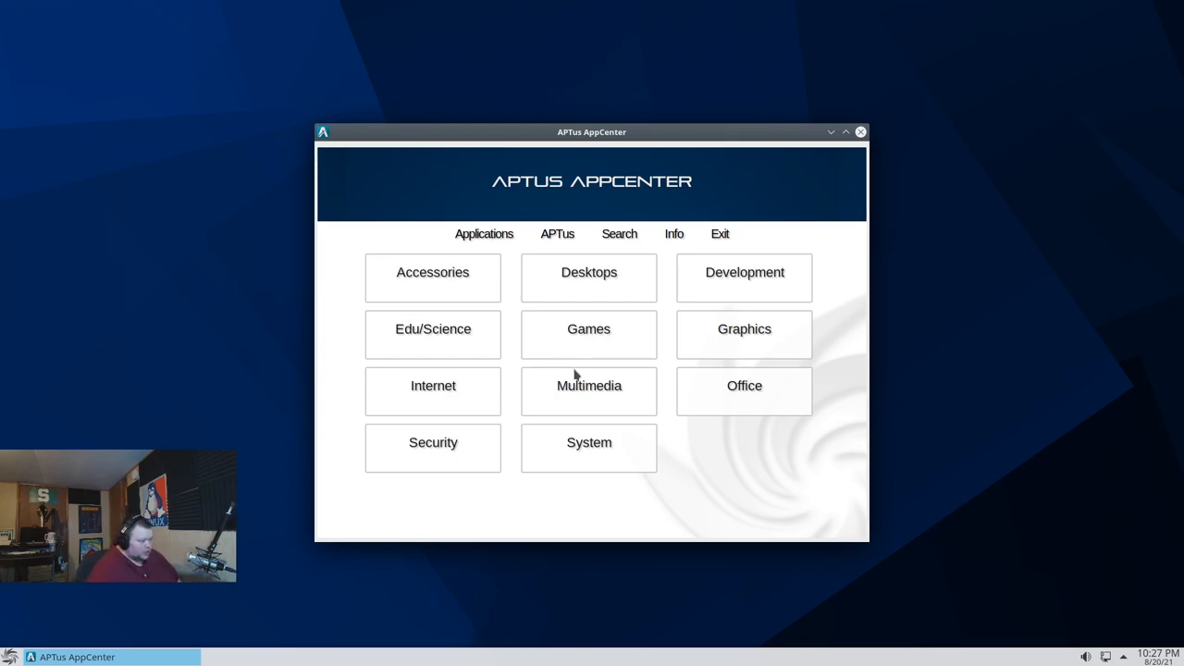
{"action": "mouse_move", "coordinate": [627, 370]}
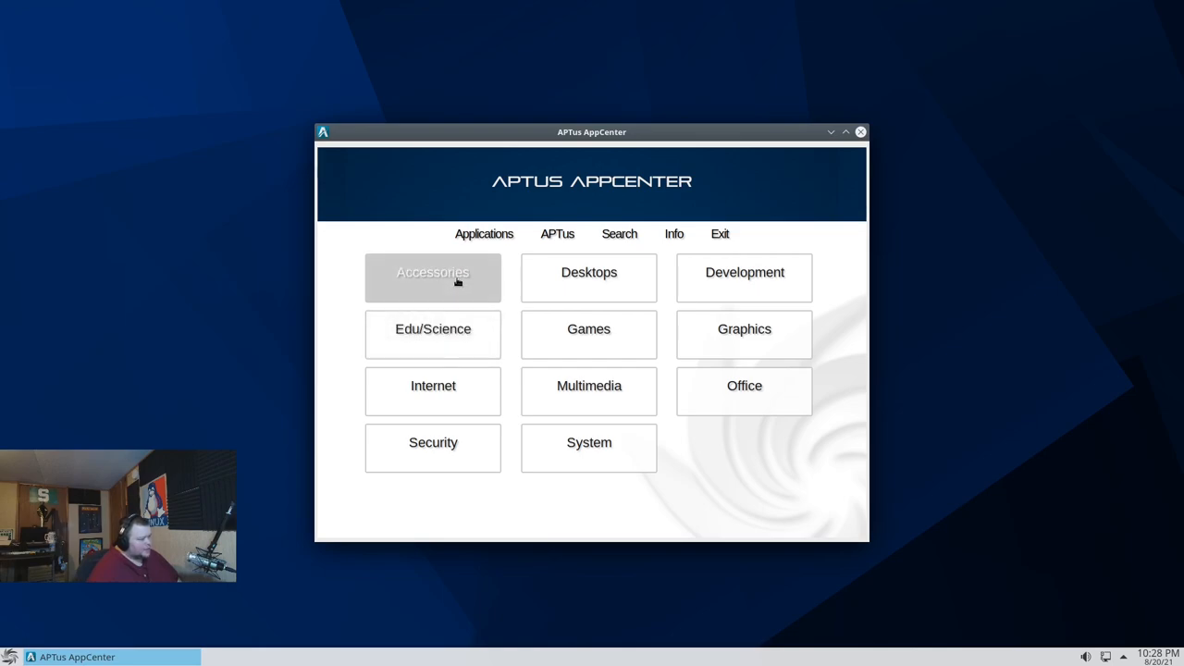
Browse Games > Cards and check the Deal package details, returning to the game categories
{"action": "left_click", "coordinate": [589, 333]}
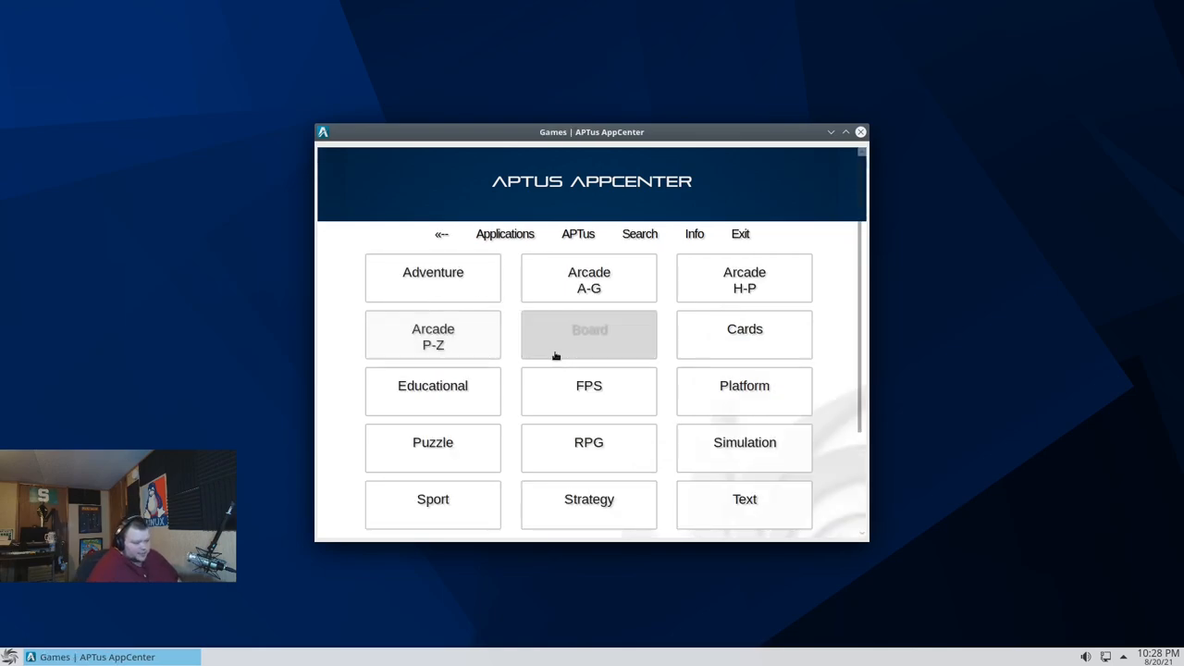
{"action": "left_click", "coordinate": [744, 333]}
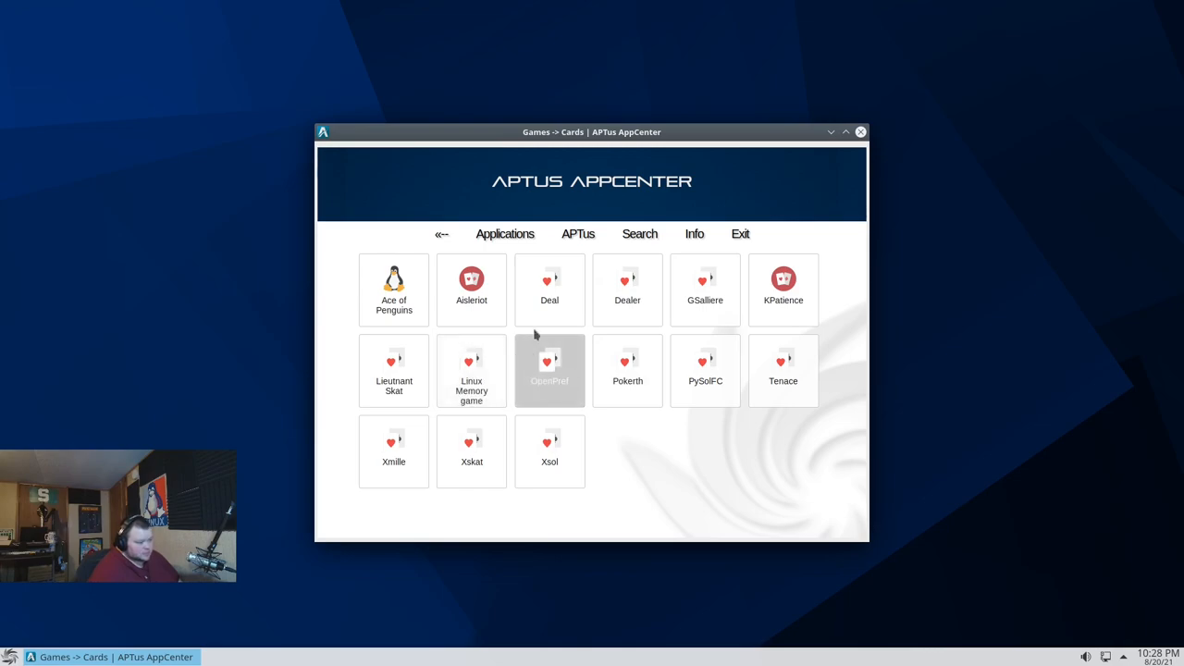
{"action": "left_click", "coordinate": [549, 370]}
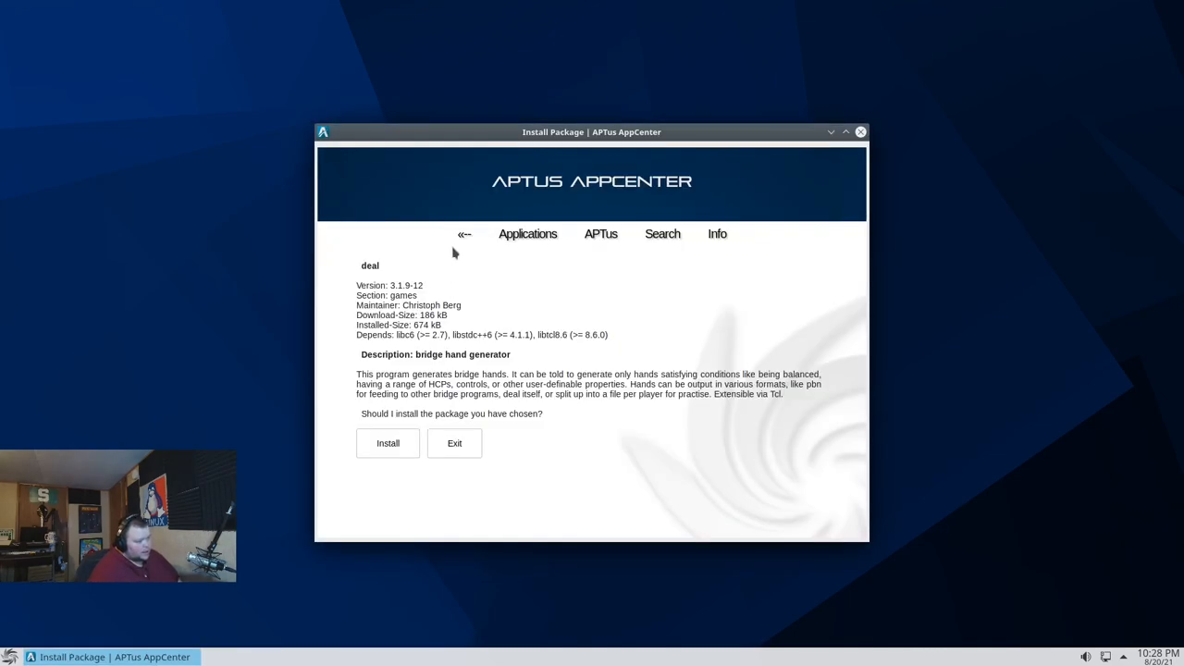
{"action": "left_click", "coordinate": [465, 233]}
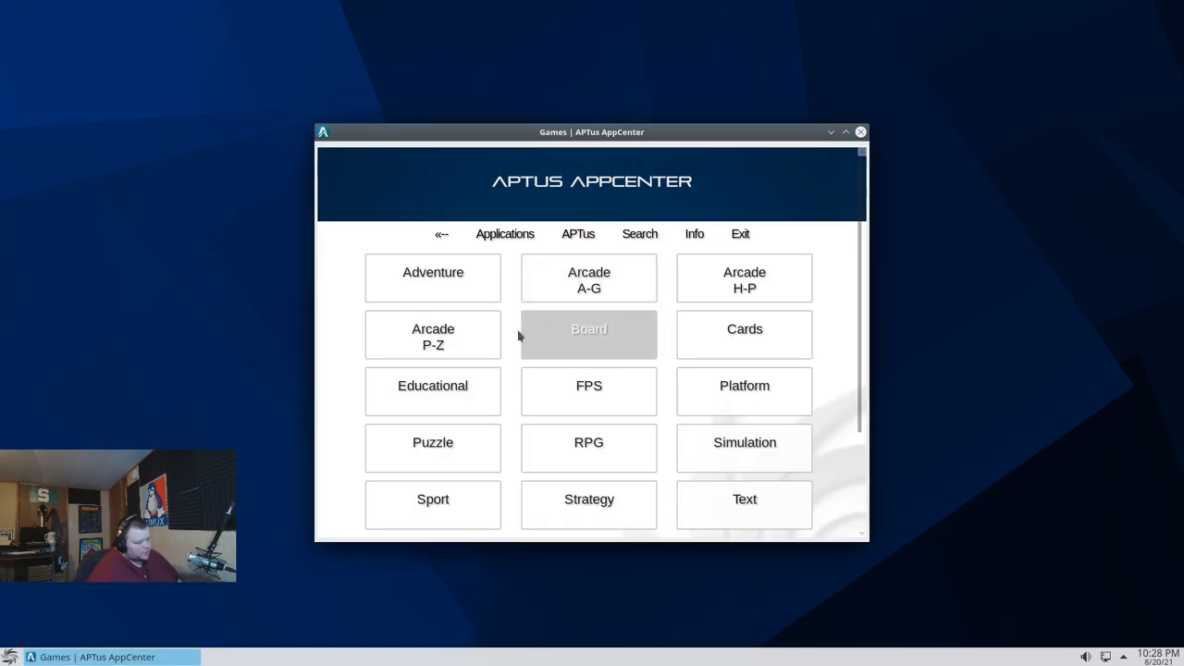
{"action": "mouse_move", "coordinate": [433, 335]}
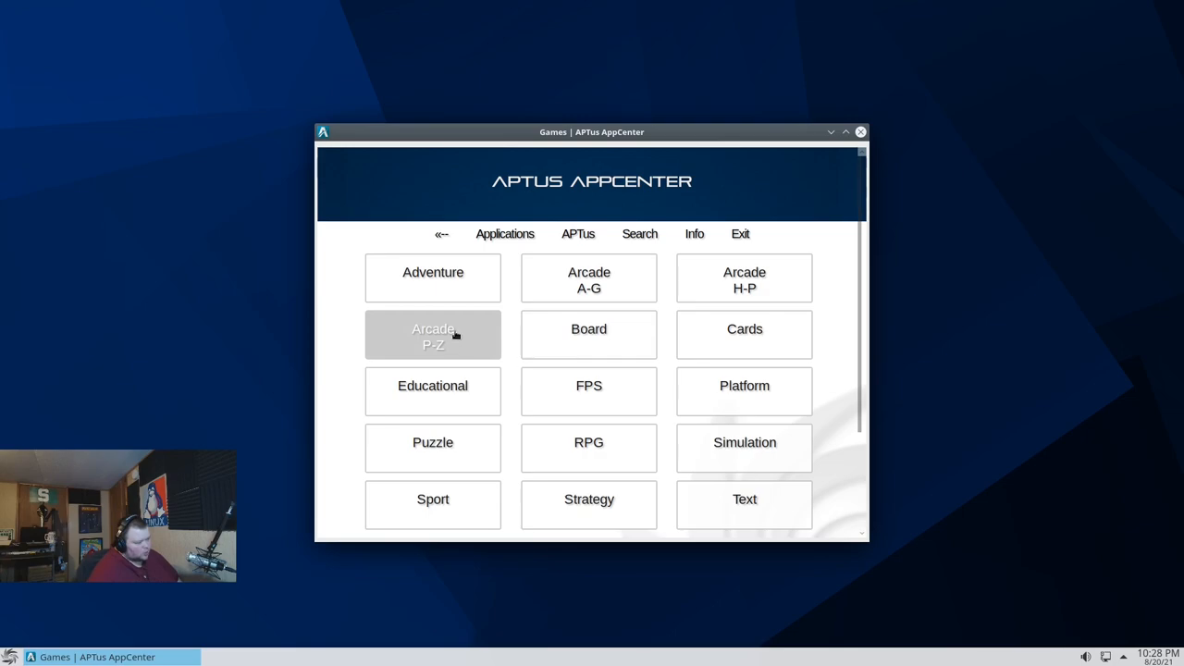
{"action": "mouse_move", "coordinate": [433, 392]}
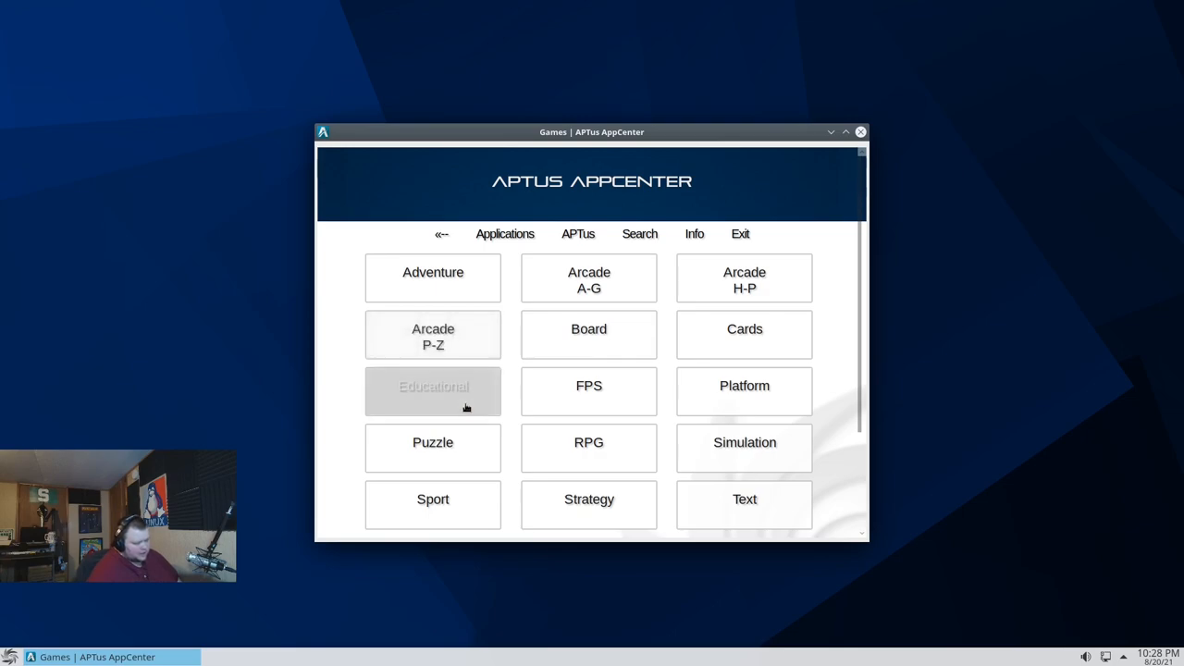
Browse the Sport games and view Extreme Tux Racer's details without installing, returning to game categories
{"action": "left_click", "coordinate": [433, 503]}
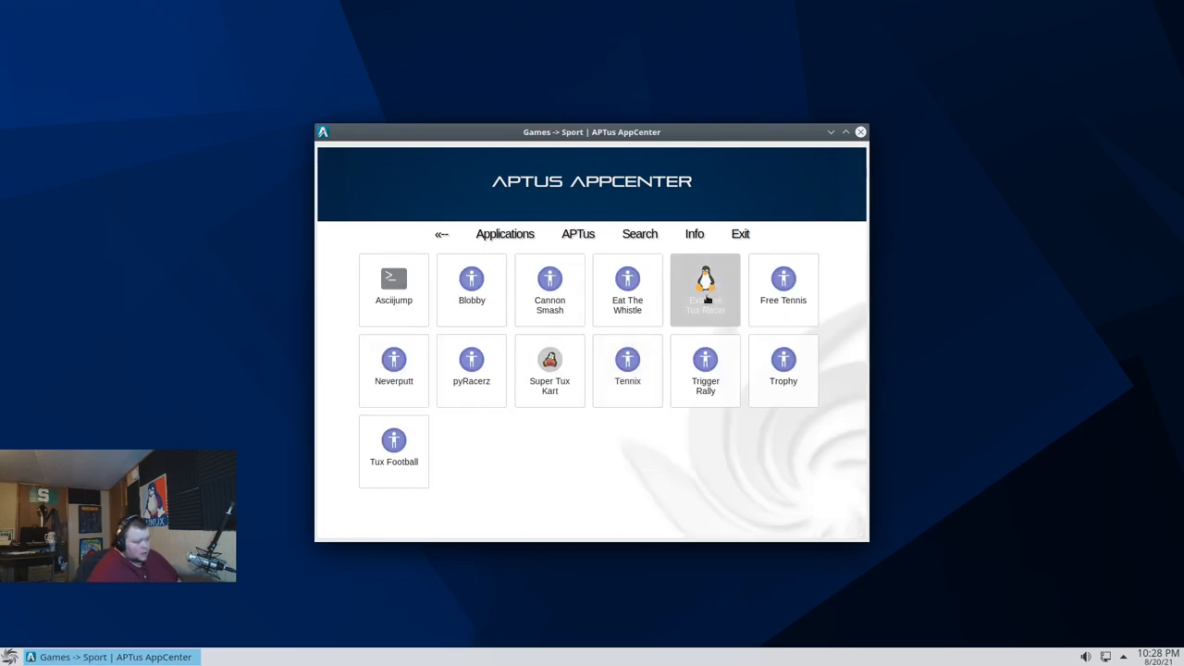
{"action": "left_click", "coordinate": [705, 288]}
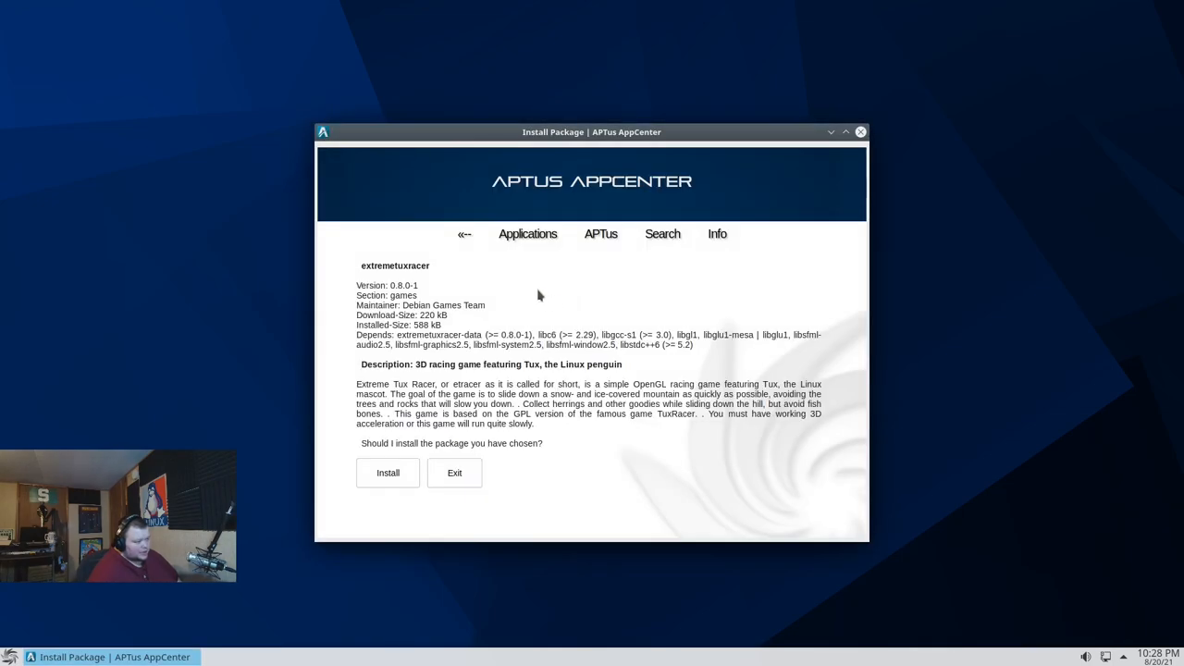
{"action": "mouse_move", "coordinate": [533, 331]}
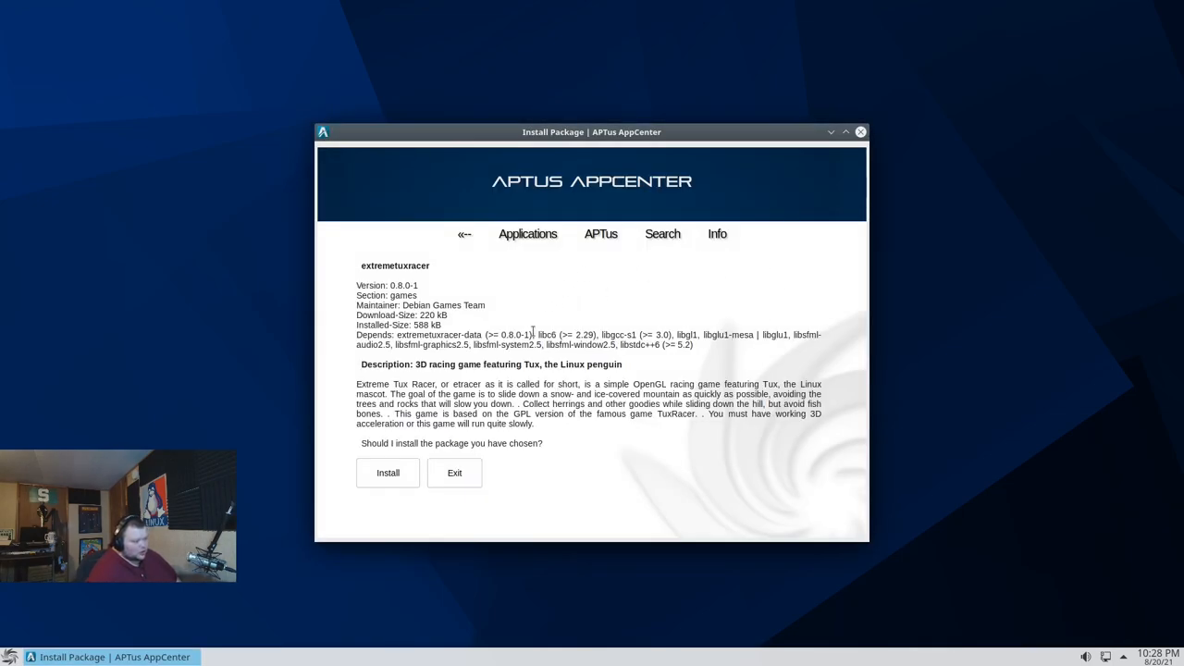
{"action": "mouse_move", "coordinate": [472, 285]}
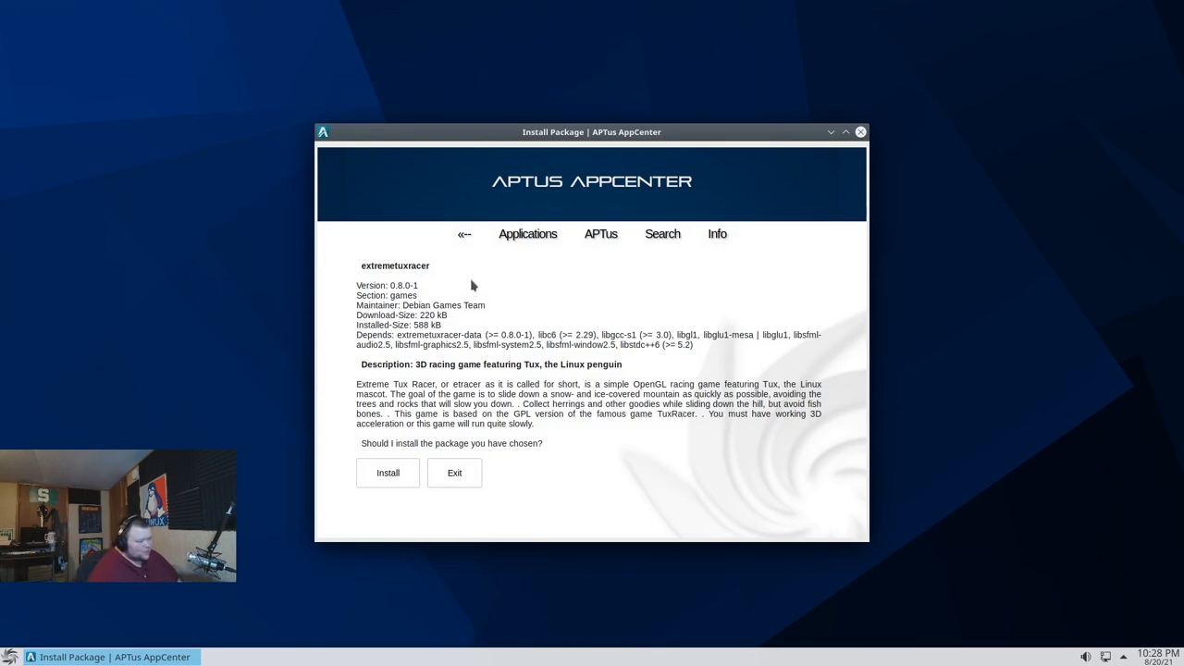
{"action": "left_click", "coordinate": [465, 233]}
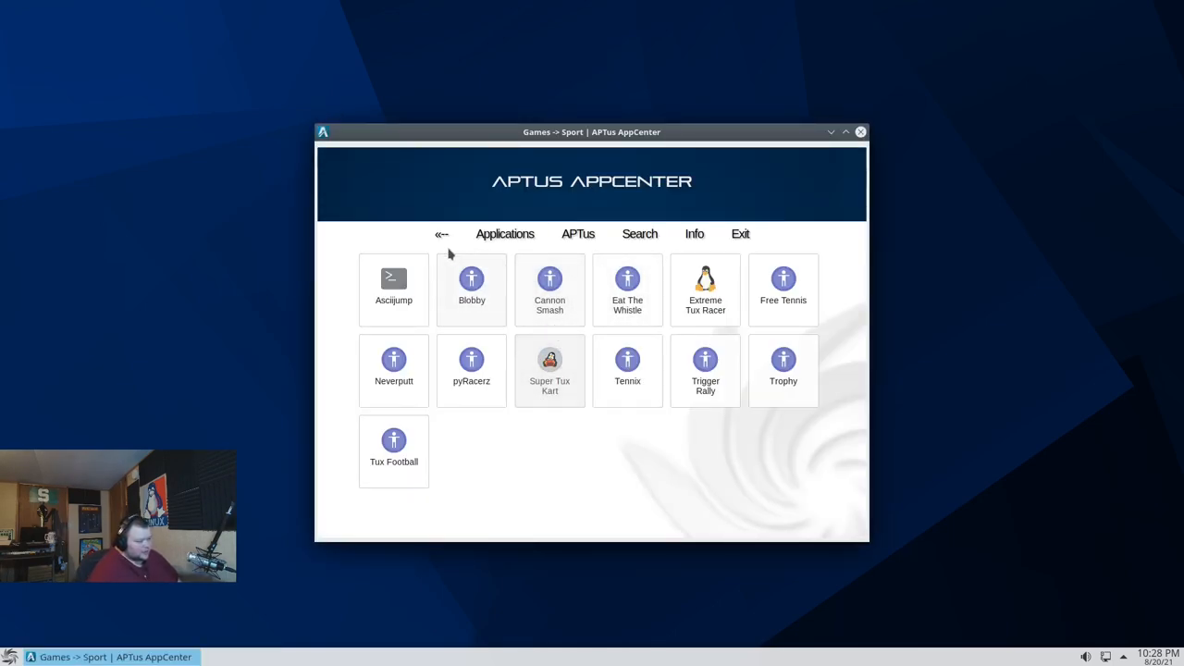
{"action": "left_click", "coordinate": [441, 233]}
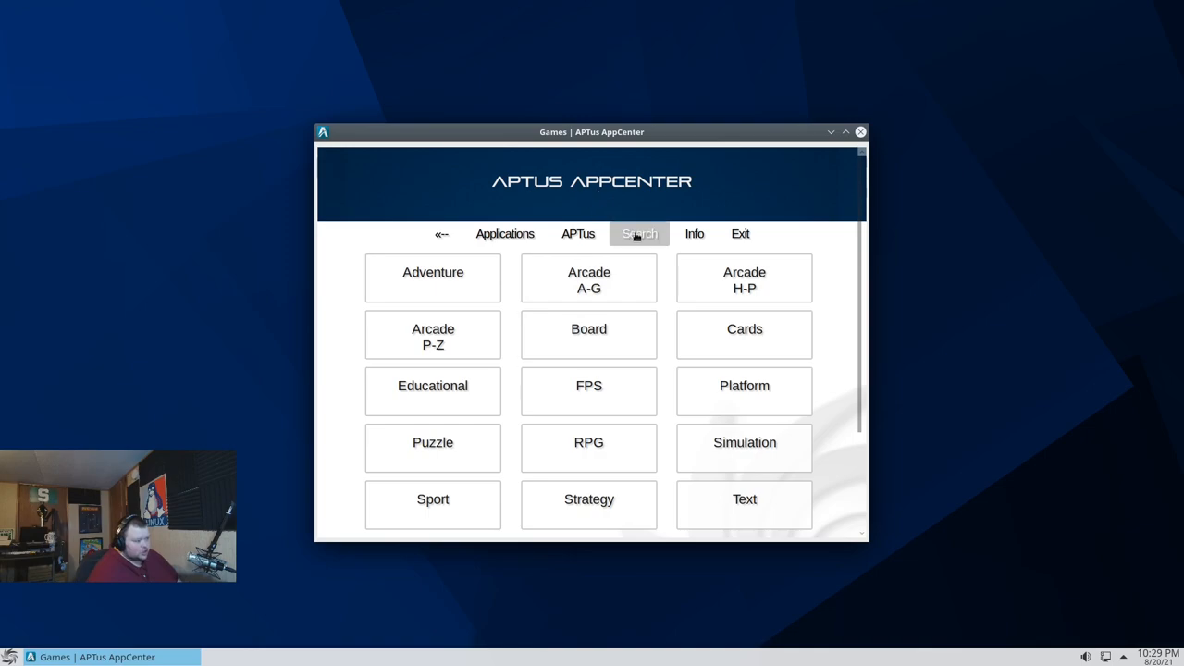
Run a keyword search for 'steam', bringing up the Games Tools list with itch and Lutris
{"action": "left_click", "coordinate": [640, 234]}
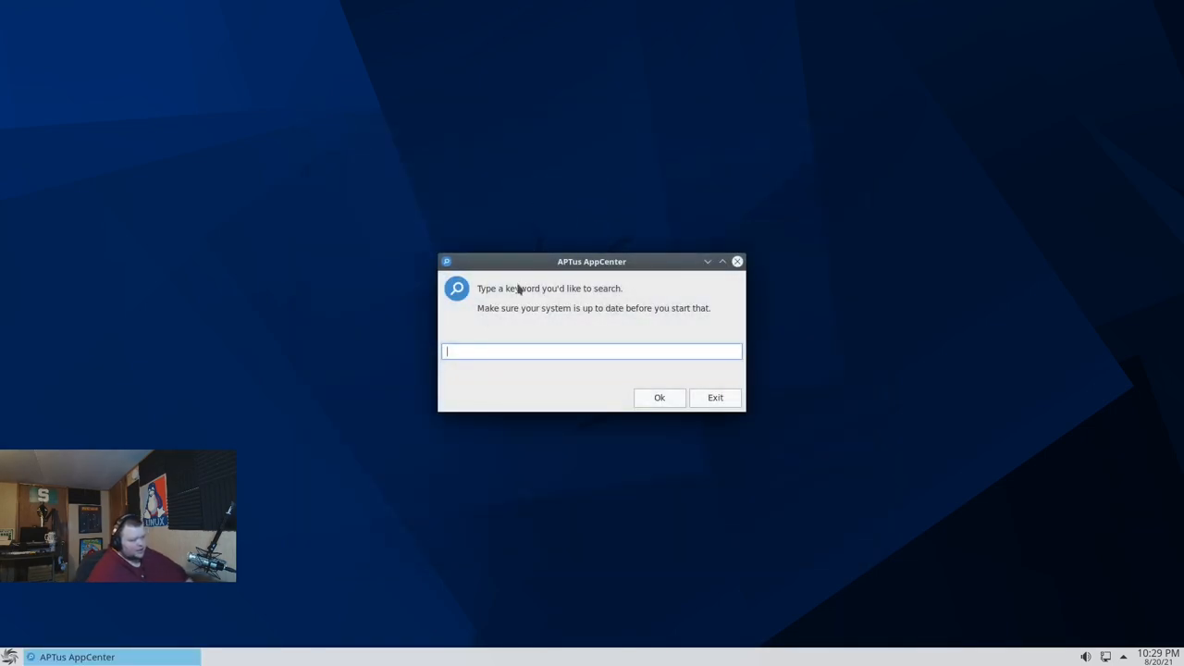
{"action": "mouse_move", "coordinate": [485, 372]}
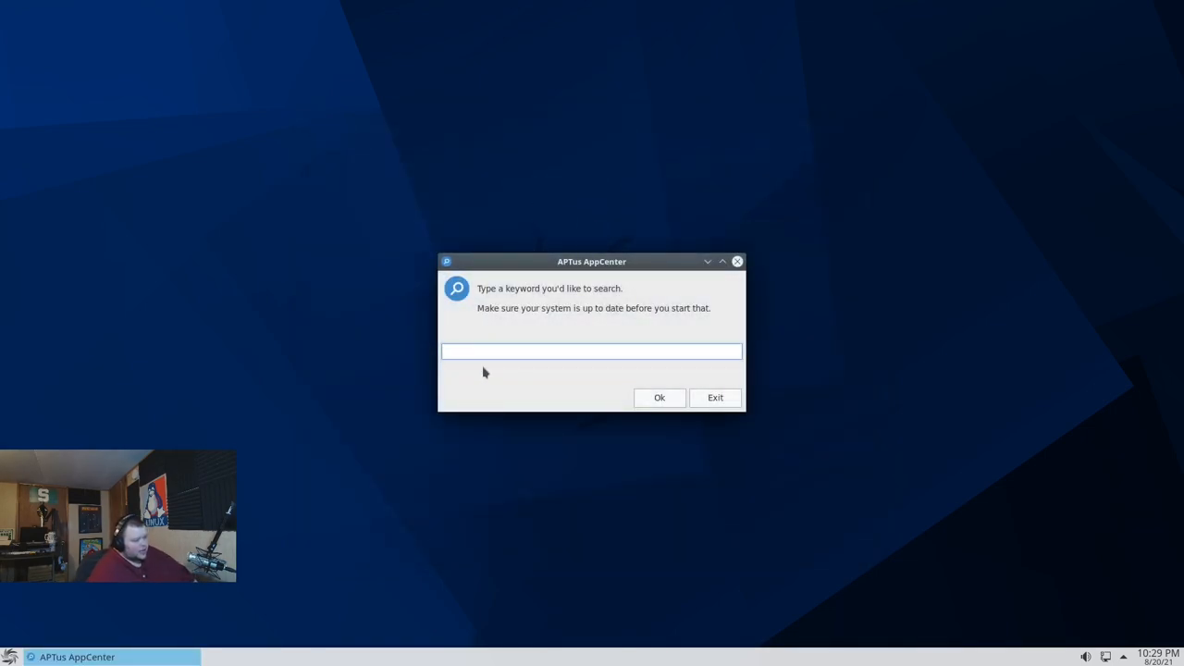
{"action": "left_click", "coordinate": [592, 352]}
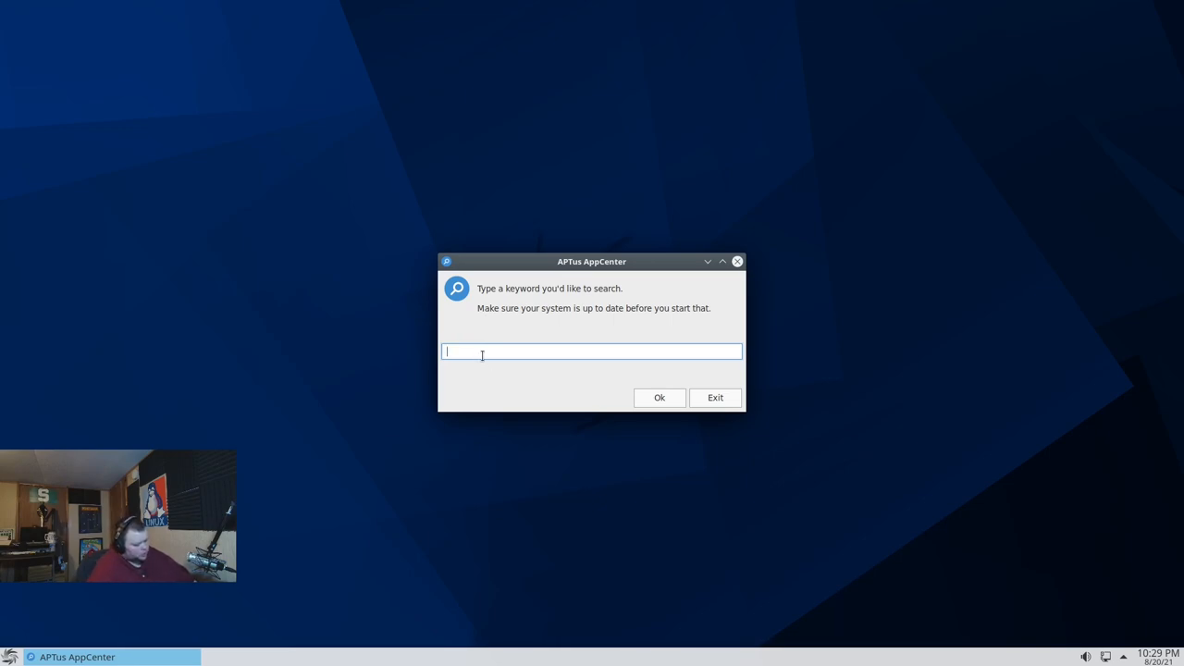
{"action": "type", "text": "s"}
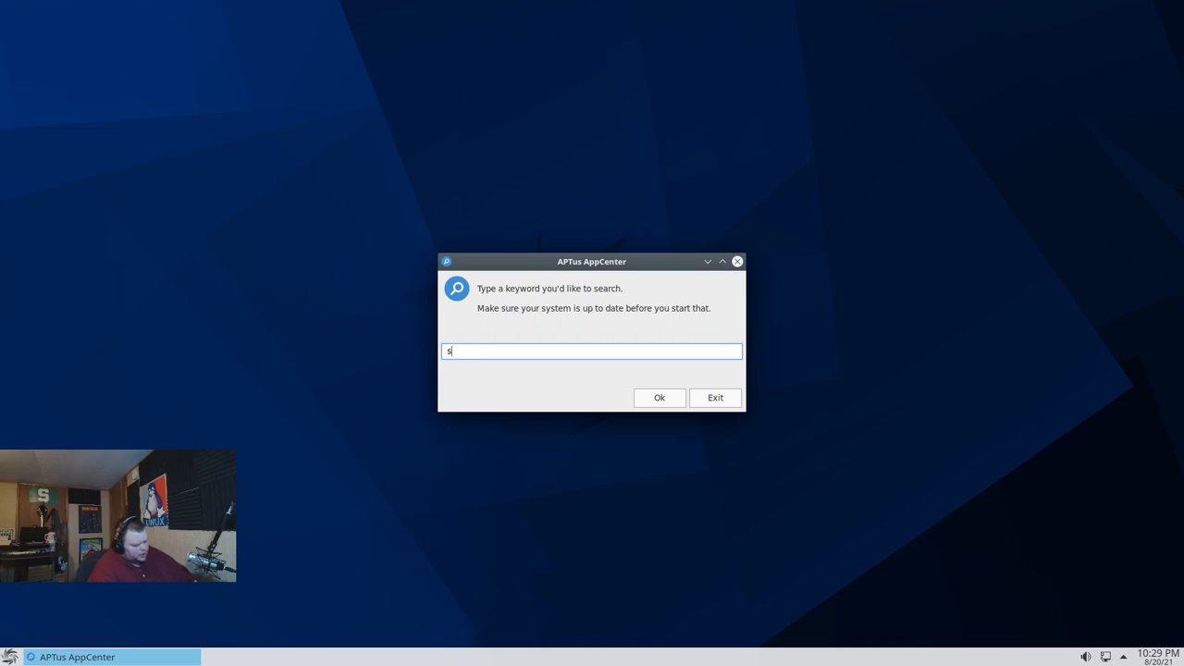
{"action": "type", "text": "team"}
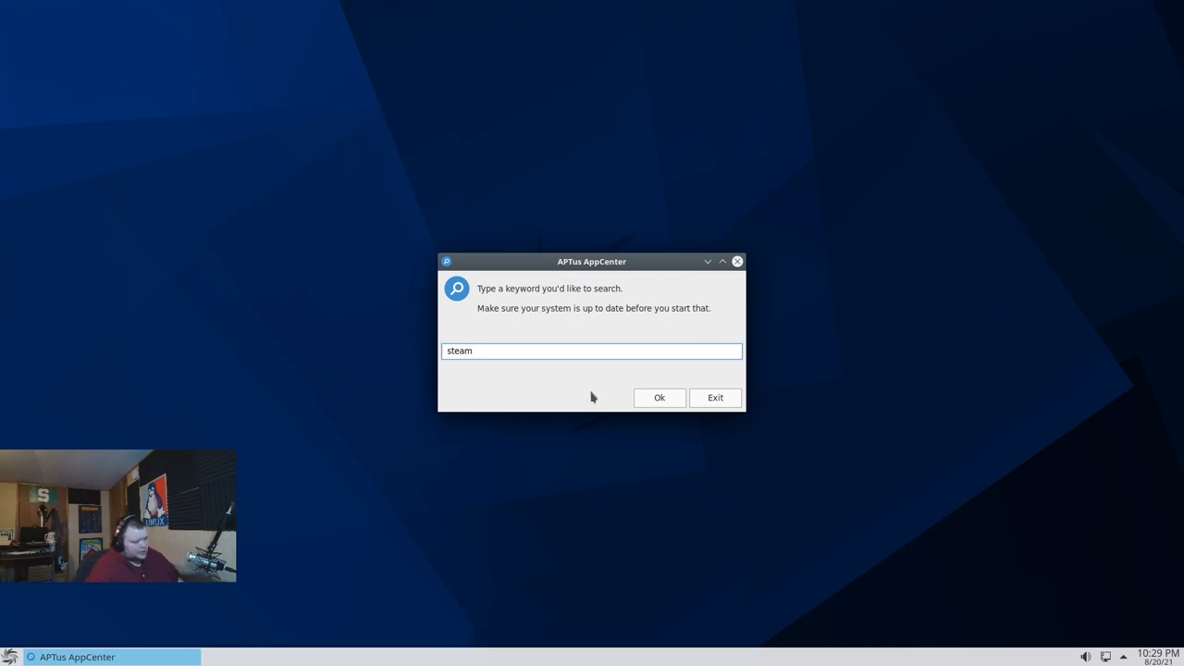
{"action": "left_click", "coordinate": [659, 397]}
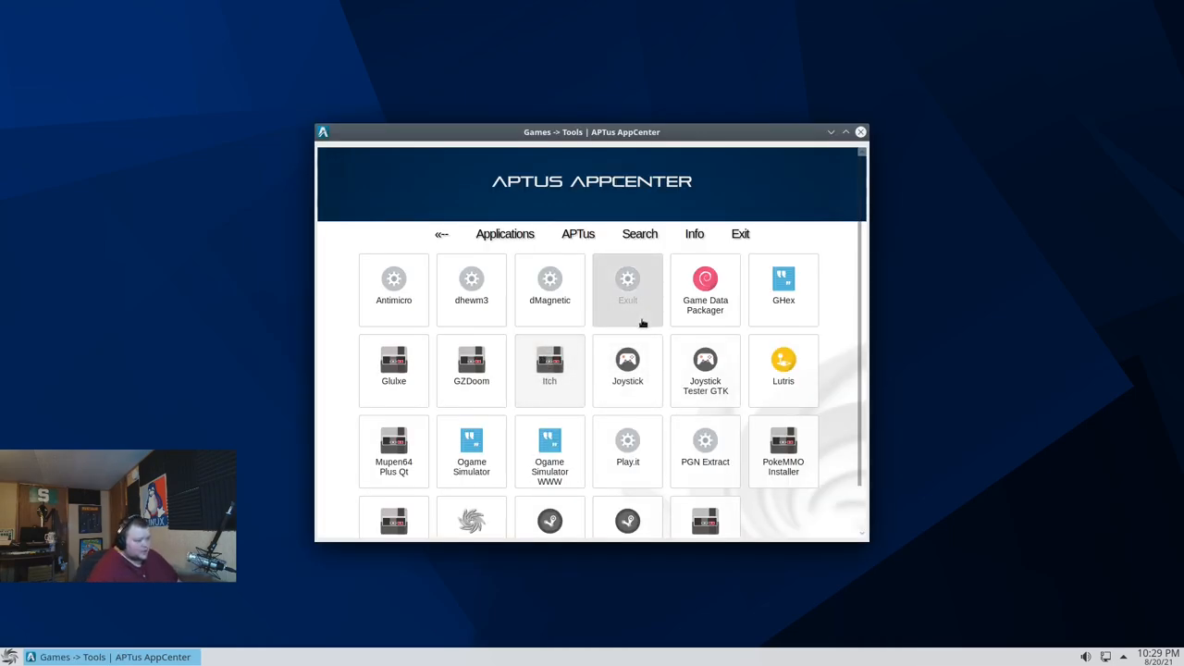
{"action": "mouse_move", "coordinate": [627, 452]}
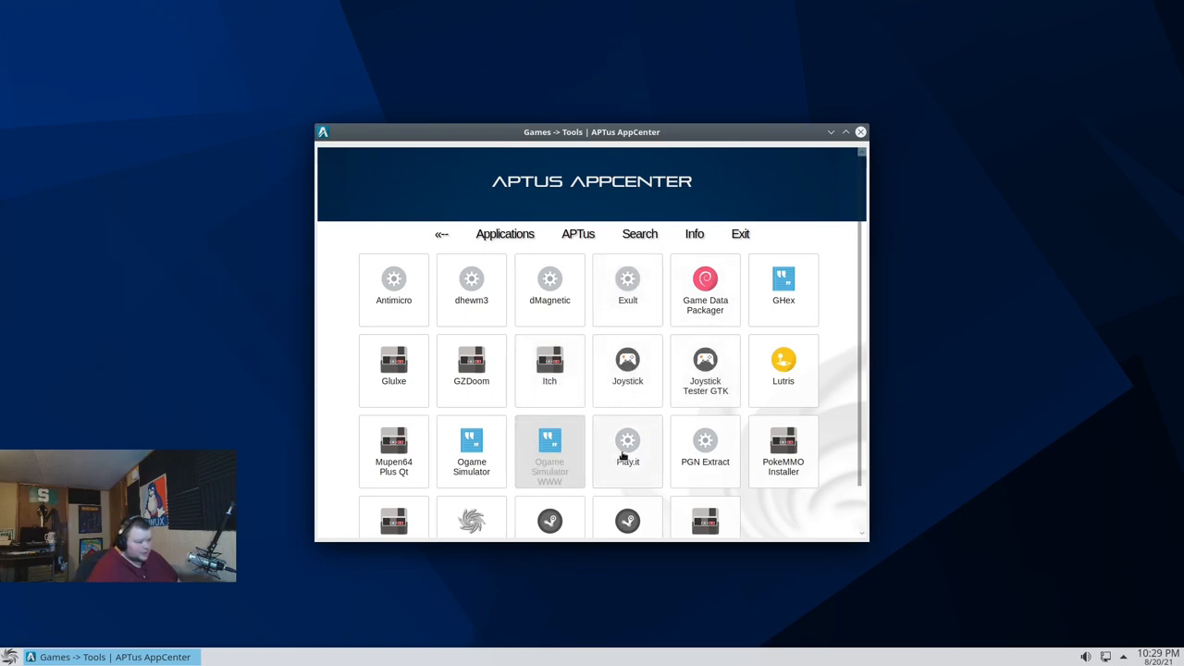
Scroll the Games Tools list down to Steam Tinker Launch and back
{"action": "scroll", "scroll_direction": "down", "scroll_amount": 3}
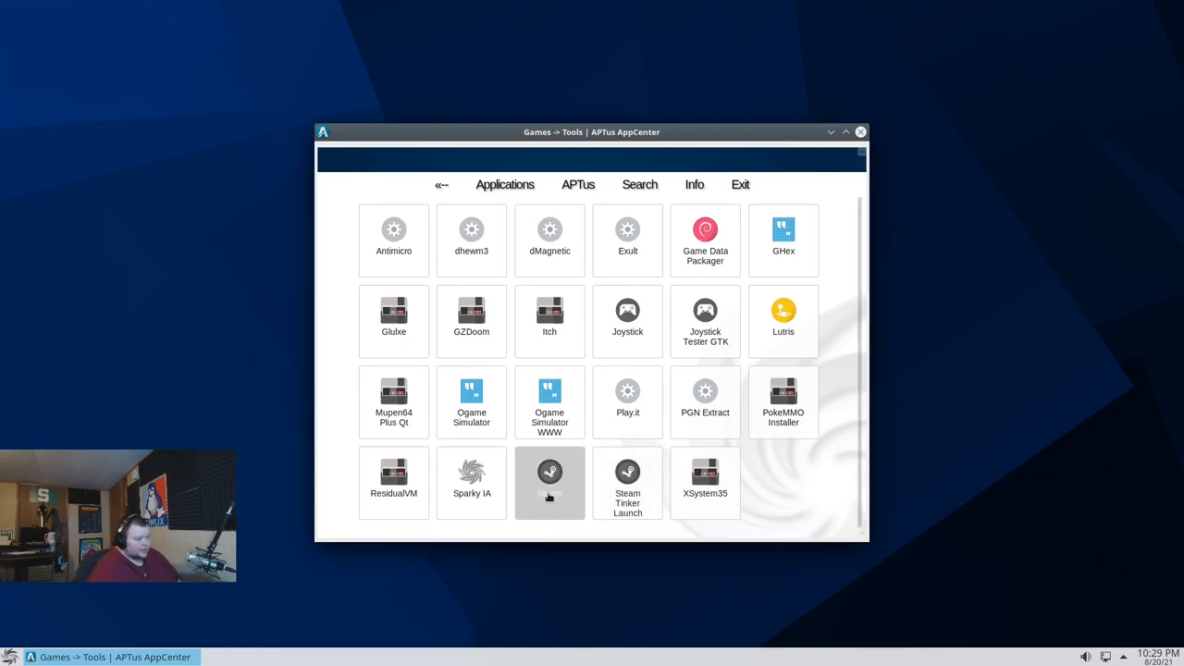
{"action": "scroll", "scroll_direction": "up", "scroll_amount": 3}
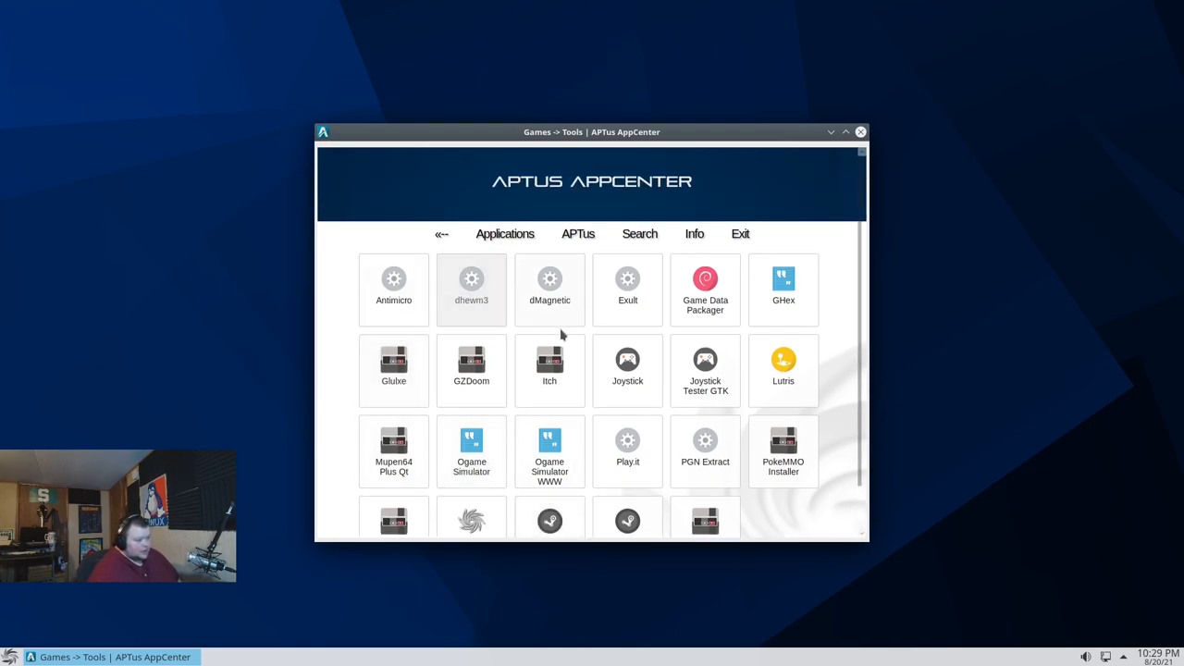
{"action": "scroll", "scroll_direction": "down", "scroll_amount": 3}
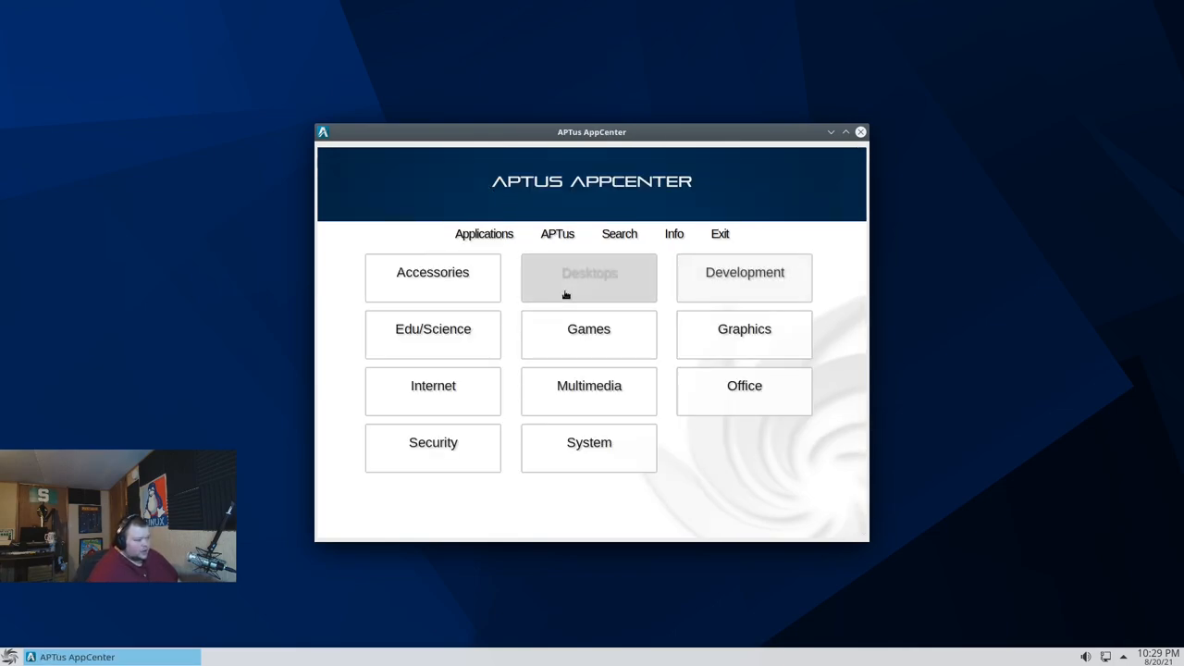
Browse the Desktops category down past GNOME, KDE Plasma and LXQt to Openbox, PekWM and Trinity
{"action": "left_click", "coordinate": [589, 278]}
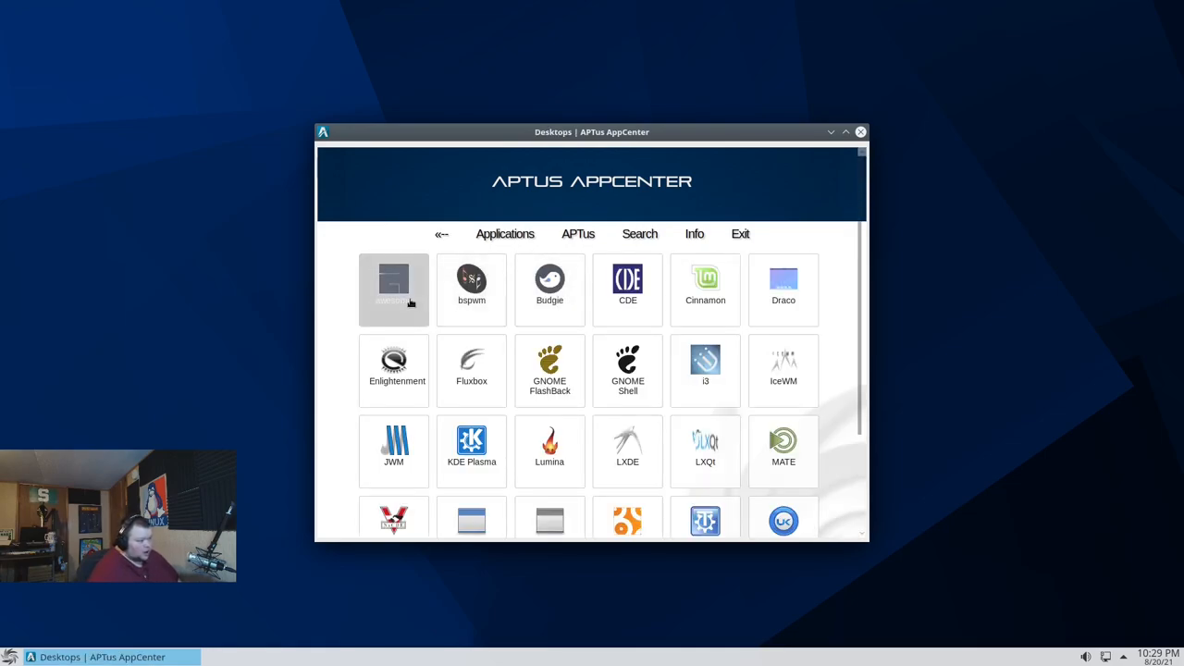
{"action": "mouse_move", "coordinate": [549, 288]}
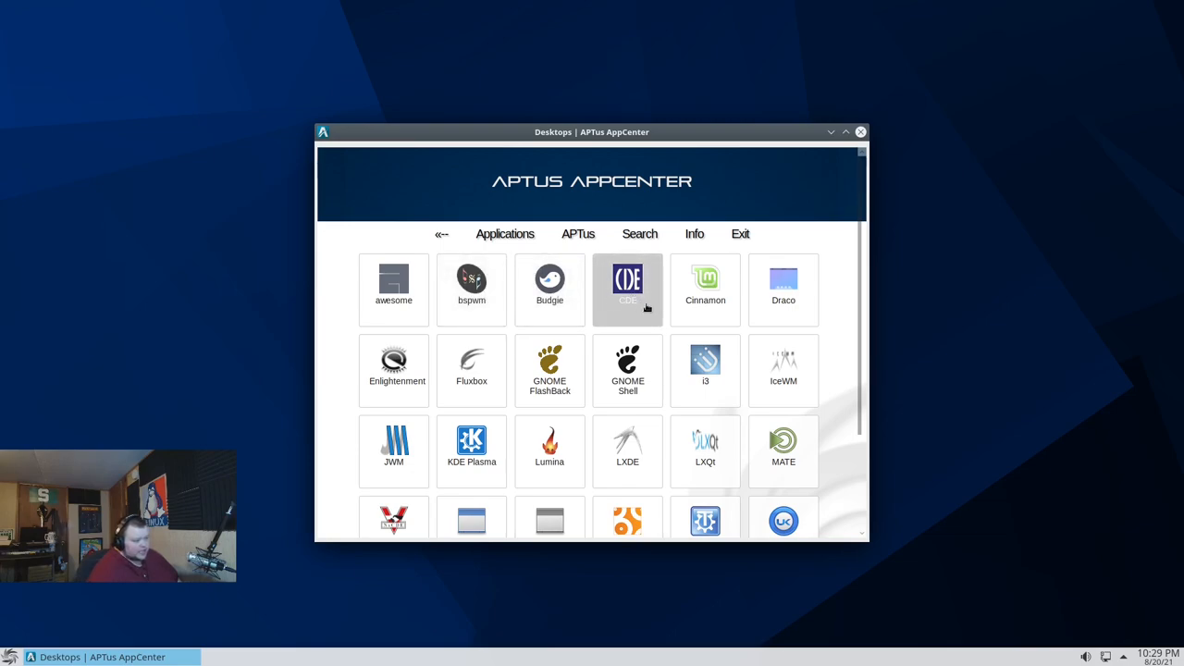
{"action": "mouse_move", "coordinate": [785, 289]}
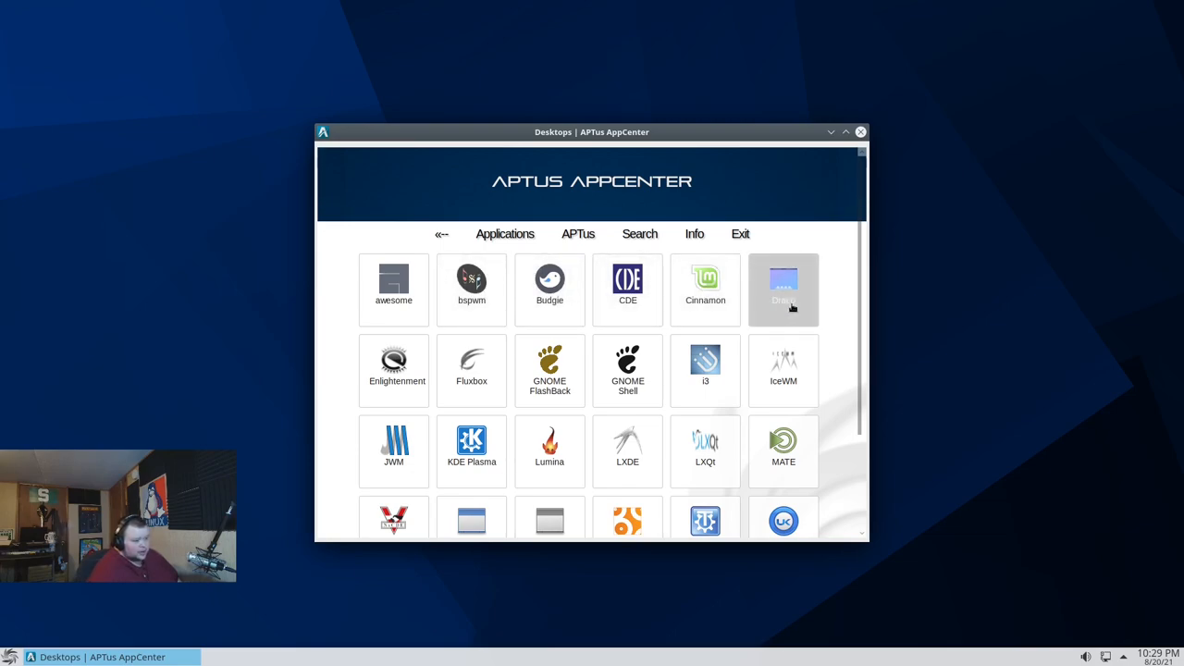
{"action": "mouse_move", "coordinate": [470, 370]}
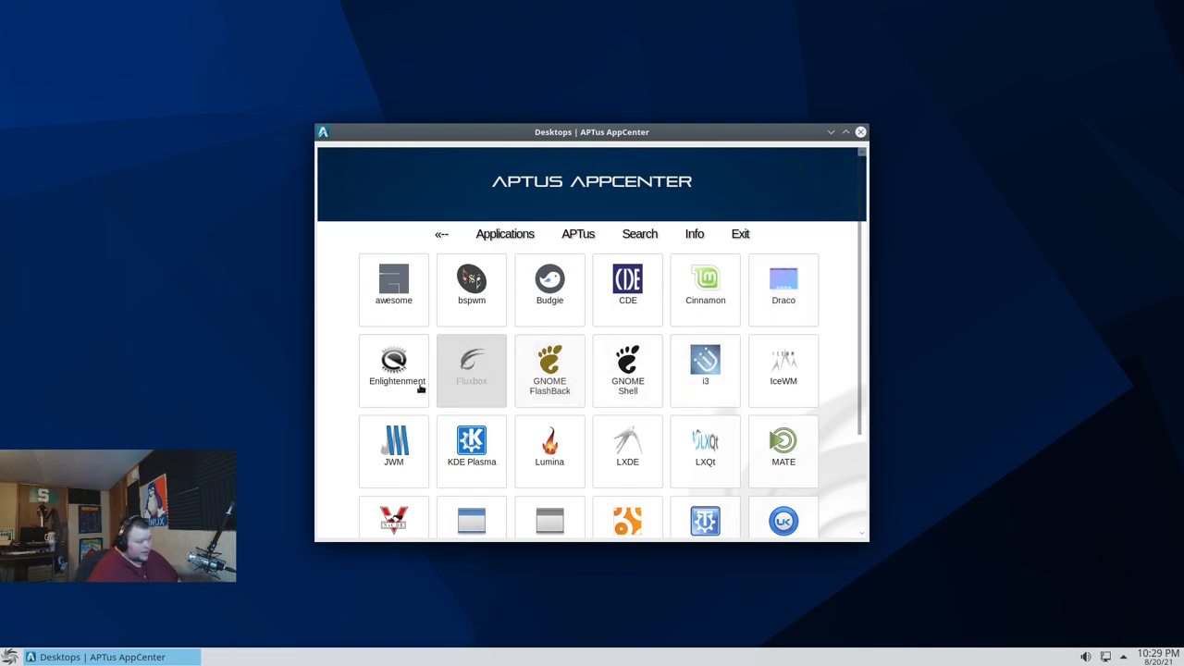
{"action": "mouse_move", "coordinate": [549, 370]}
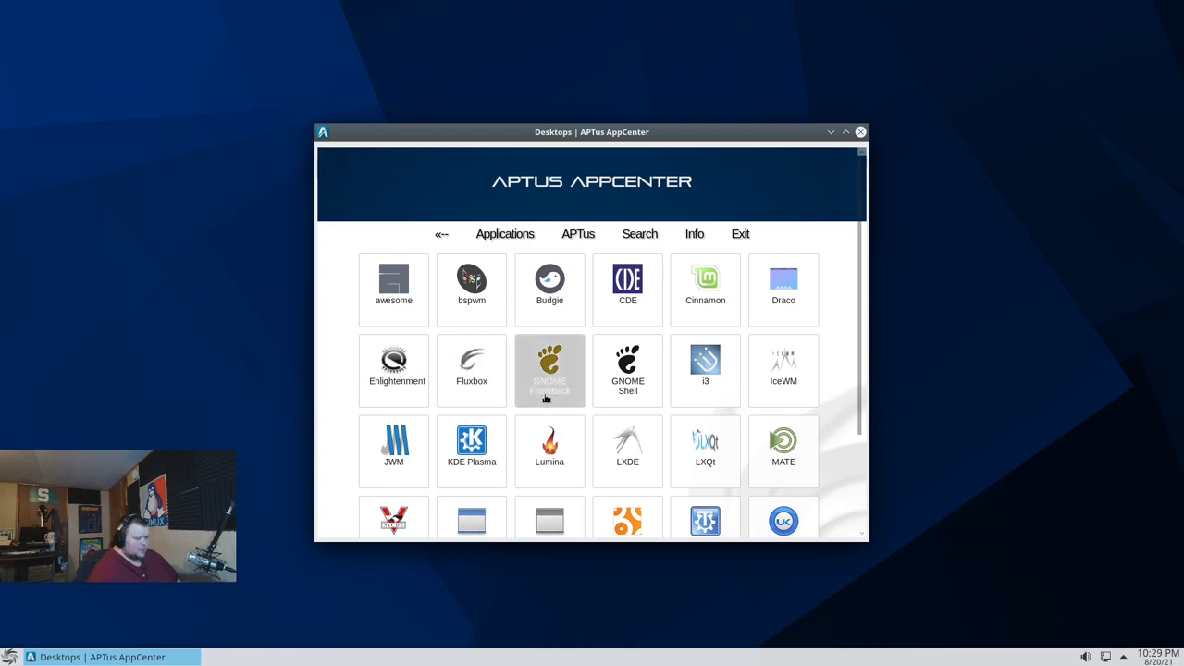
{"action": "left_click", "coordinate": [549, 370]}
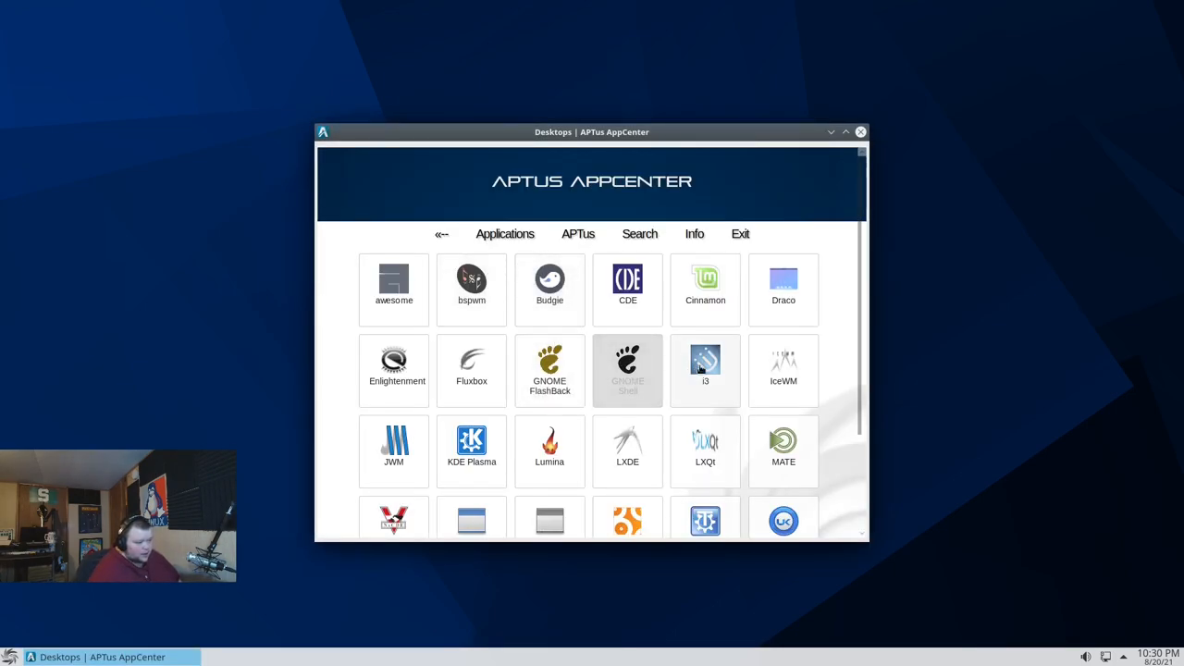
{"action": "mouse_move", "coordinate": [394, 451]}
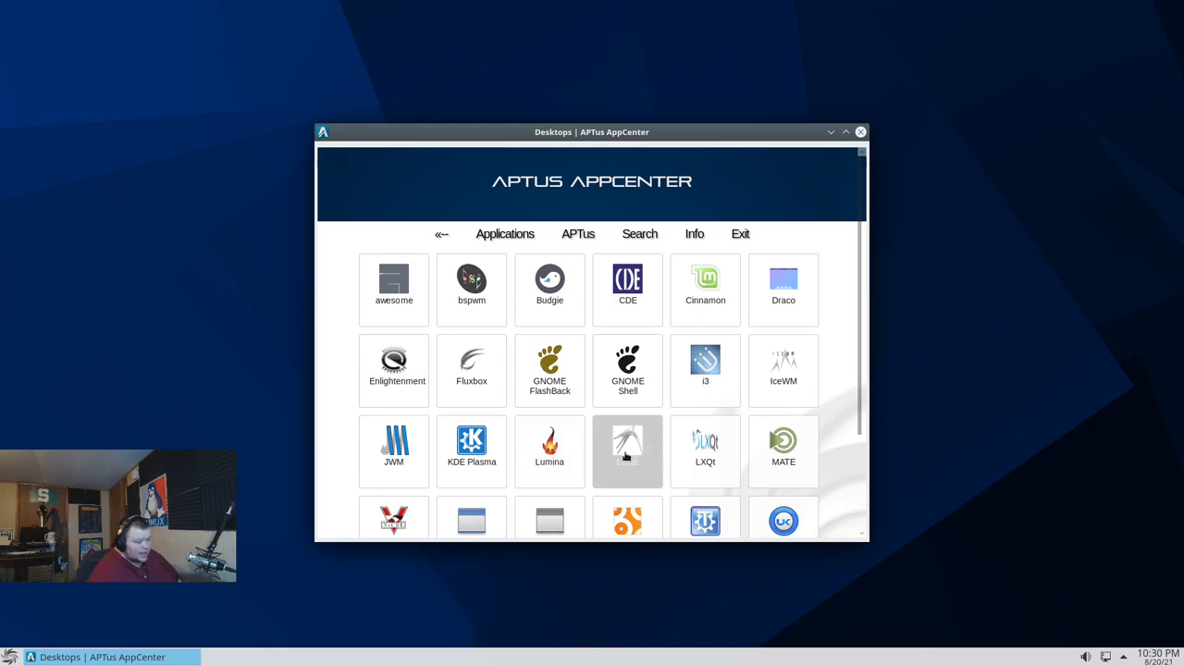
{"action": "mouse_move", "coordinate": [670, 455]}
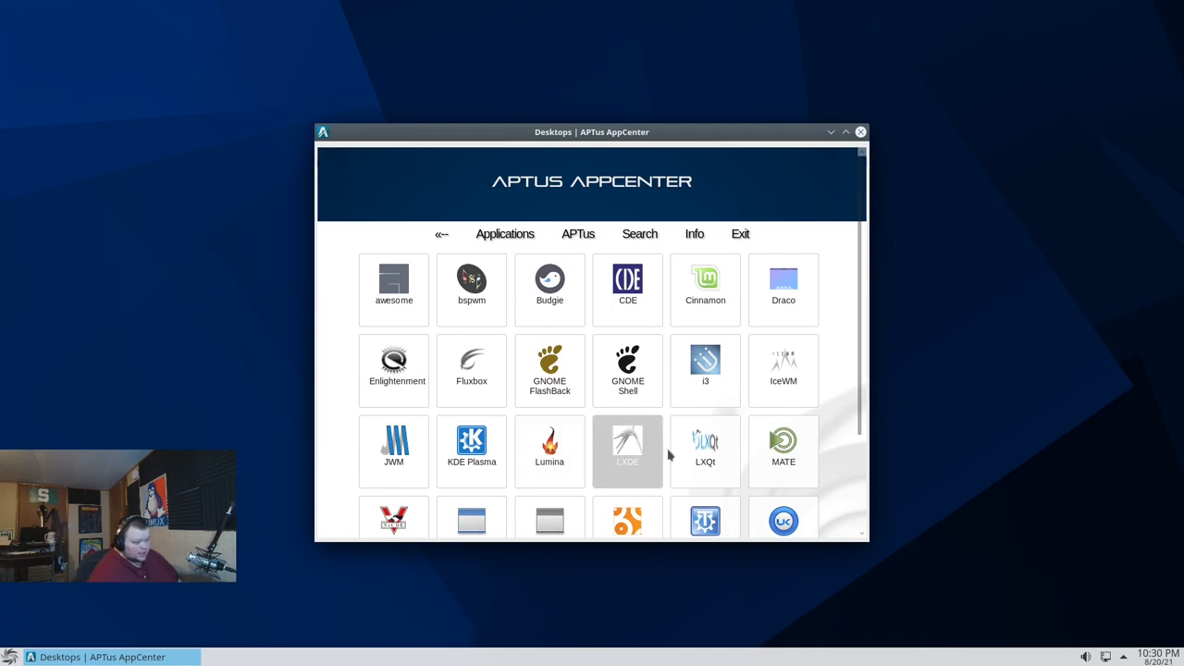
{"action": "mouse_move", "coordinate": [705, 451]}
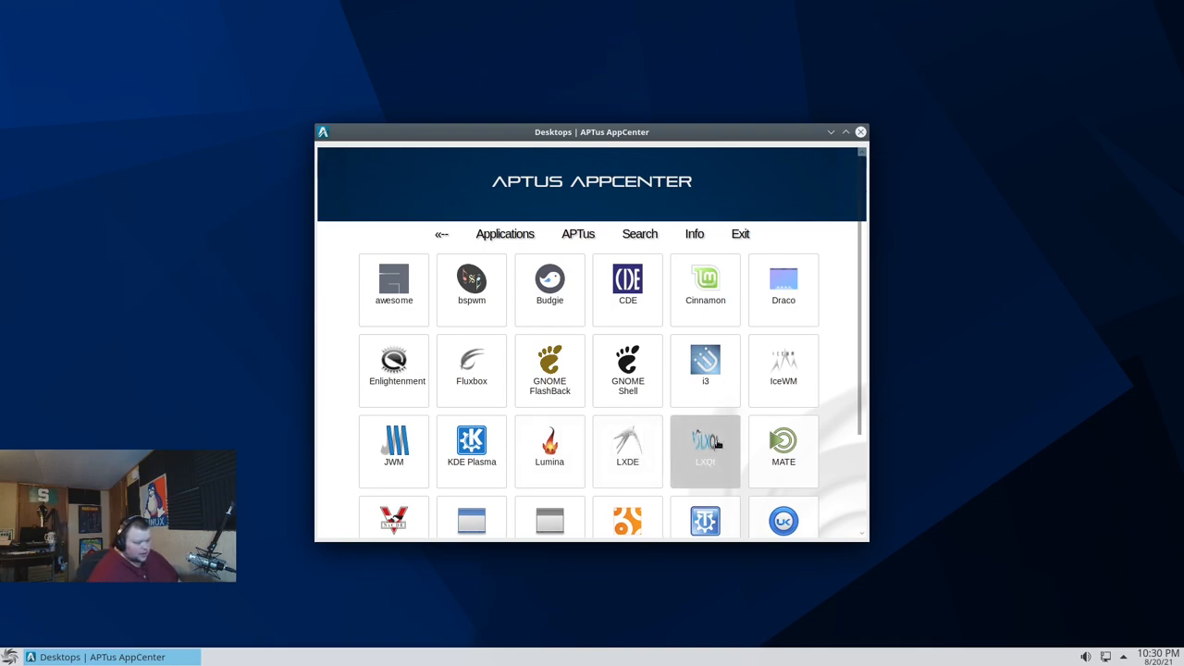
{"action": "scroll", "scroll_direction": "down", "scroll_amount": 3}
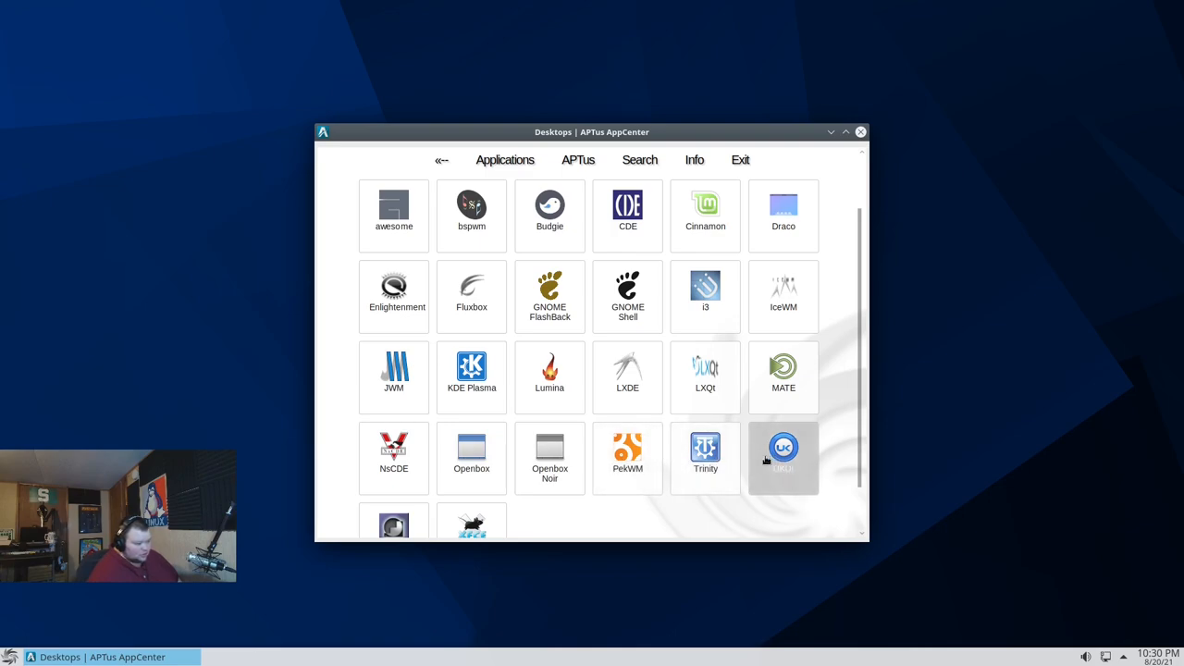
{"action": "scroll", "scroll_direction": "down", "scroll_amount": 3}
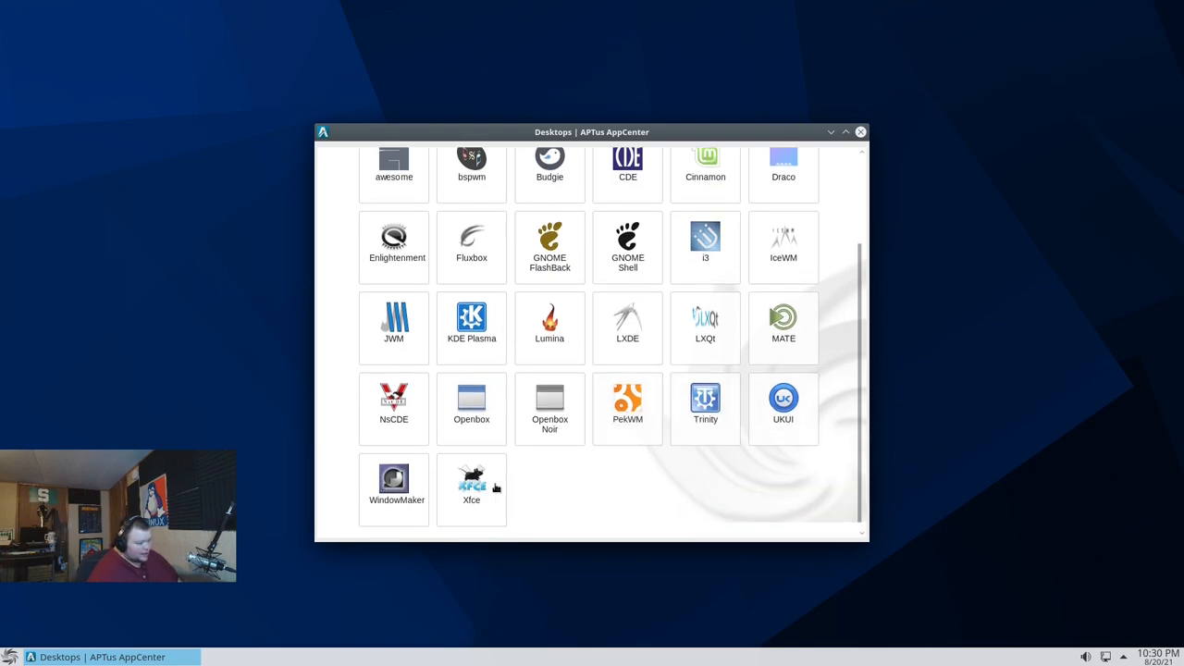
{"action": "left_click", "coordinate": [472, 485]}
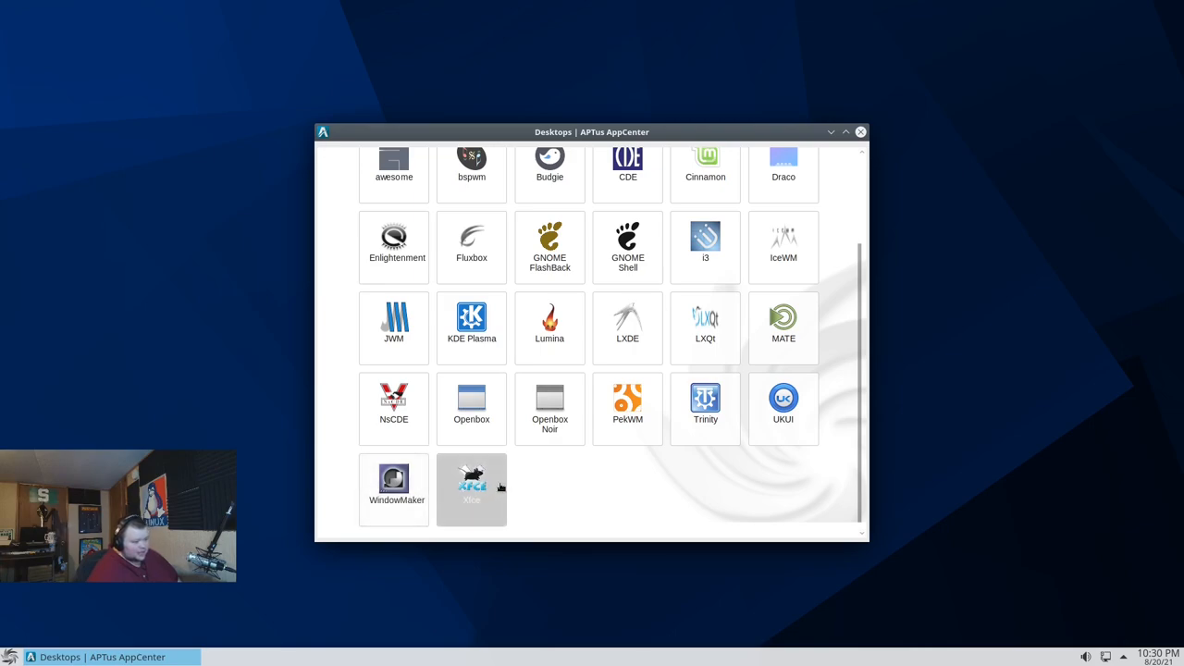
{"action": "scroll", "scroll_direction": "up", "scroll_amount": 3}
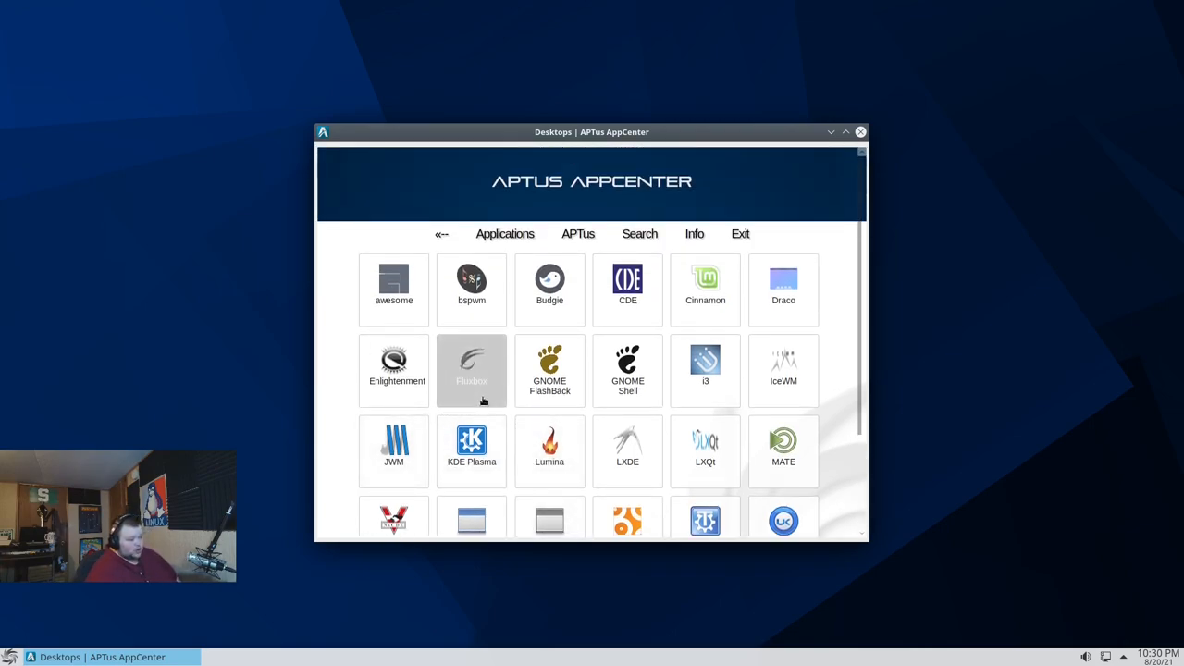
{"action": "mouse_move", "coordinate": [453, 381]}
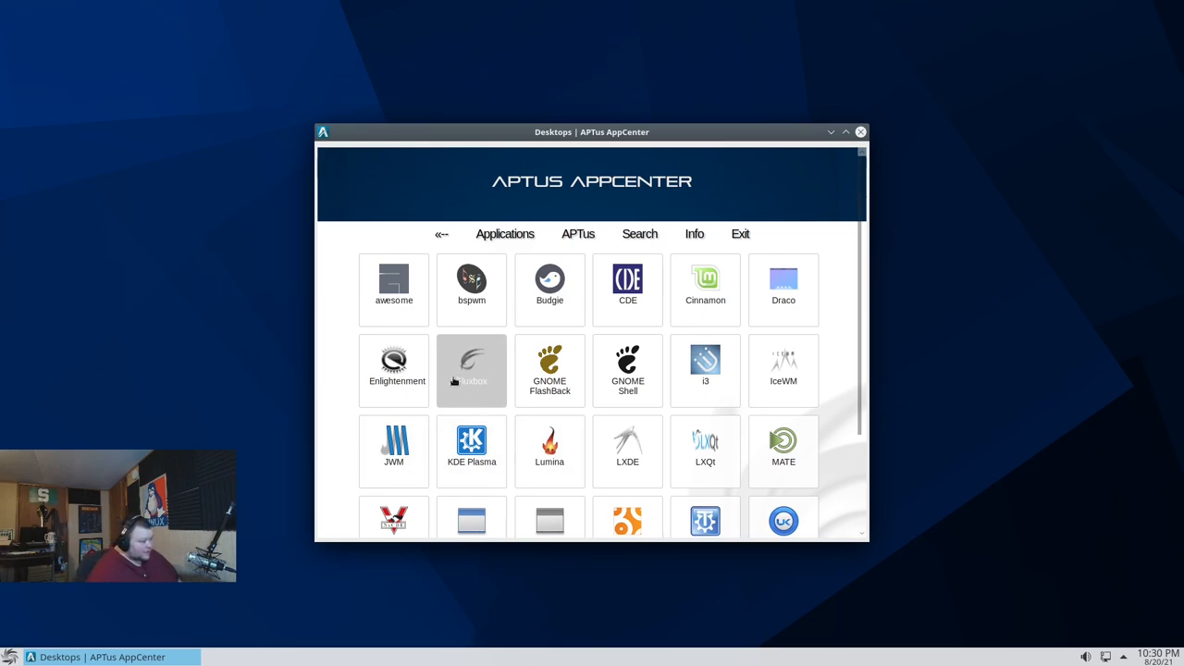
{"action": "mouse_move", "coordinate": [459, 387]}
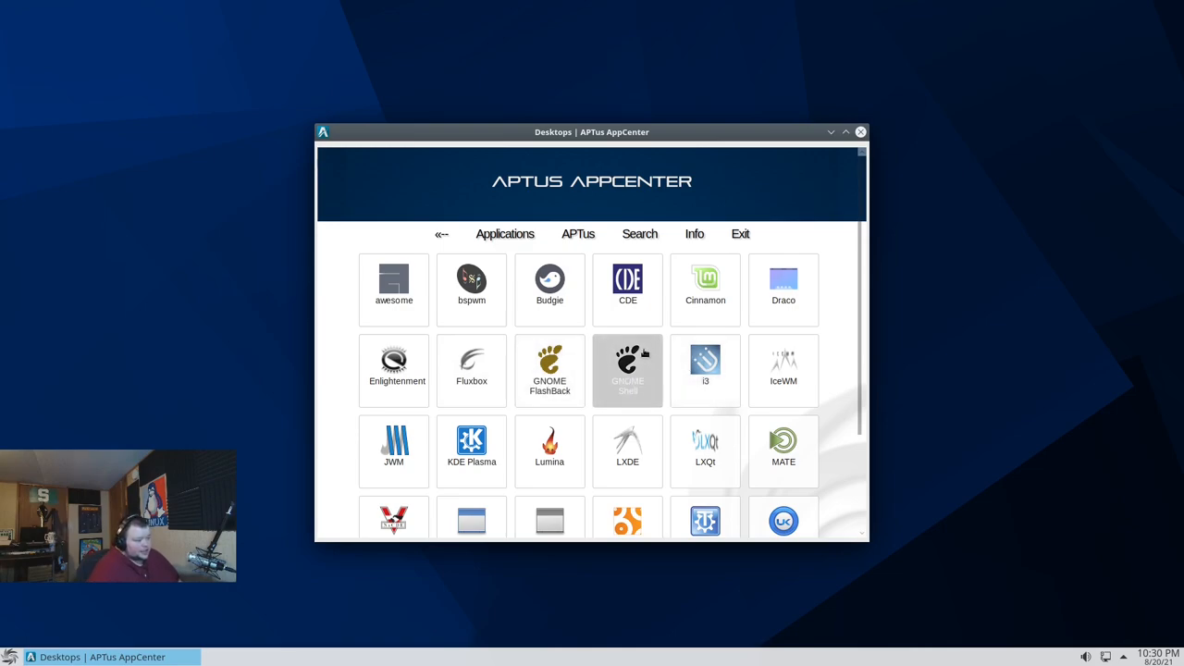
{"action": "mouse_move", "coordinate": [470, 289]}
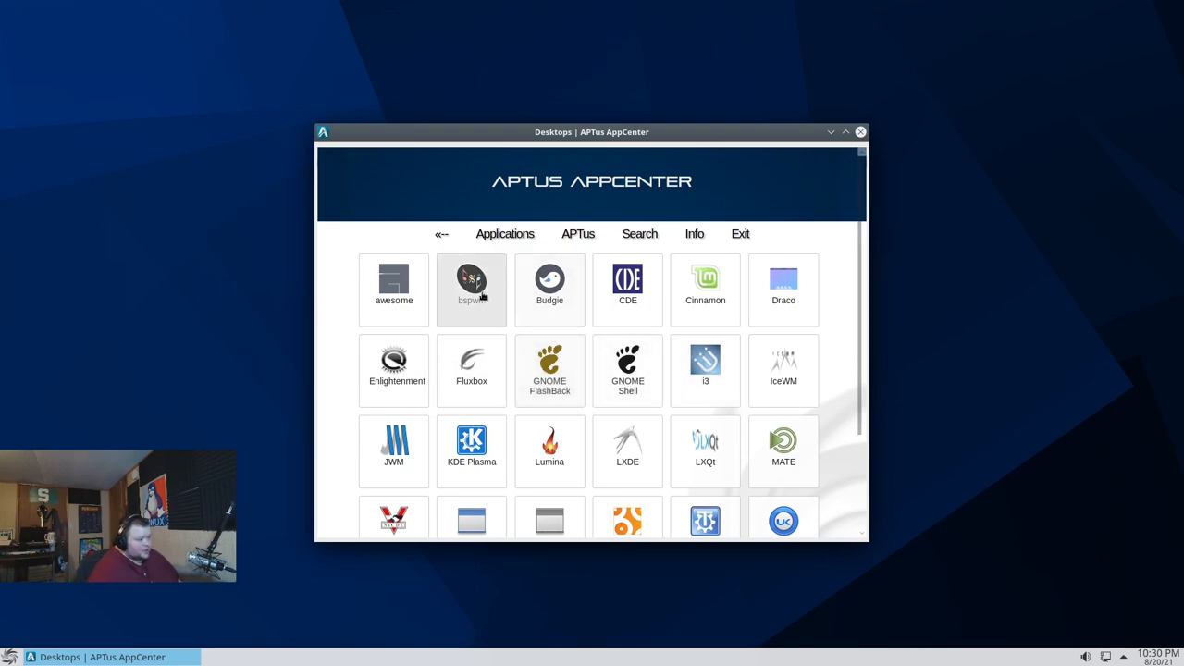
Install the bspwm desktop package, keeping sddm as the default display manager
{"action": "left_click", "coordinate": [472, 282]}
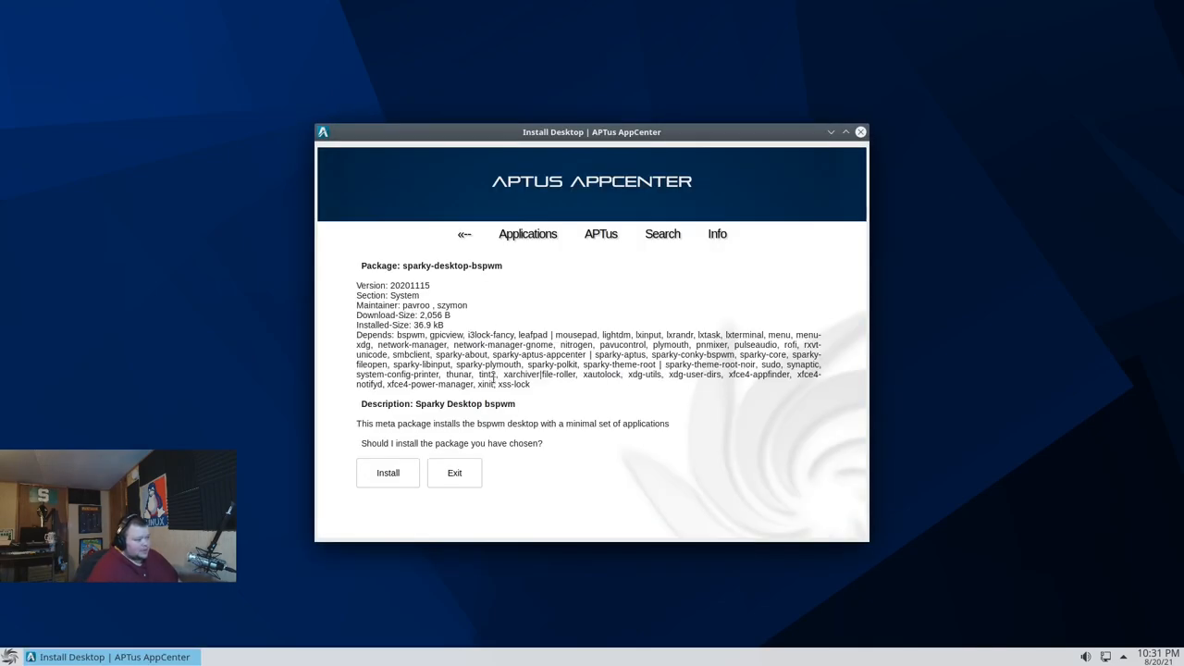
{"action": "left_click", "coordinate": [389, 474]}
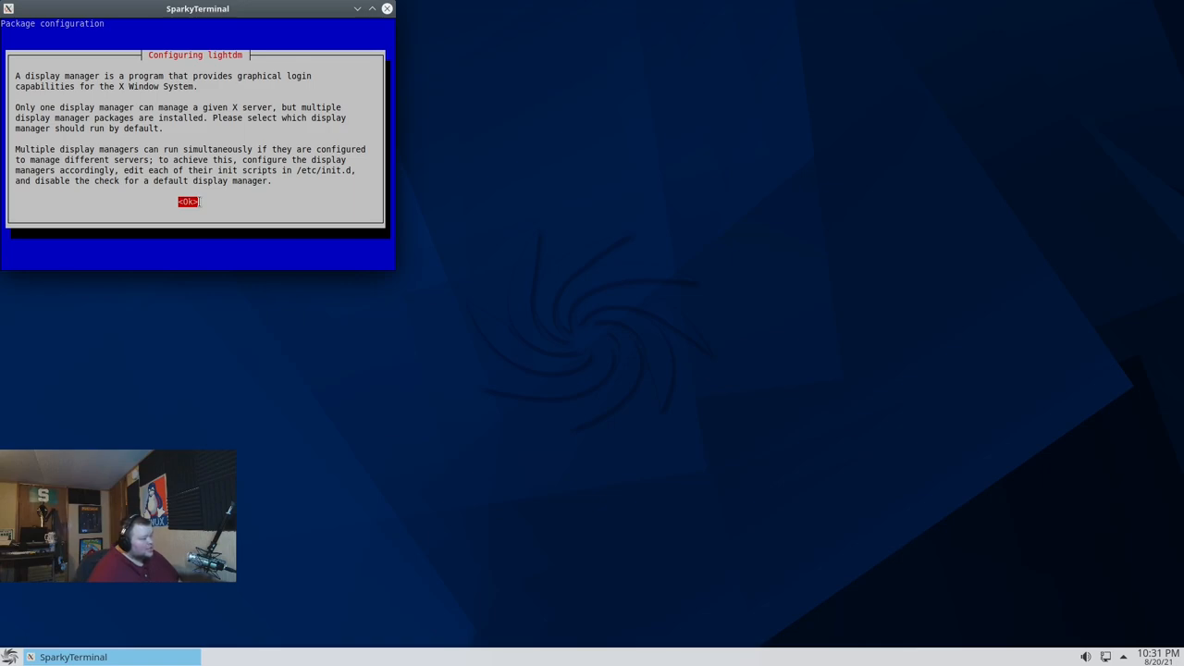
{"action": "left_click", "coordinate": [188, 202]}
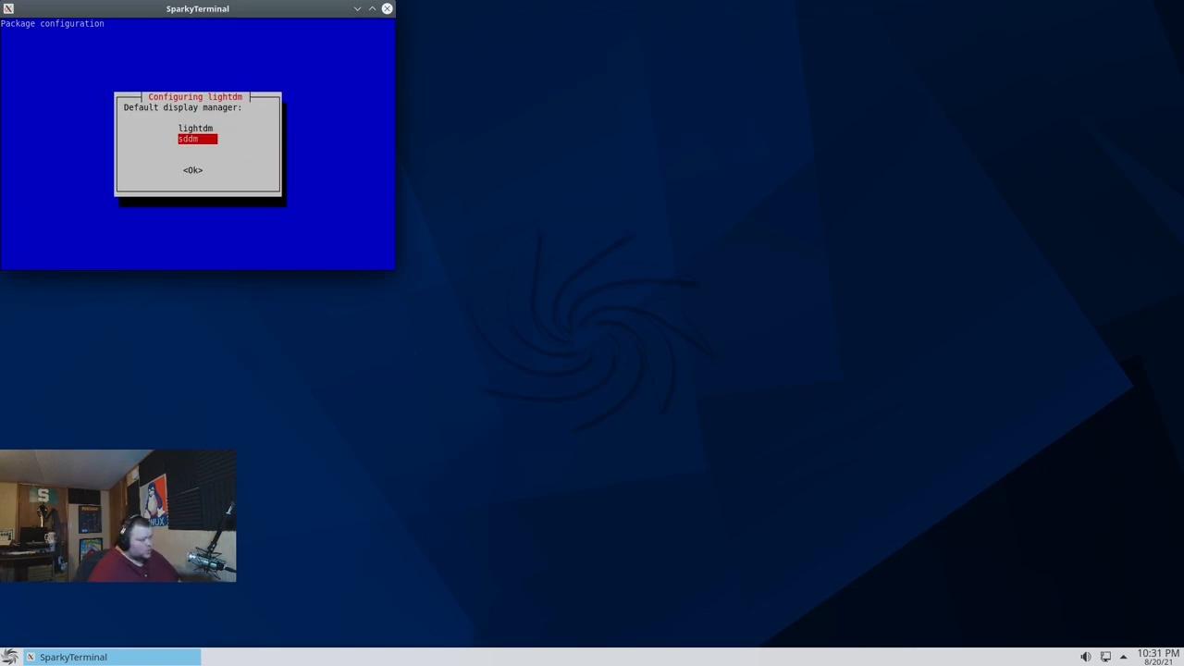
{"action": "left_click", "coordinate": [193, 171]}
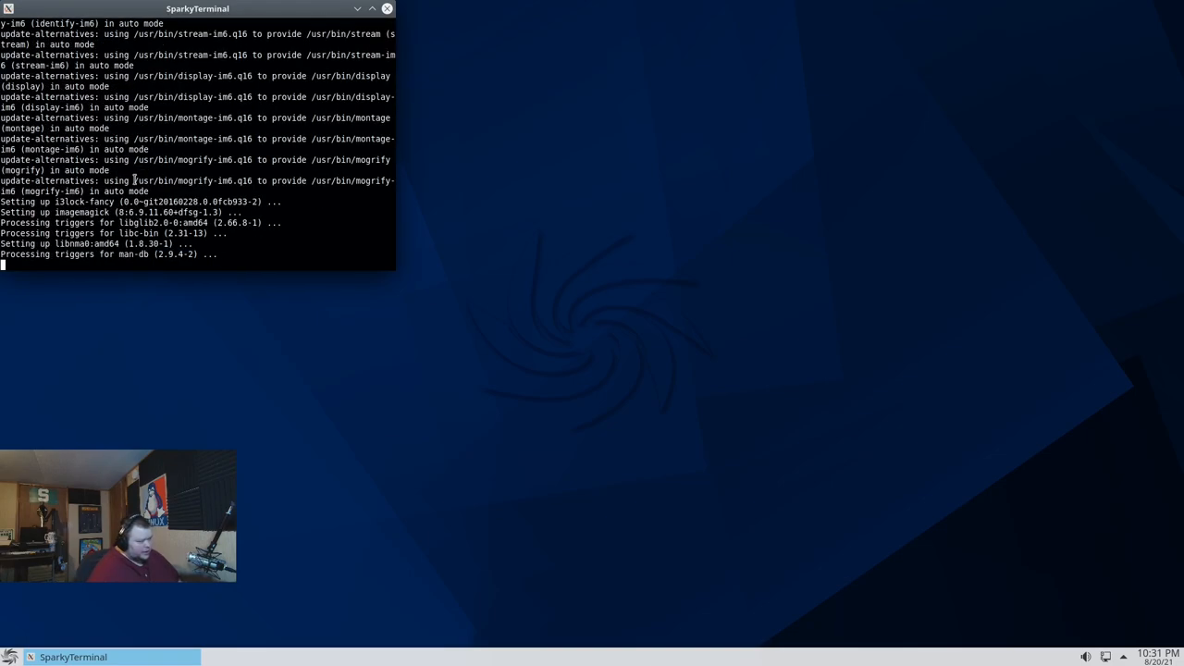
{"action": "left_click_drag", "start_coordinate": [197, 7], "coordinate": [259, 45]}
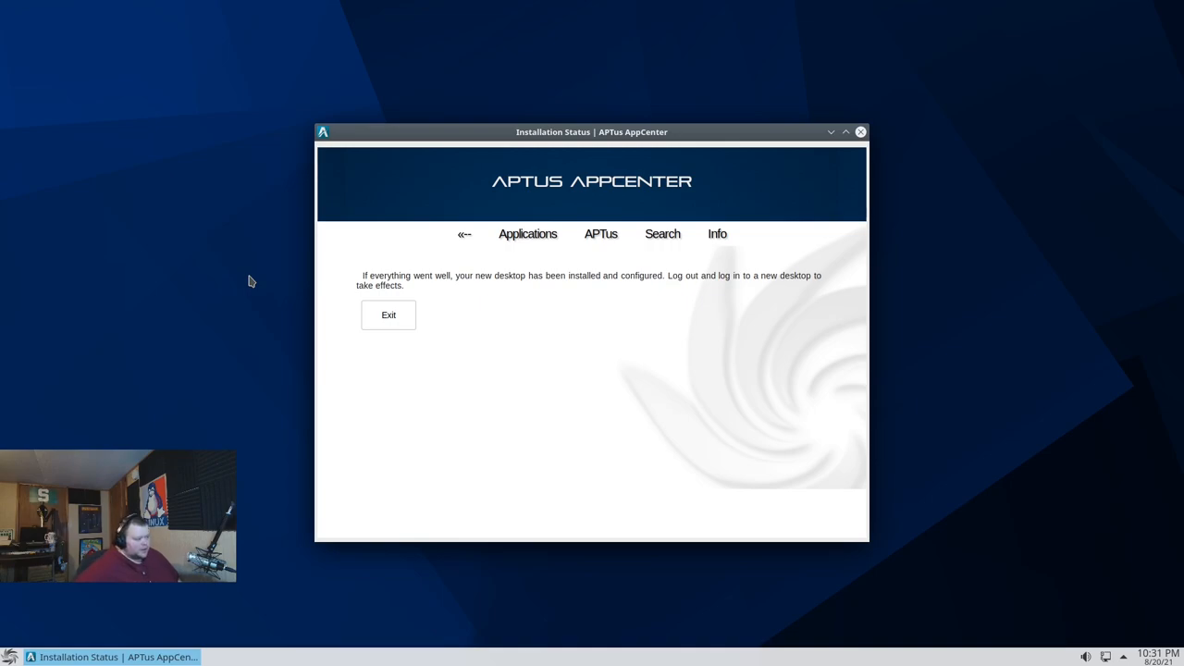
Browse the Graphics Editors catalogue from Asciiart and Blender to FreeCAD and GIMP
{"action": "left_click", "coordinate": [528, 233]}
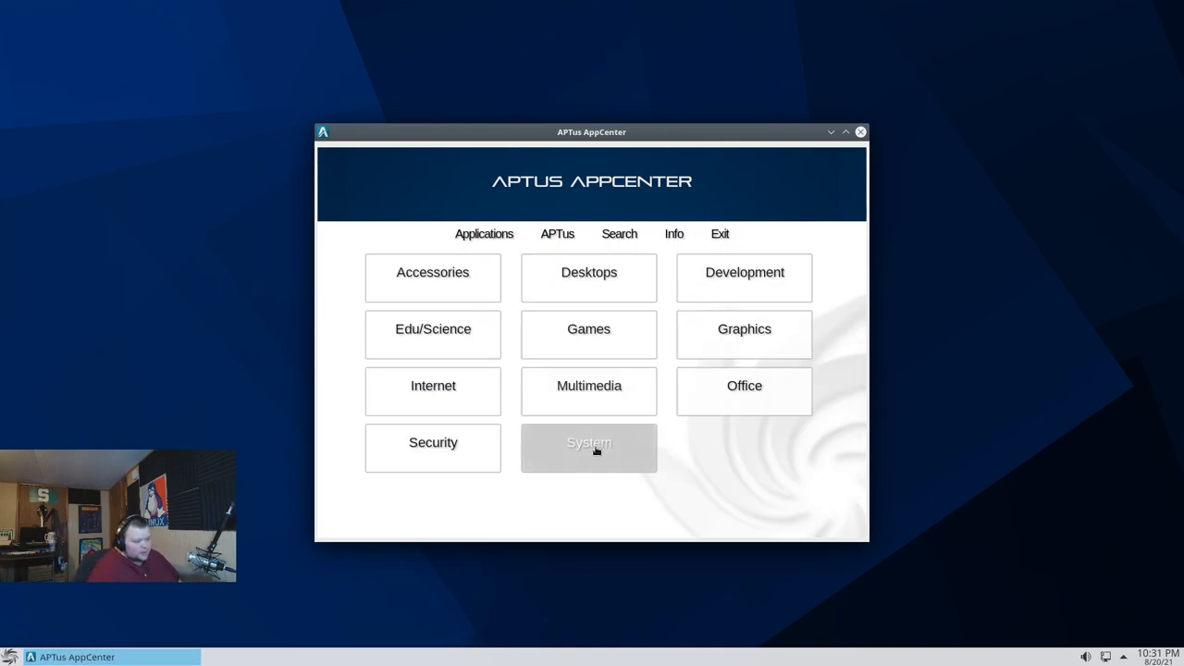
{"action": "left_click", "coordinate": [744, 333]}
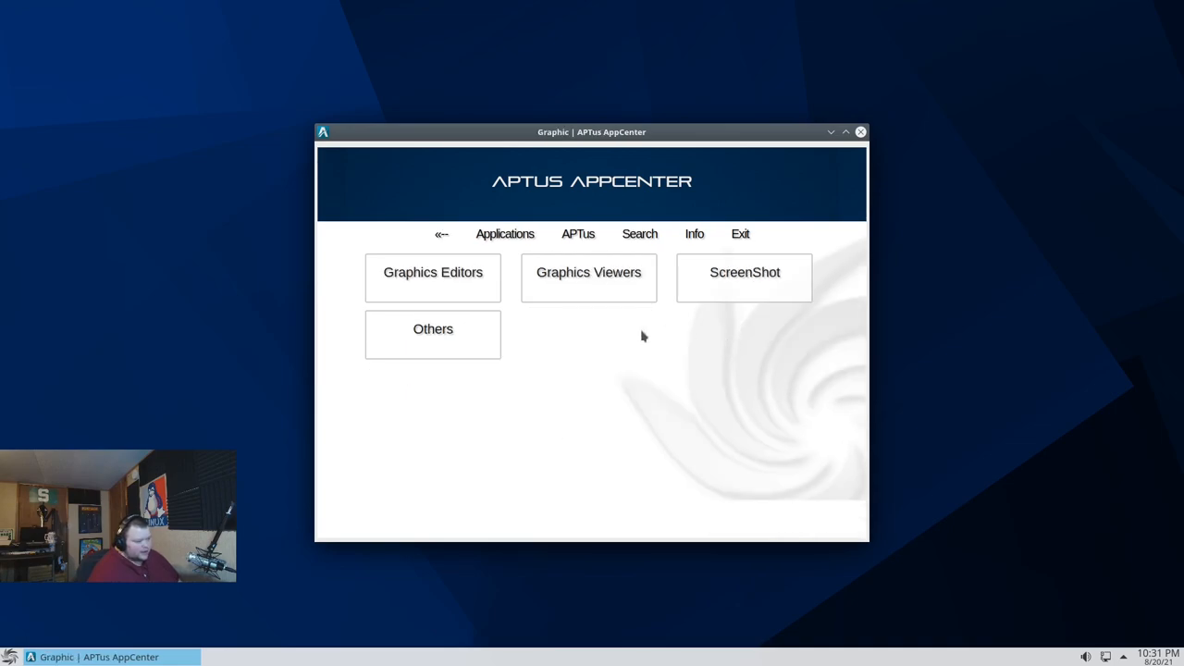
{"action": "left_click", "coordinate": [434, 278]}
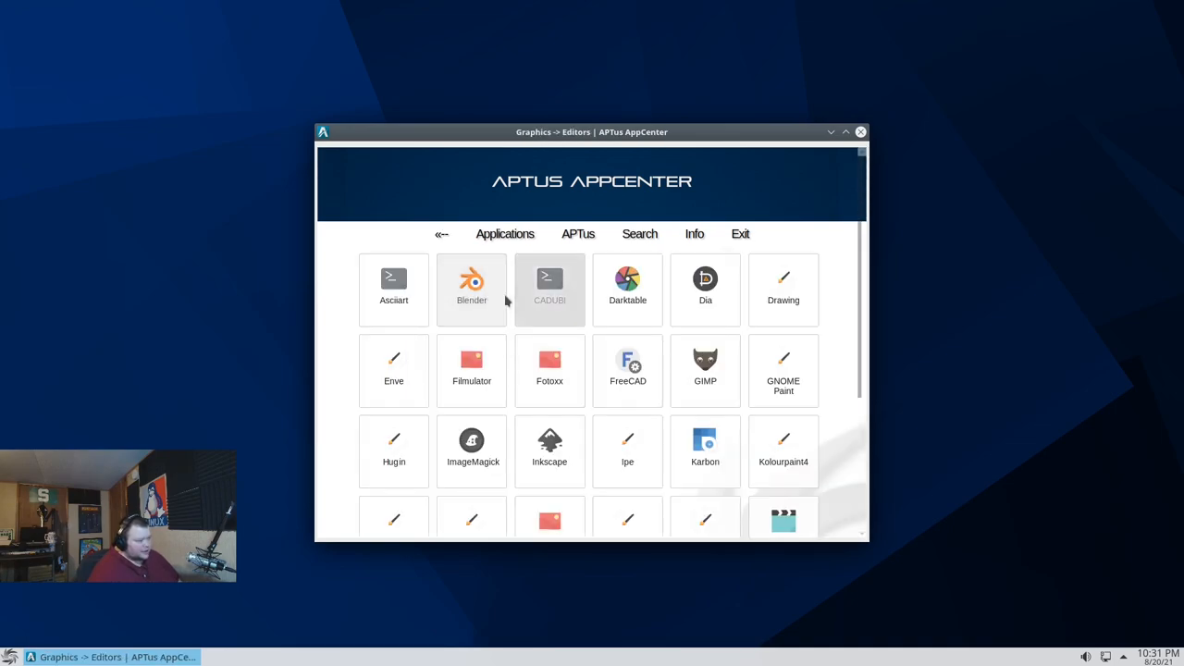
{"action": "mouse_move", "coordinate": [822, 382]}
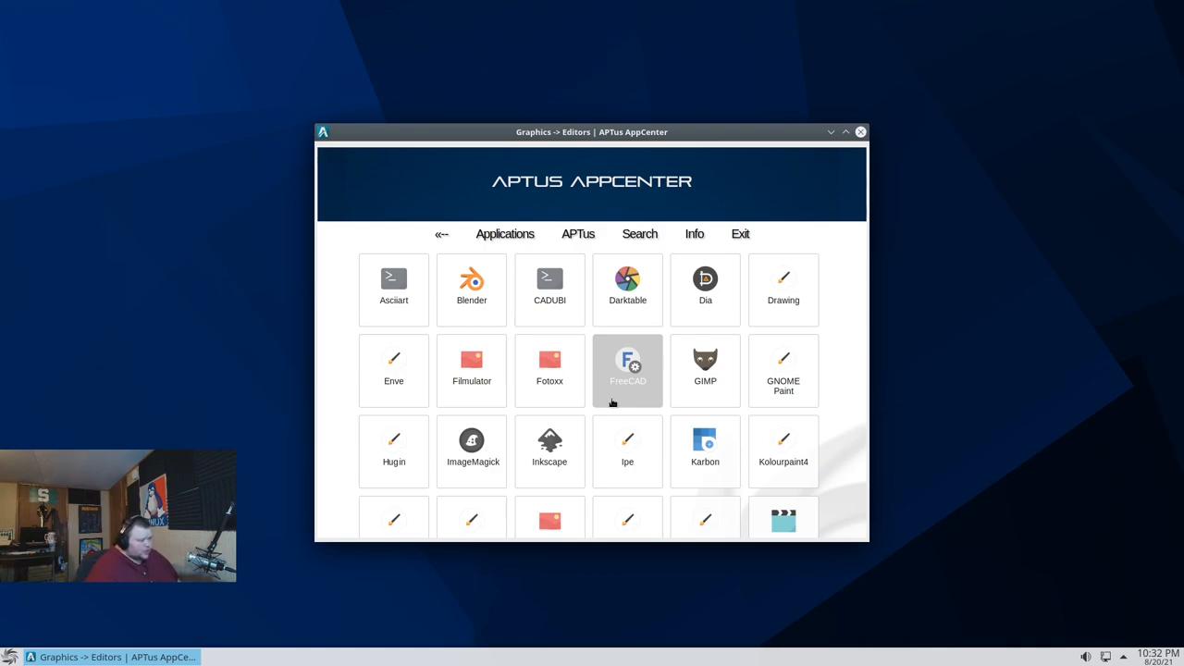
{"action": "left_click", "coordinate": [859, 132]}
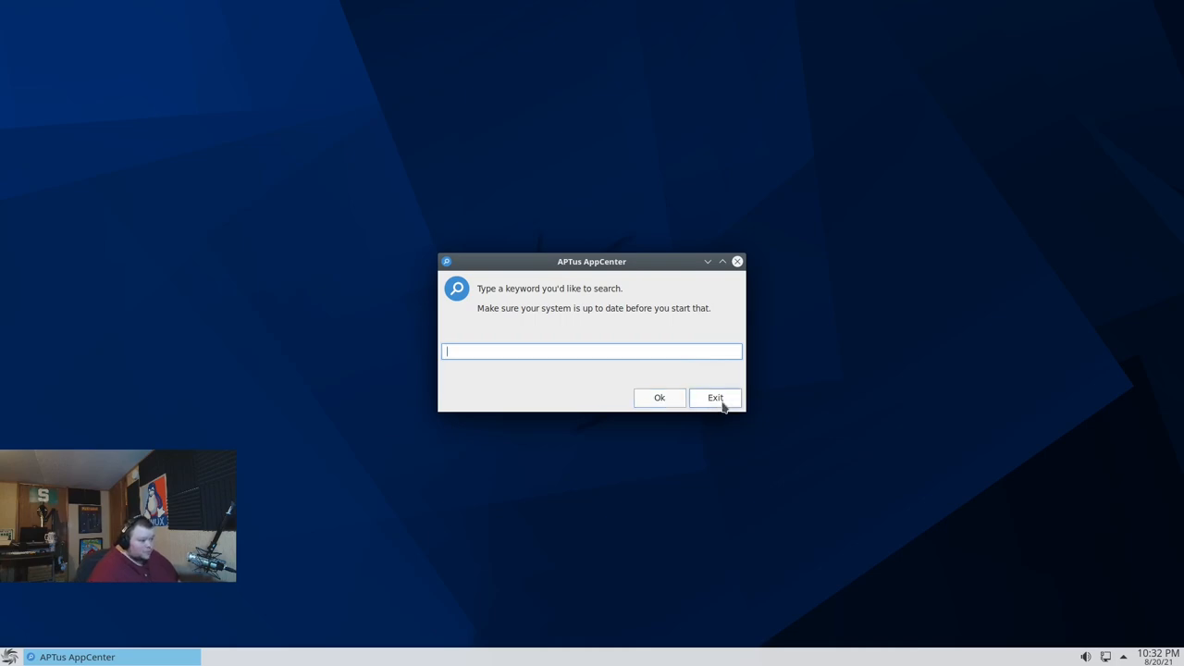
Dismiss the keyword search prompt empty, landing on the no-results page
{"action": "left_click", "coordinate": [659, 396]}
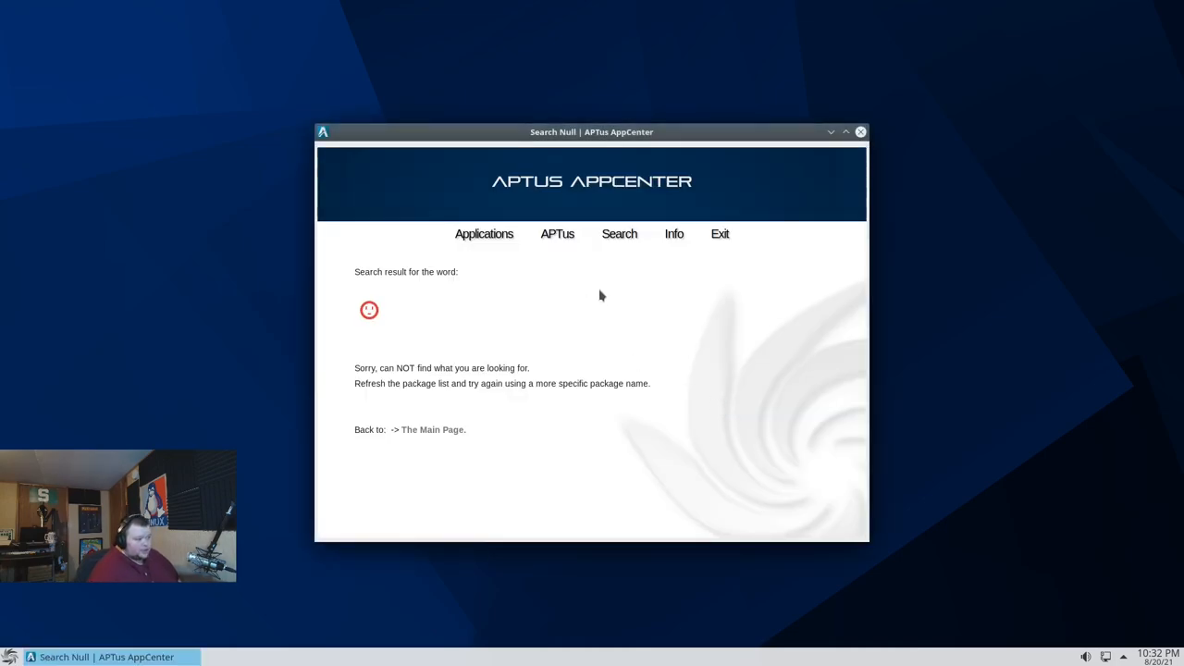
{"action": "mouse_move", "coordinate": [583, 266]}
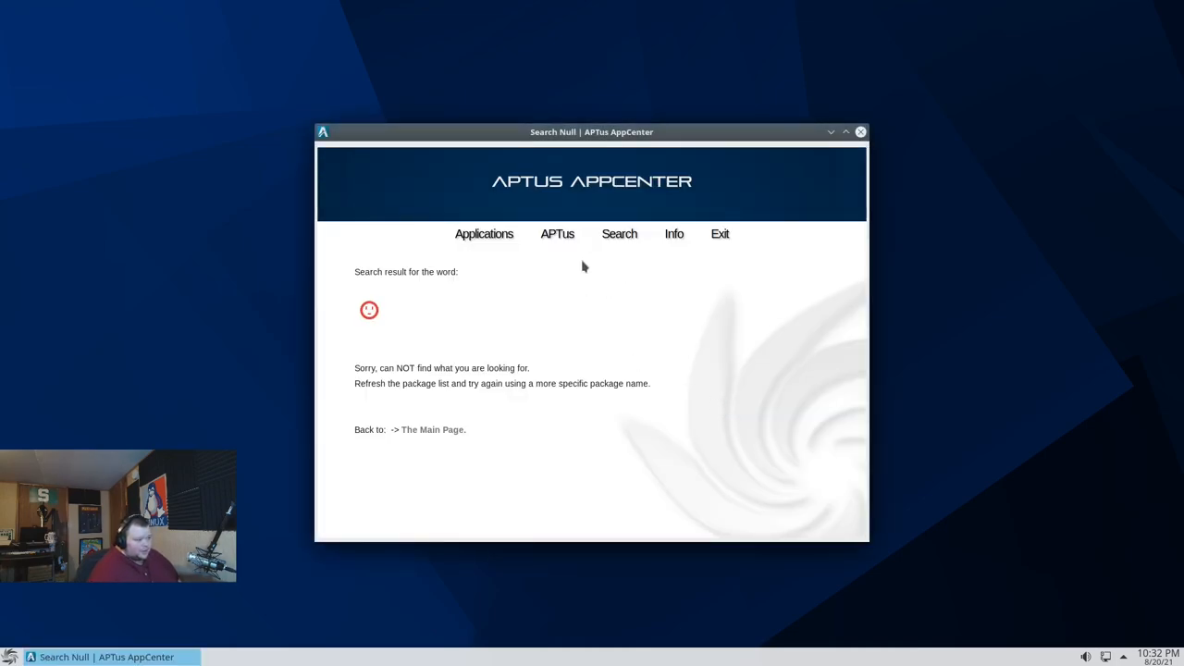
{"action": "mouse_move", "coordinate": [583, 213]}
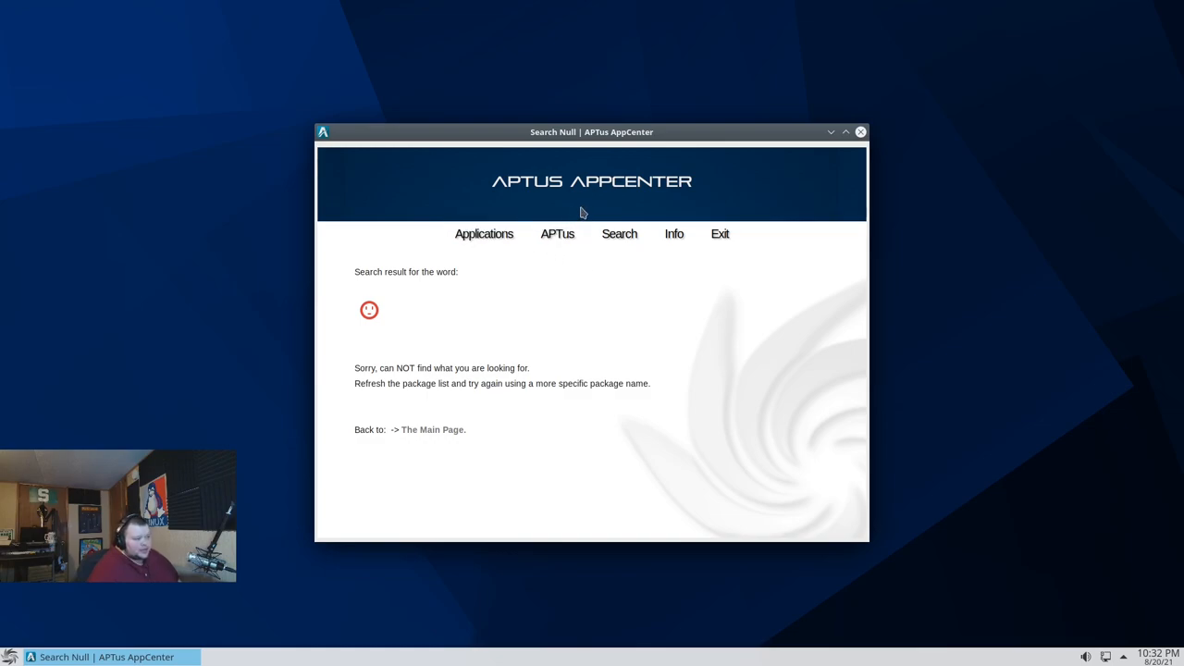
{"action": "mouse_move", "coordinate": [533, 202]}
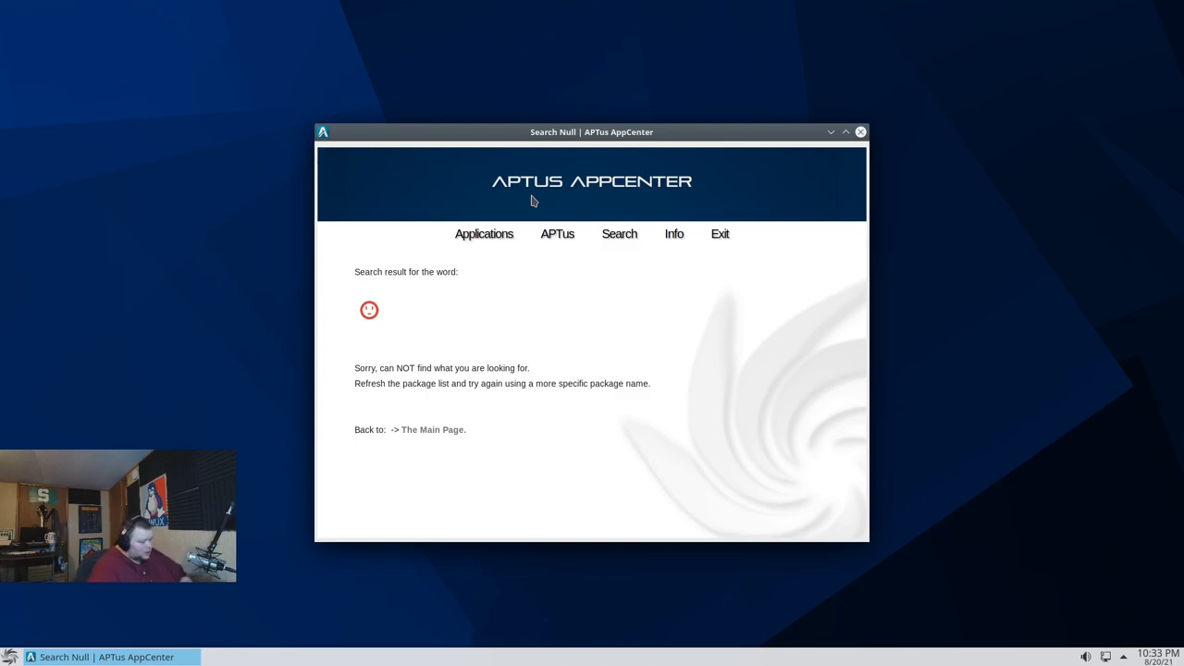
{"action": "mouse_move", "coordinate": [753, 191]}
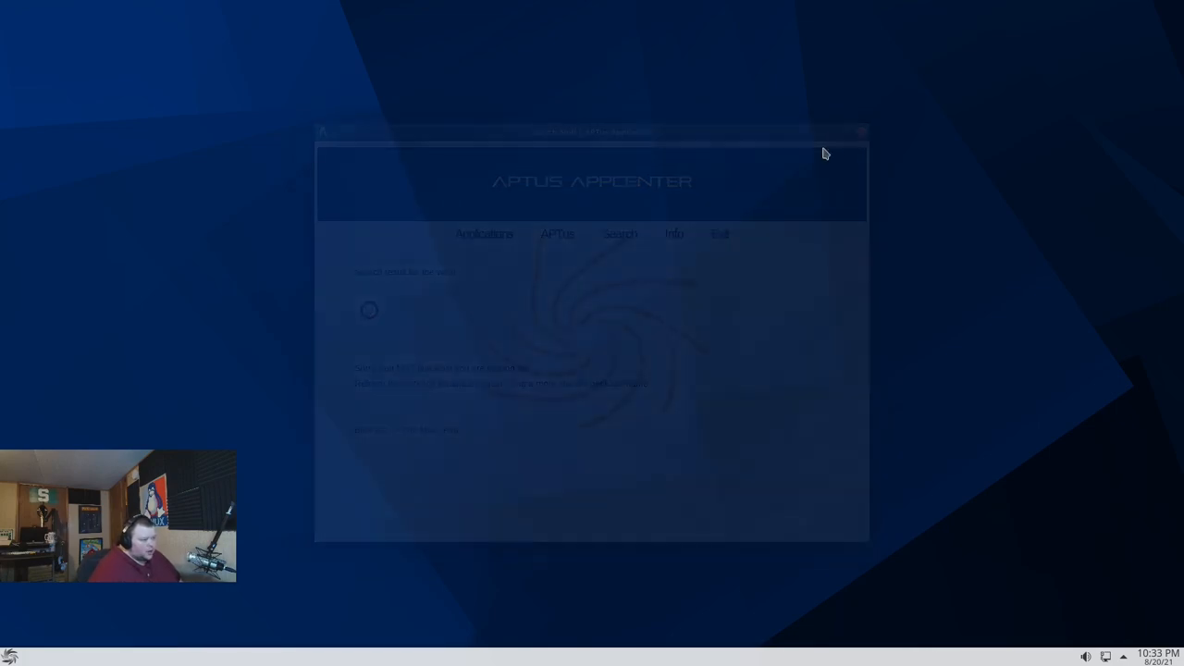
Close APTus AppCenter and browse the application menu to the Multimedia submenu
{"action": "left_click", "coordinate": [860, 131]}
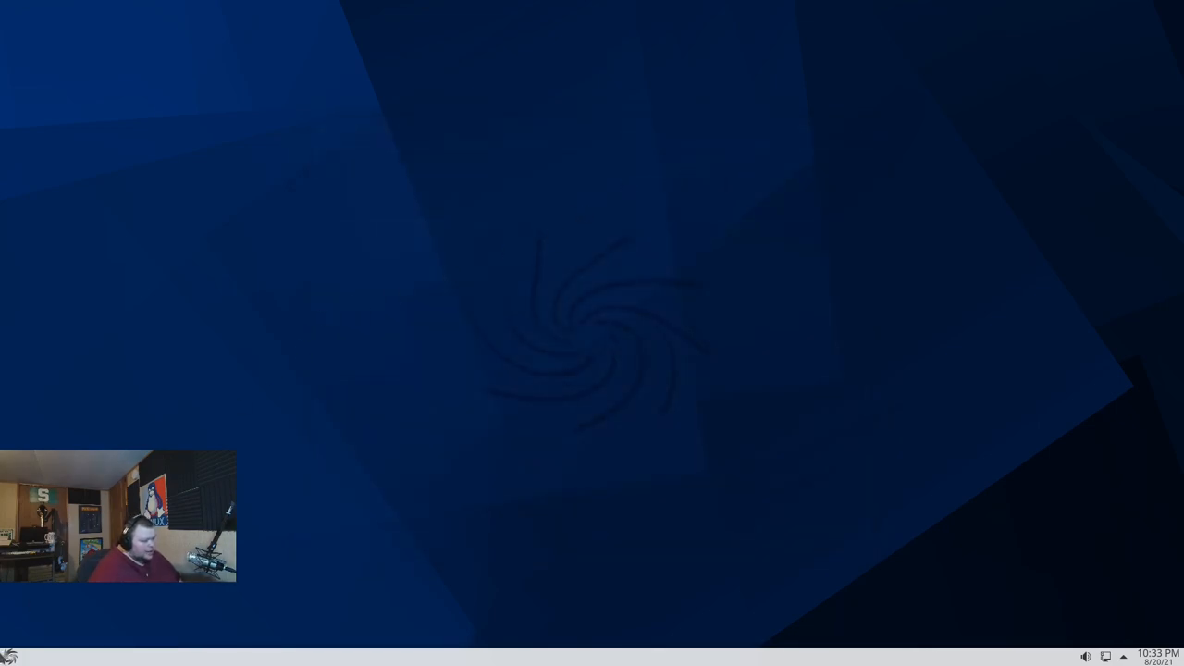
{"action": "left_click", "coordinate": [9, 655]}
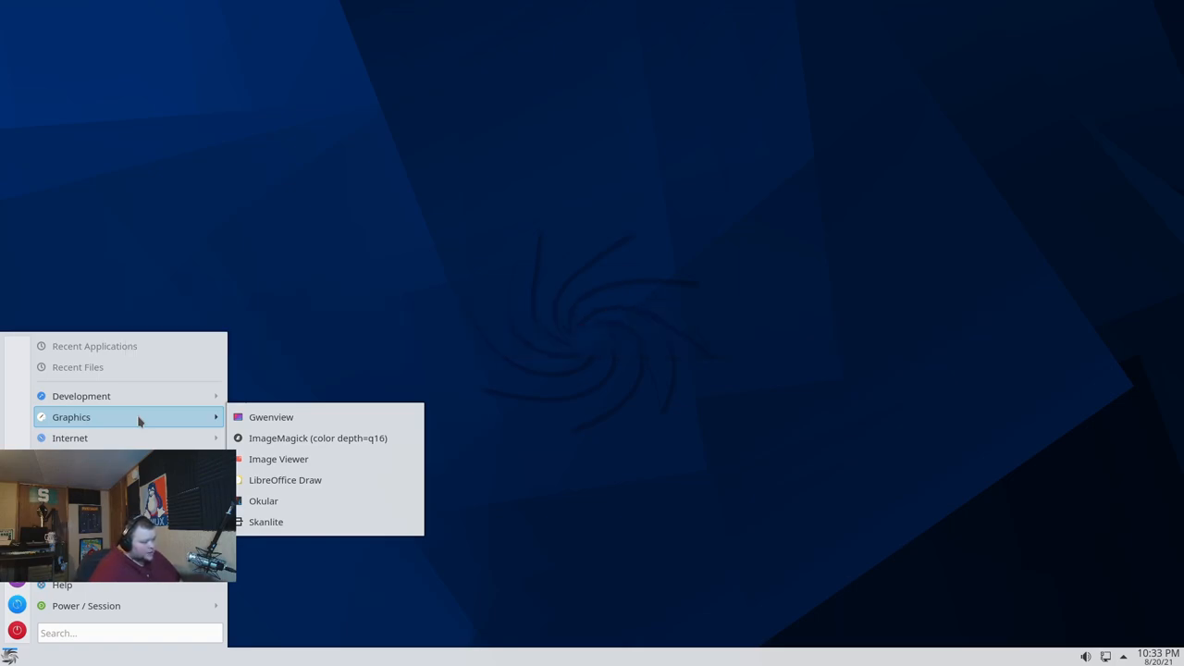
{"action": "mouse_move", "coordinate": [139, 429]}
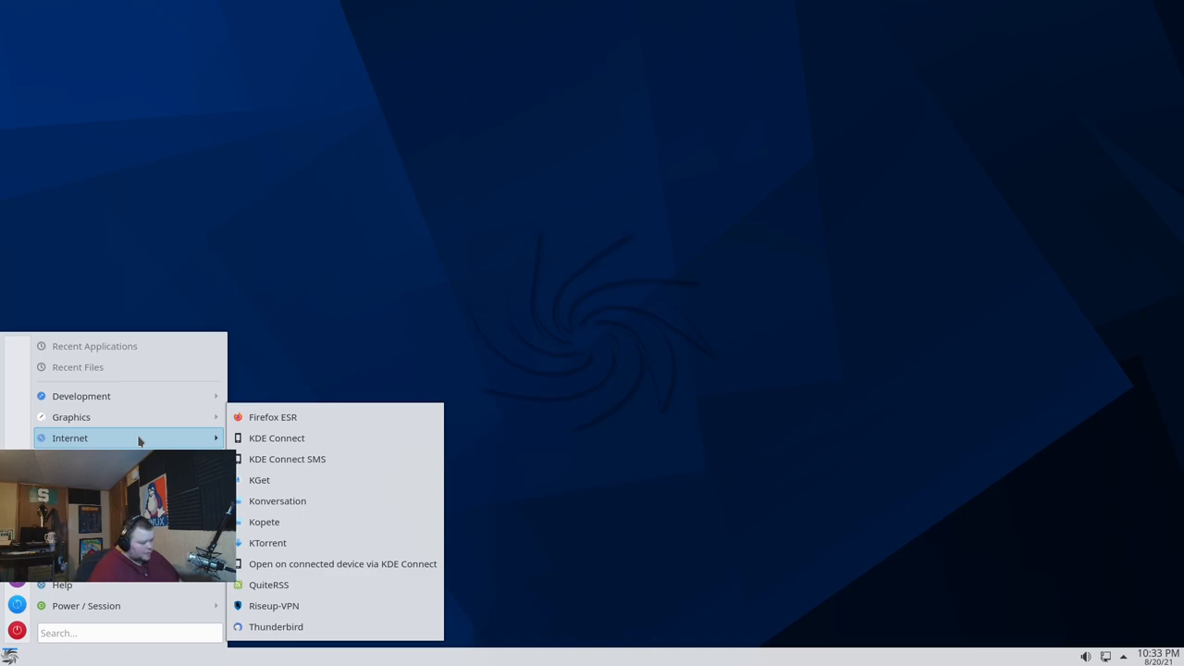
{"action": "mouse_move", "coordinate": [178, 418]}
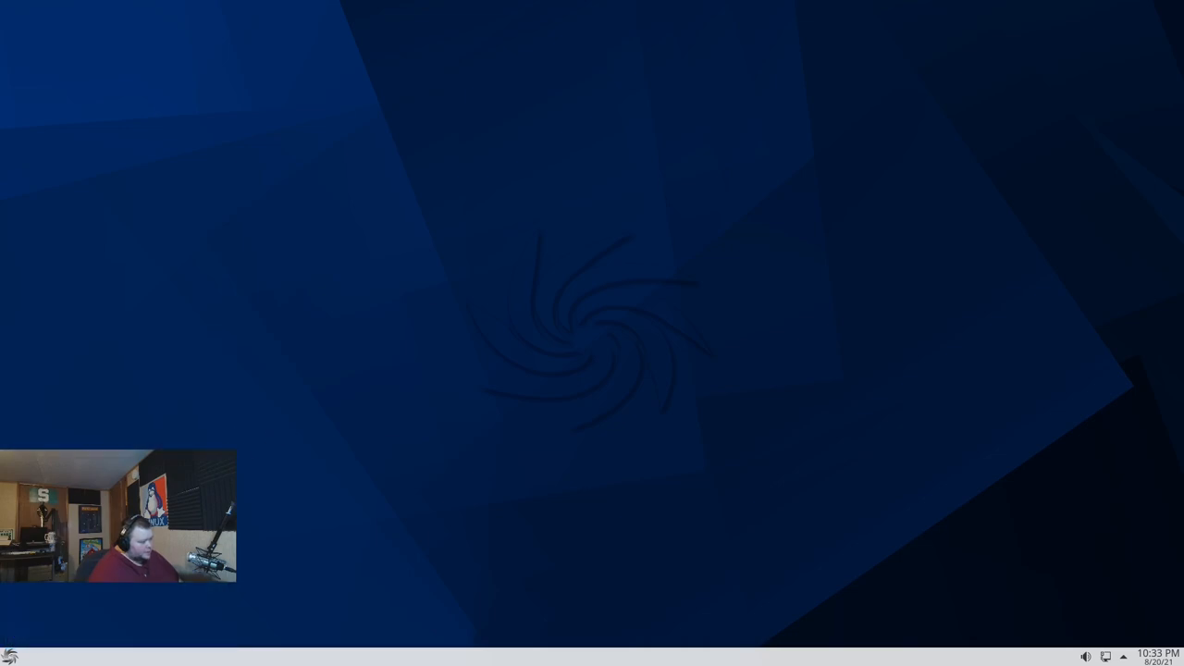
{"action": "left_click", "coordinate": [9, 657]}
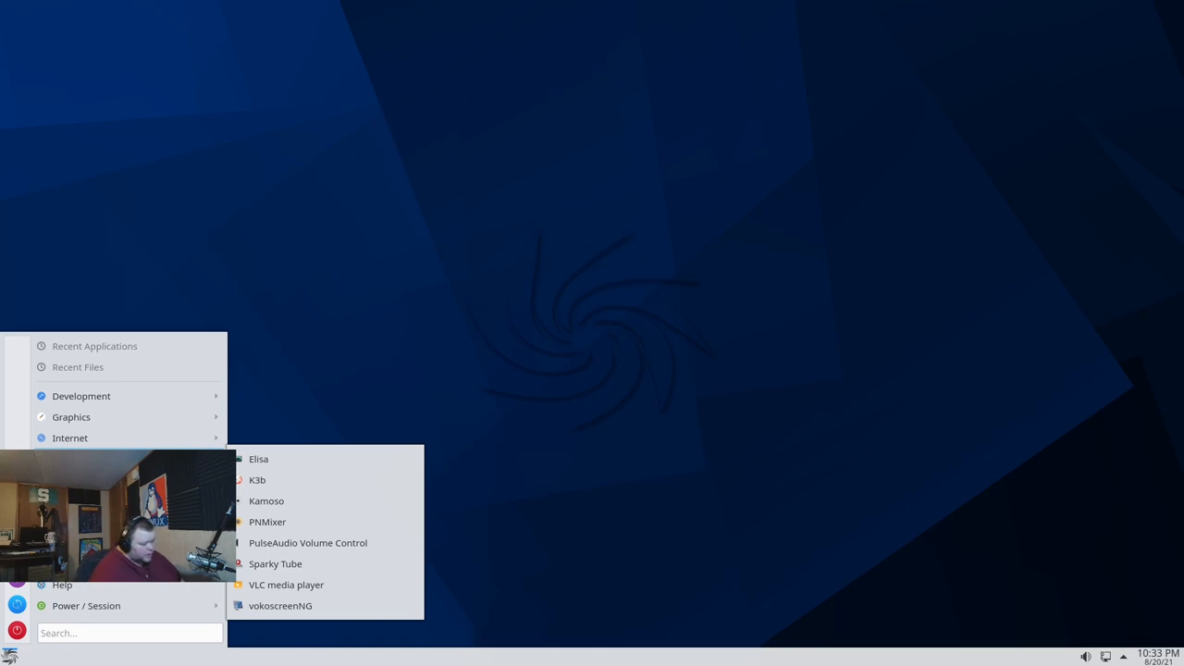
{"action": "mouse_move", "coordinate": [274, 562]}
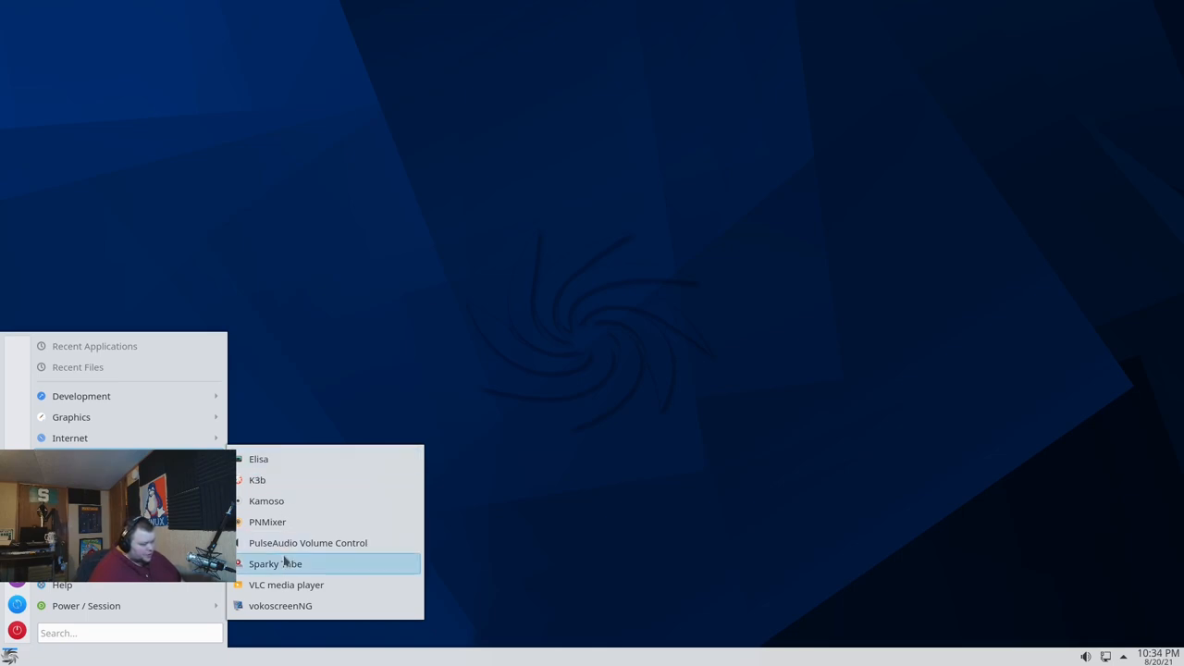
Launch Sparky Tube, keep ffplay as the standard player and dismiss the downloader
{"action": "left_click", "coordinate": [274, 563]}
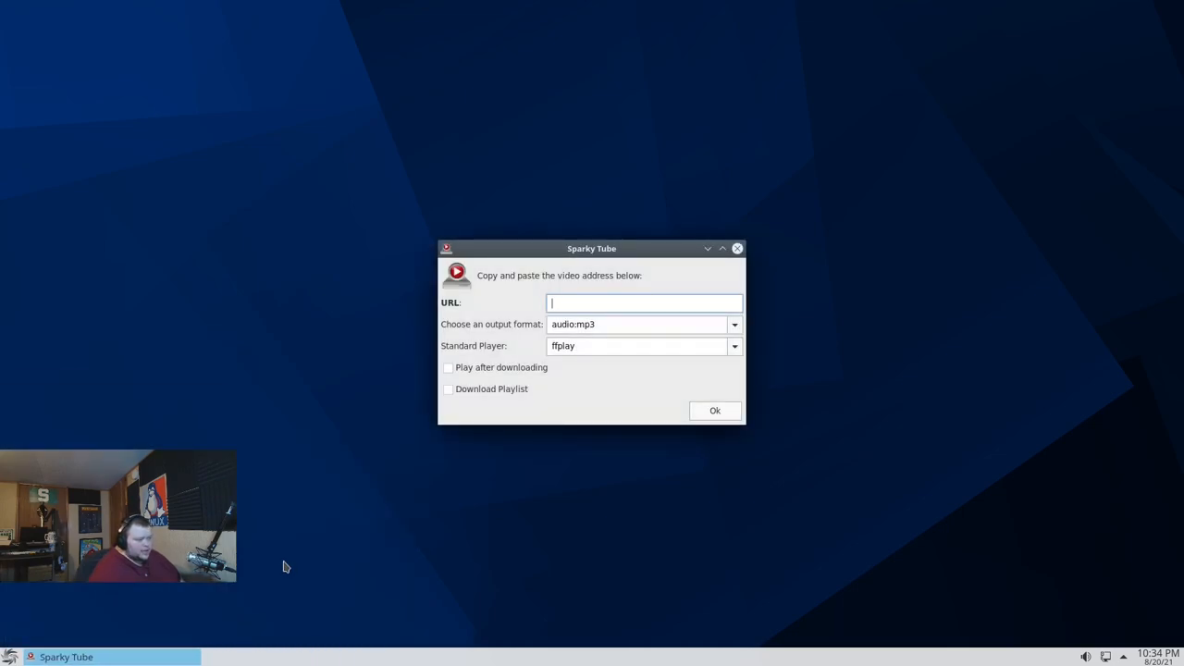
{"action": "mouse_move", "coordinate": [504, 444]}
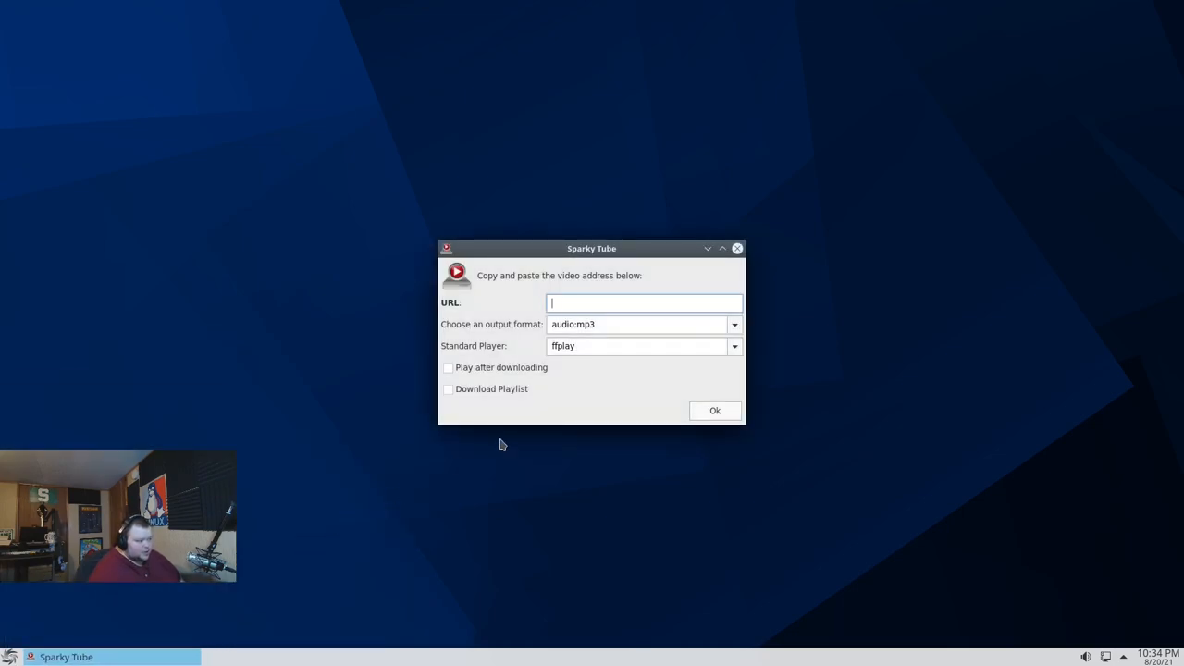
{"action": "mouse_move", "coordinate": [620, 393]}
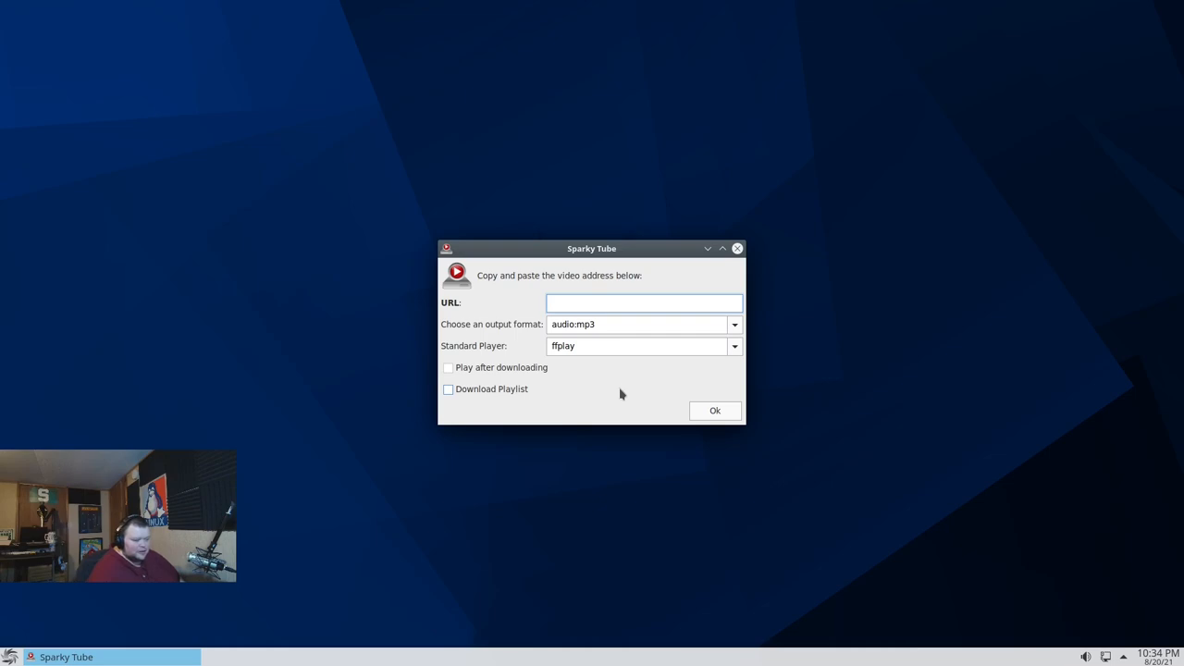
{"action": "left_click", "coordinate": [645, 304]}
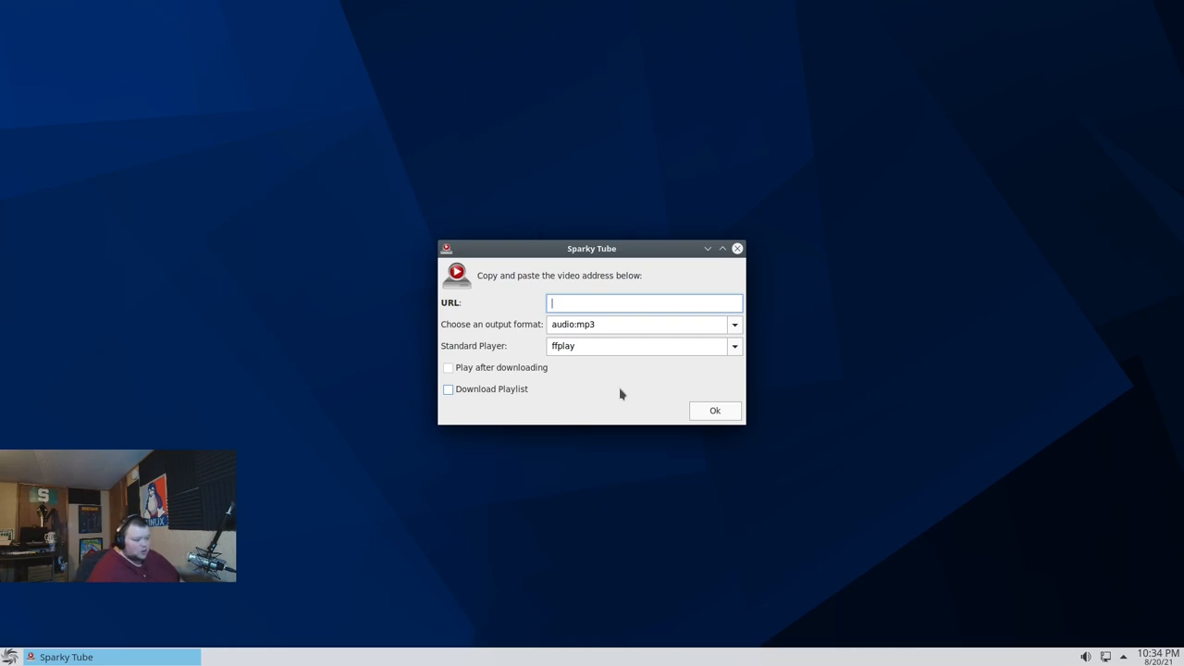
{"action": "mouse_move", "coordinate": [670, 389]}
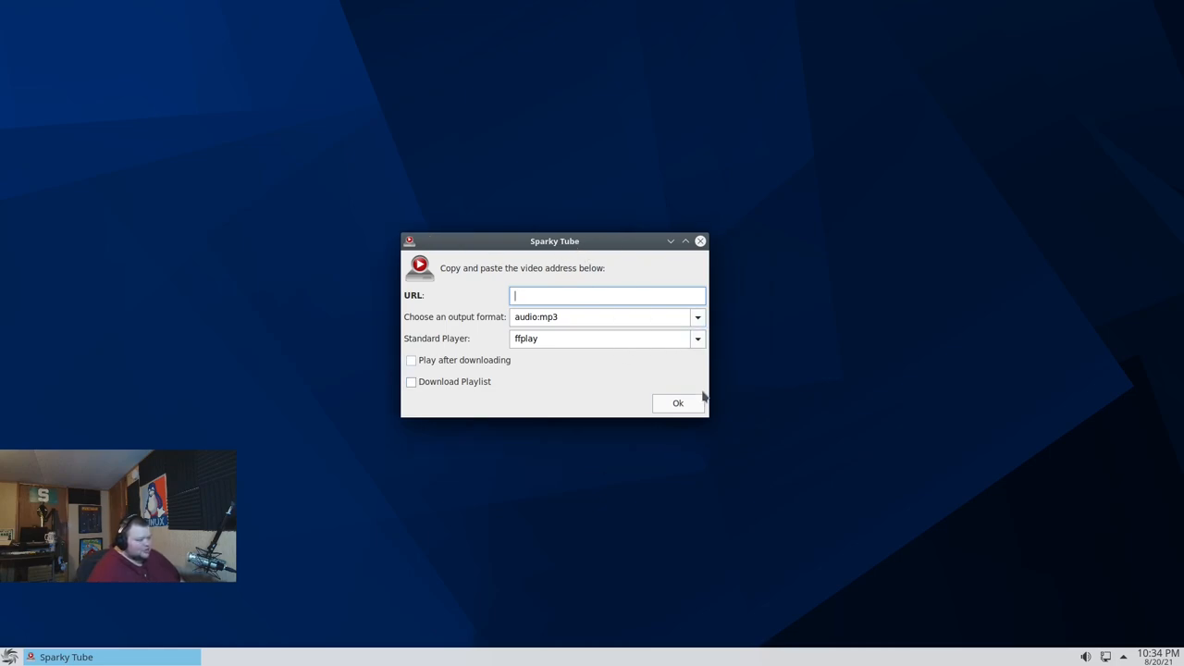
{"action": "left_click", "coordinate": [577, 337]}
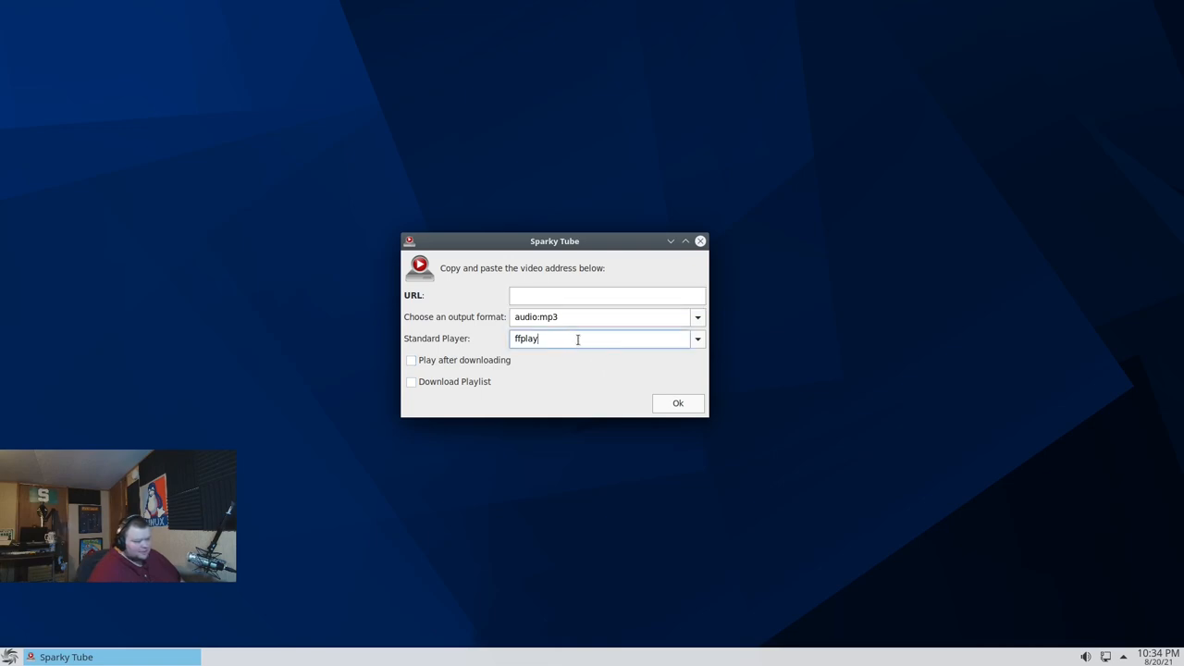
{"action": "left_click", "coordinate": [697, 339]}
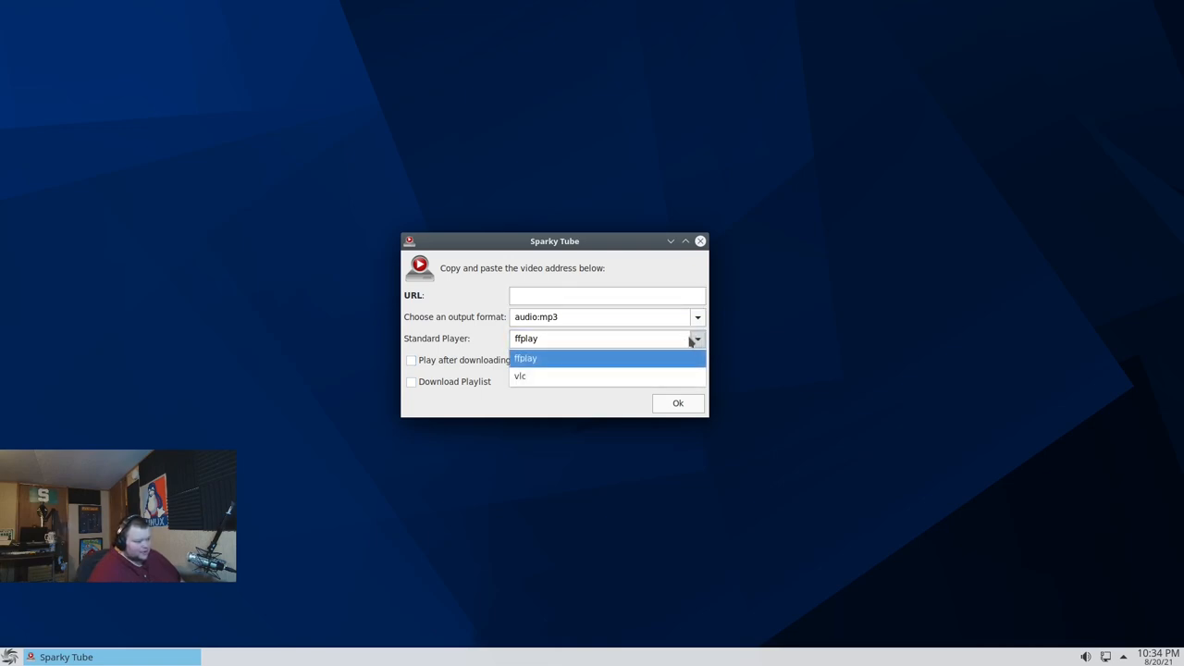
{"action": "left_click", "coordinate": [526, 359]}
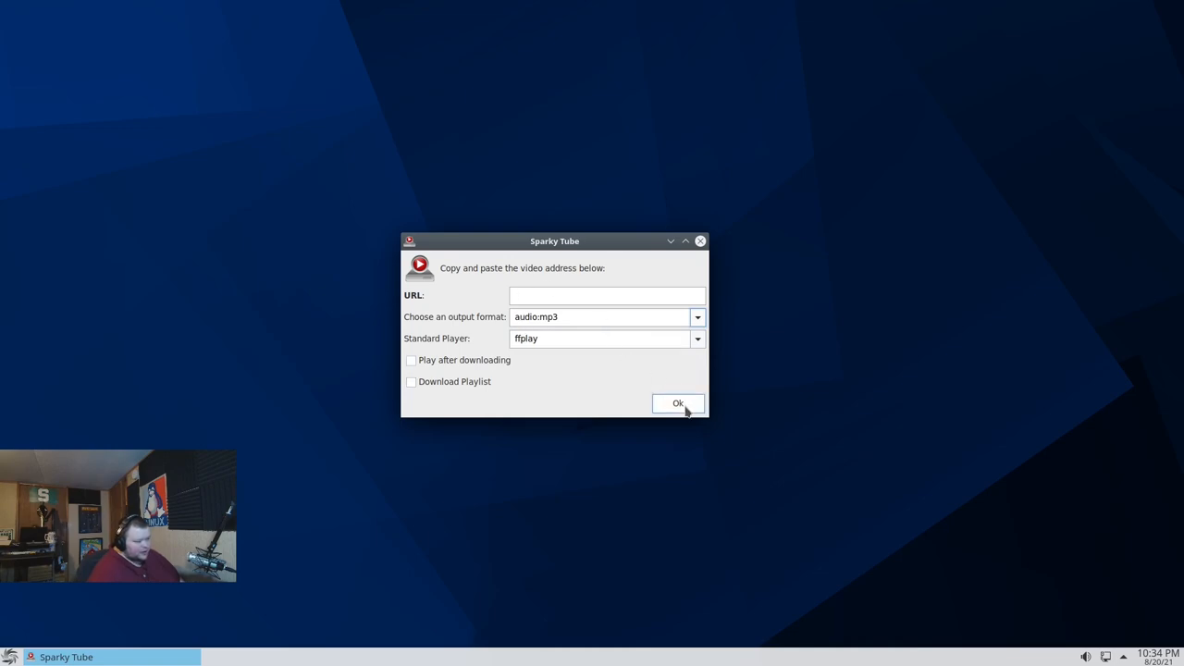
{"action": "left_click", "coordinate": [11, 657]}
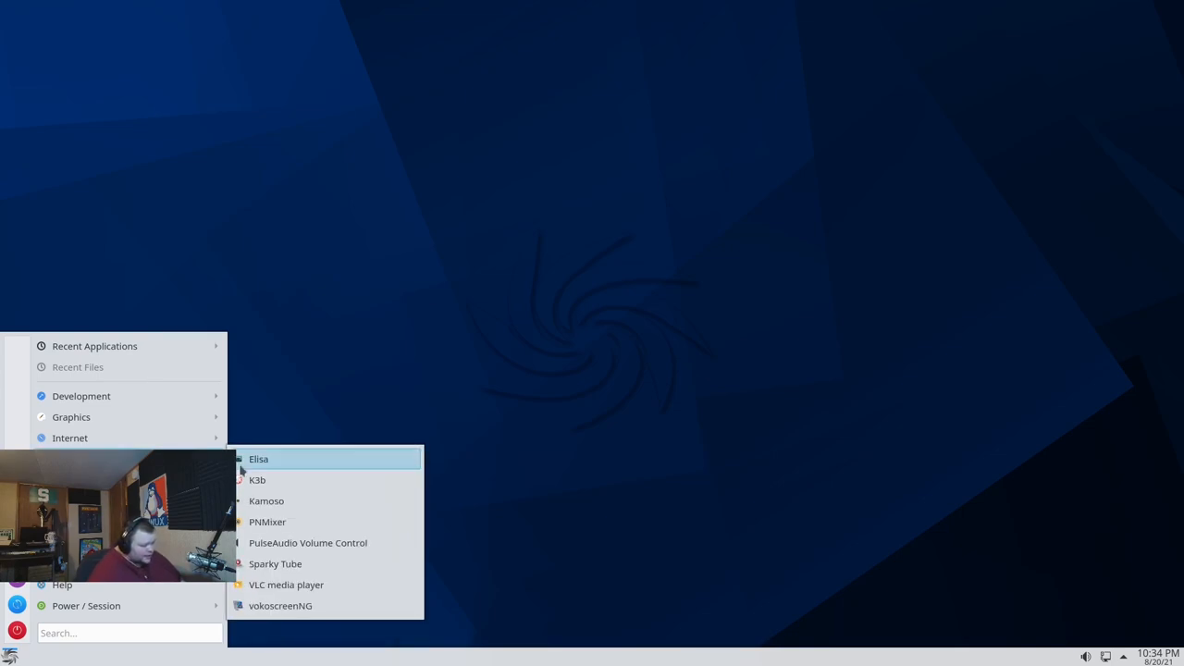
{"action": "mouse_move", "coordinate": [274, 563]}
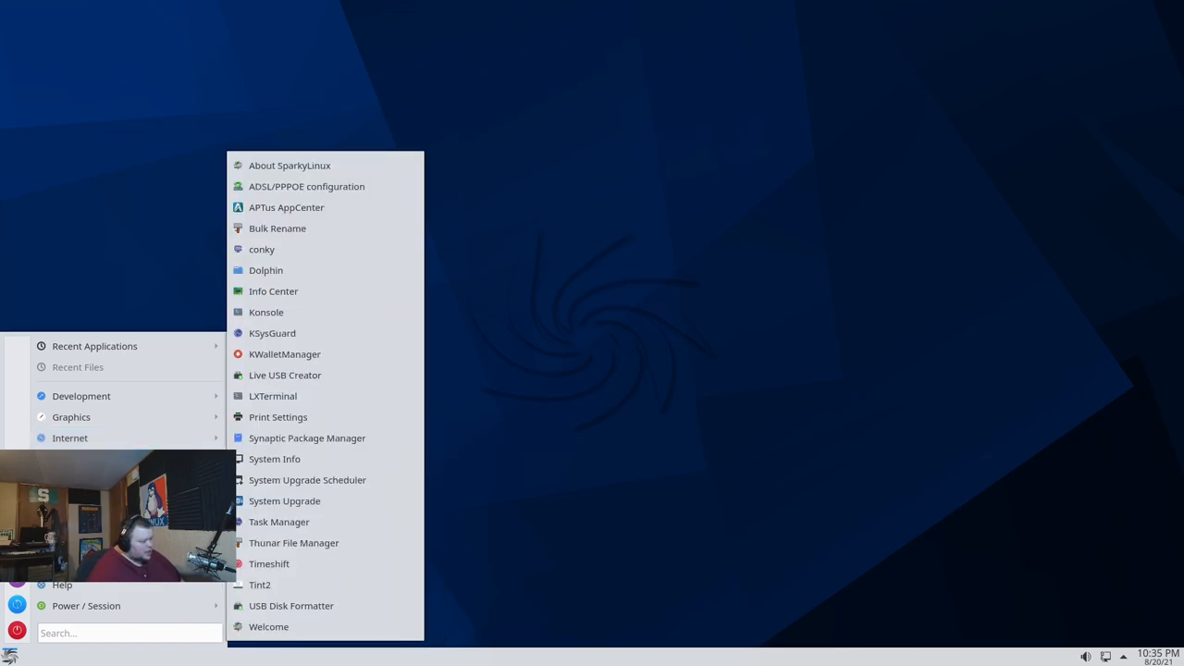
Launch Dolphin, centre and widen its window, look over Places, then close it
{"action": "type", "text": "d"}
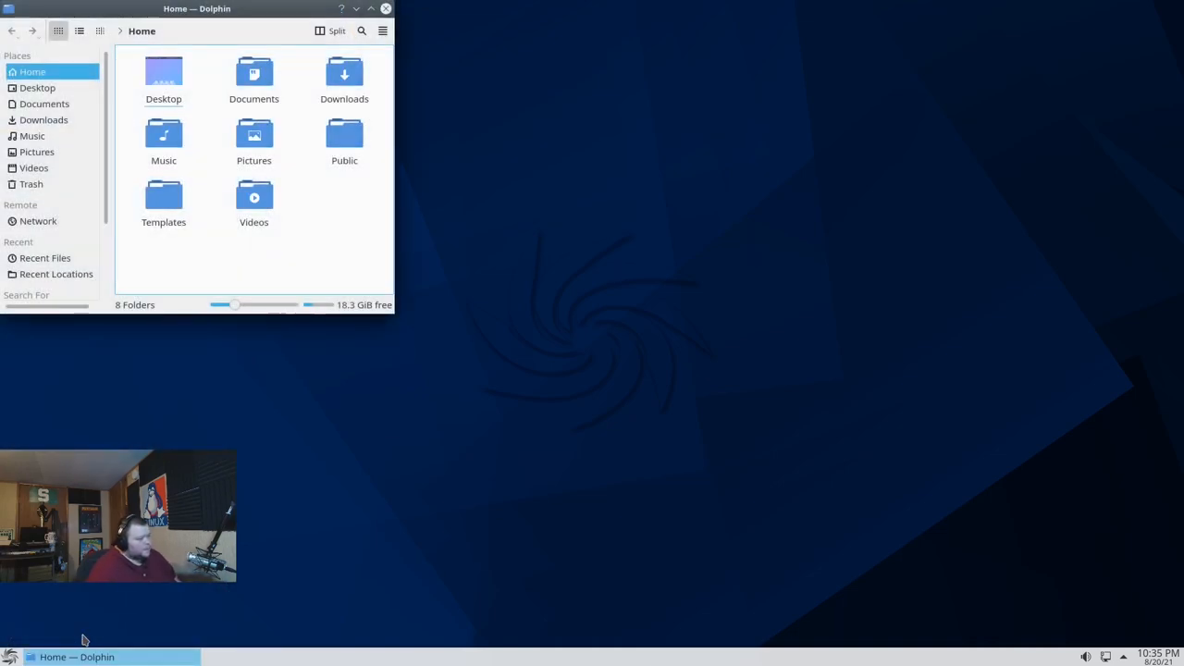
{"action": "left_click_drag", "start_coordinate": [196, 8], "coordinate": [232, 33]}
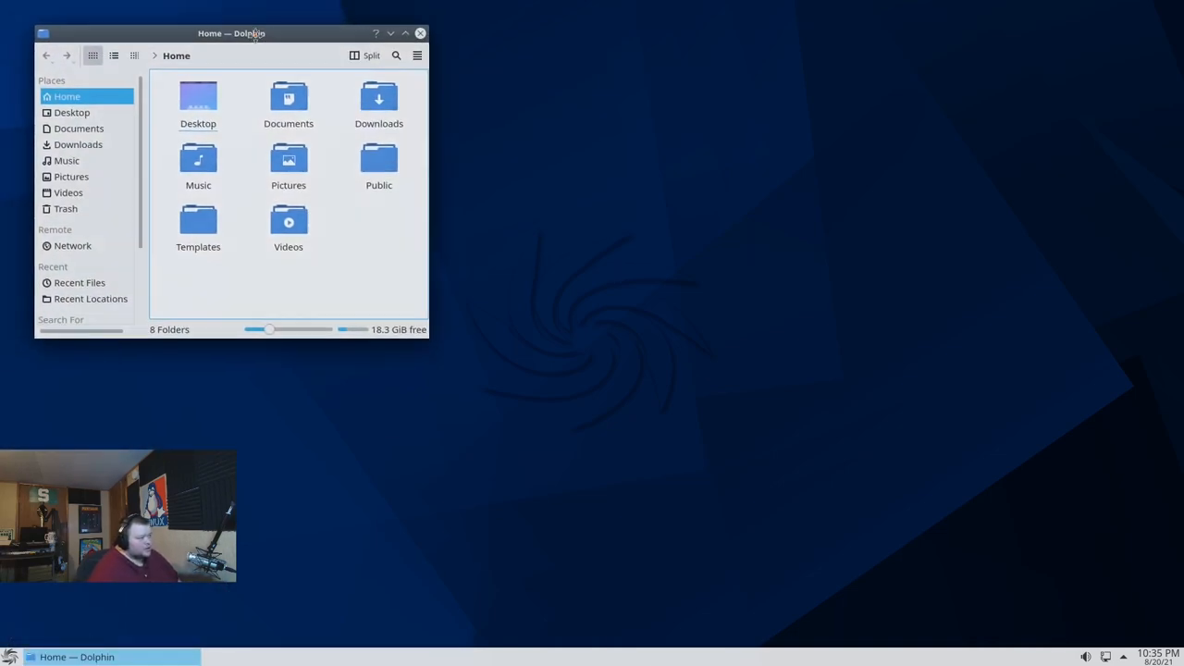
{"action": "left_click_drag", "start_coordinate": [231, 34], "coordinate": [485, 111]}
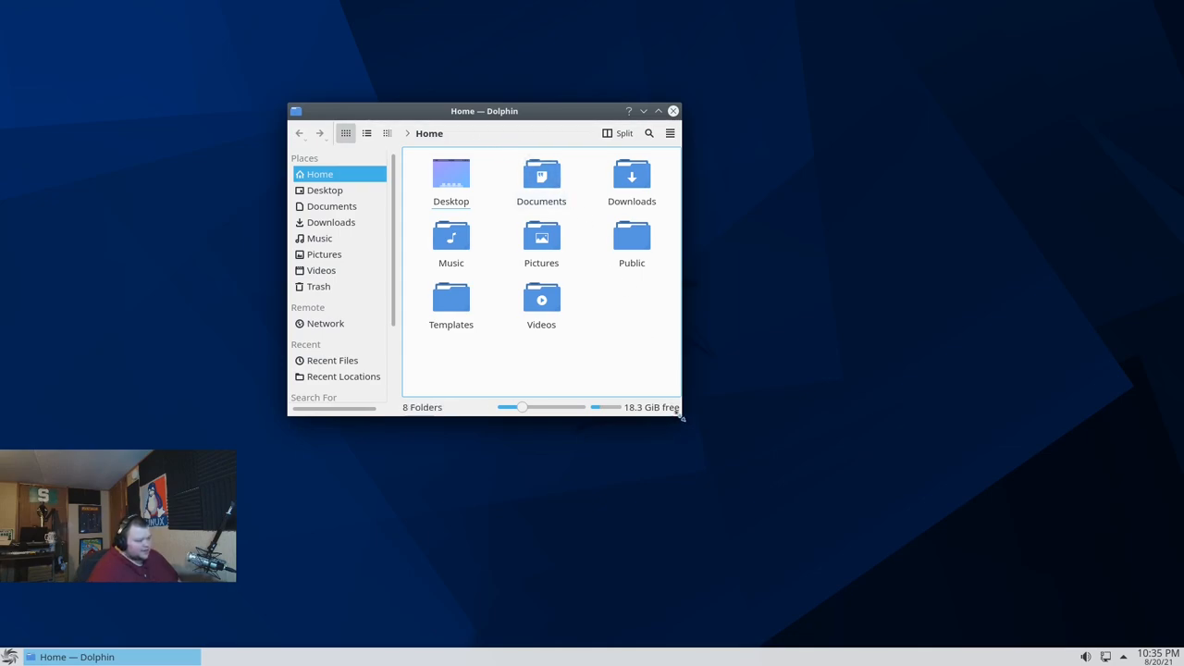
{"action": "left_click_drag", "start_coordinate": [681, 418], "coordinate": [818, 443]}
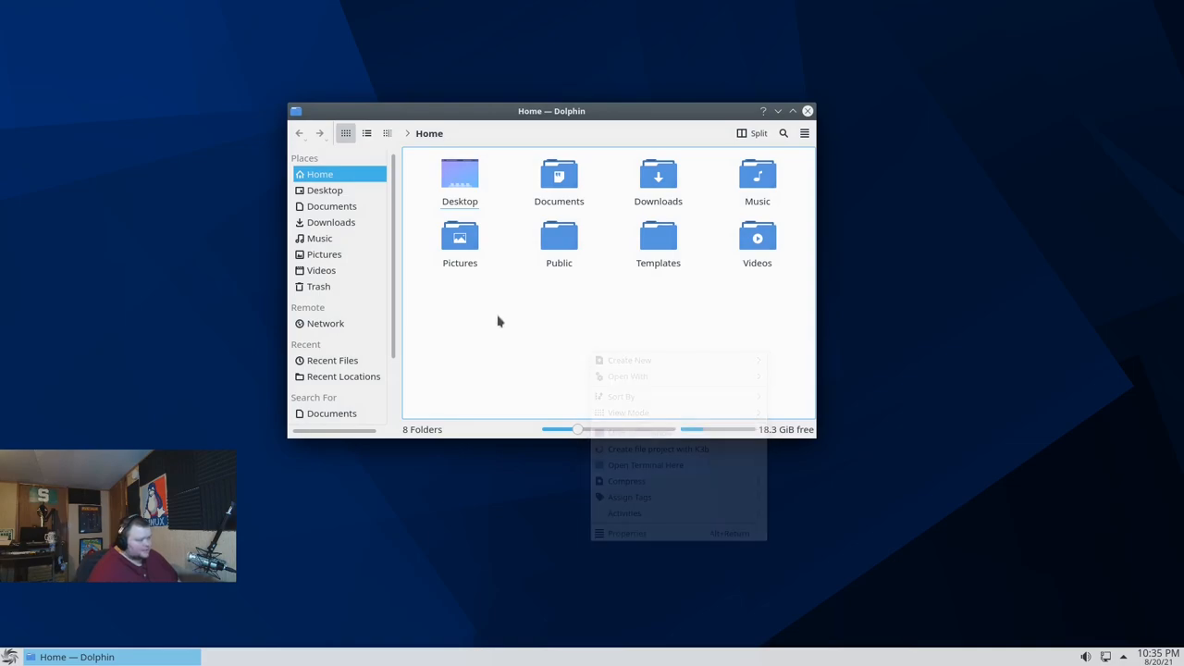
{"action": "left_click", "coordinate": [412, 322]}
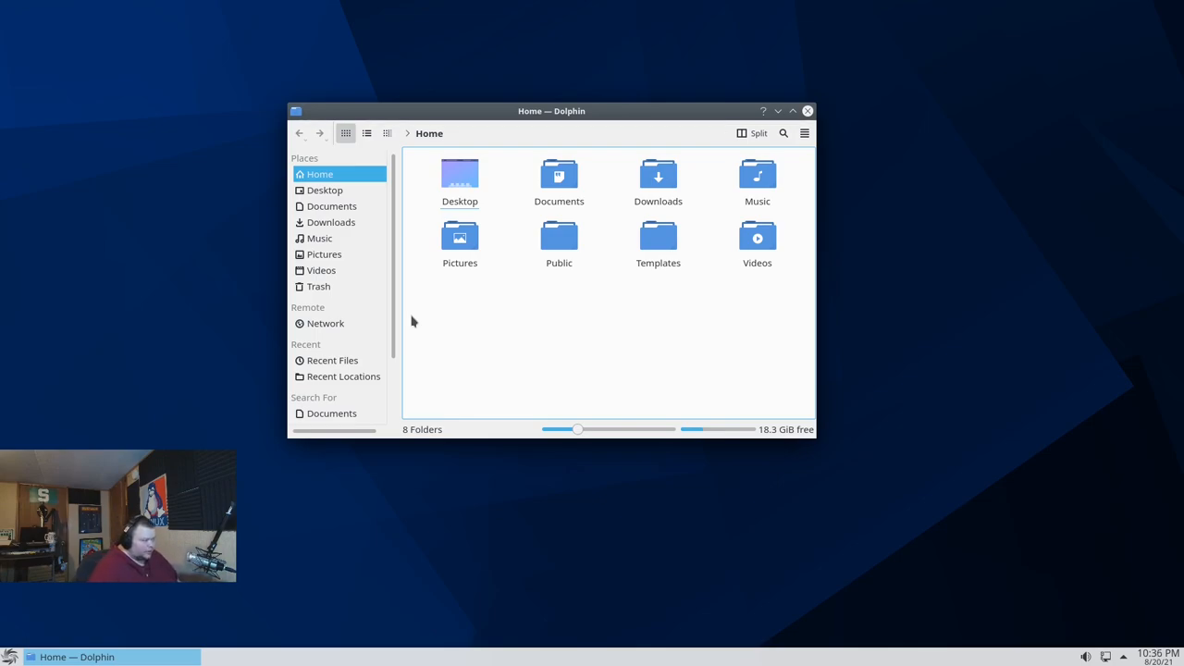
{"action": "mouse_move", "coordinate": [387, 289]}
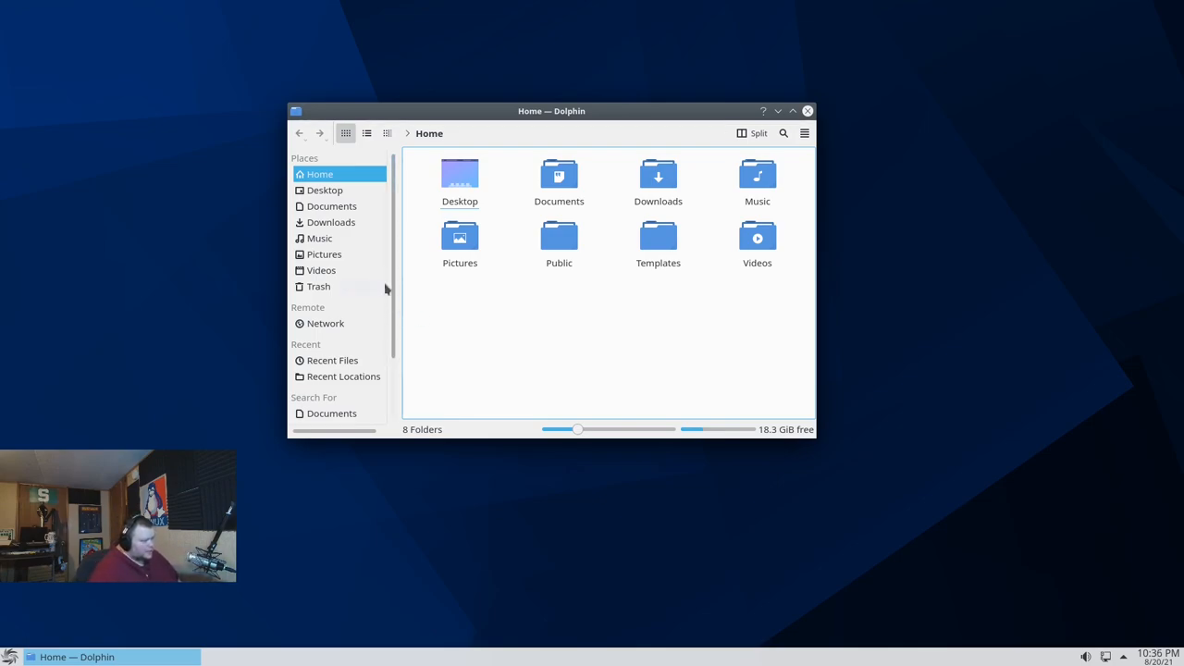
{"action": "mouse_move", "coordinate": [332, 206]}
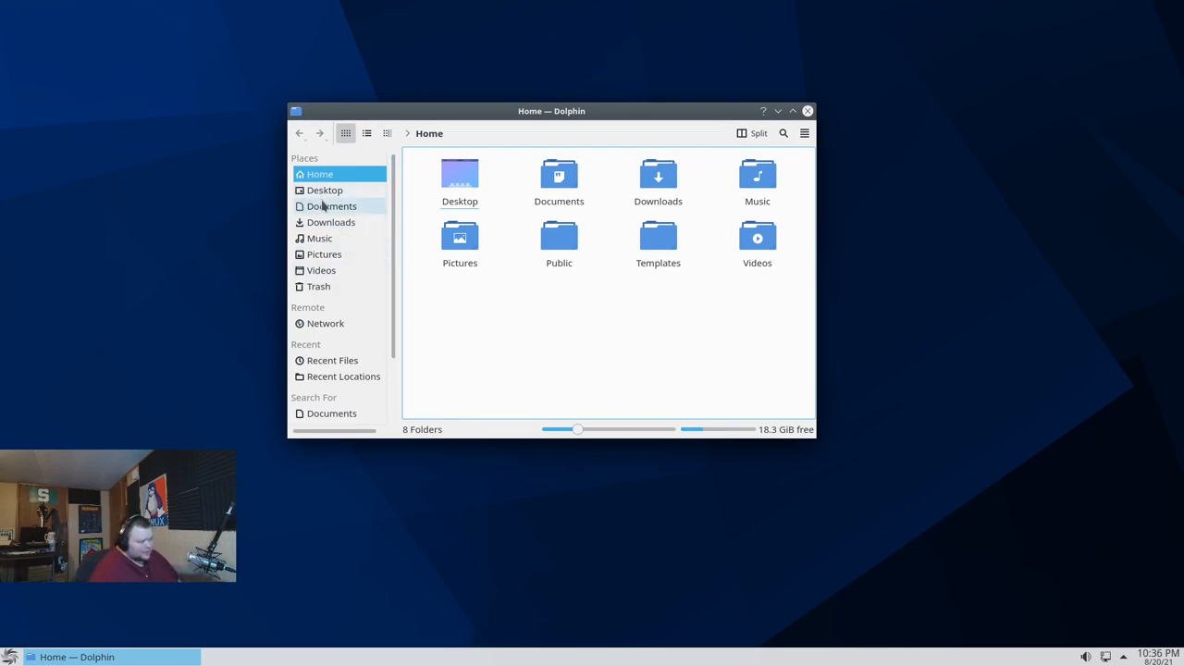
{"action": "mouse_move", "coordinate": [330, 206]}
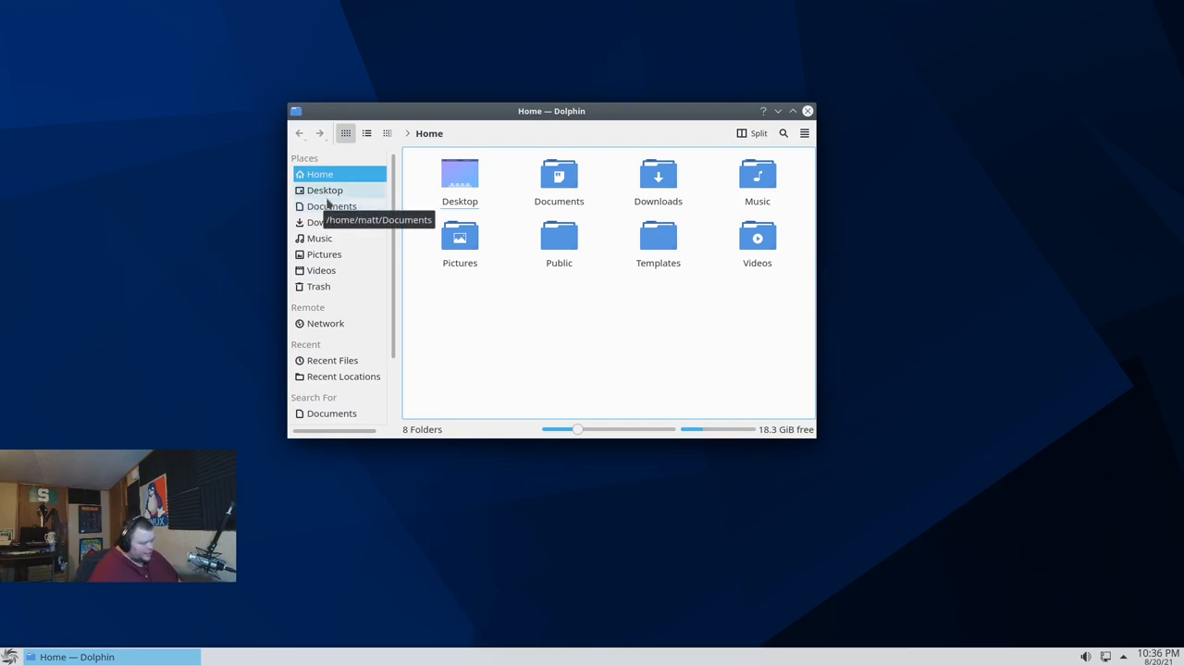
{"action": "mouse_move", "coordinate": [351, 278]}
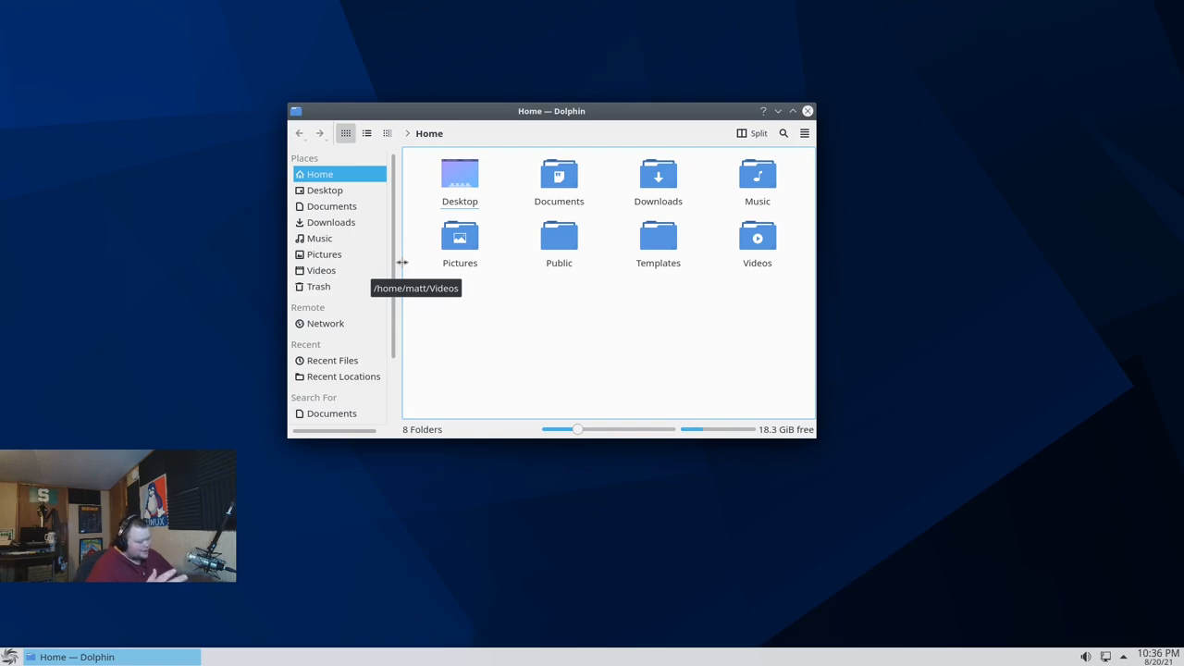
{"action": "left_click", "coordinate": [11, 657]}
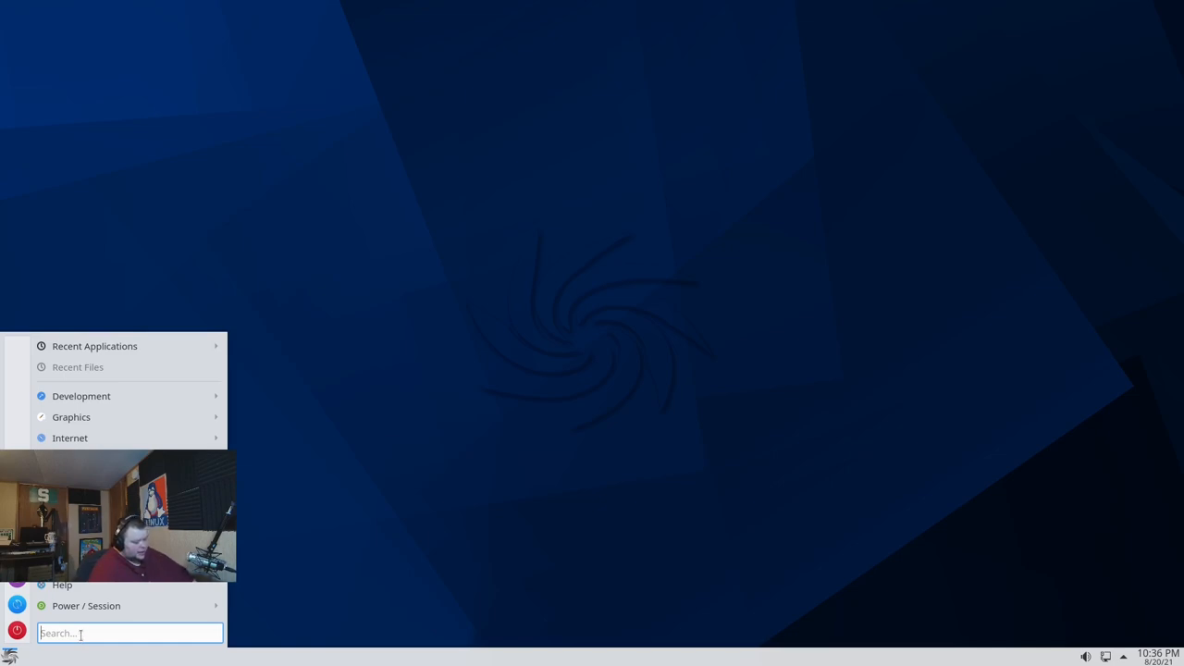
Launch and enlarge Konsole, run uname -a and mark kernel 5.10.0-8-amd64 in the output
{"action": "type", "text": "ko"}
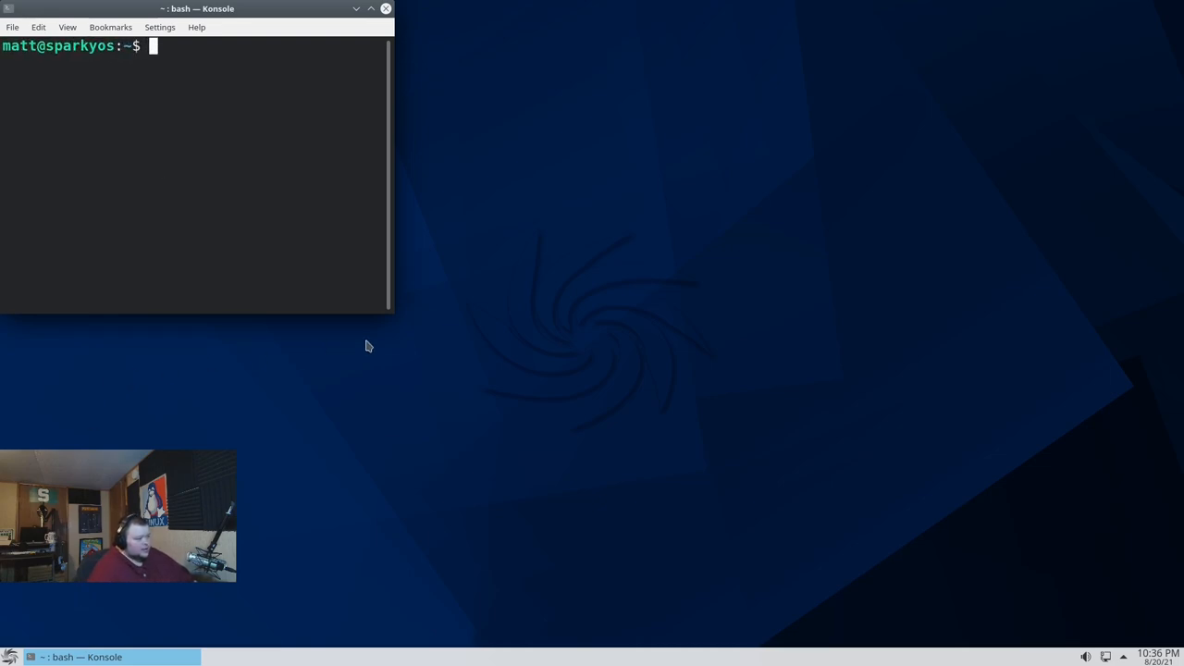
{"action": "left_click_drag", "start_coordinate": [393, 315], "coordinate": [577, 392]}
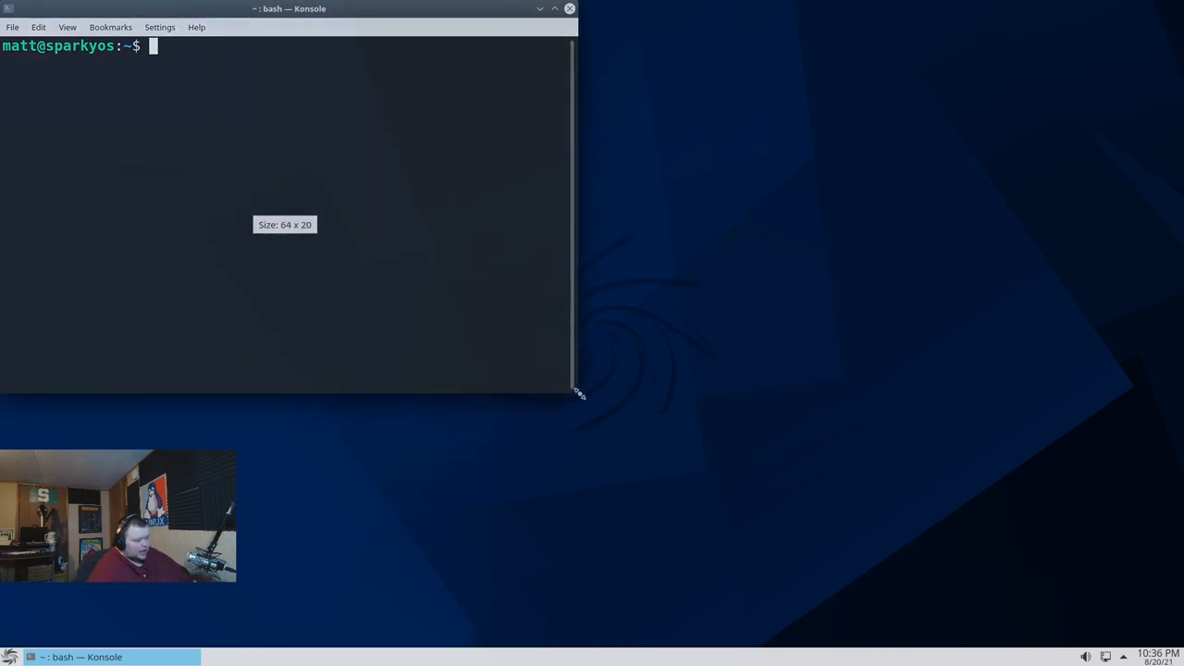
{"action": "left_click_drag", "start_coordinate": [576, 391], "coordinate": [763, 463]}
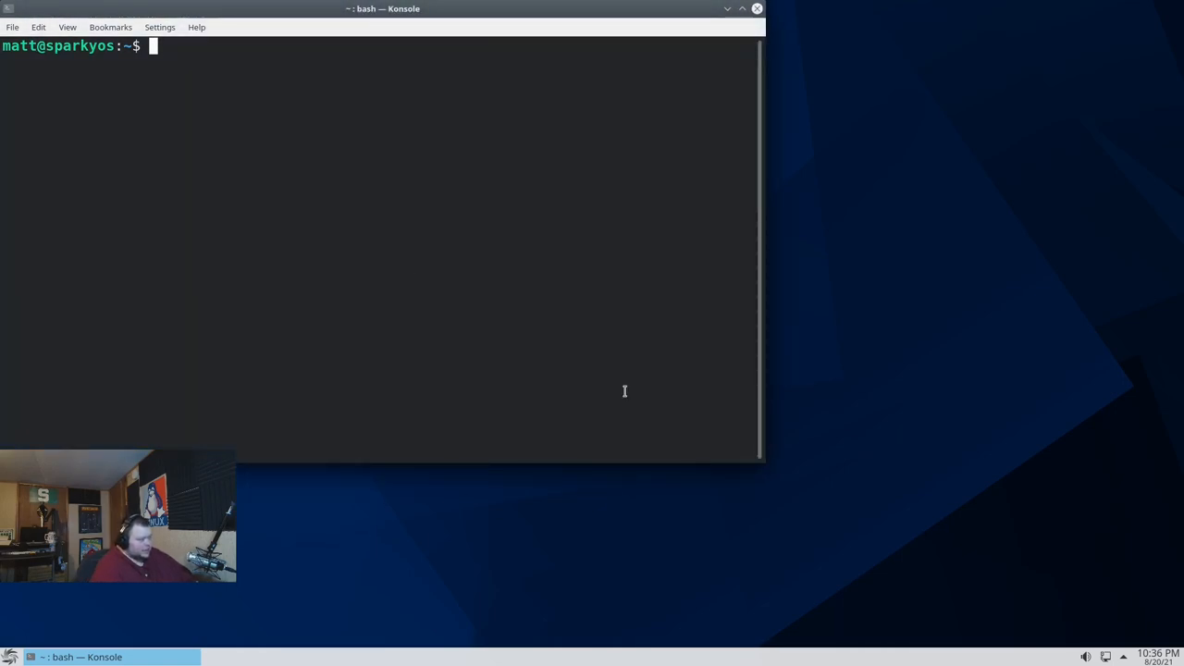
{"action": "type", "text": "uname"}
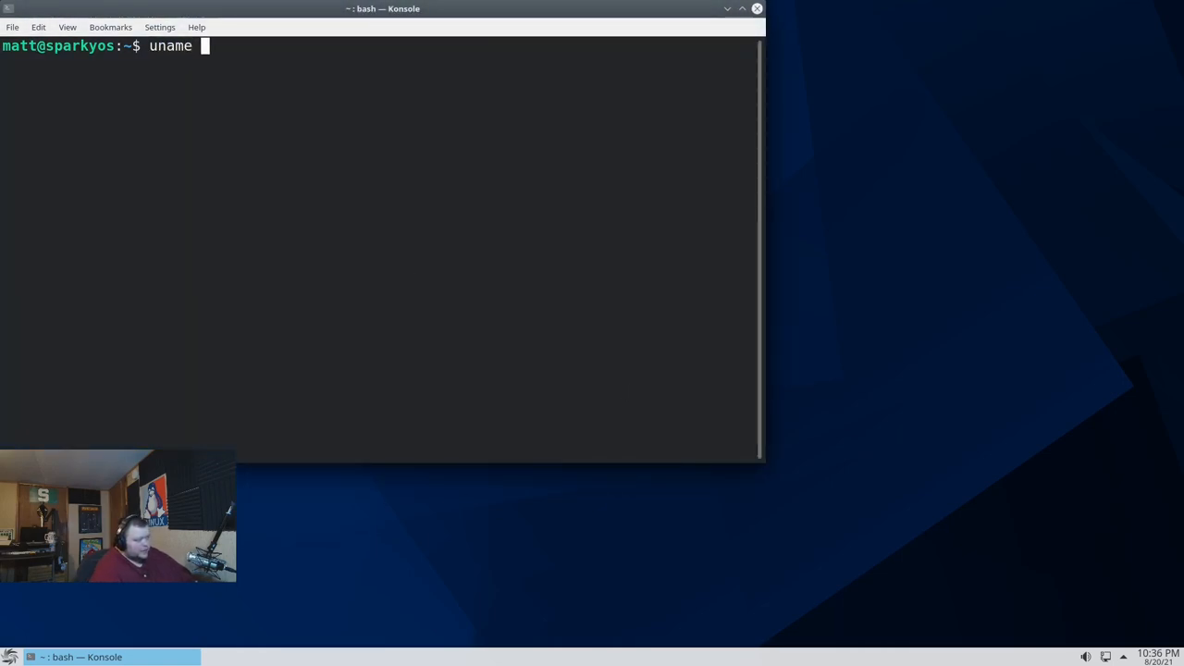
{"action": "key", "text": "Return"}
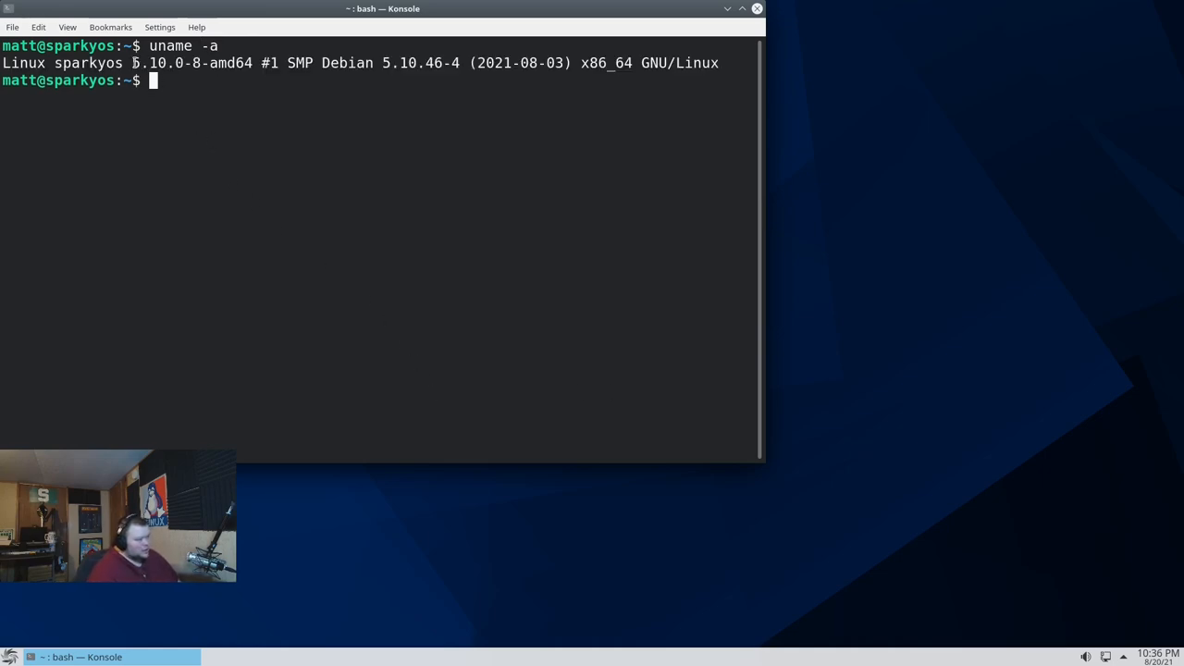
{"action": "double_click", "coordinate": [157, 63]}
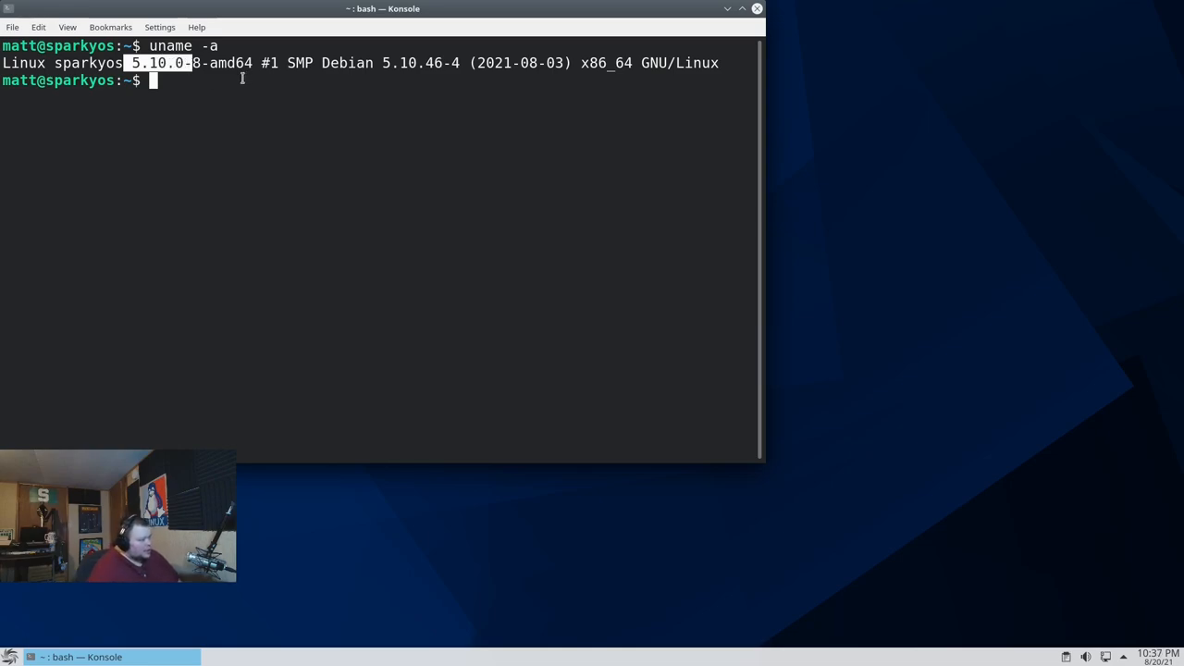
Run free -m to report 7956 MB memory and 511 MB swap
{"action": "type", "text": "free -"}
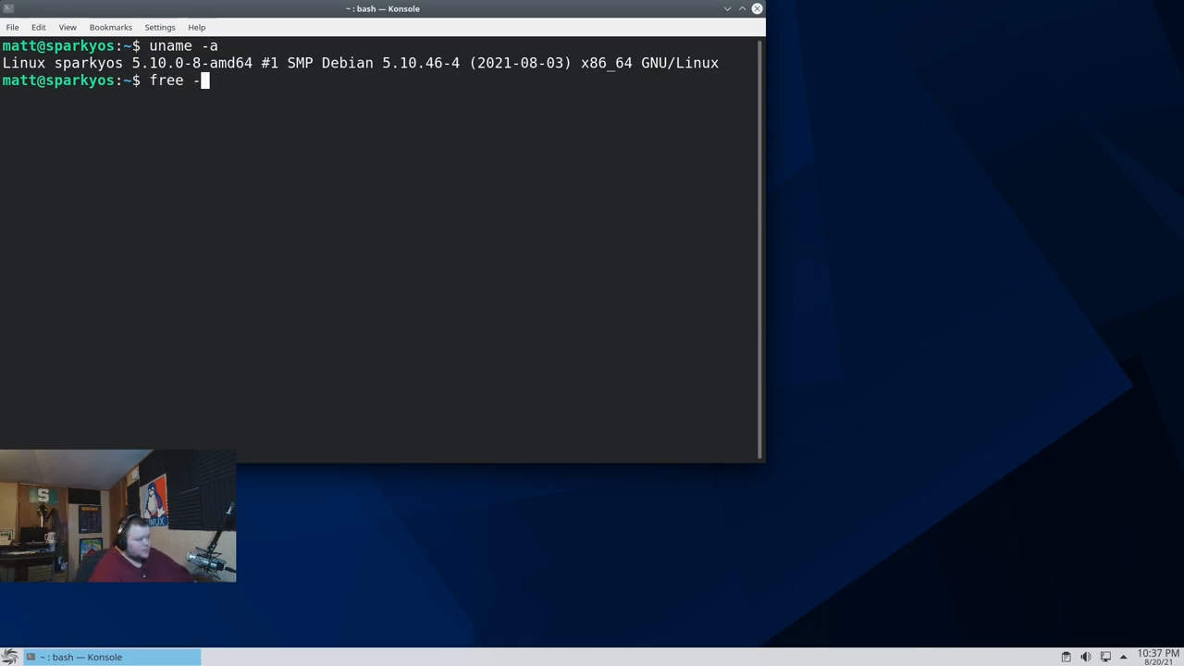
{"action": "type", "text": "m"}
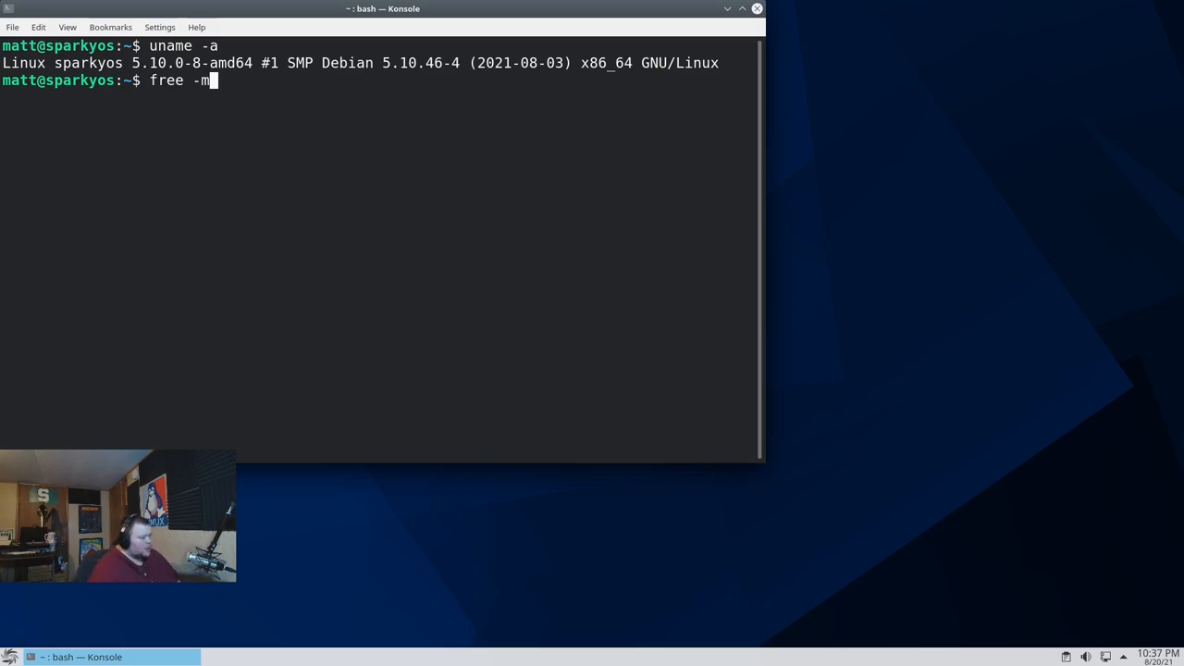
{"action": "key", "text": "Return"}
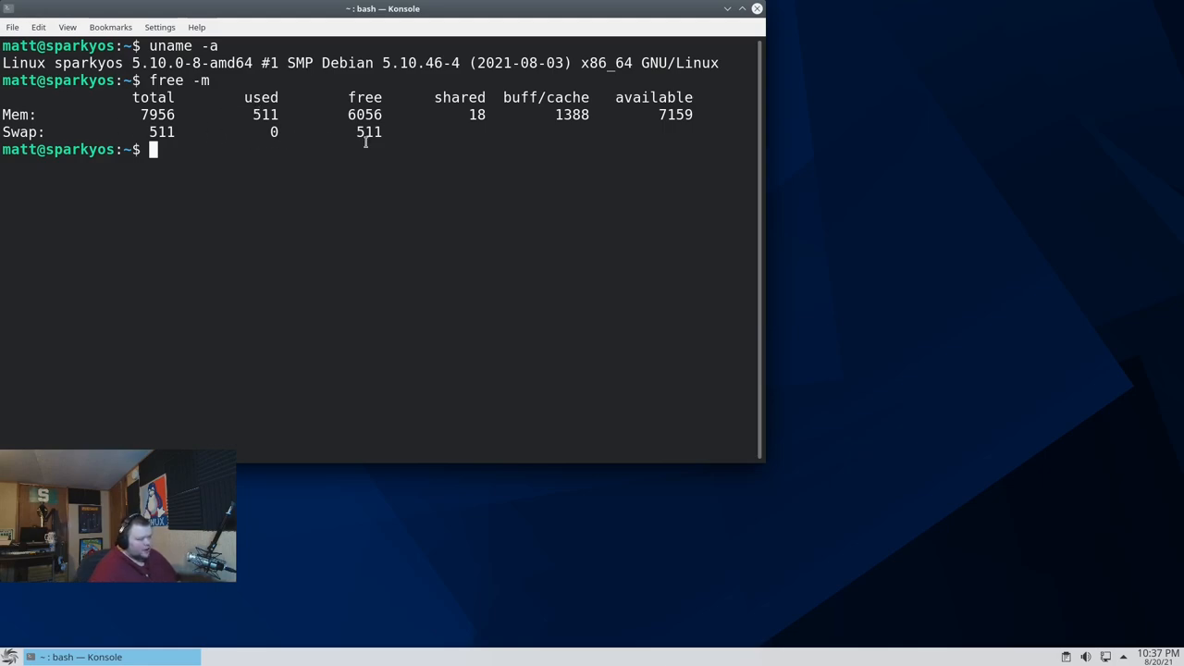
{"action": "mouse_move", "coordinate": [244, 158]}
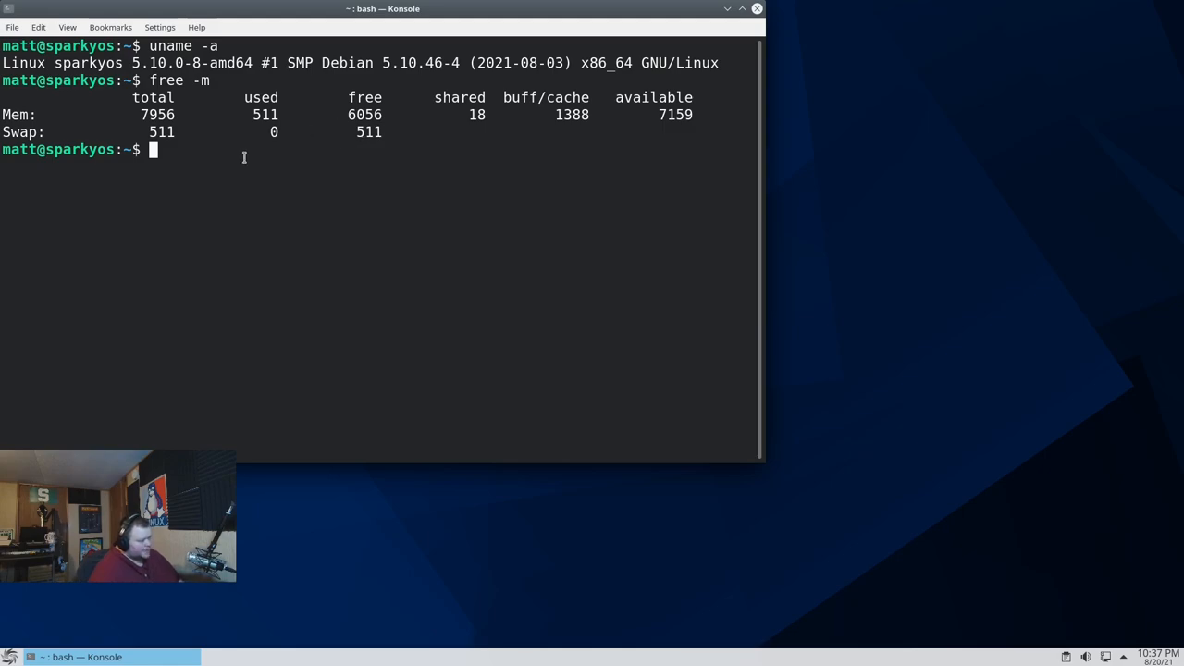
Find htop missing and install it with sudo apt install htop
{"action": "type", "text": "ht"}
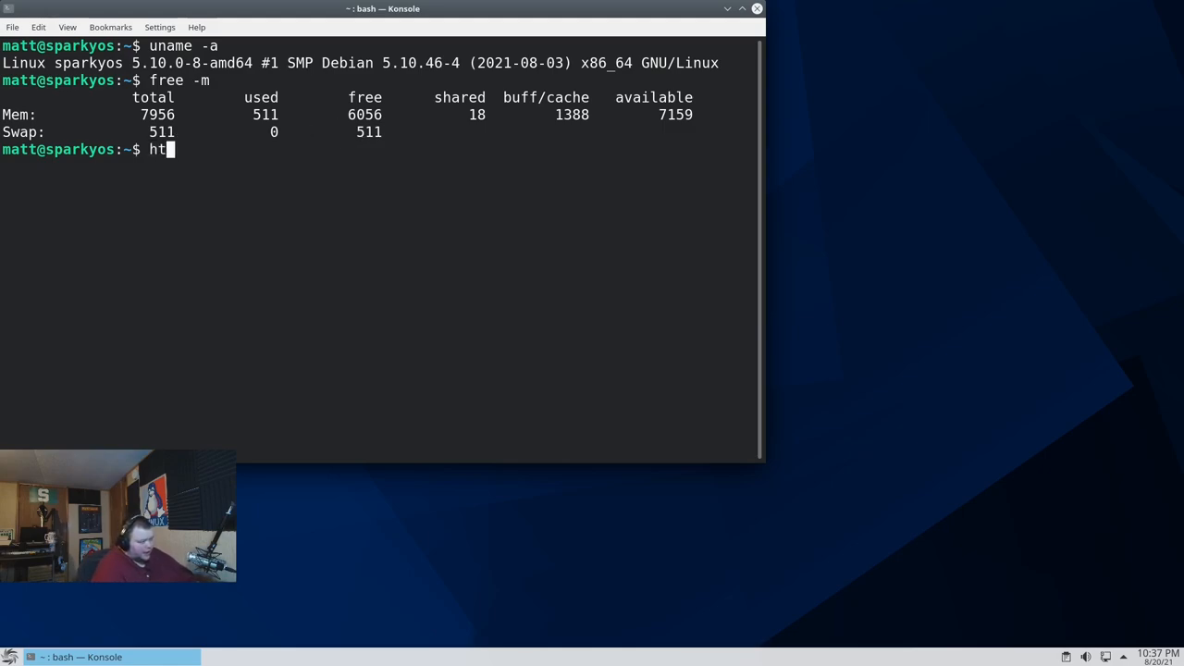
{"action": "key", "text": "Return"}
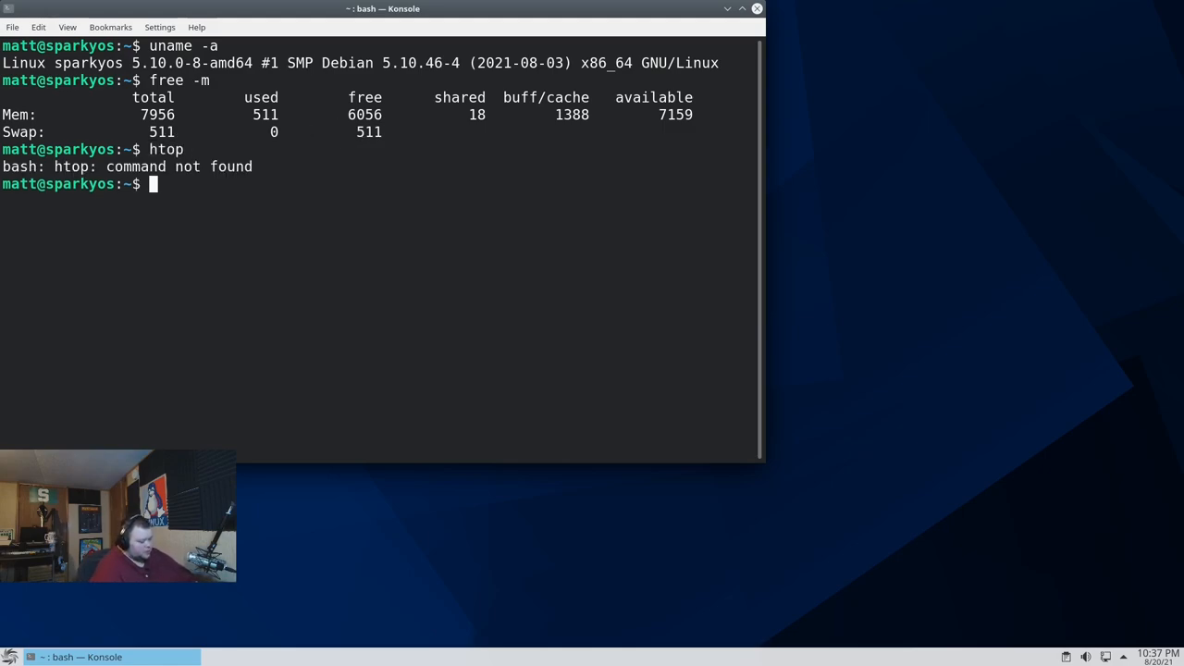
{"action": "type", "text": "sudo apt install"}
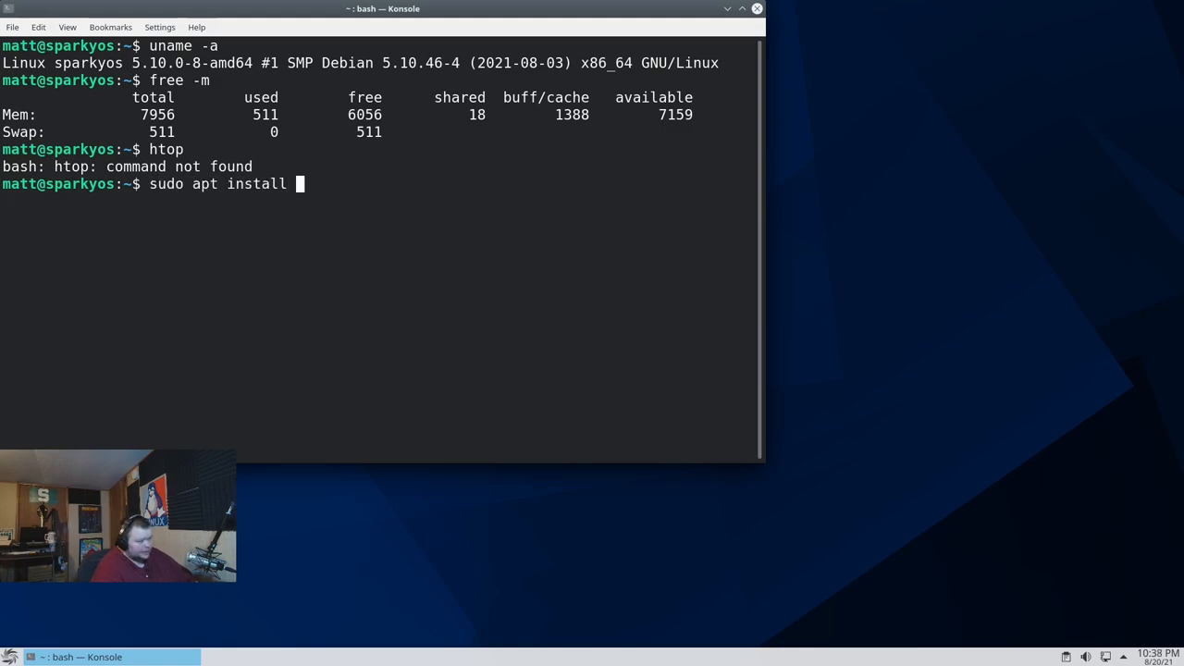
{"action": "key", "text": "Return"}
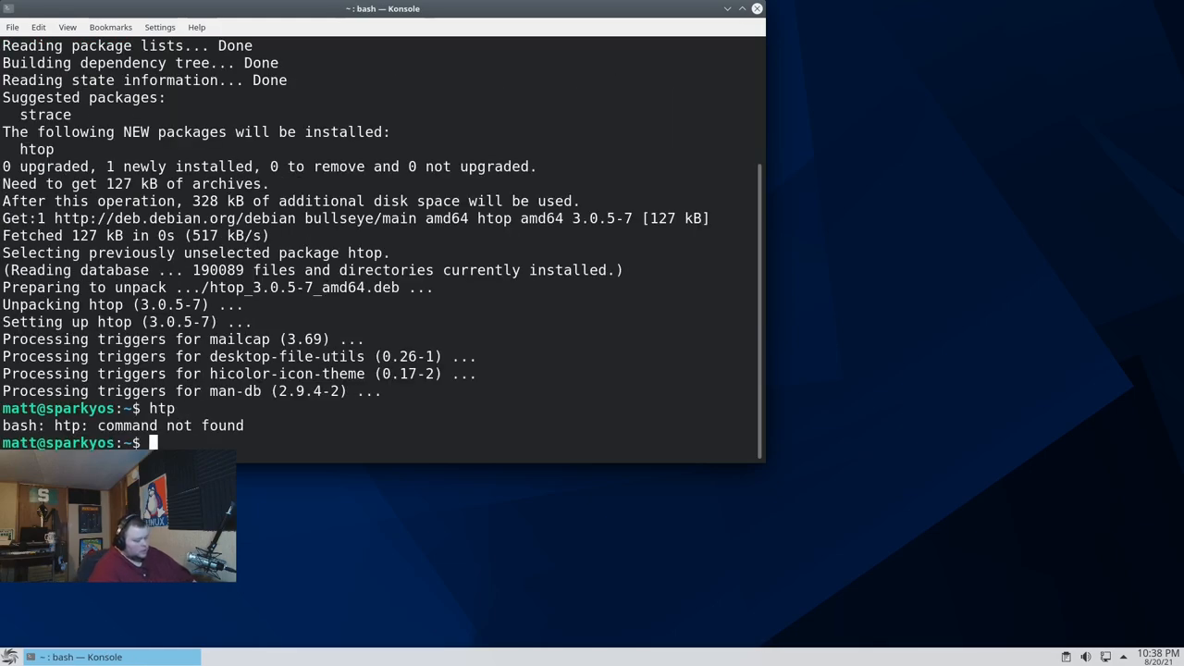
{"action": "type", "text": "htop"}
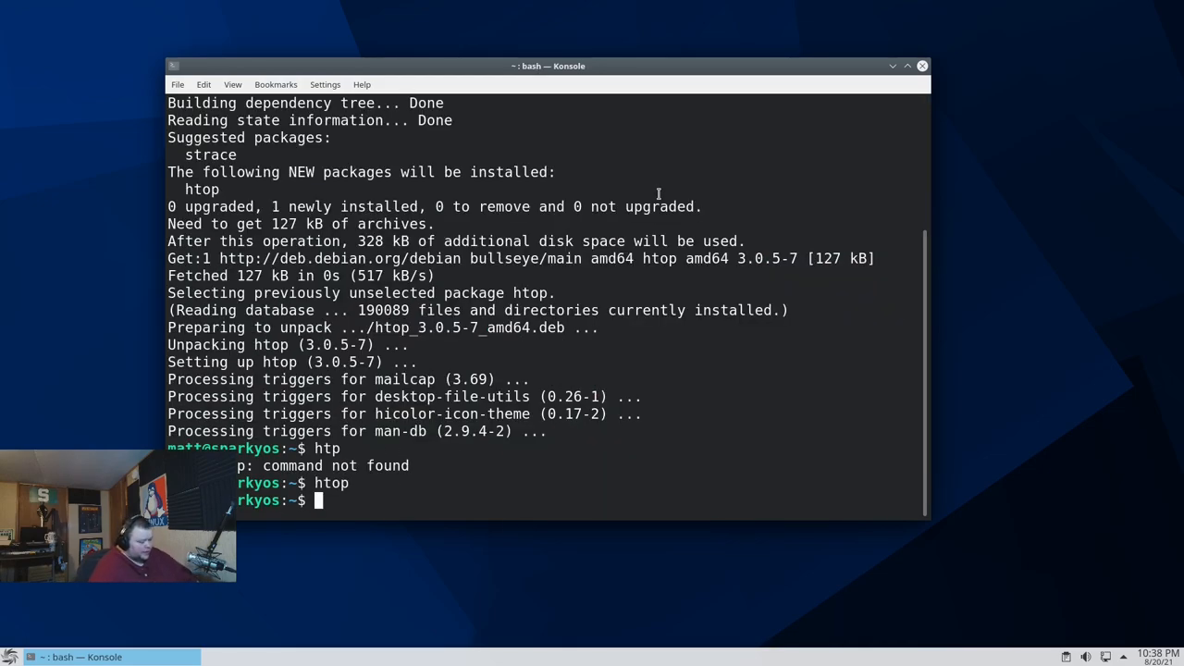
Run neofetch to show the SparkyLinux 6.0 / Plasma 5.20.5 summary
{"action": "type", "text": "neofetch"}
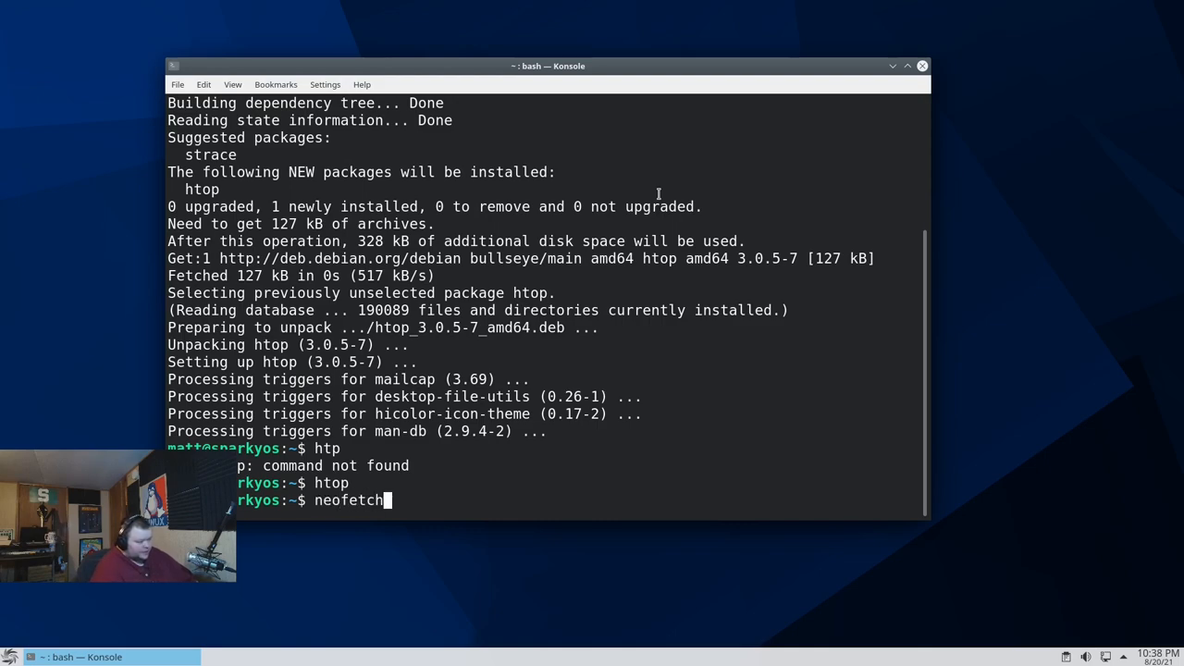
{"action": "key", "text": "Return"}
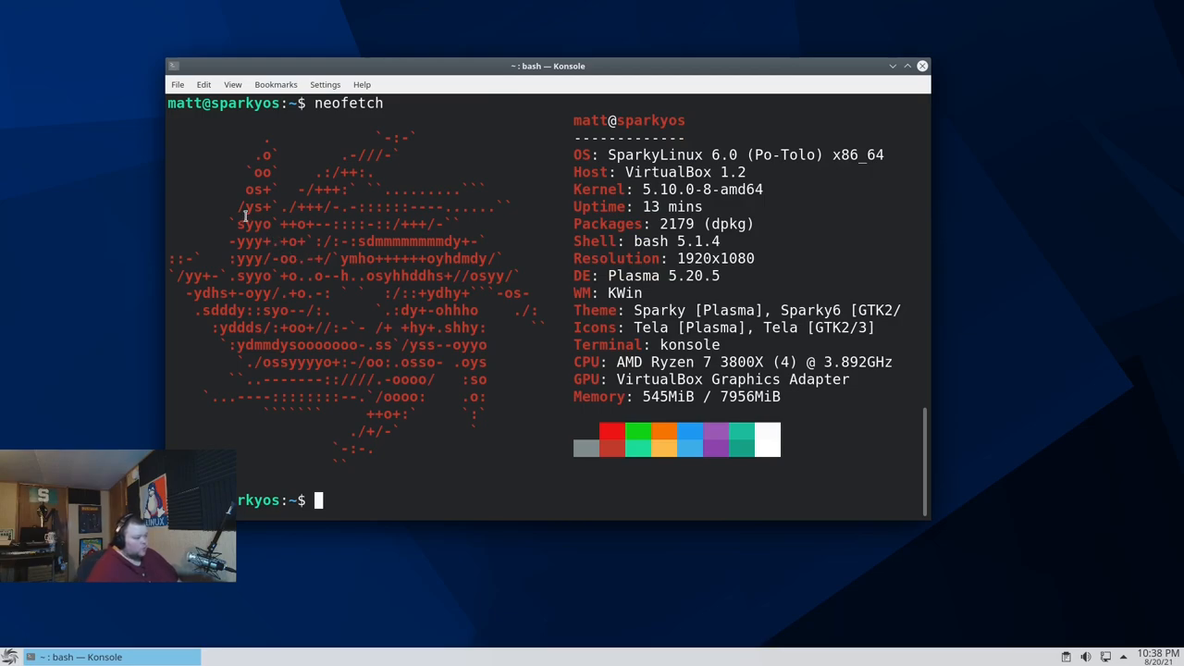
{"action": "mouse_move", "coordinate": [711, 252]}
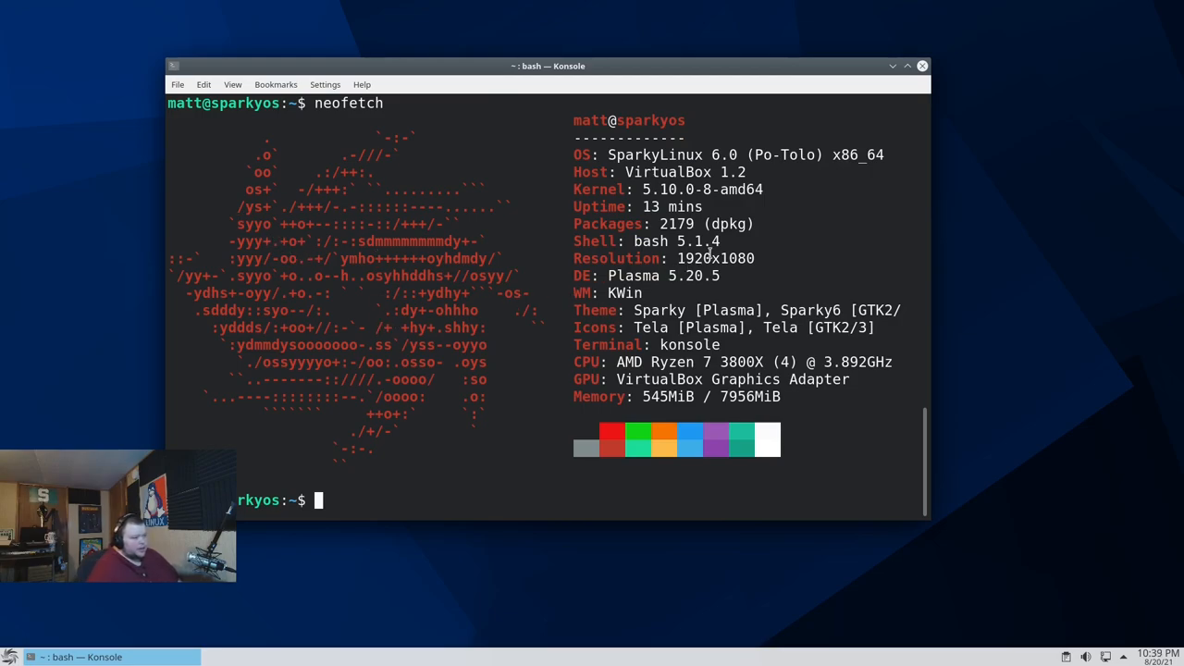
{"action": "double_click", "coordinate": [698, 241]}
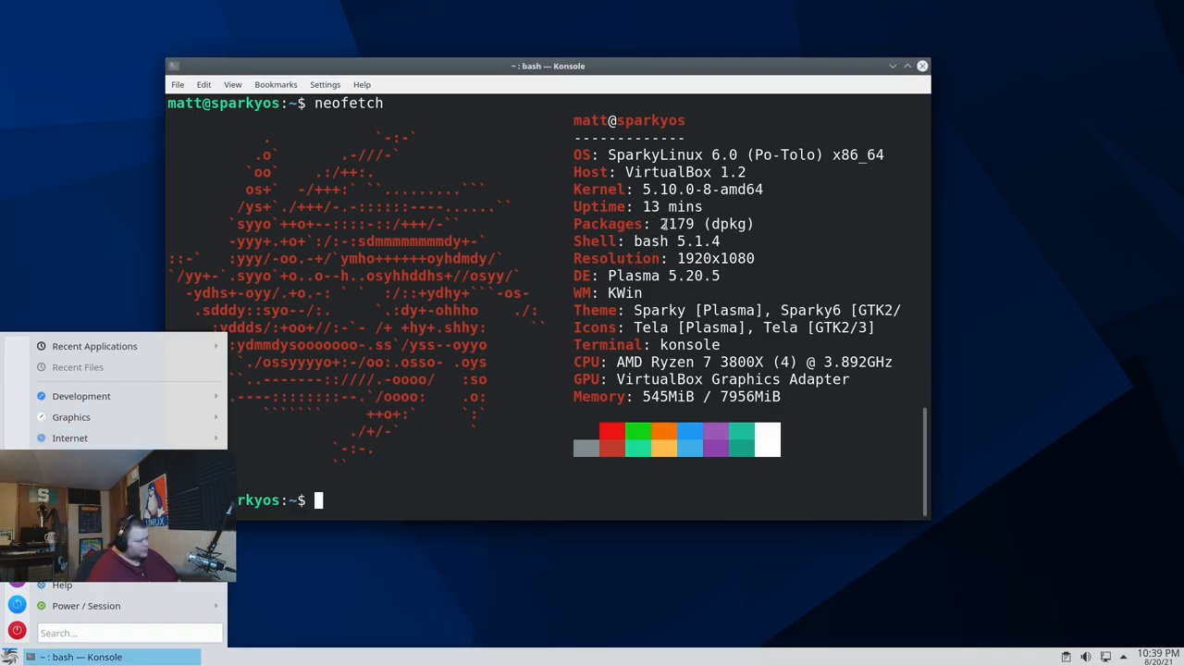
Dismiss the launcher and mark the Sparky theme name in the neofetch output
{"action": "double_click", "coordinate": [677, 224]}
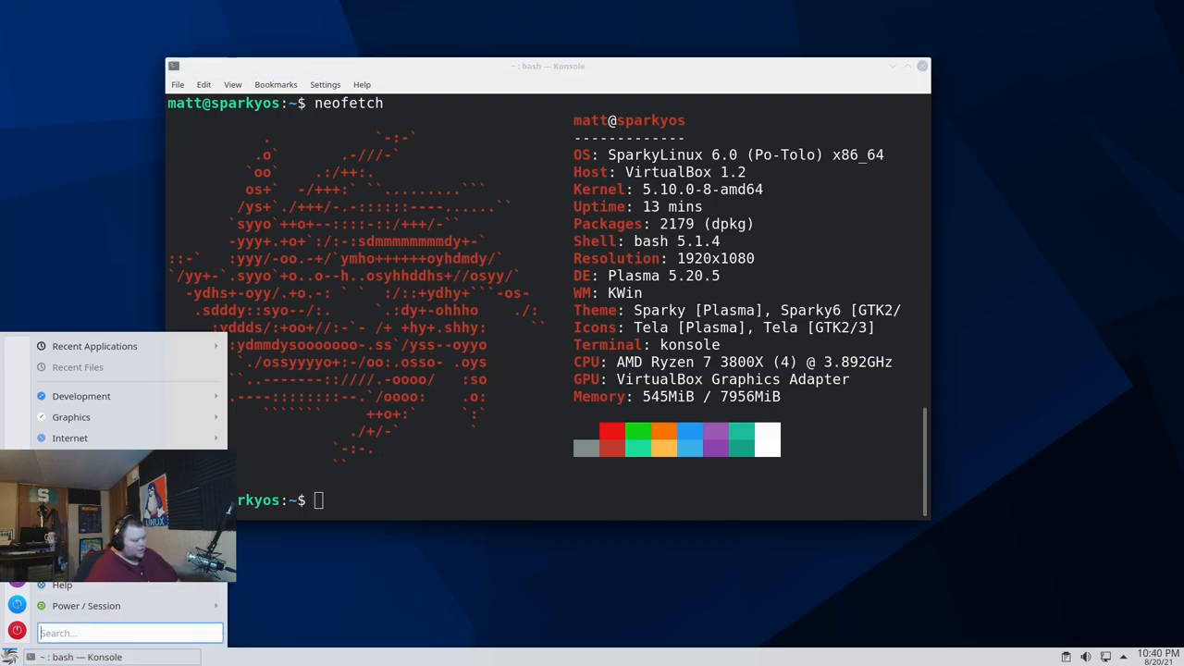
{"action": "left_click", "coordinate": [588, 492]}
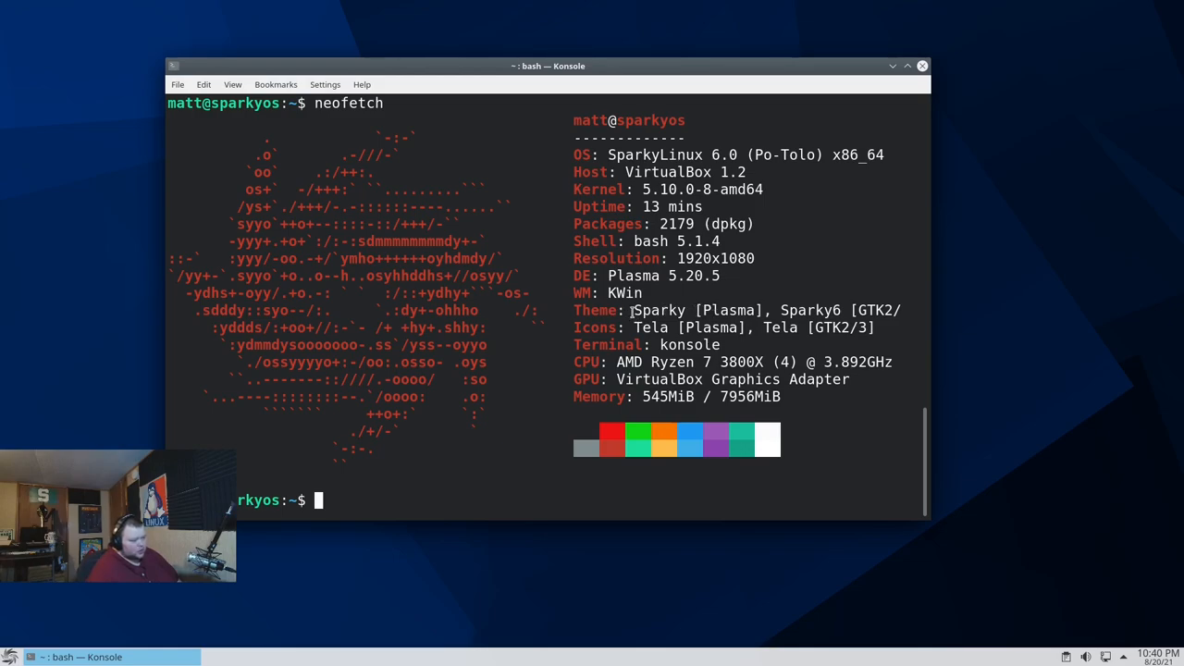
{"action": "double_click", "coordinate": [659, 311]}
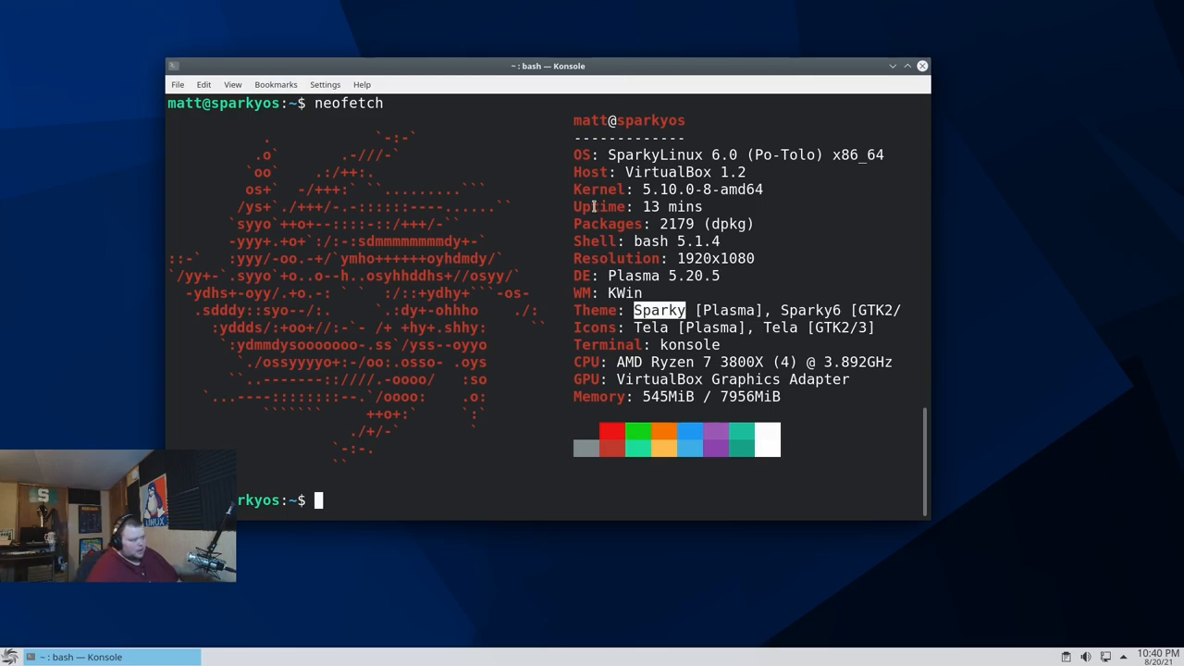
{"action": "mouse_move", "coordinate": [678, 326]}
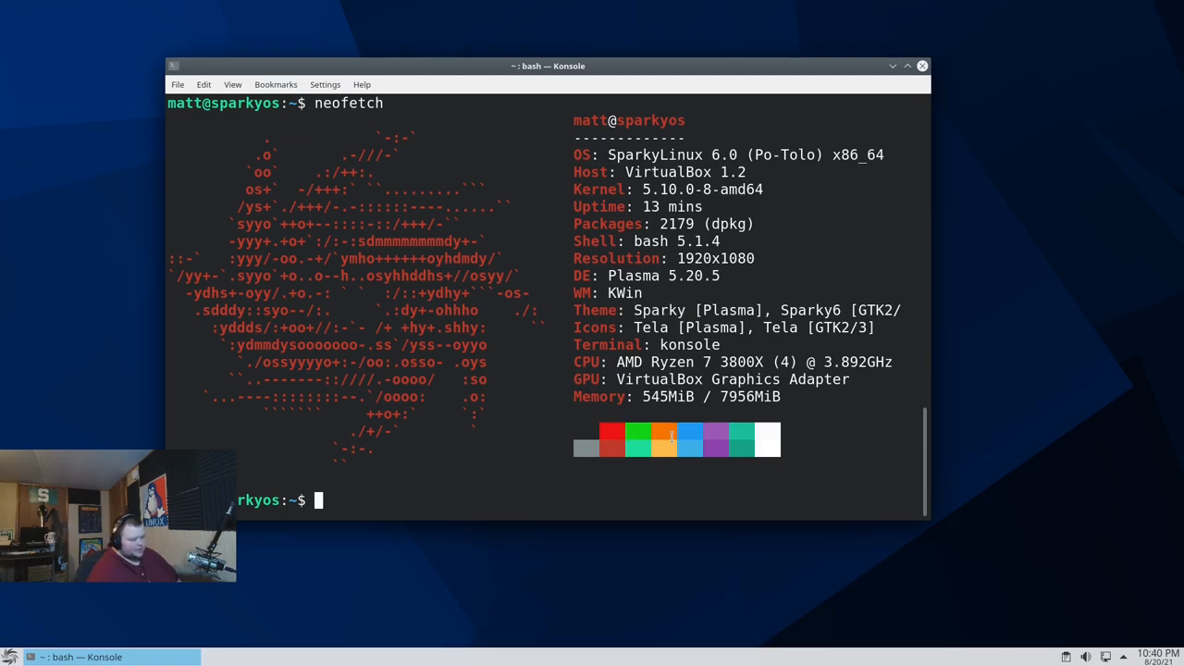
{"action": "mouse_move", "coordinate": [526, 435]}
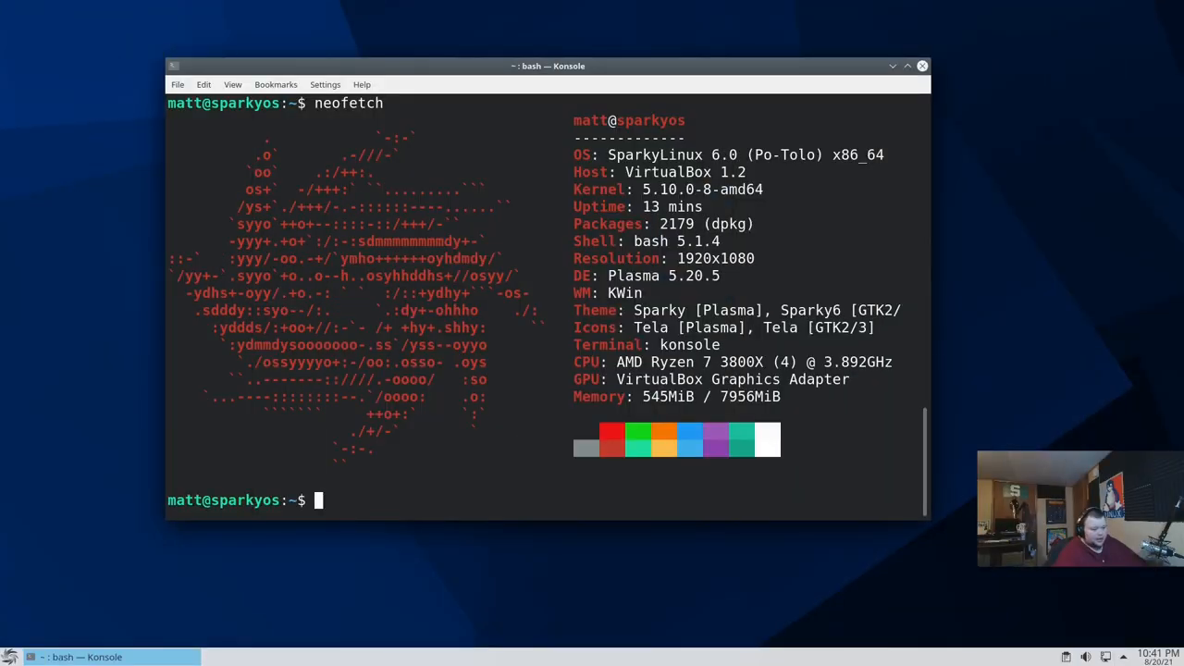
Leave Plasma and enter the BSPWM session with its system stats and shortcut list
{"action": "left_click", "coordinate": [11, 657]}
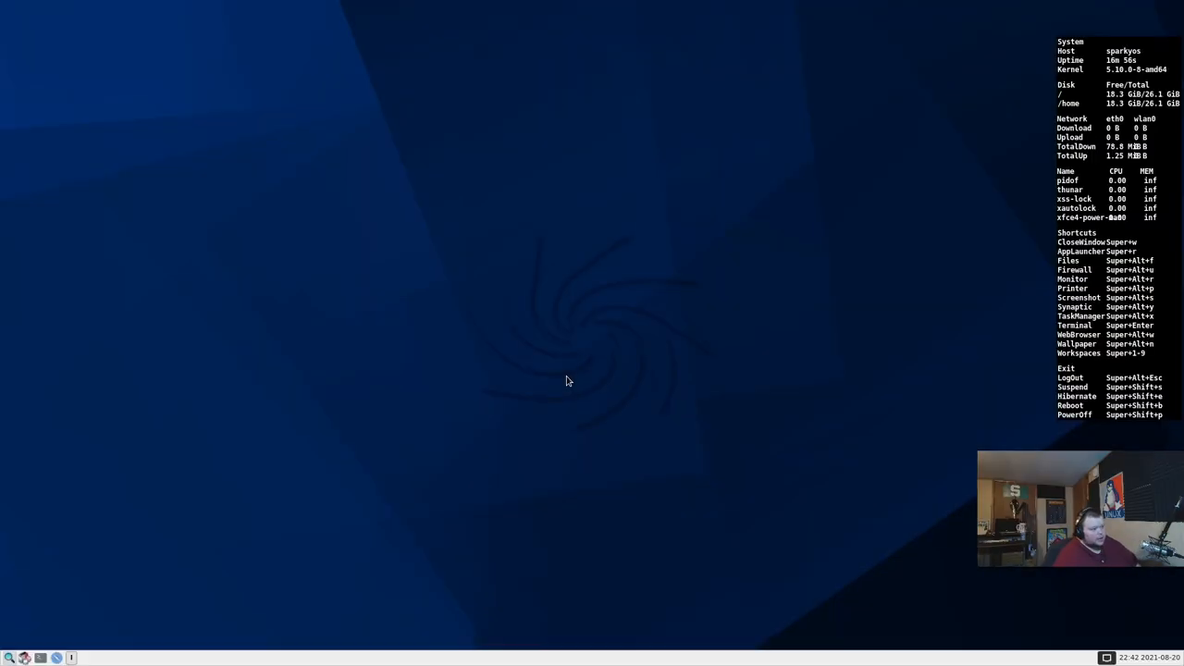
{"action": "mouse_move", "coordinate": [478, 444]}
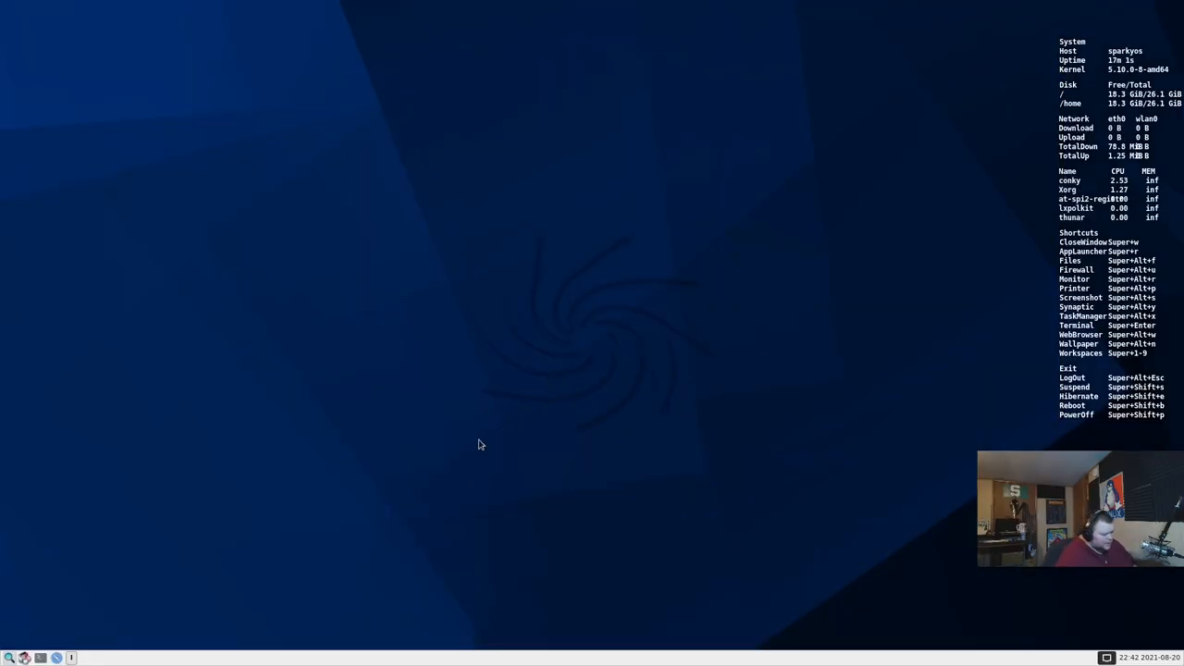
{"action": "mouse_move", "coordinate": [470, 446]}
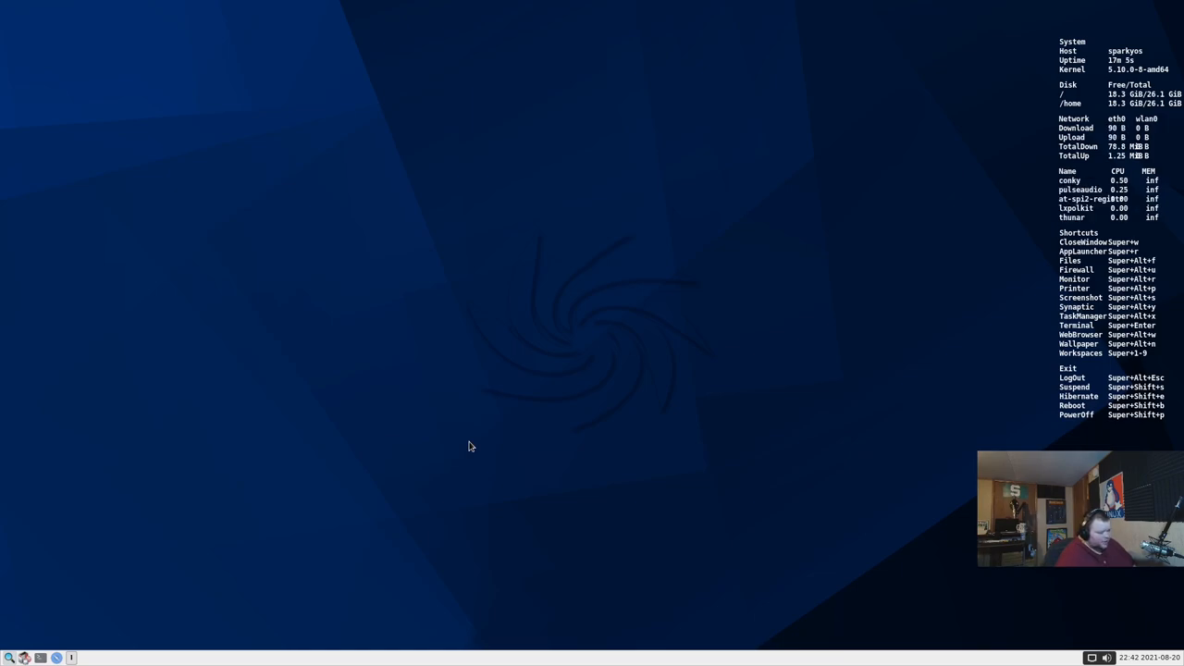
{"action": "mouse_move", "coordinate": [374, 581]}
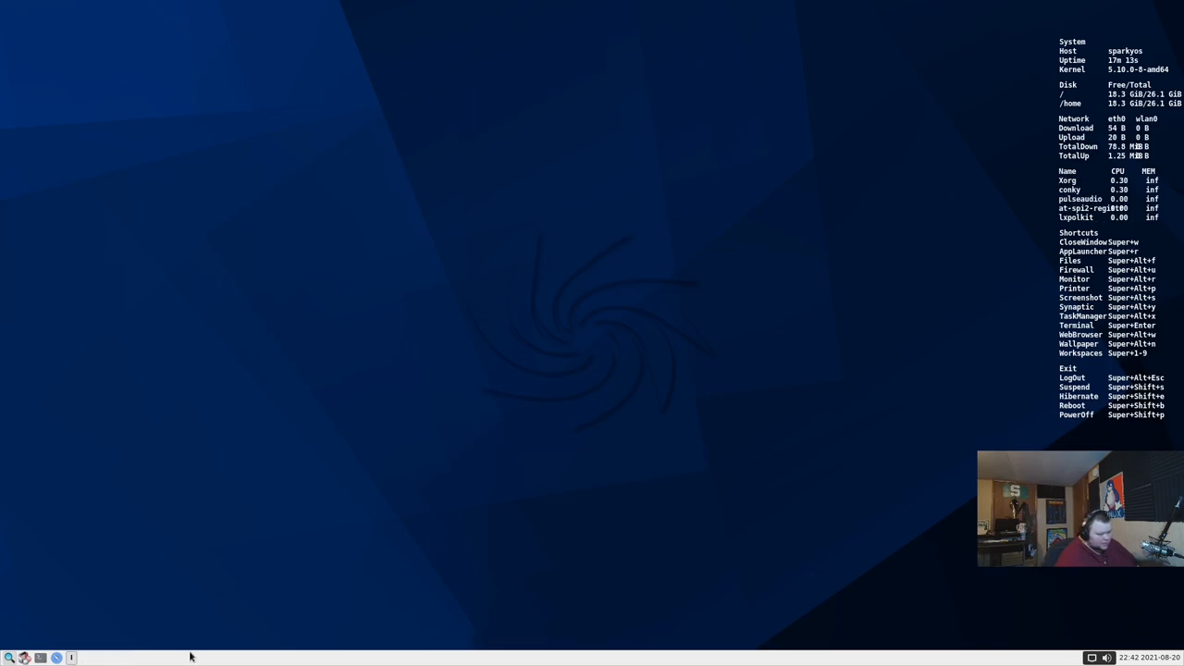
{"action": "mouse_move", "coordinate": [22, 657]}
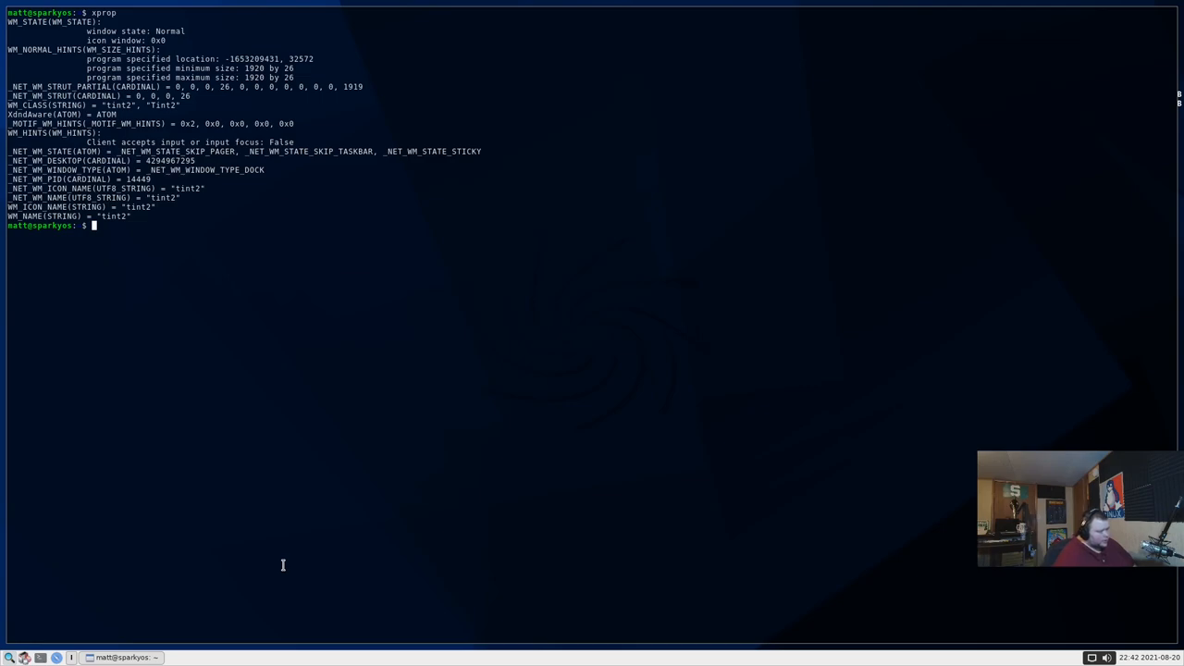
{"action": "mouse_move", "coordinate": [156, 590]}
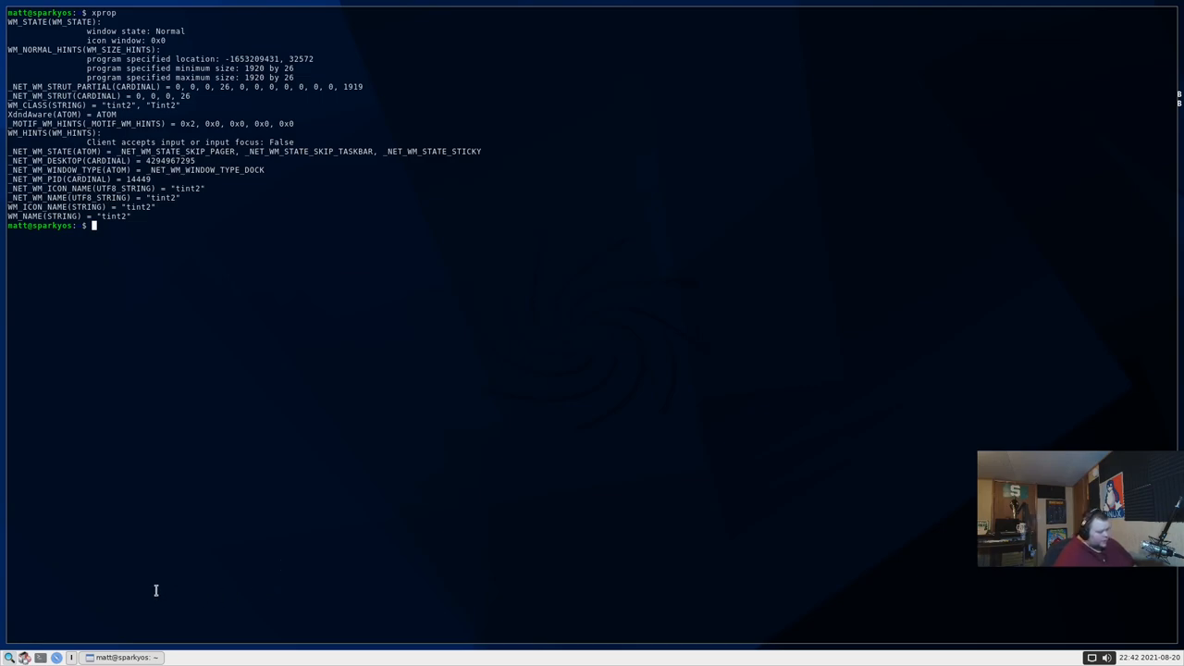
{"action": "mouse_move", "coordinate": [165, 592]}
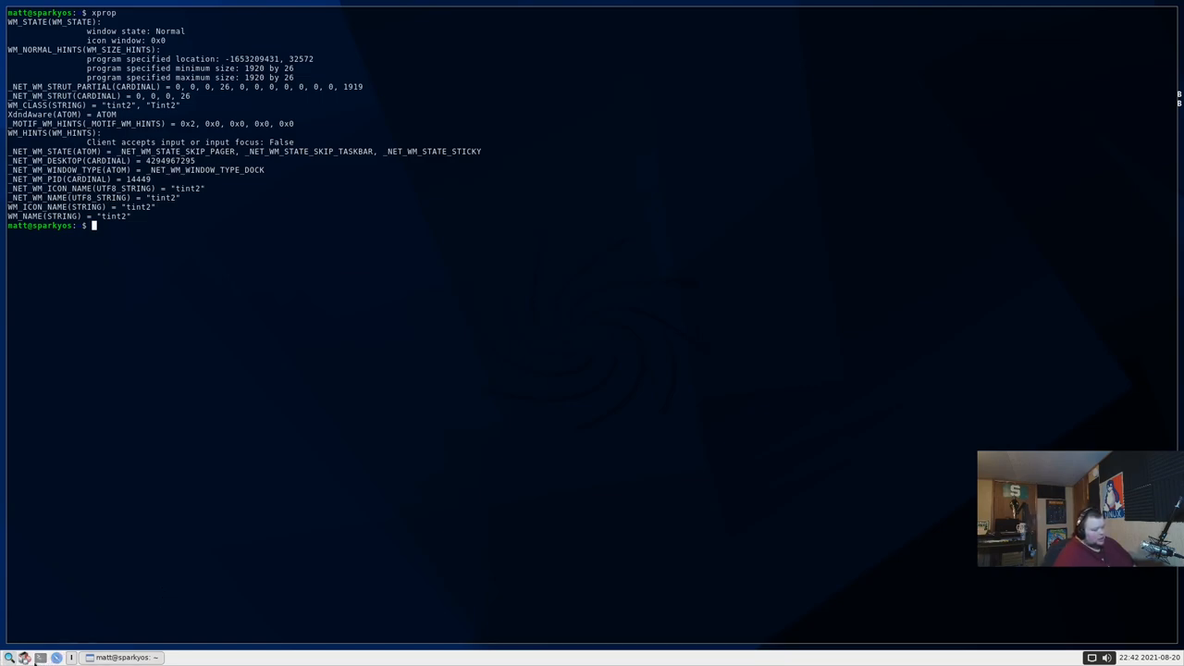
{"action": "mouse_move", "coordinate": [792, 635]}
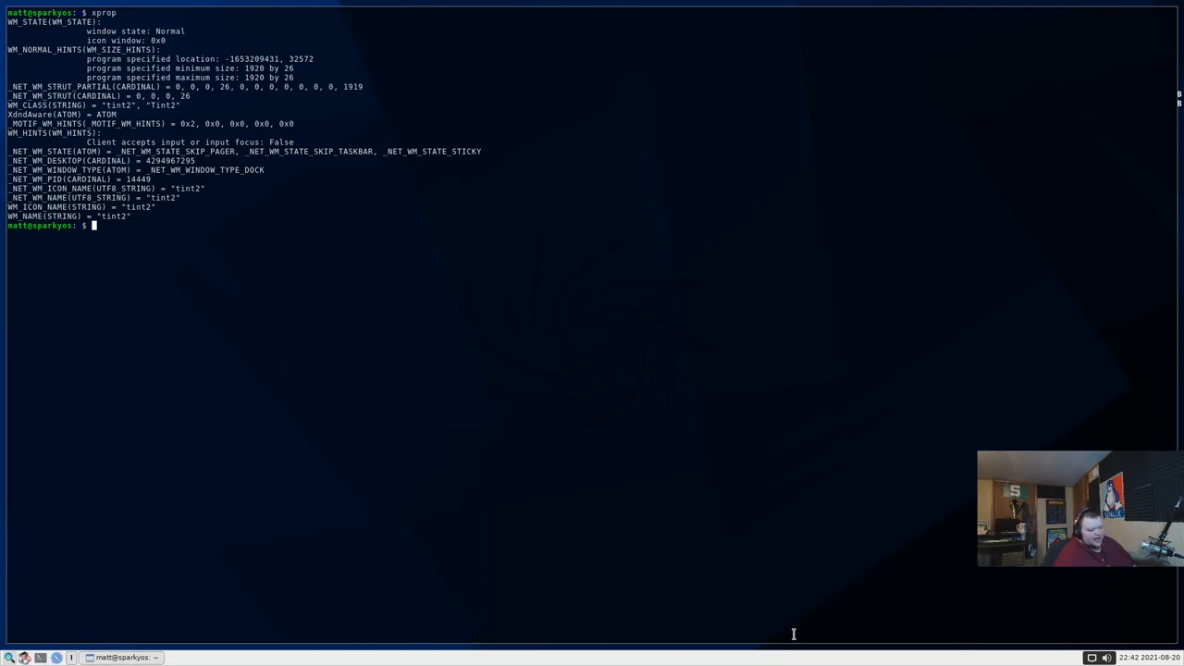
{"action": "mouse_move", "coordinate": [810, 588]}
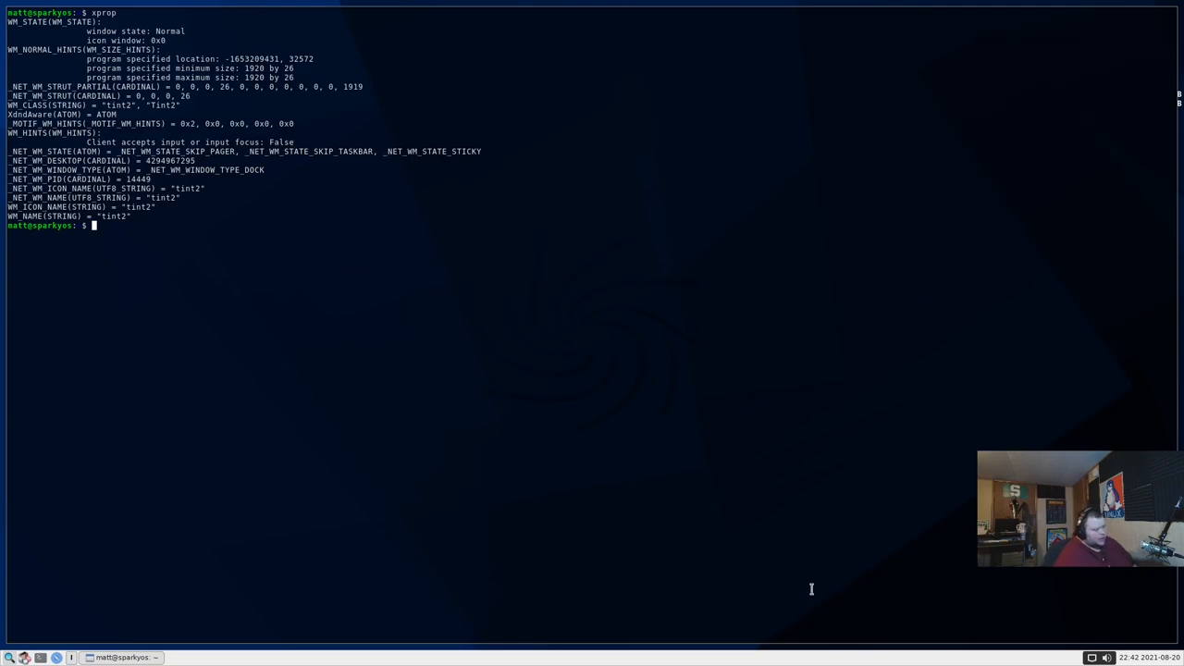
{"action": "mouse_move", "coordinate": [682, 516]}
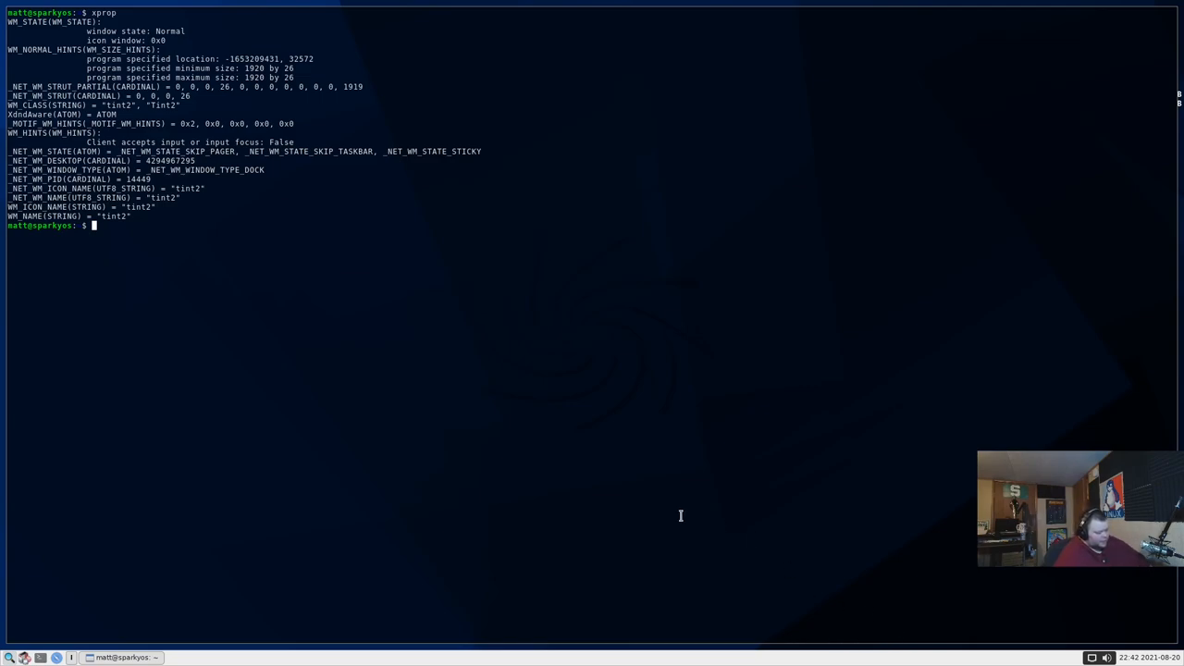
Run neofetch in xterm, then spawn several more tiled terminals
{"action": "type", "text": "neofetch"}
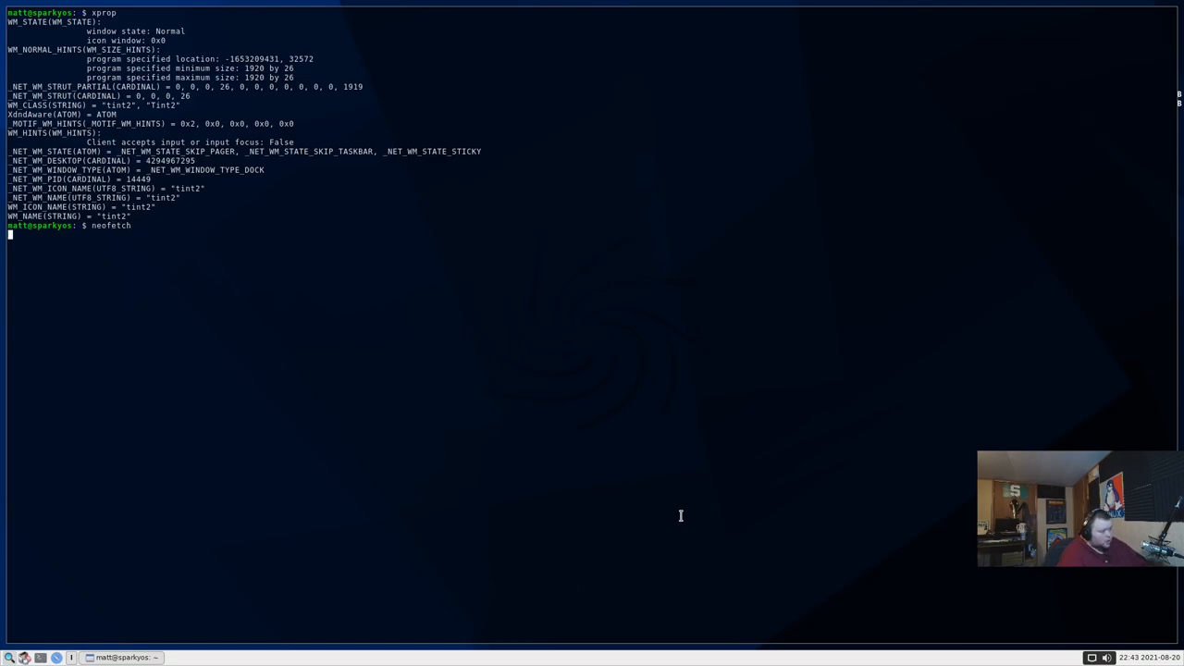
{"action": "key", "text": "Return"}
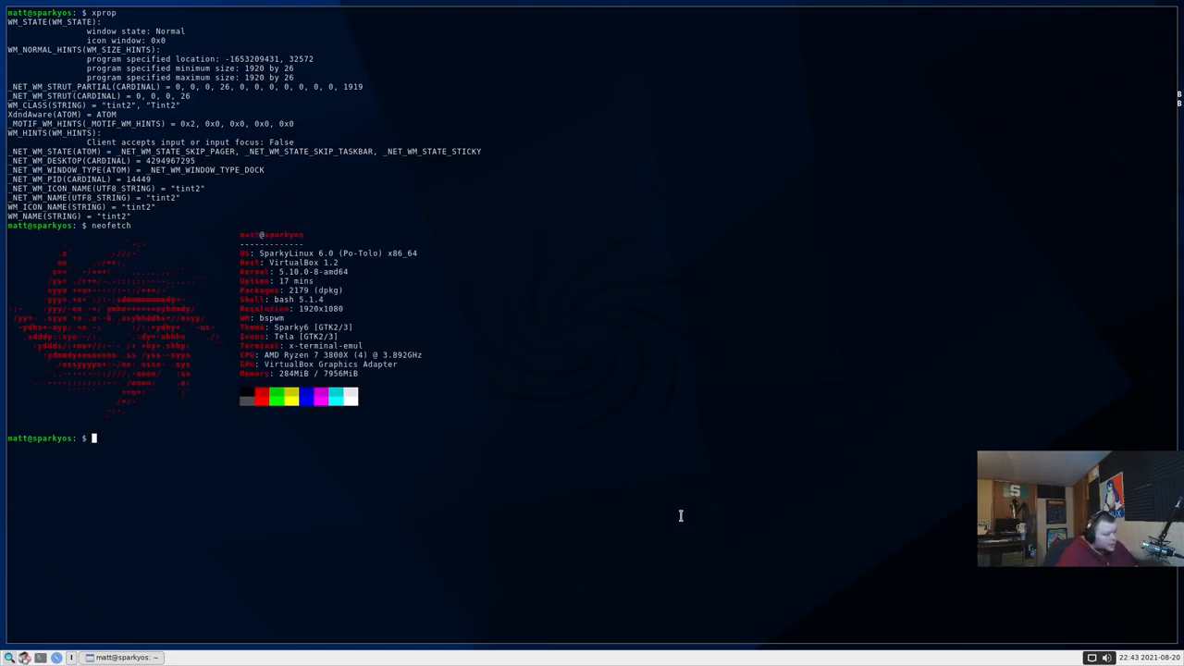
{"action": "type", "text": "-"}
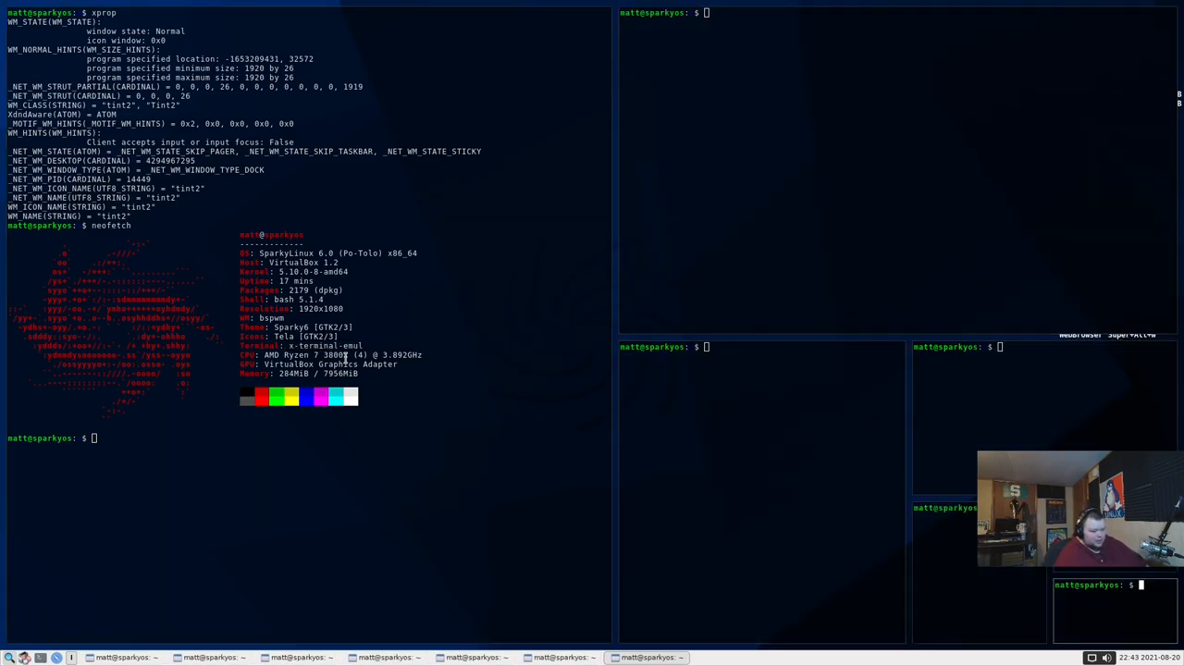
{"action": "type", "text": "qq"}
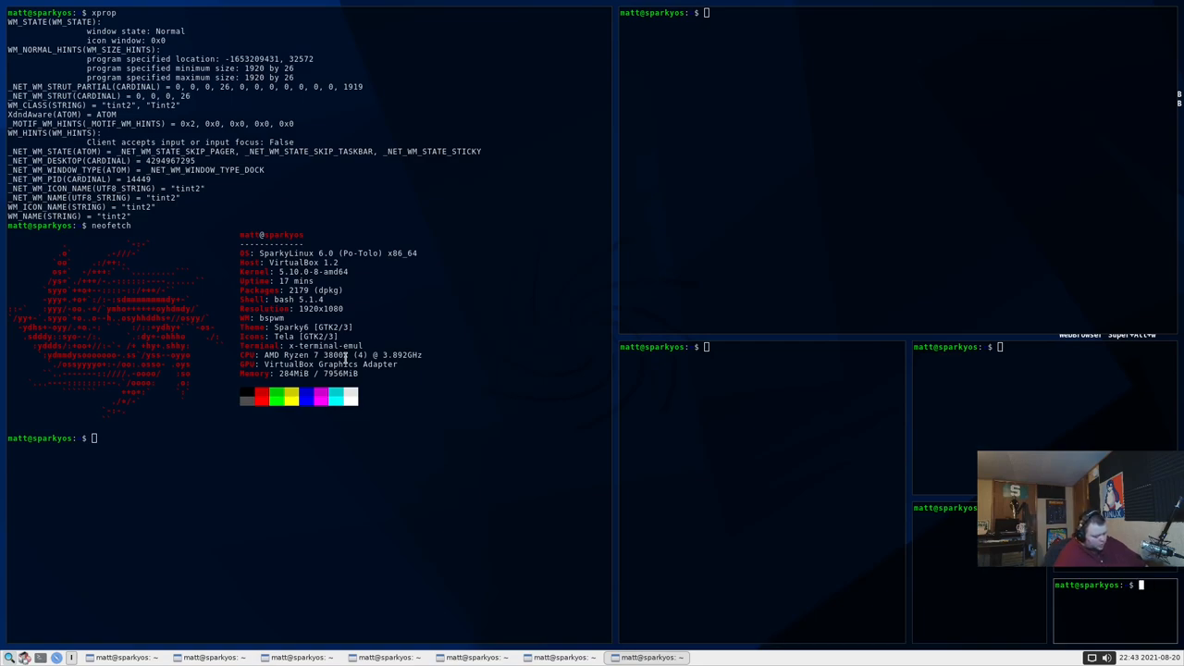
{"action": "type", "text": "x"}
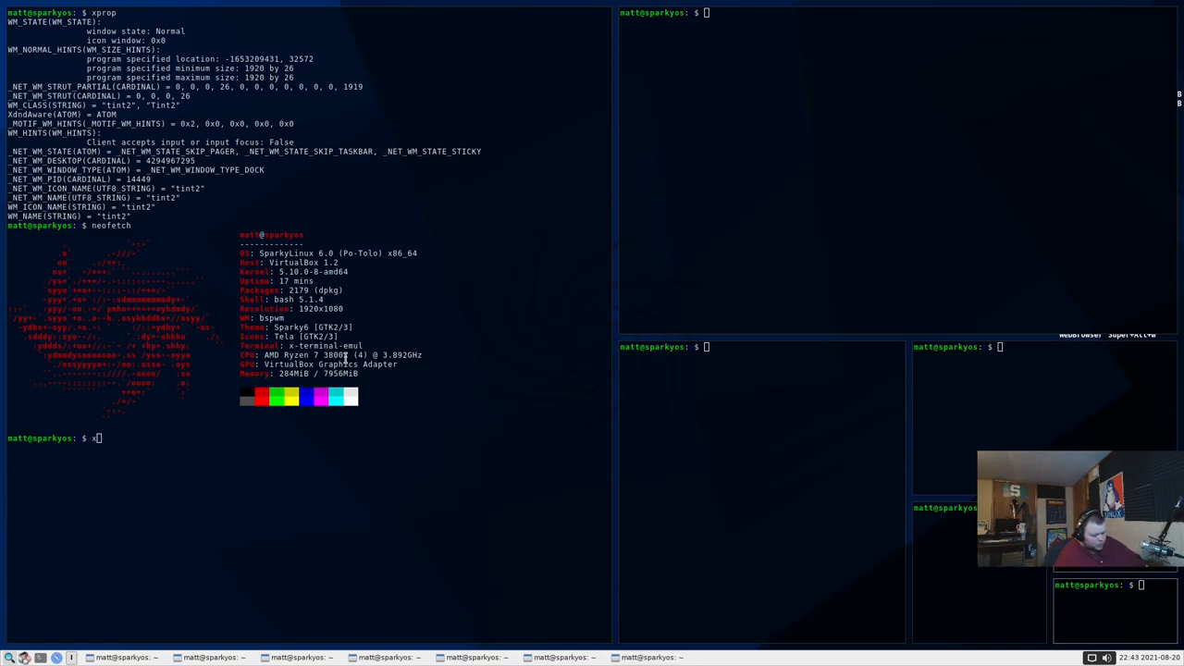
{"action": "type", "text": "q"}
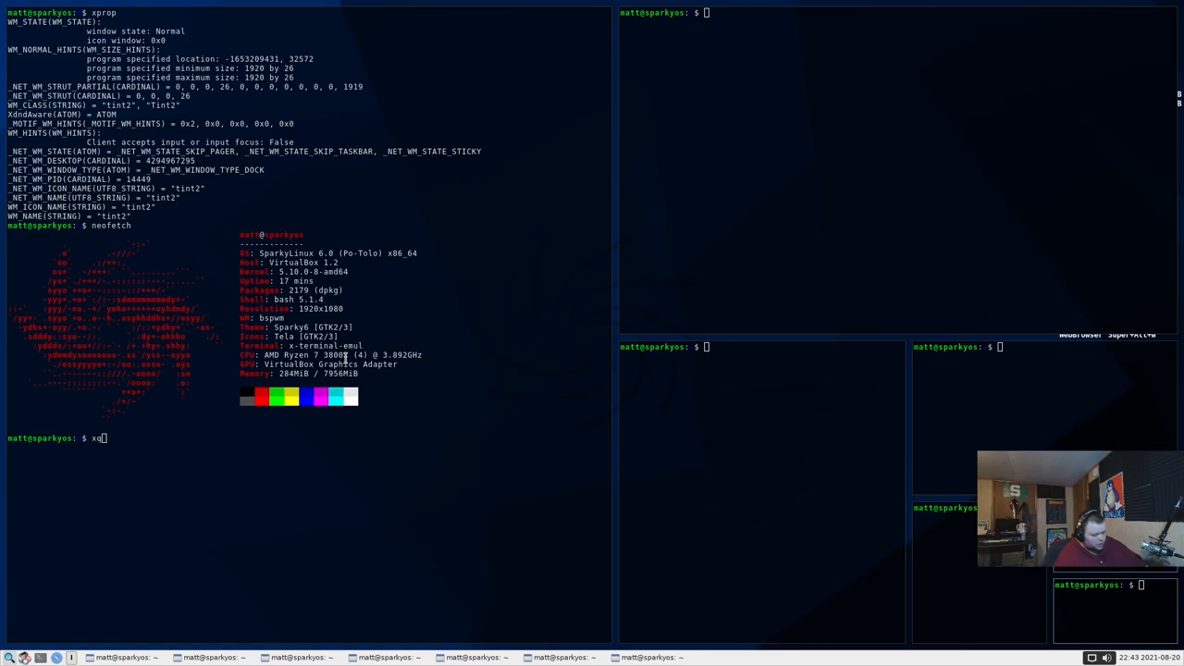
{"action": "type", "text": "Q"}
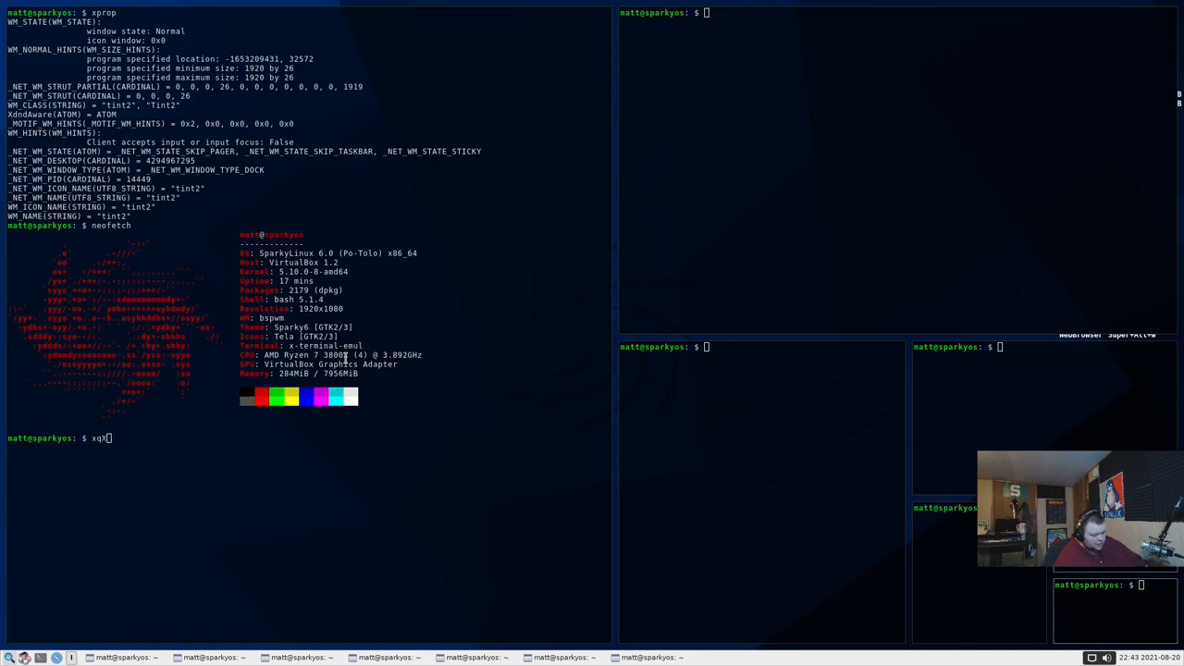
{"action": "type", "text": "cd"}
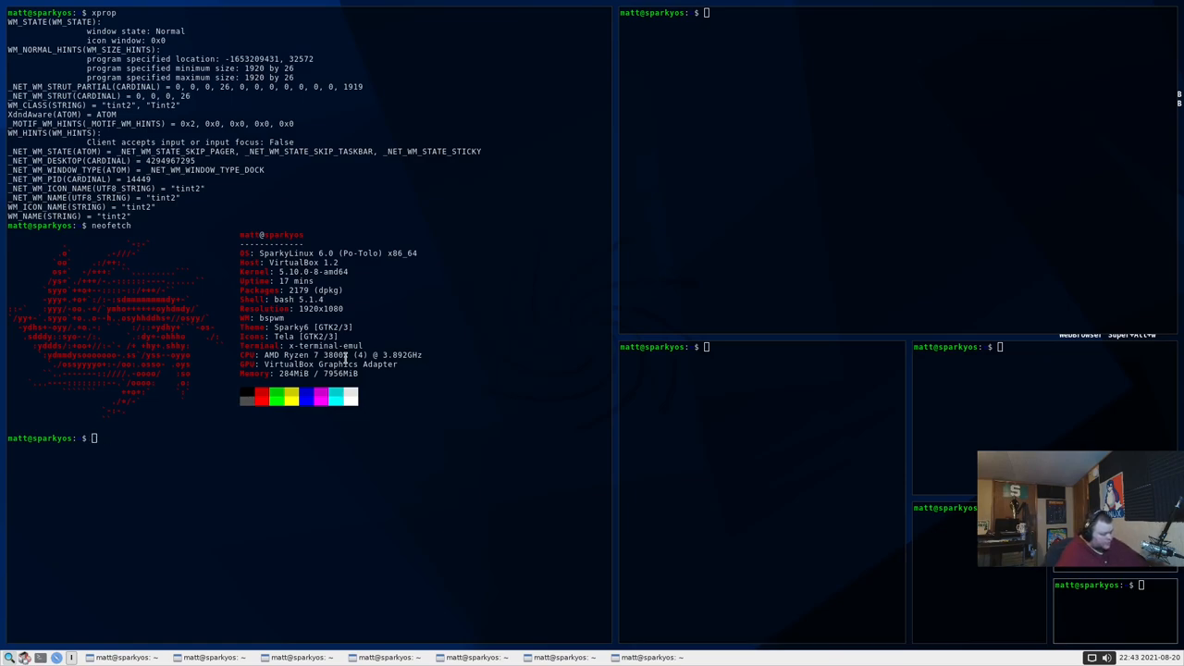
Browse .config/bspwm, the main config folder and the sxhkd folder
{"action": "type", "text": "cd .config/bsd"}
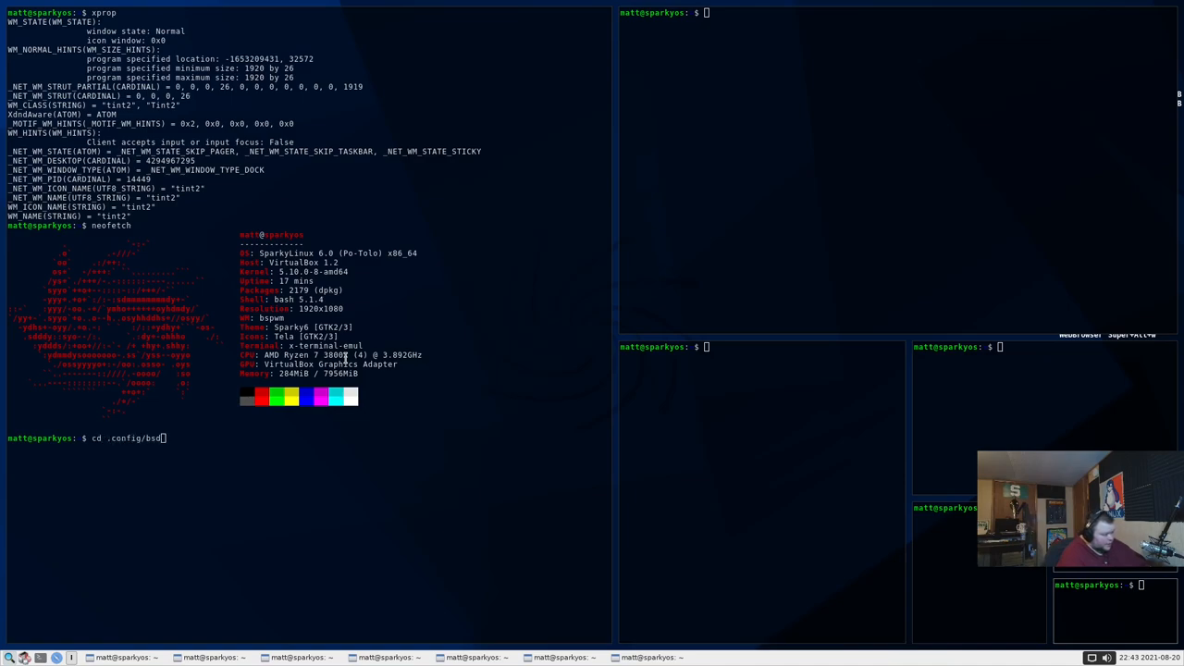
{"action": "key", "text": "Return"}
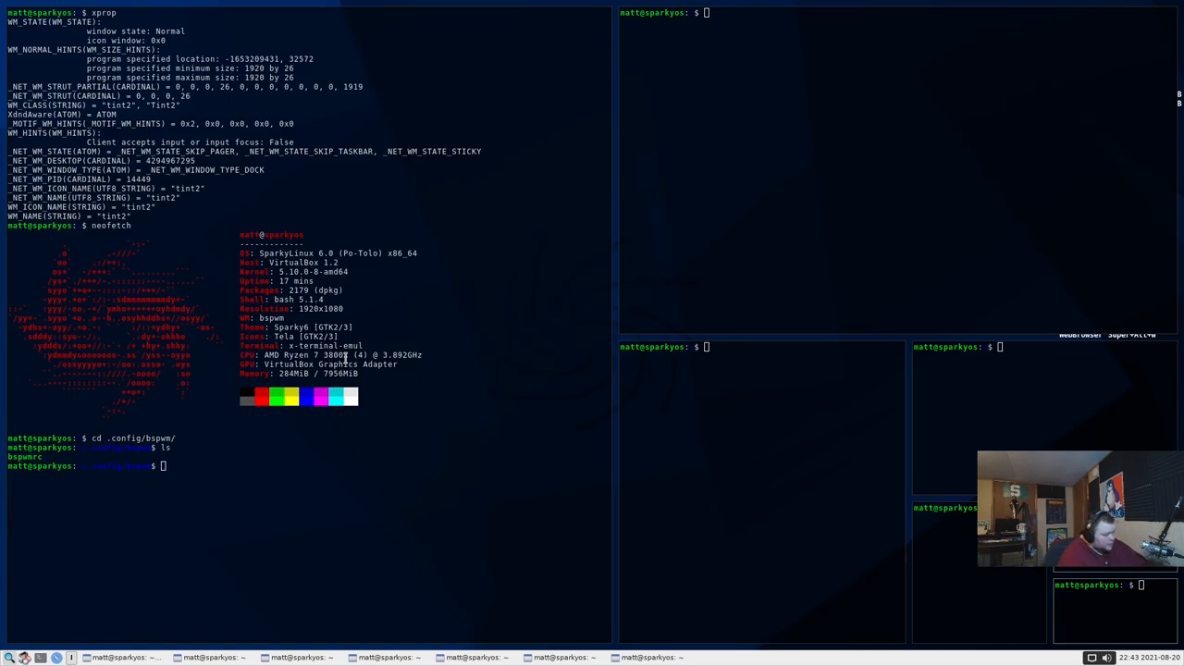
{"action": "type", "text": "cd ."}
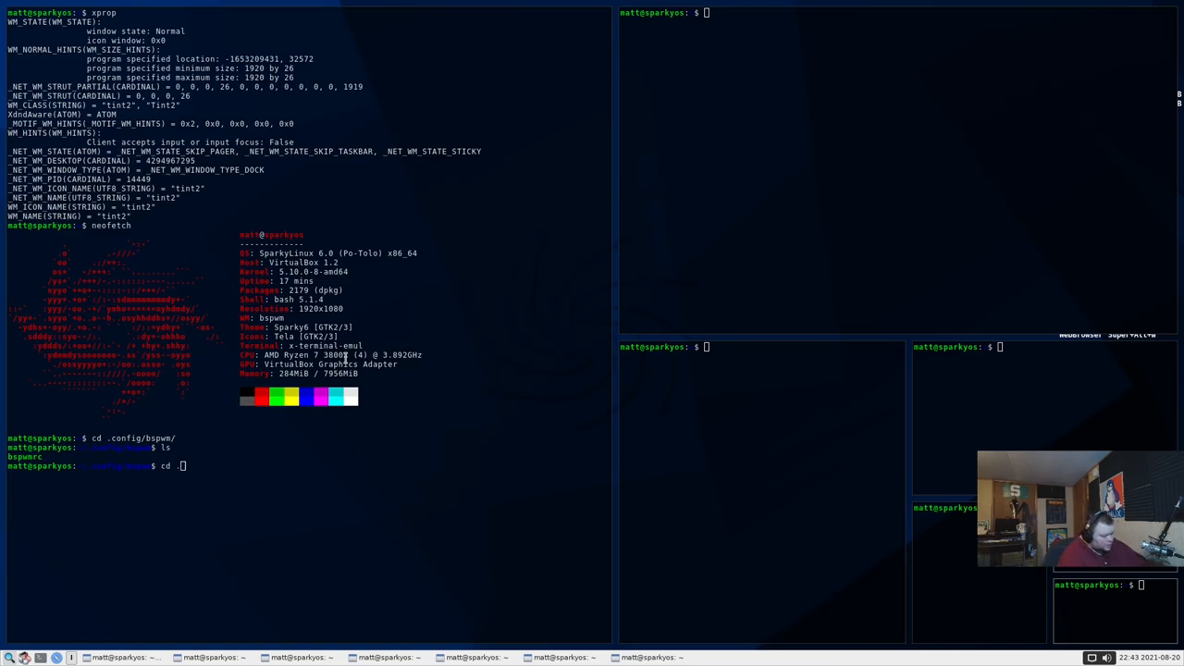
{"action": "key", "text": "Return"}
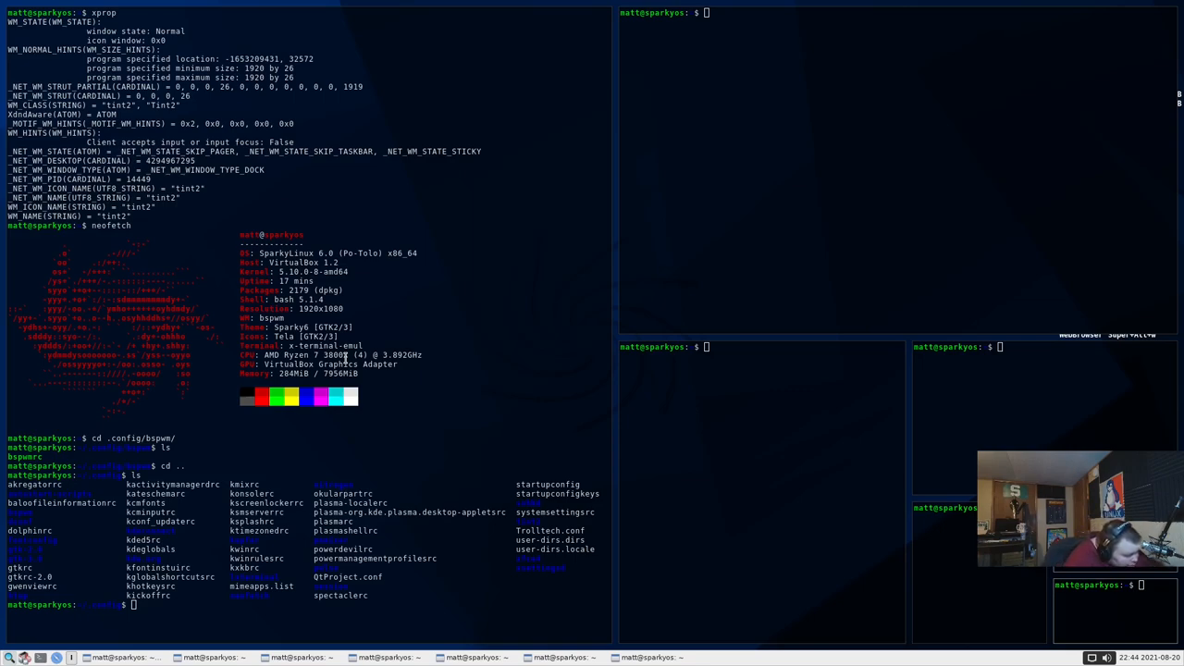
{"action": "type", "text": "cd sxhkd/"}
{"action": "type", "text": "v"}
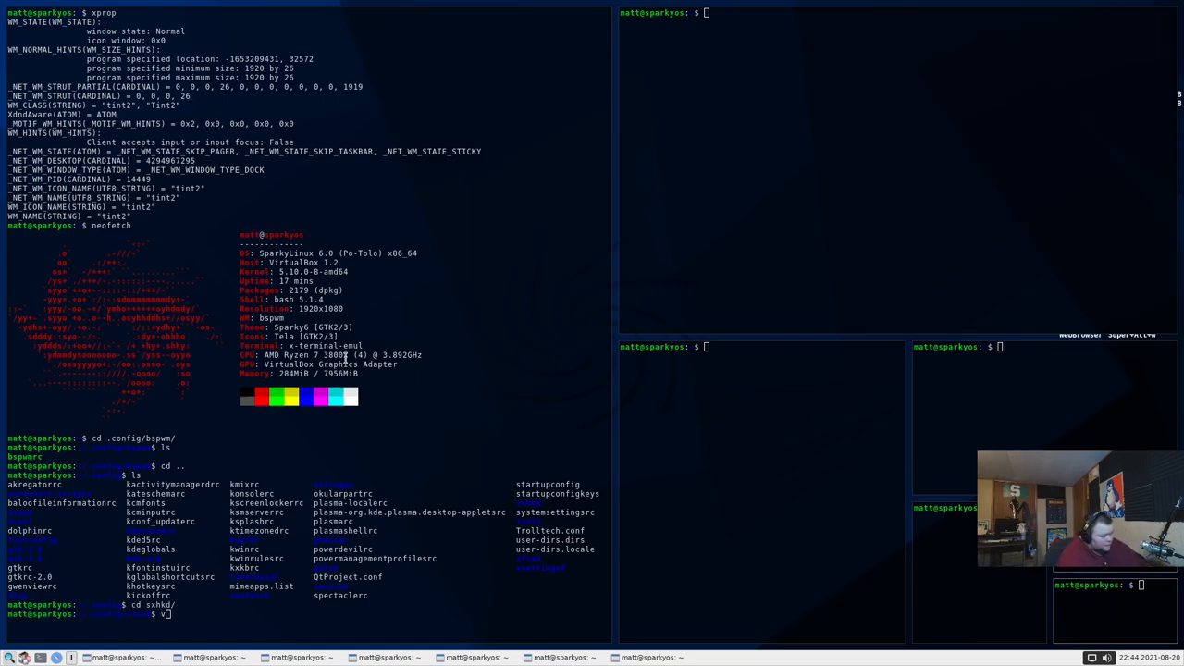
{"action": "key", "text": "Return"}
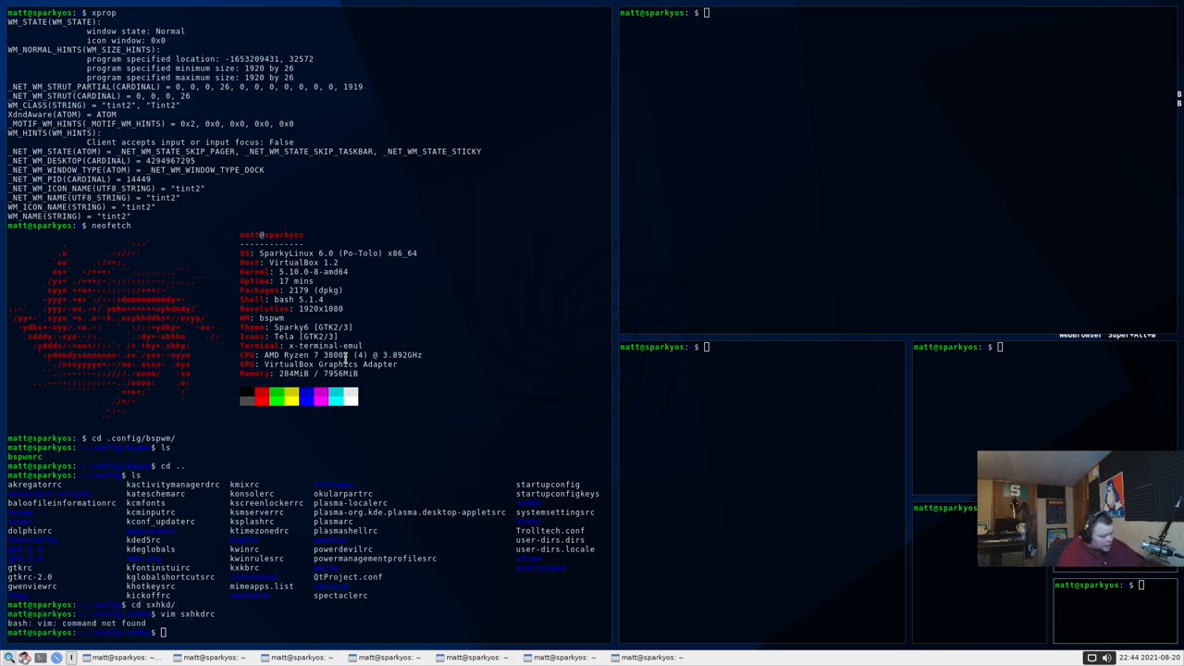
Find vim missing when opening sxhkdrc and start typing sudo apt install vim
{"action": "type", "text": "sudo"}
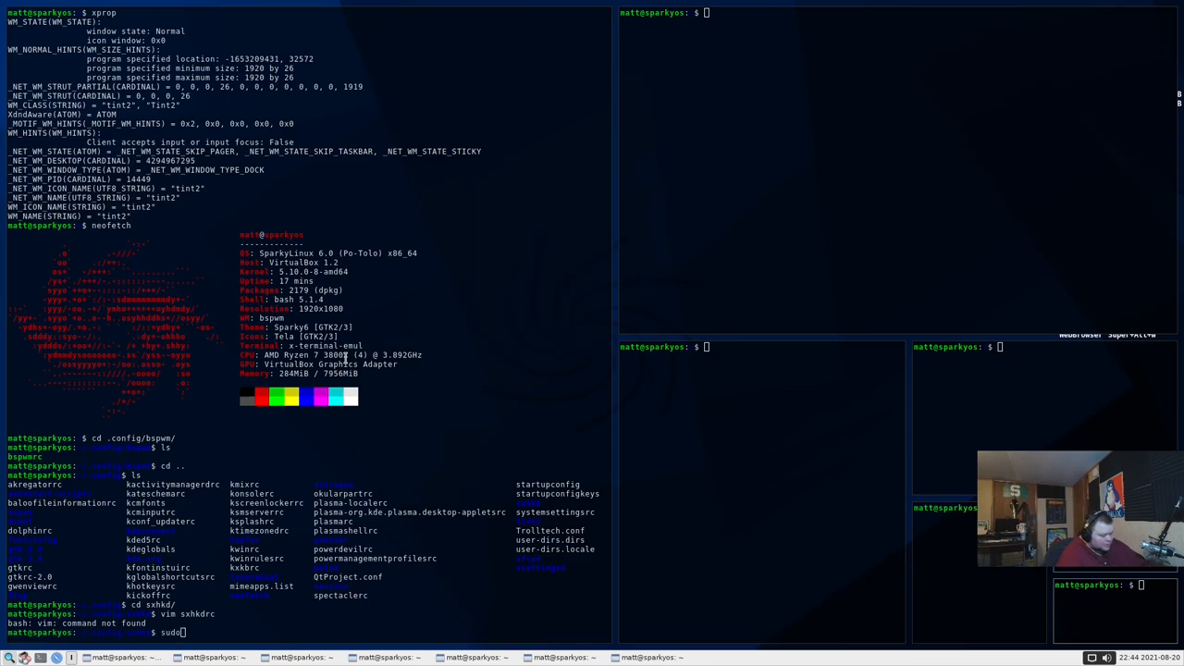
{"action": "type", "text": "apt install"}
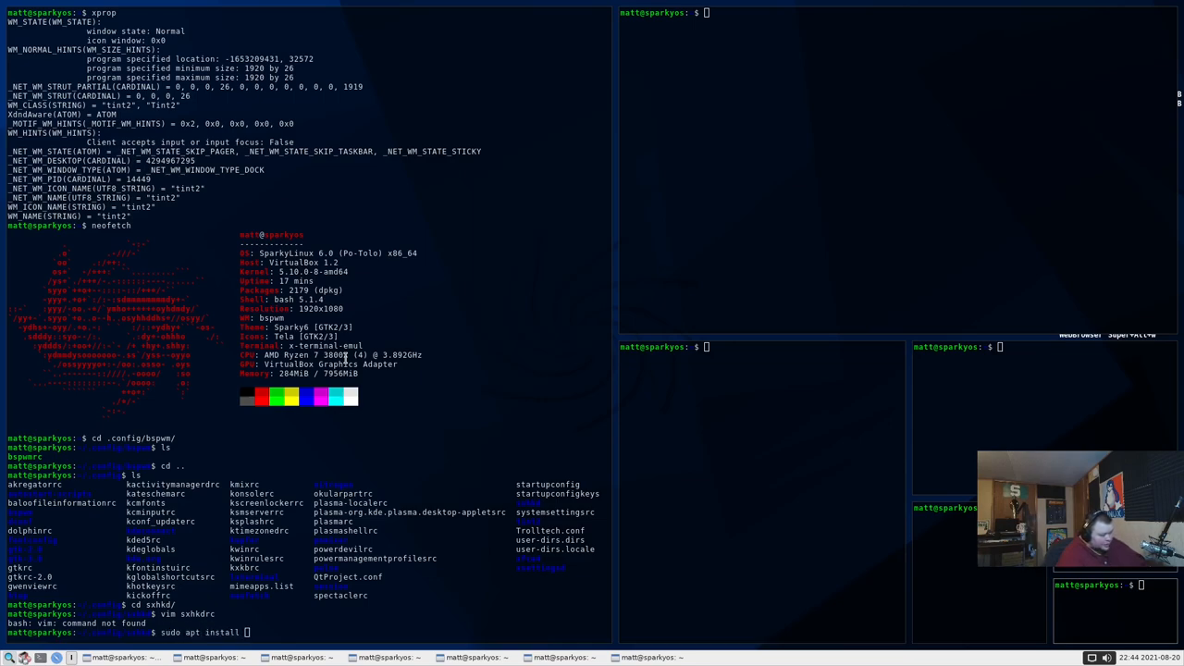
{"action": "type", "text": "vim"}
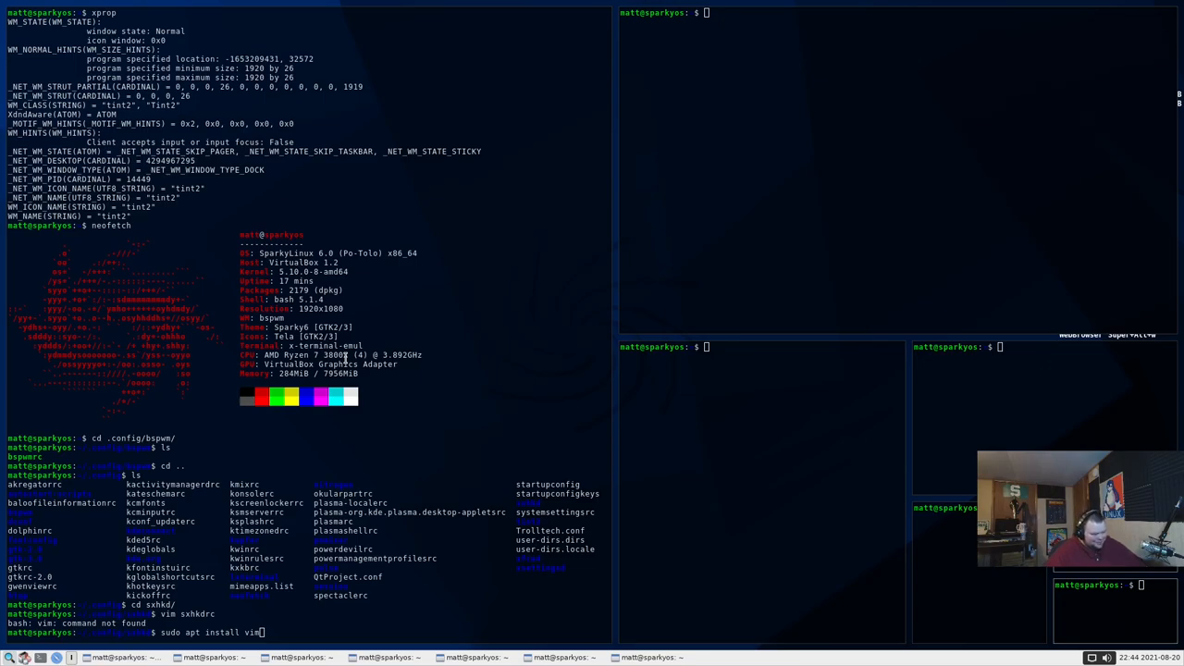
Run sudo apt install vim so the editor gets installed
{"action": "key", "text": "Return"}
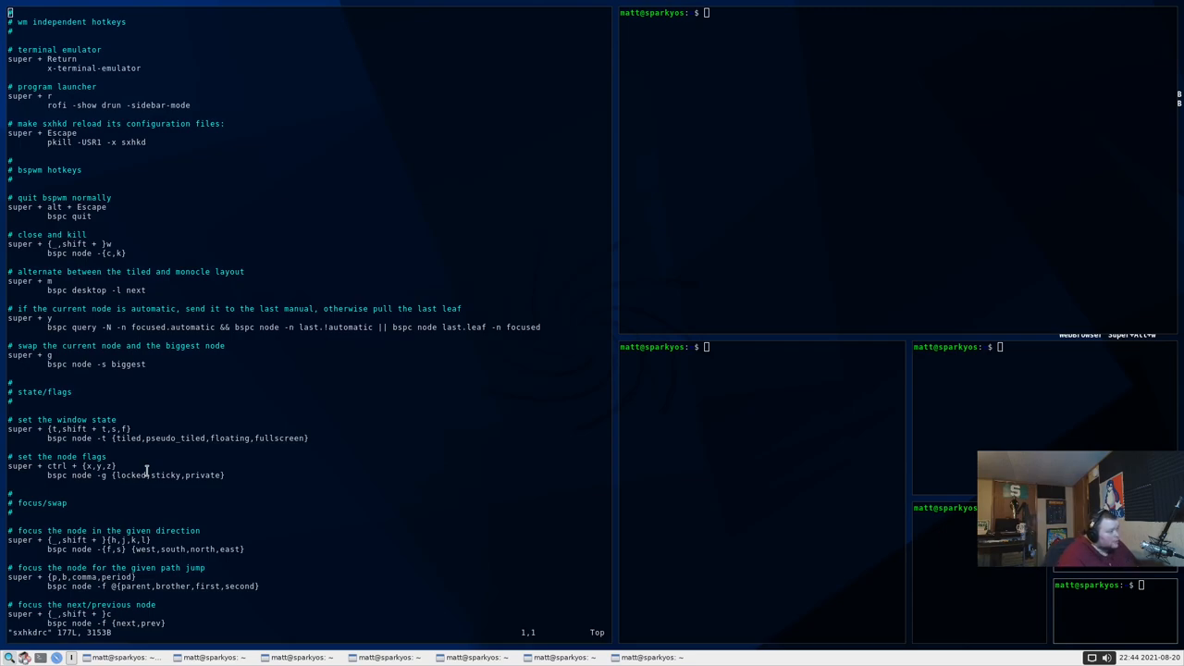
{"action": "mouse_move", "coordinate": [80, 256]}
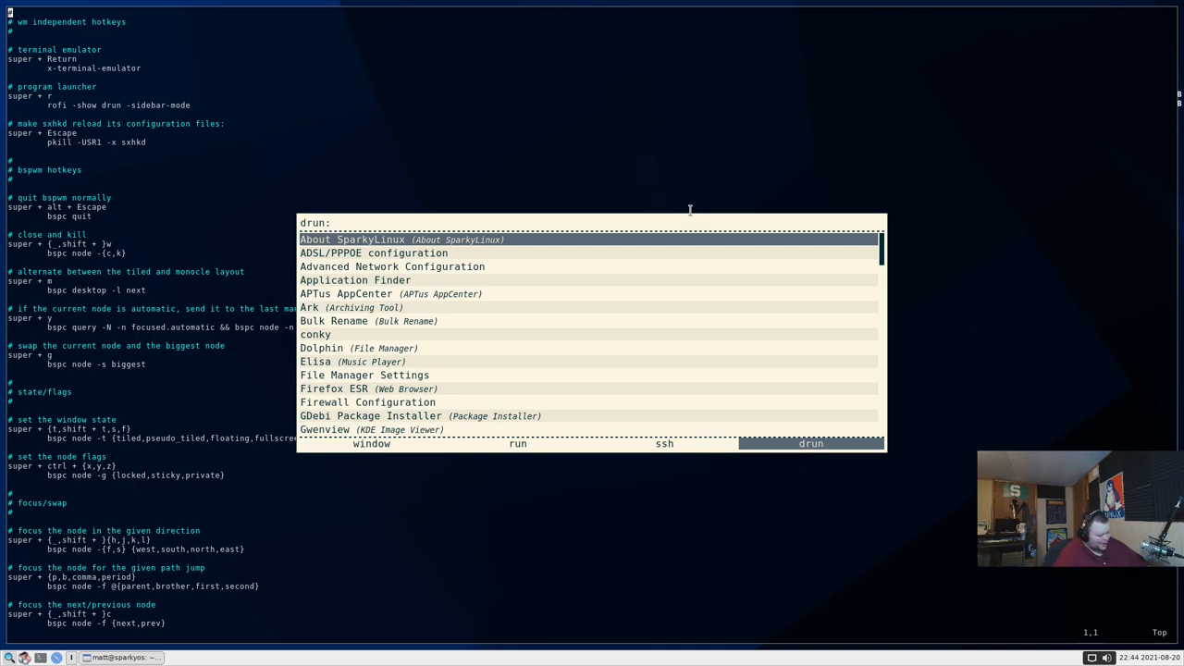
Dismiss the Rofi application launcher, returning to Vim's sxhkdrc
{"action": "key", "text": "Escape"}
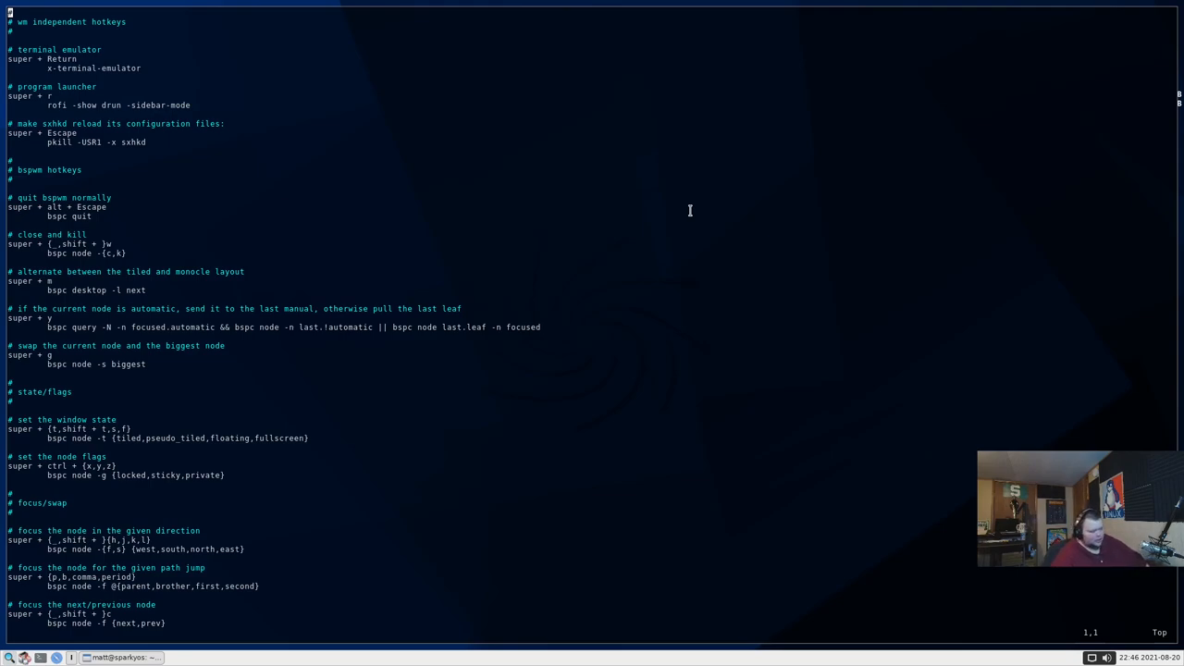
{"action": "mouse_move", "coordinate": [504, 189]}
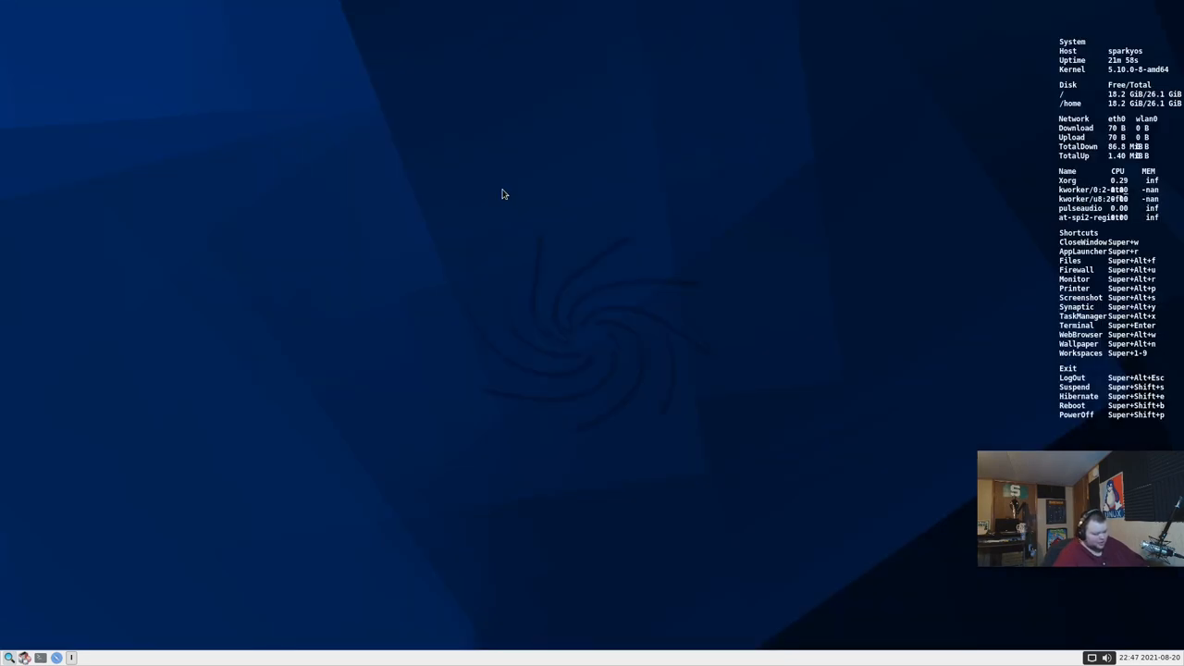
Filter Rofi with 'aptus' to start APTus AppCenter and reach its authentication prompt
{"action": "key", "text": "Super+Return"}
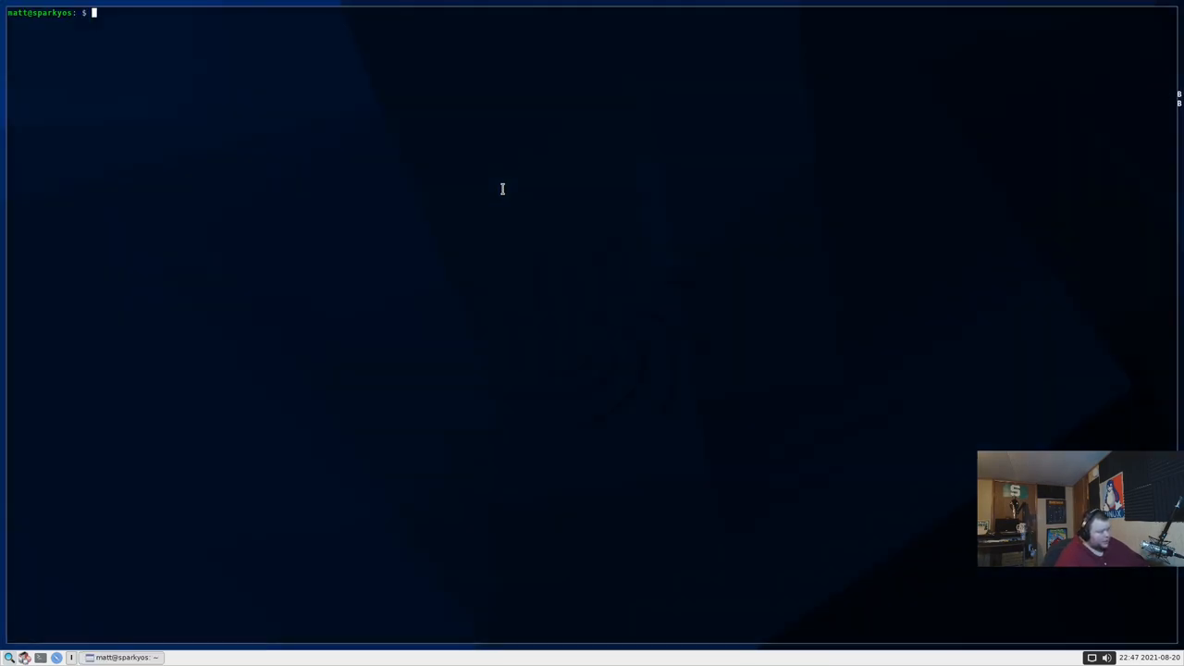
{"action": "type", "text": "o"}
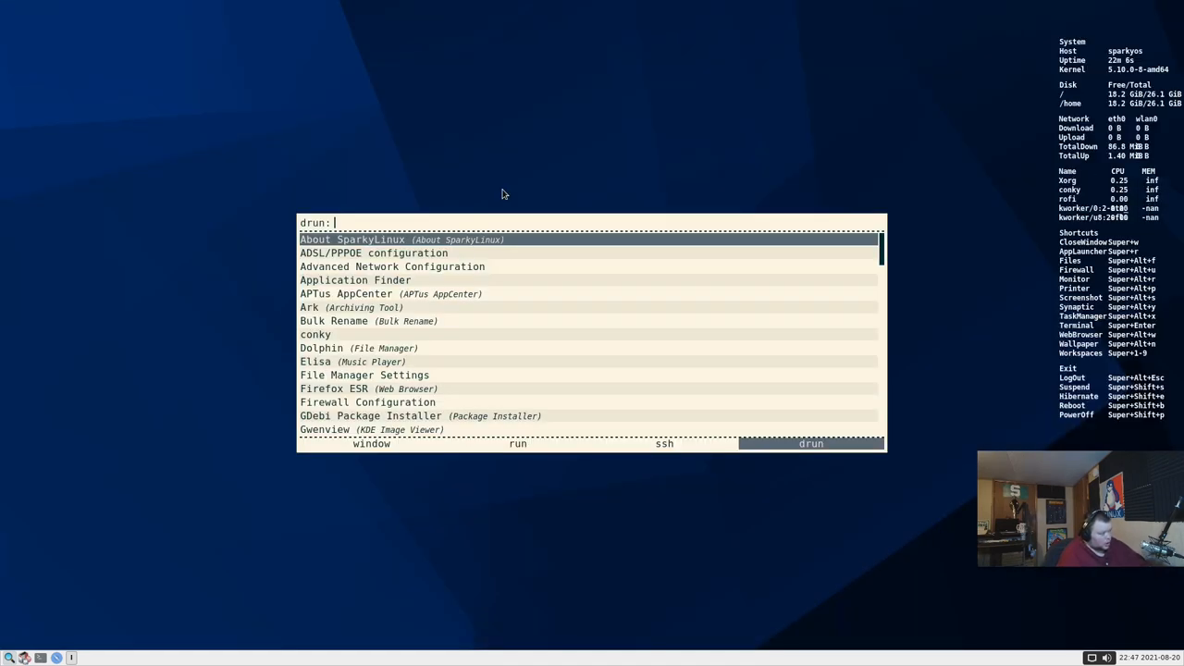
{"action": "type", "text": "appt"}
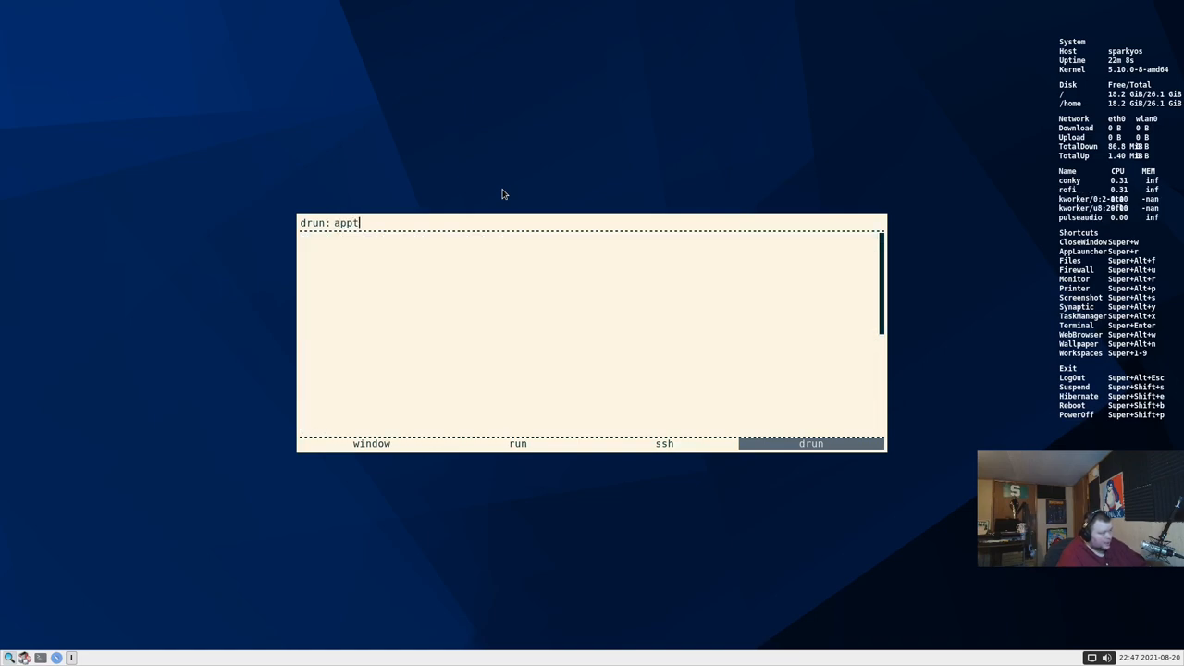
{"action": "type", "text": "aptus"}
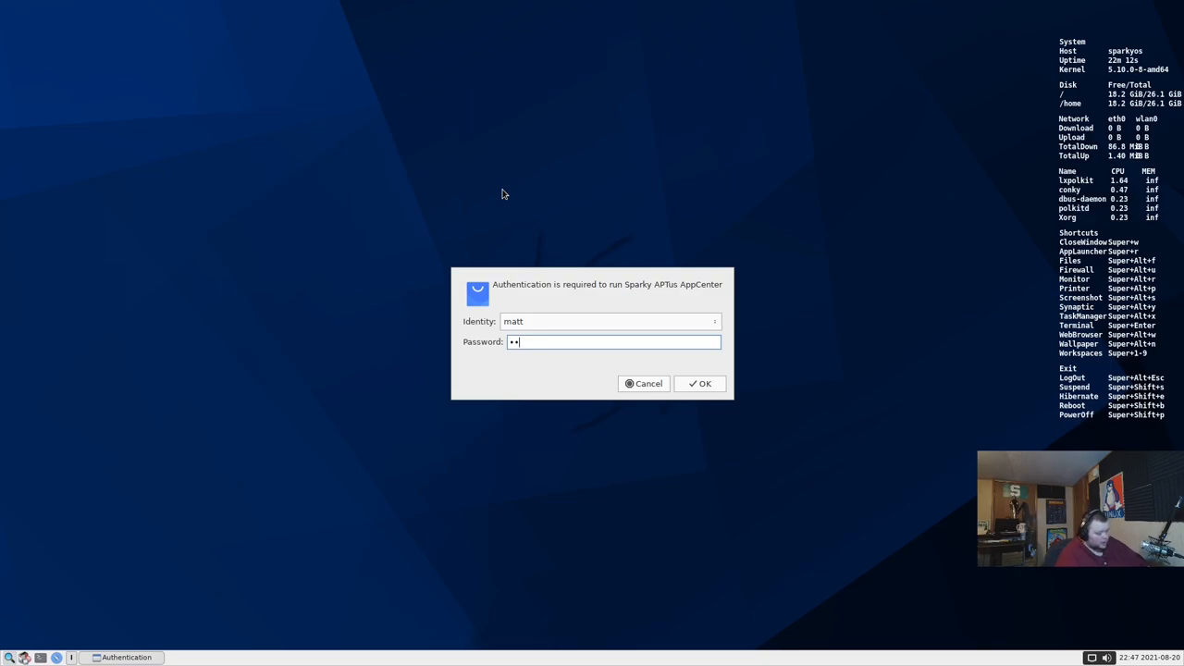
Authenticate APTus AppCenter and show its Desktops category list
{"action": "left_click", "coordinate": [699, 383]}
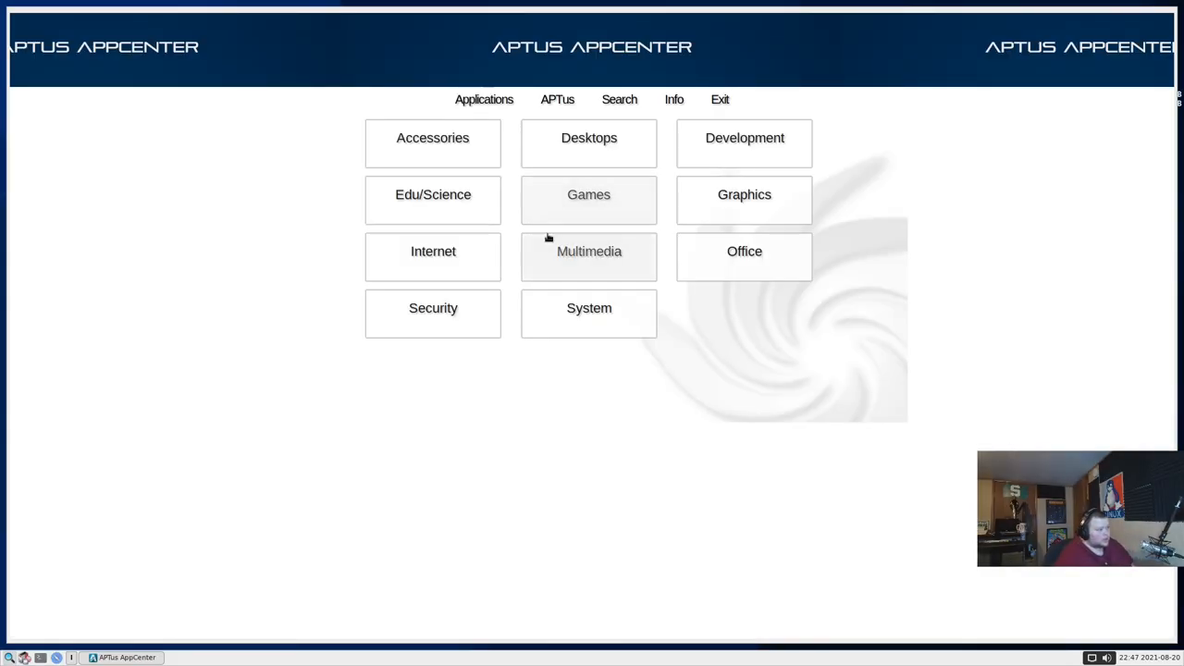
{"action": "left_click", "coordinate": [588, 137]}
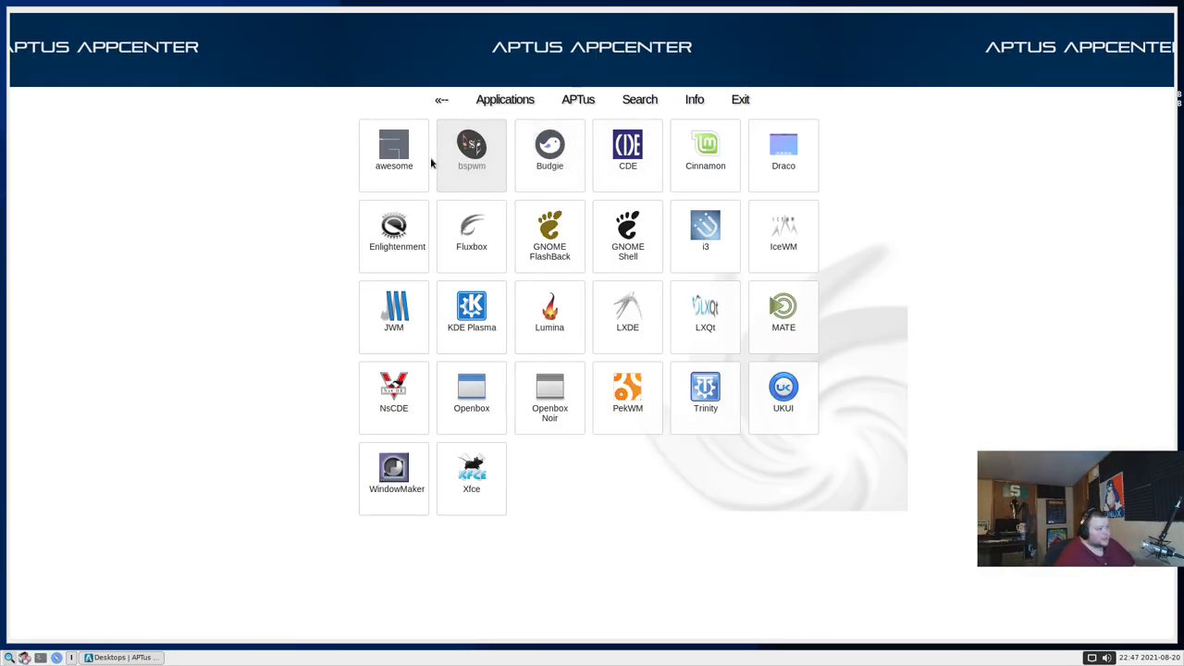
{"action": "mouse_move", "coordinate": [271, 206]}
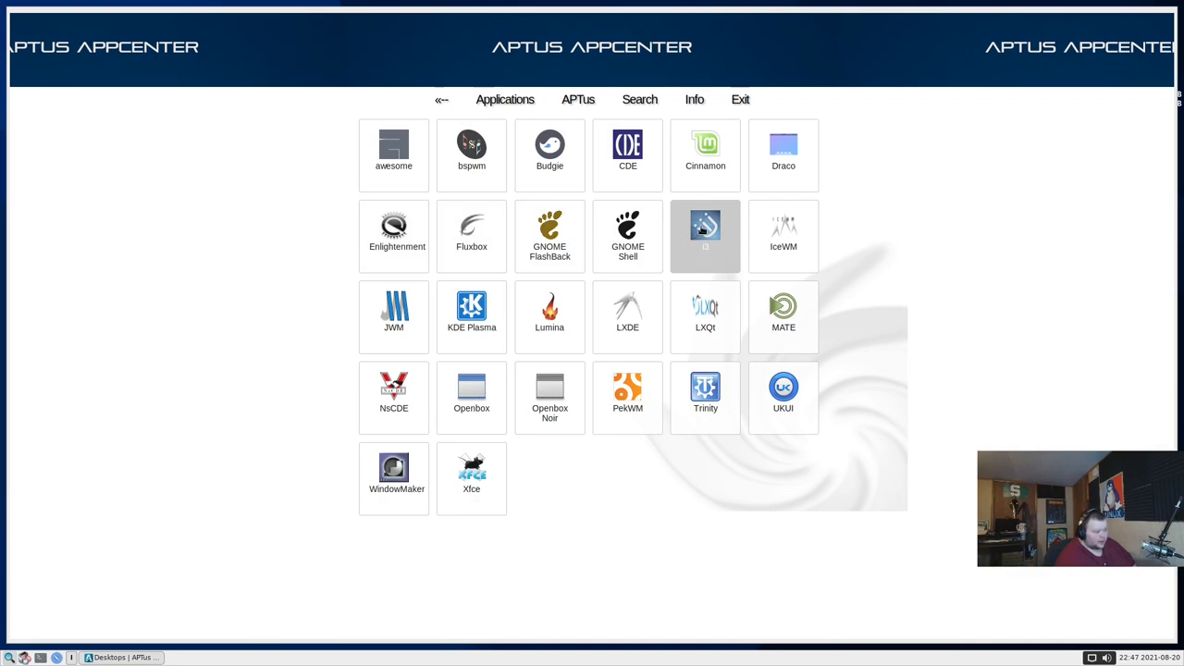
{"action": "mouse_move", "coordinate": [705, 237]}
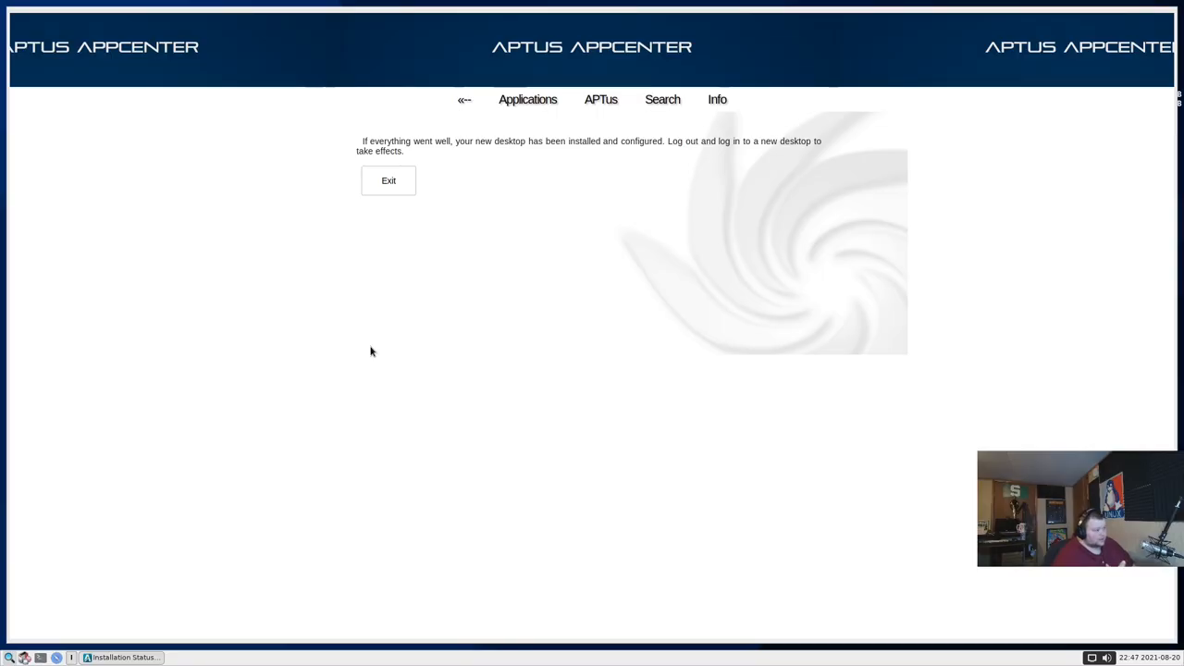
{"action": "mouse_move", "coordinate": [441, 333]}
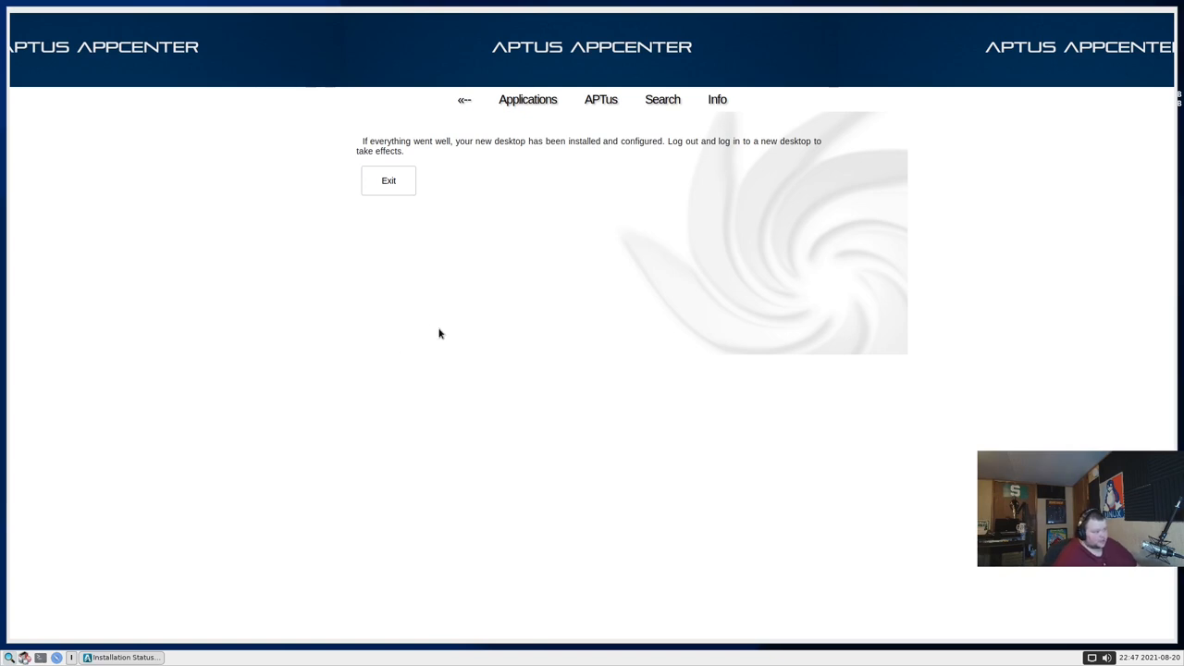
{"action": "mouse_move", "coordinate": [426, 340]}
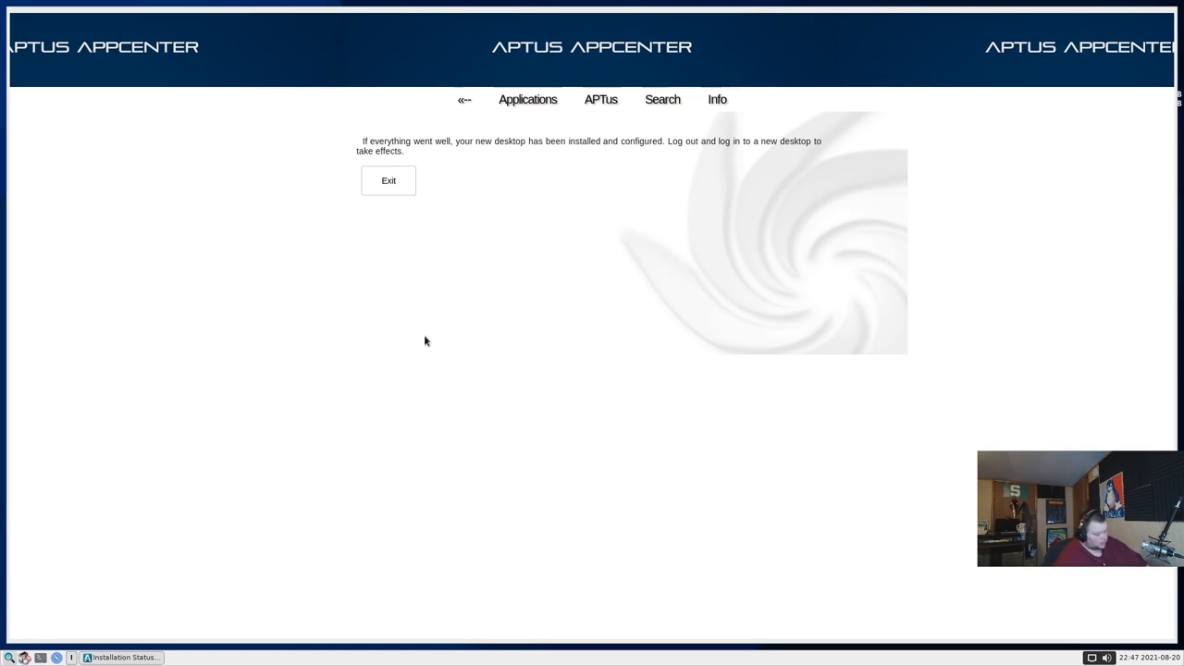
Exit the installer, then choose the 'awesome' session from the login screen's session menu
{"action": "left_click", "coordinate": [527, 100]}
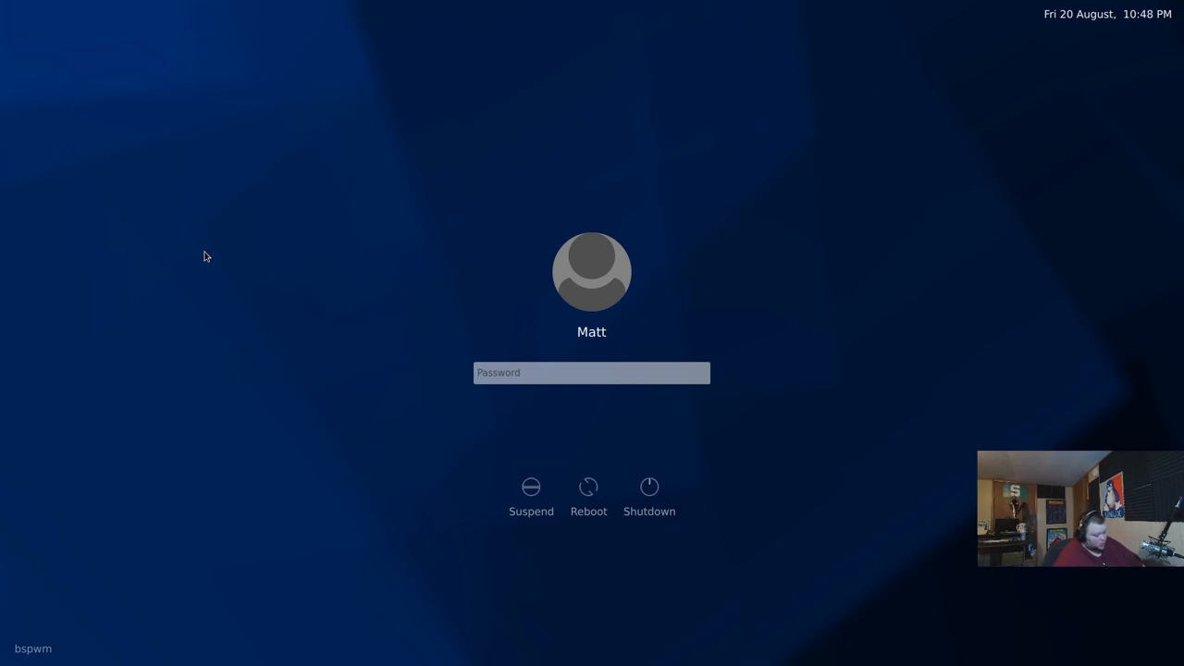
{"action": "mouse_move", "coordinate": [98, 431]}
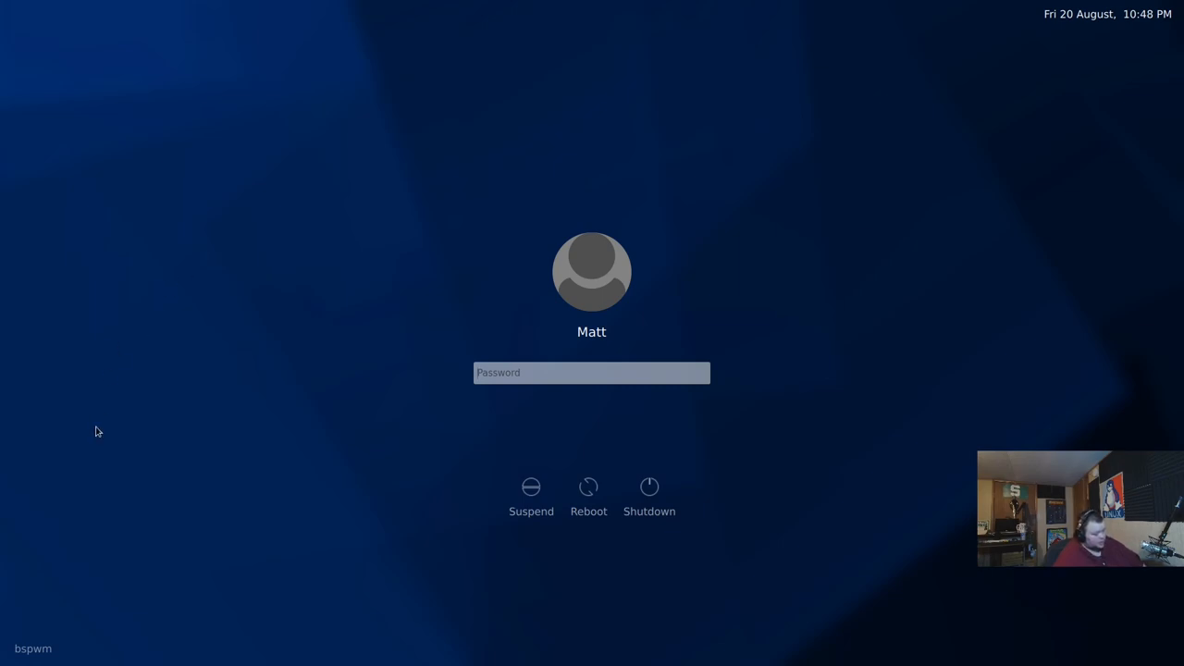
{"action": "left_click", "coordinate": [33, 648]}
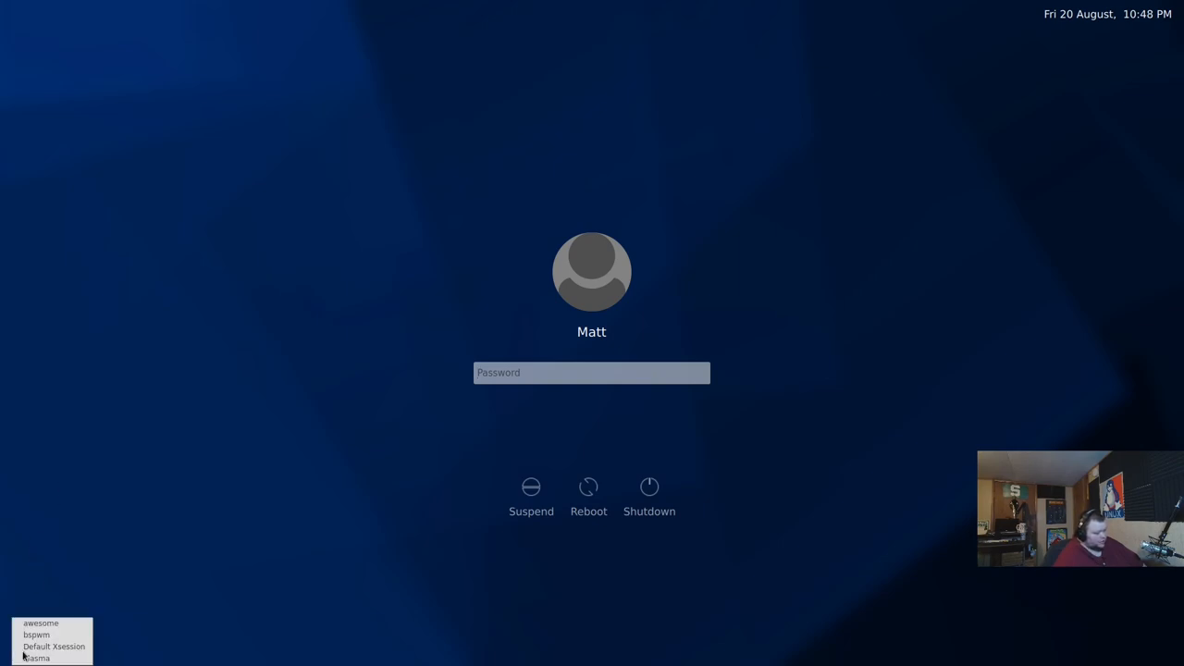
{"action": "left_click", "coordinate": [41, 621]}
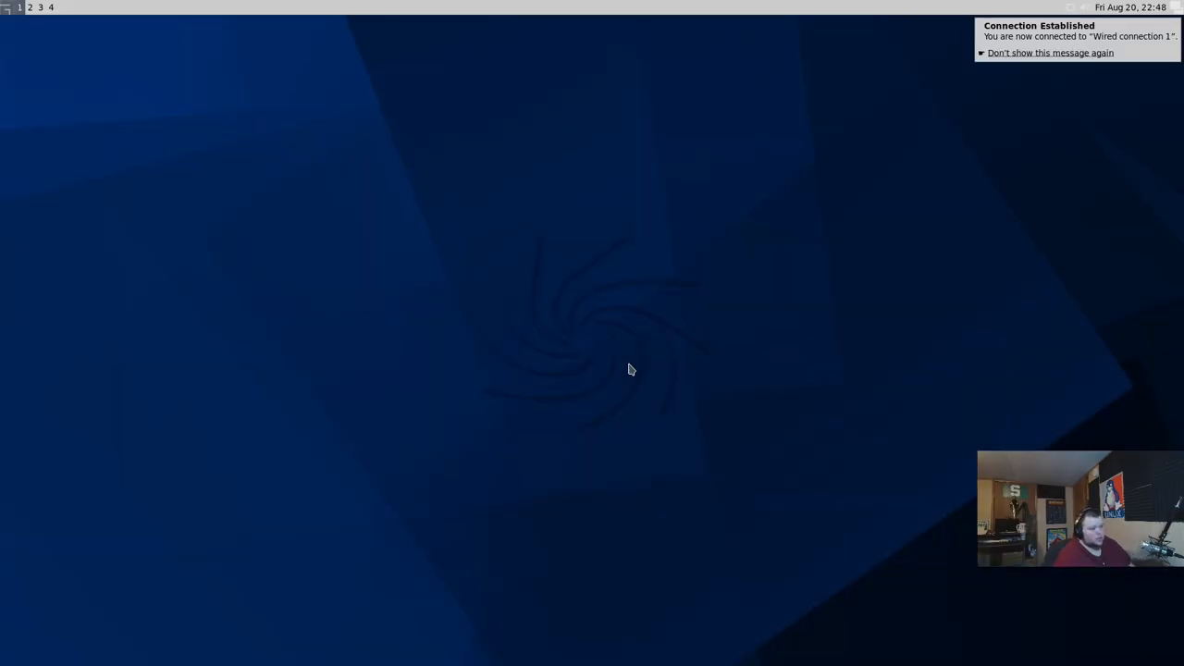
{"action": "mouse_move", "coordinate": [609, 281]}
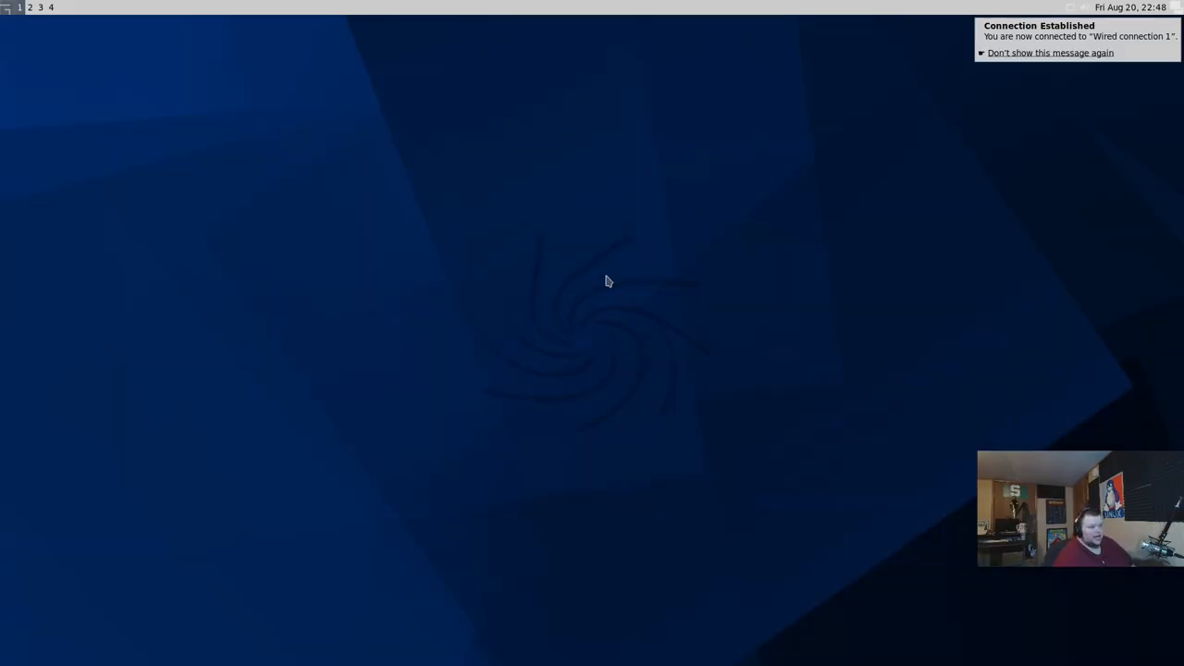
{"action": "mouse_move", "coordinate": [318, 7]}
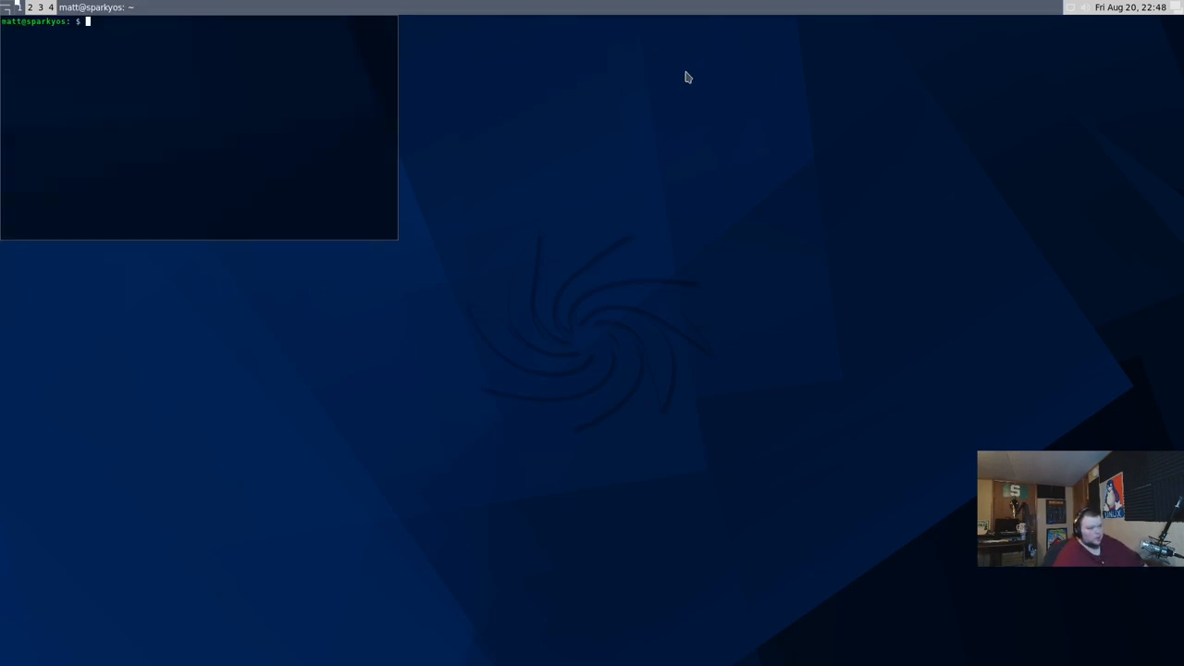
{"action": "mouse_move", "coordinate": [314, 89]}
{"action": "type", "text": "neofetch"}
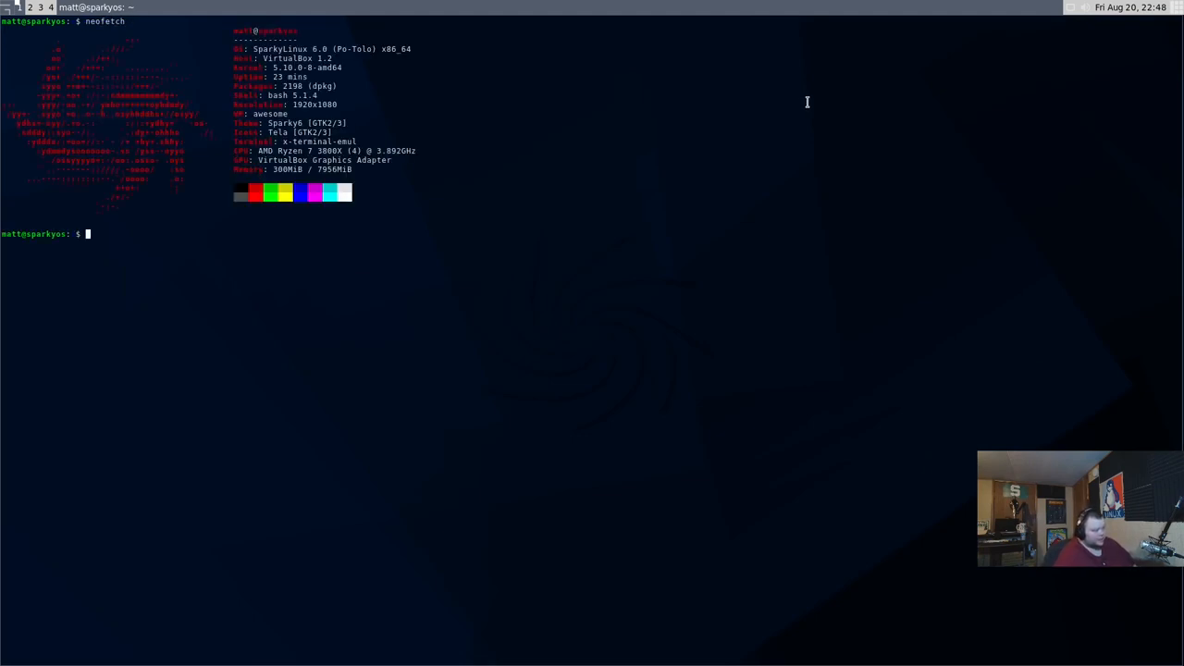
Change into .config/awesome/ and load rc.lua in Vim
{"action": "type", "text": "cd"}
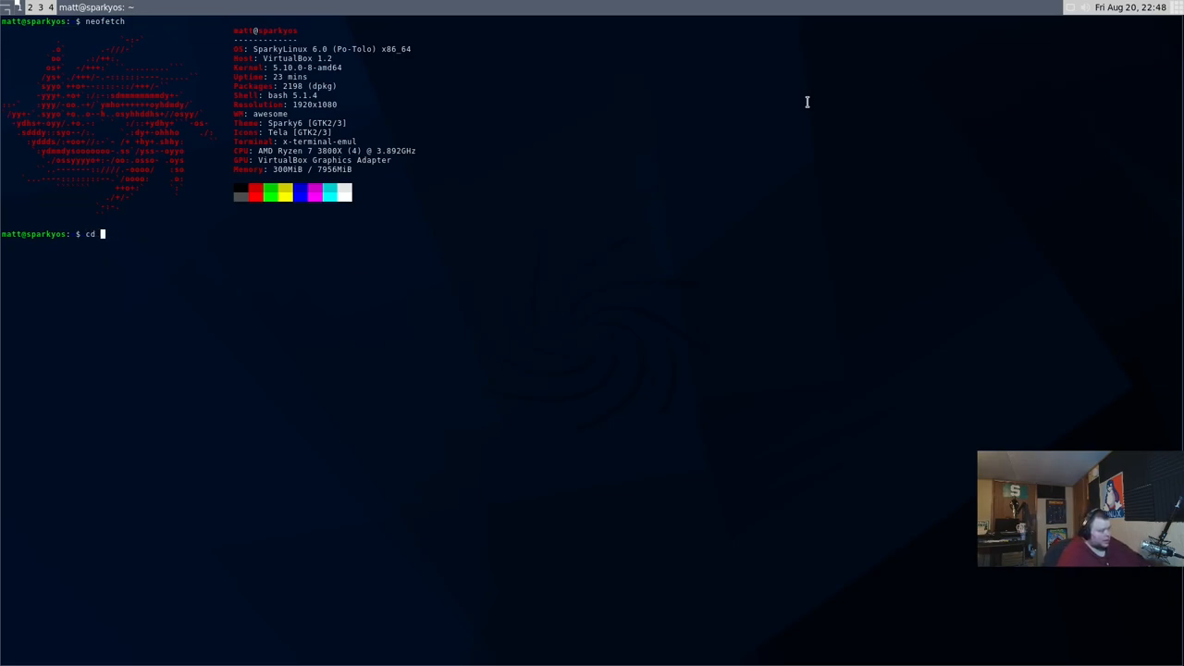
{"action": "type", "text": ".config/"}
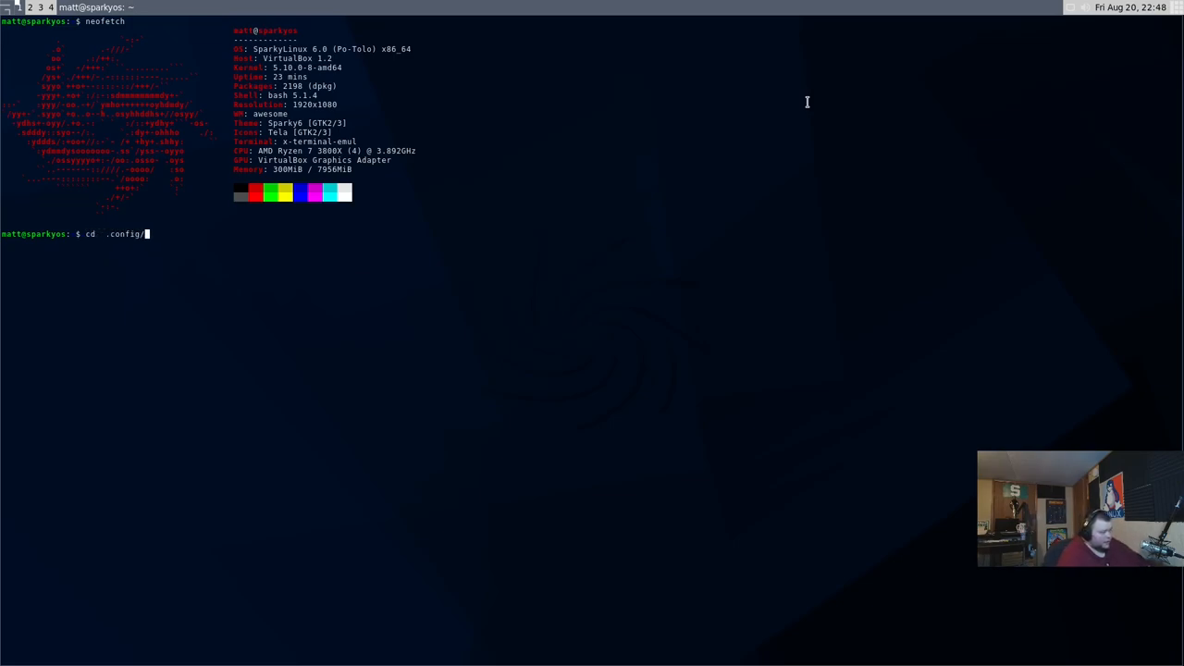
{"action": "key", "text": "Return"}
{"action": "type", "text": "vim"}
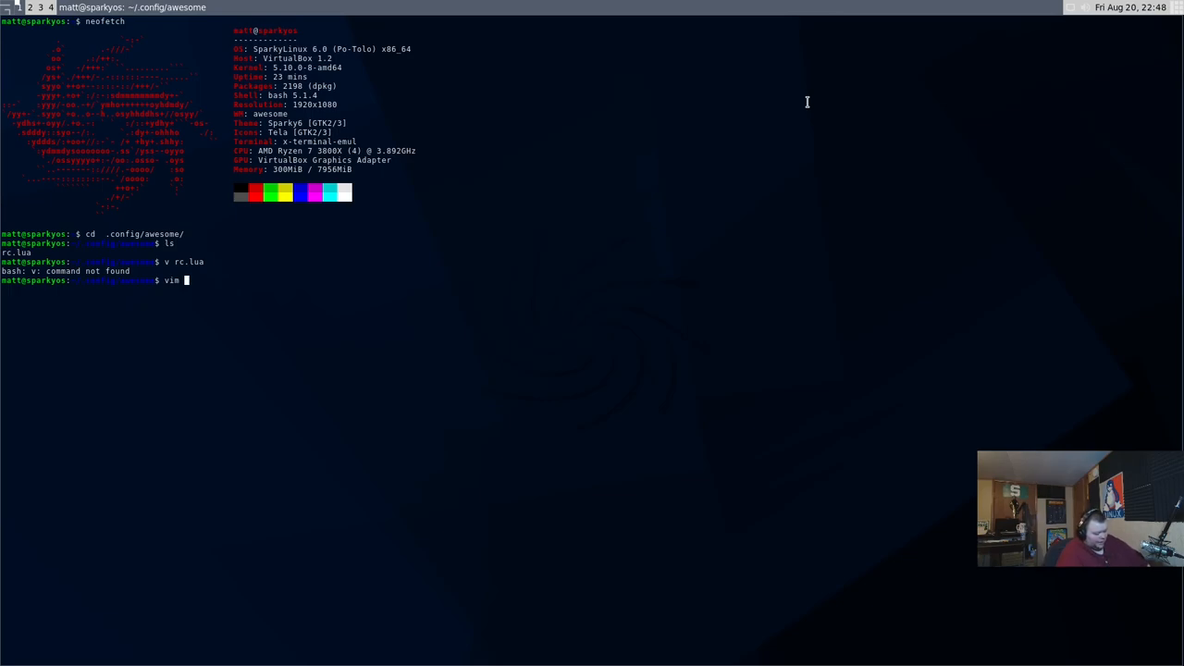
{"action": "type", "text": "rc"}
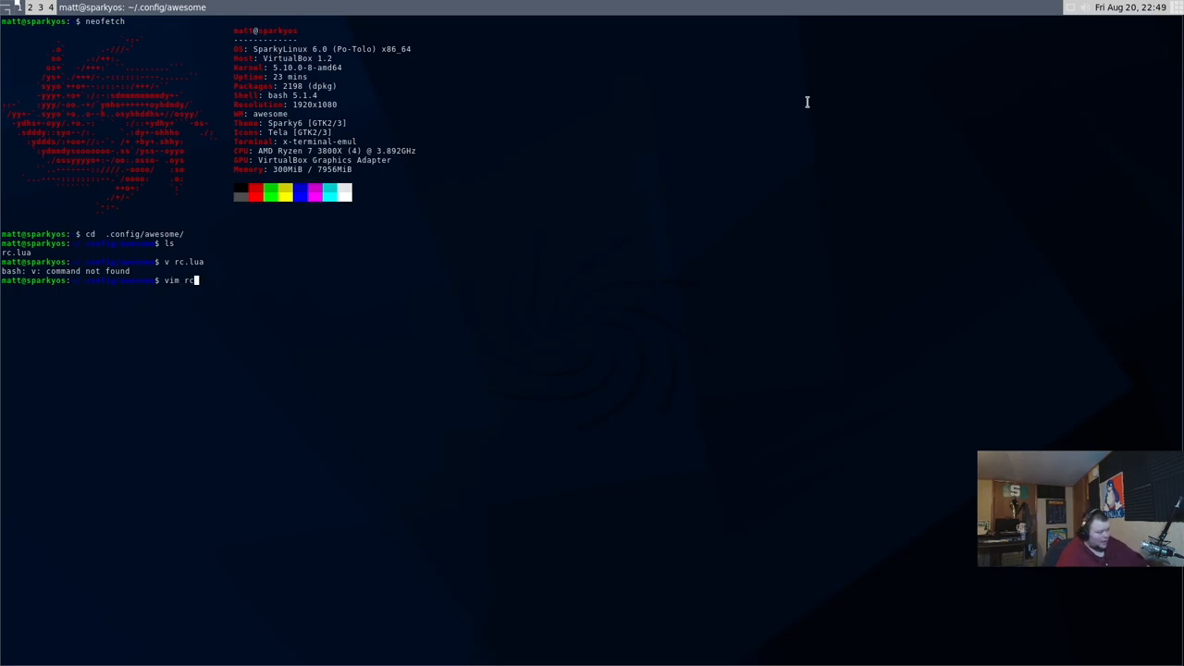
{"action": "key", "text": "Return"}
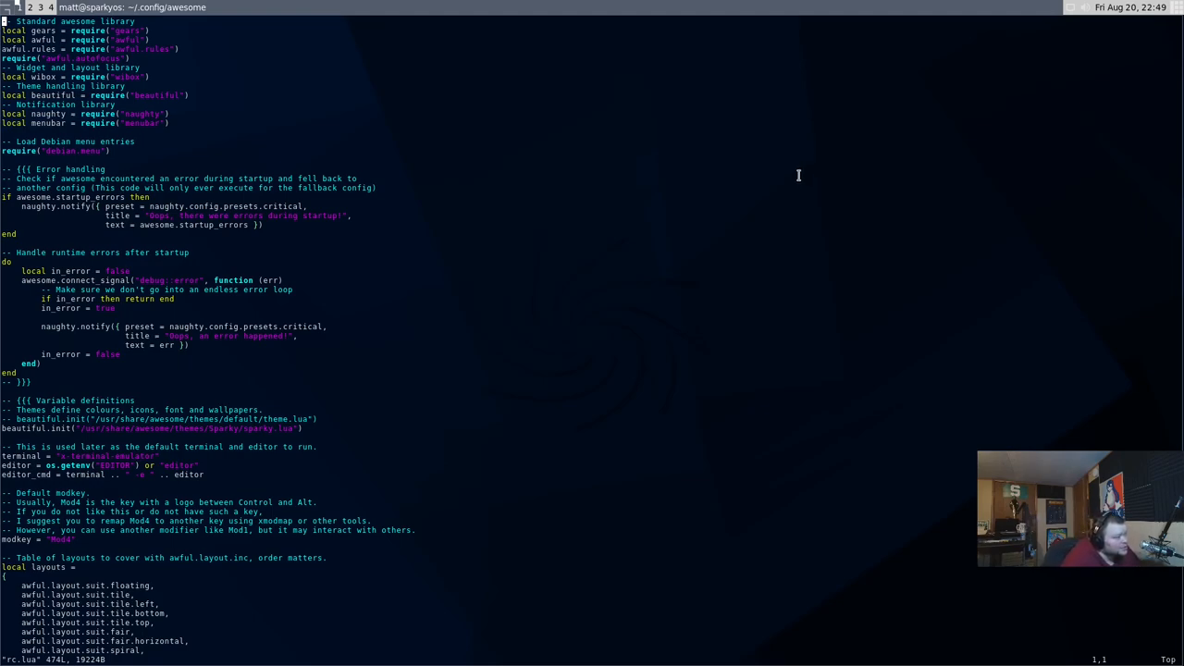
{"action": "mouse_move", "coordinate": [688, 173]}
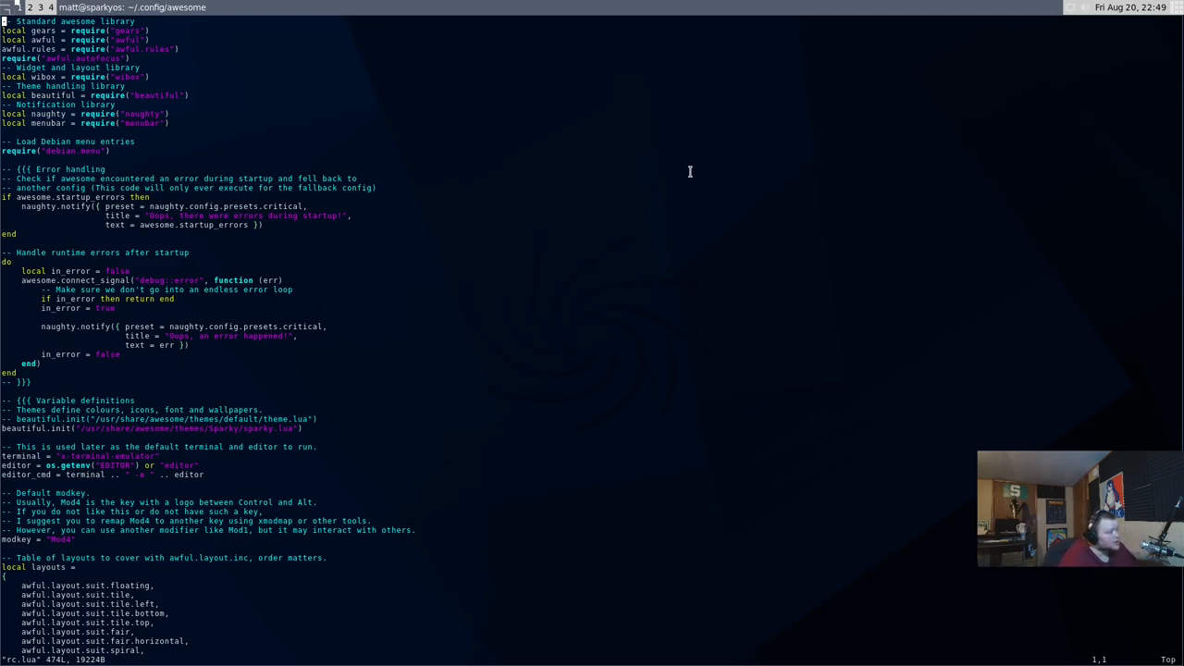
{"action": "scroll", "scroll_direction": "down", "scroll_amount": 3}
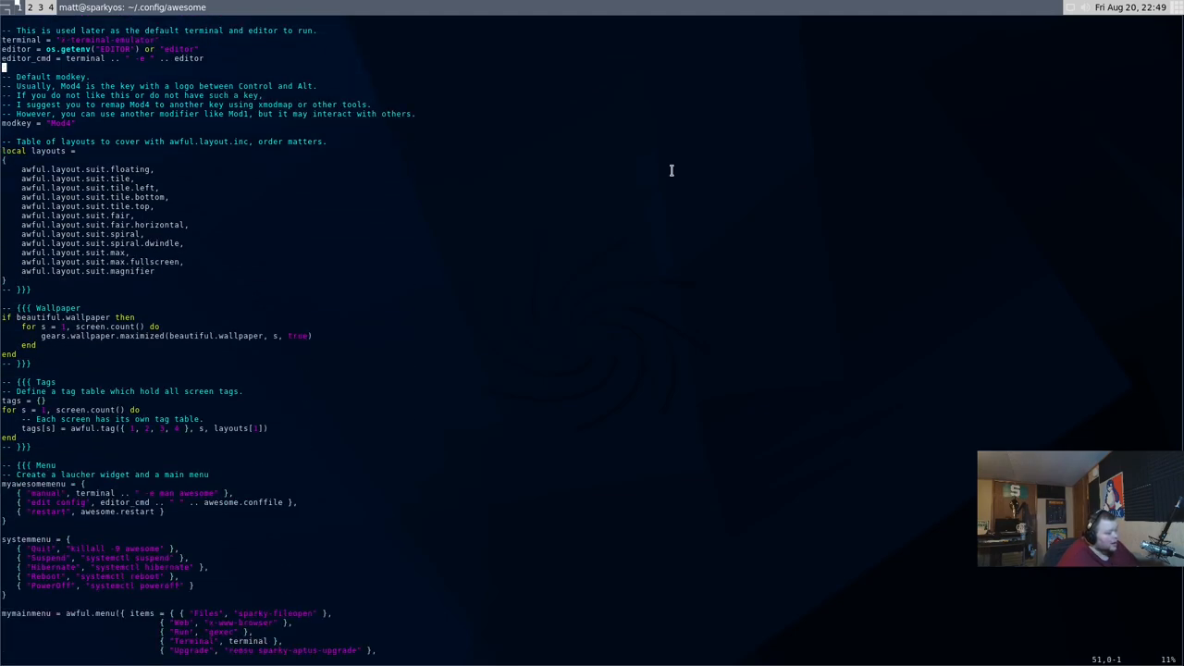
{"action": "scroll", "scroll_direction": "down", "scroll_amount": 3}
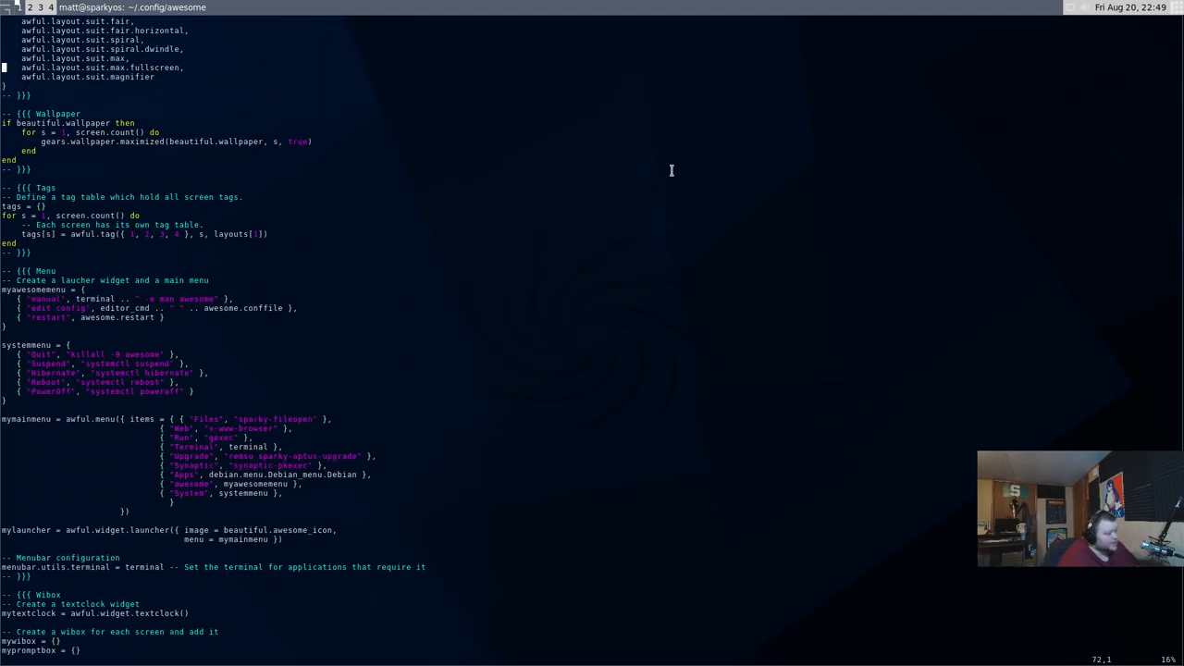
{"action": "scroll", "scroll_direction": "down", "scroll_amount": 3}
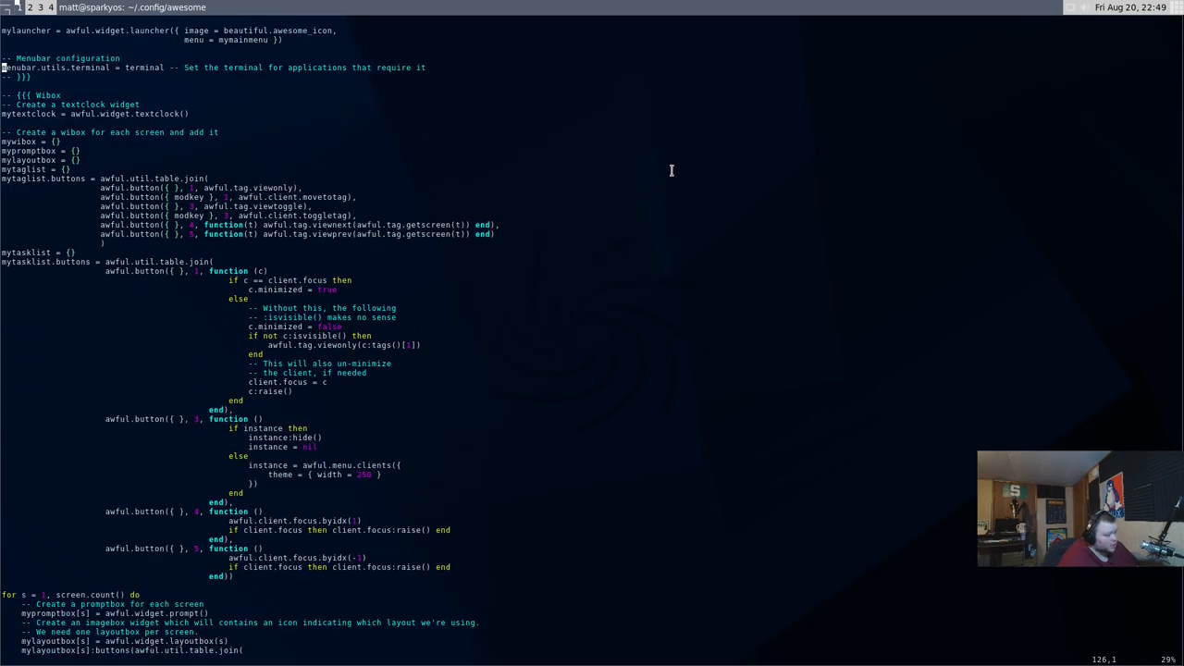
{"action": "scroll", "scroll_direction": "down", "scroll_amount": 3}
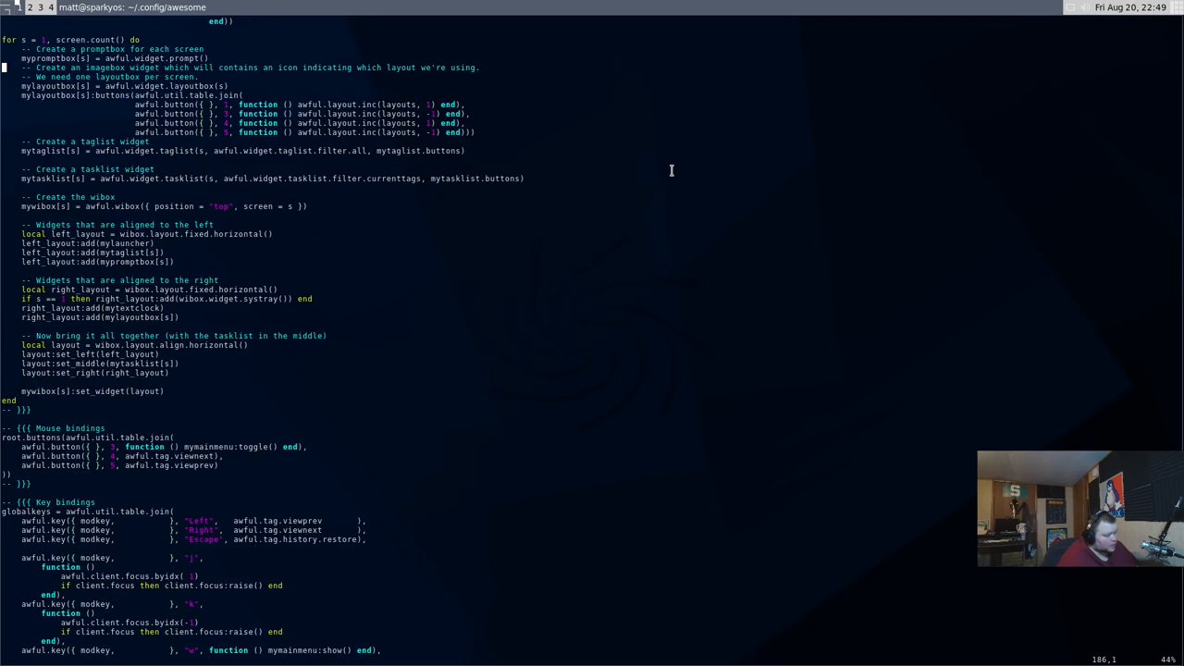
{"action": "scroll", "scroll_direction": "down", "scroll_amount": 3}
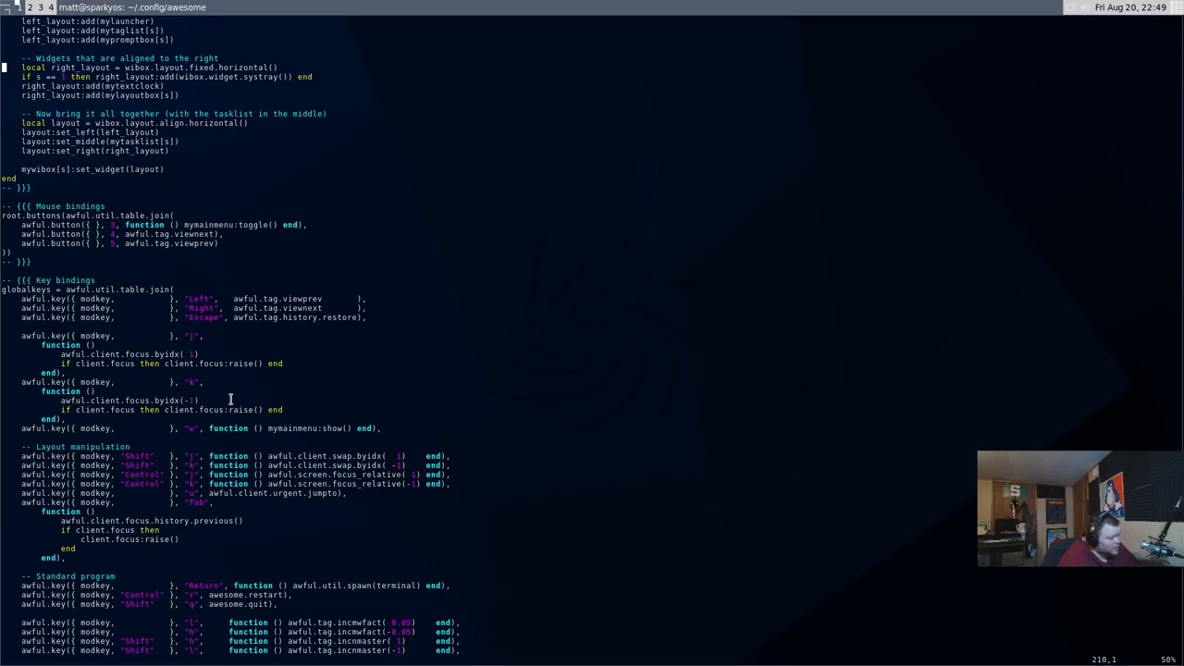
{"action": "scroll", "scroll_direction": "down", "scroll_amount": 3}
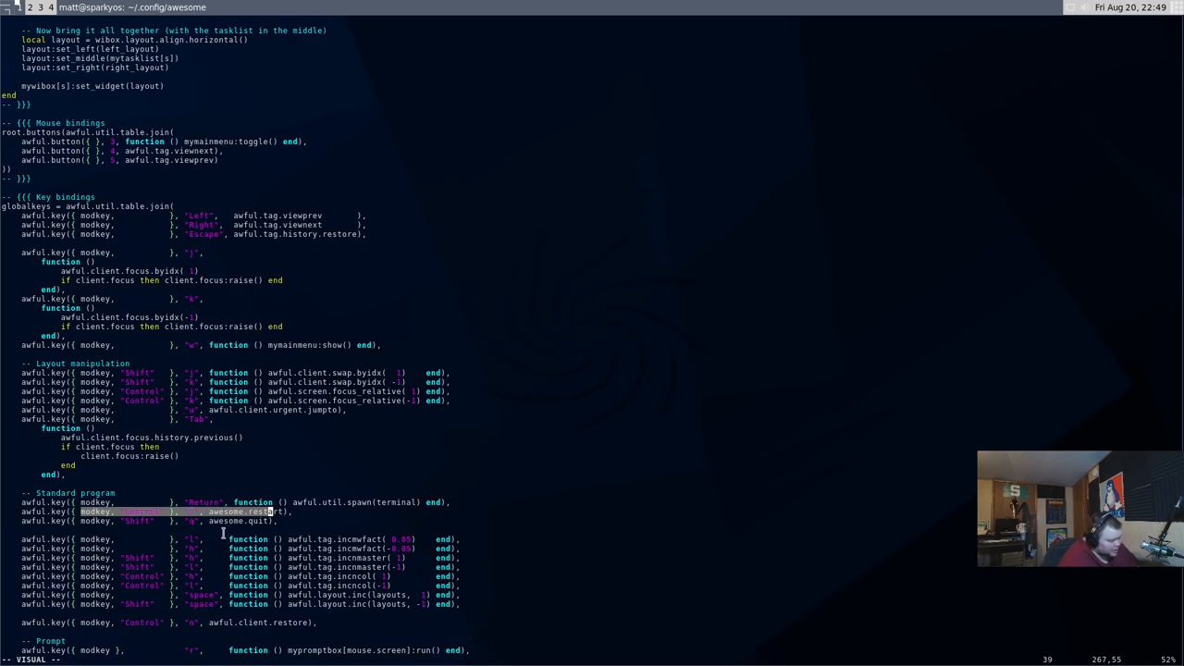
{"action": "scroll", "scroll_direction": "down", "scroll_amount": 3}
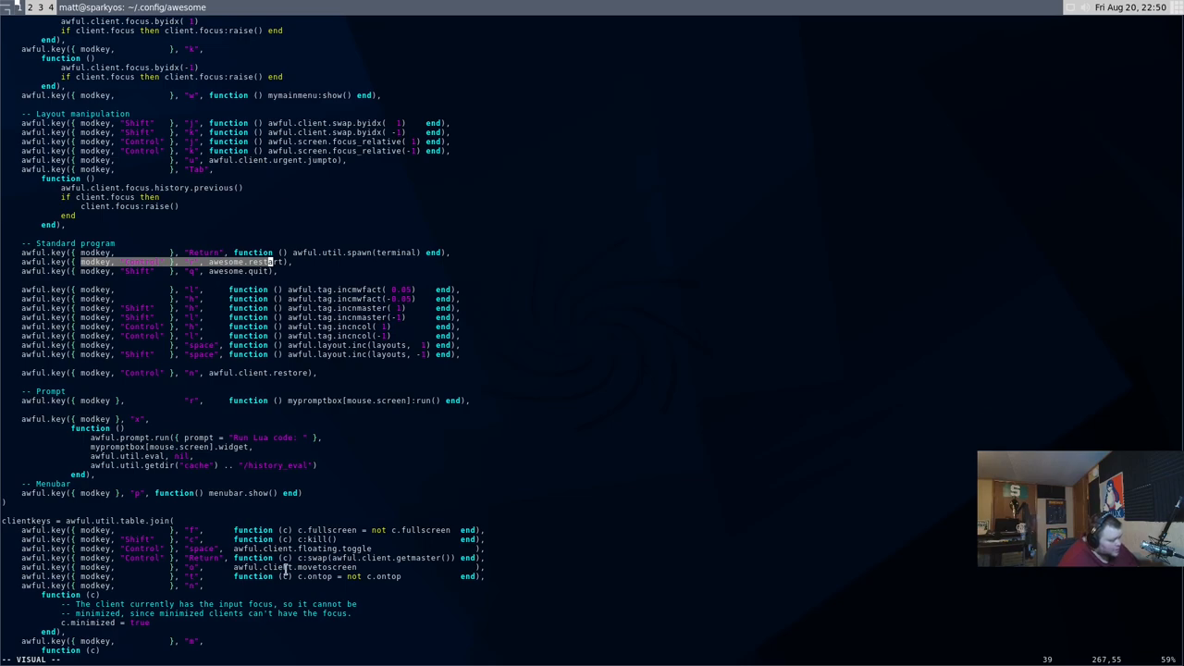
{"action": "scroll", "scroll_direction": "down", "scroll_amount": 3}
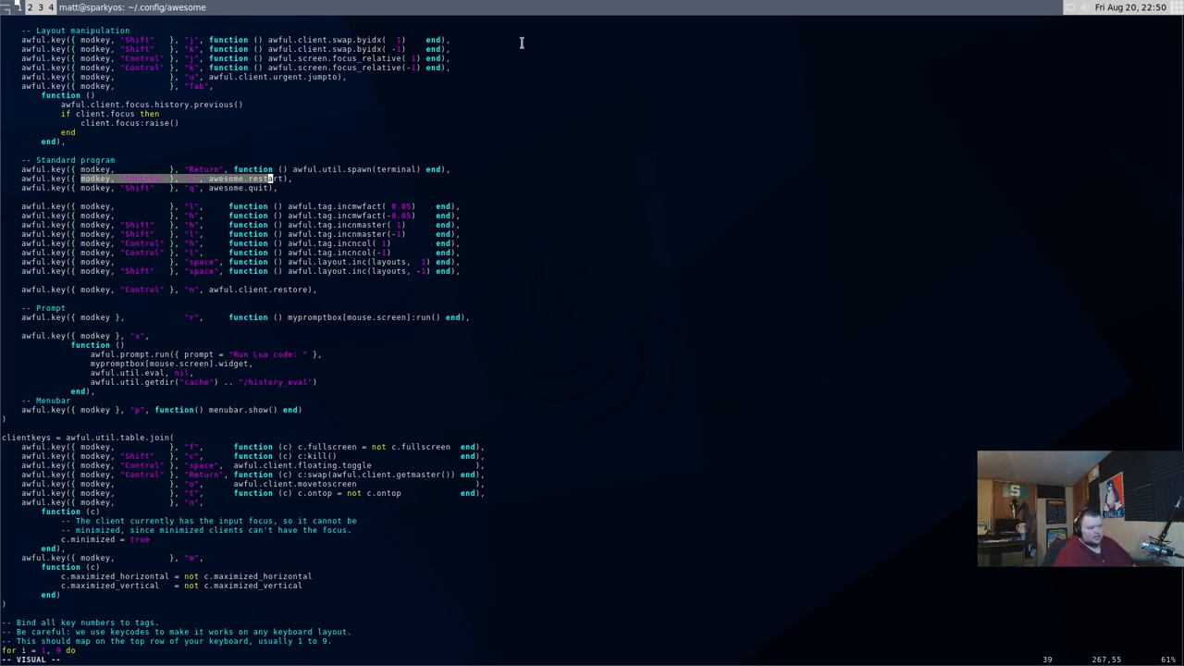
{"action": "mouse_move", "coordinate": [503, 56]}
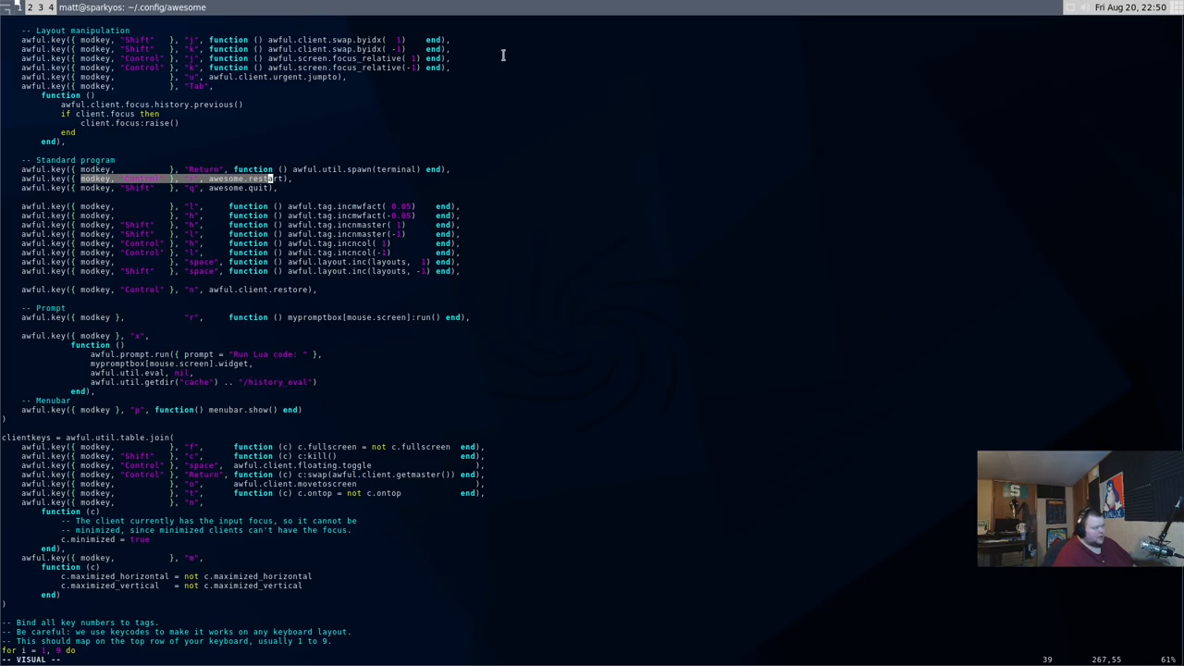
{"action": "mouse_move", "coordinate": [451, 92]}
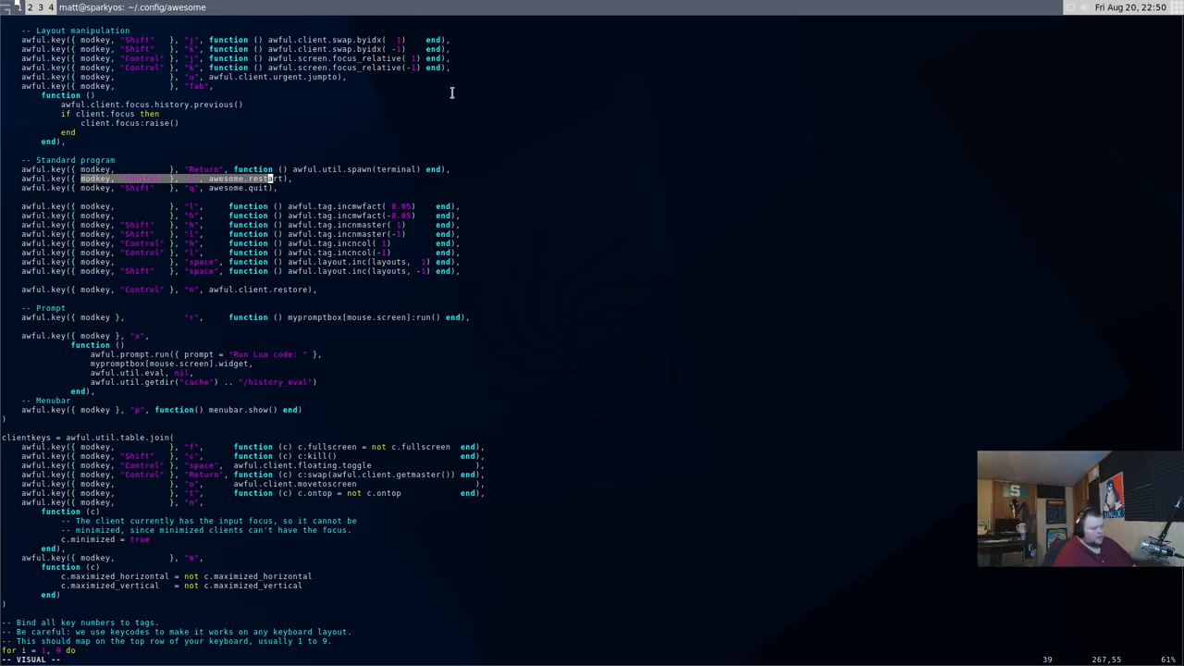